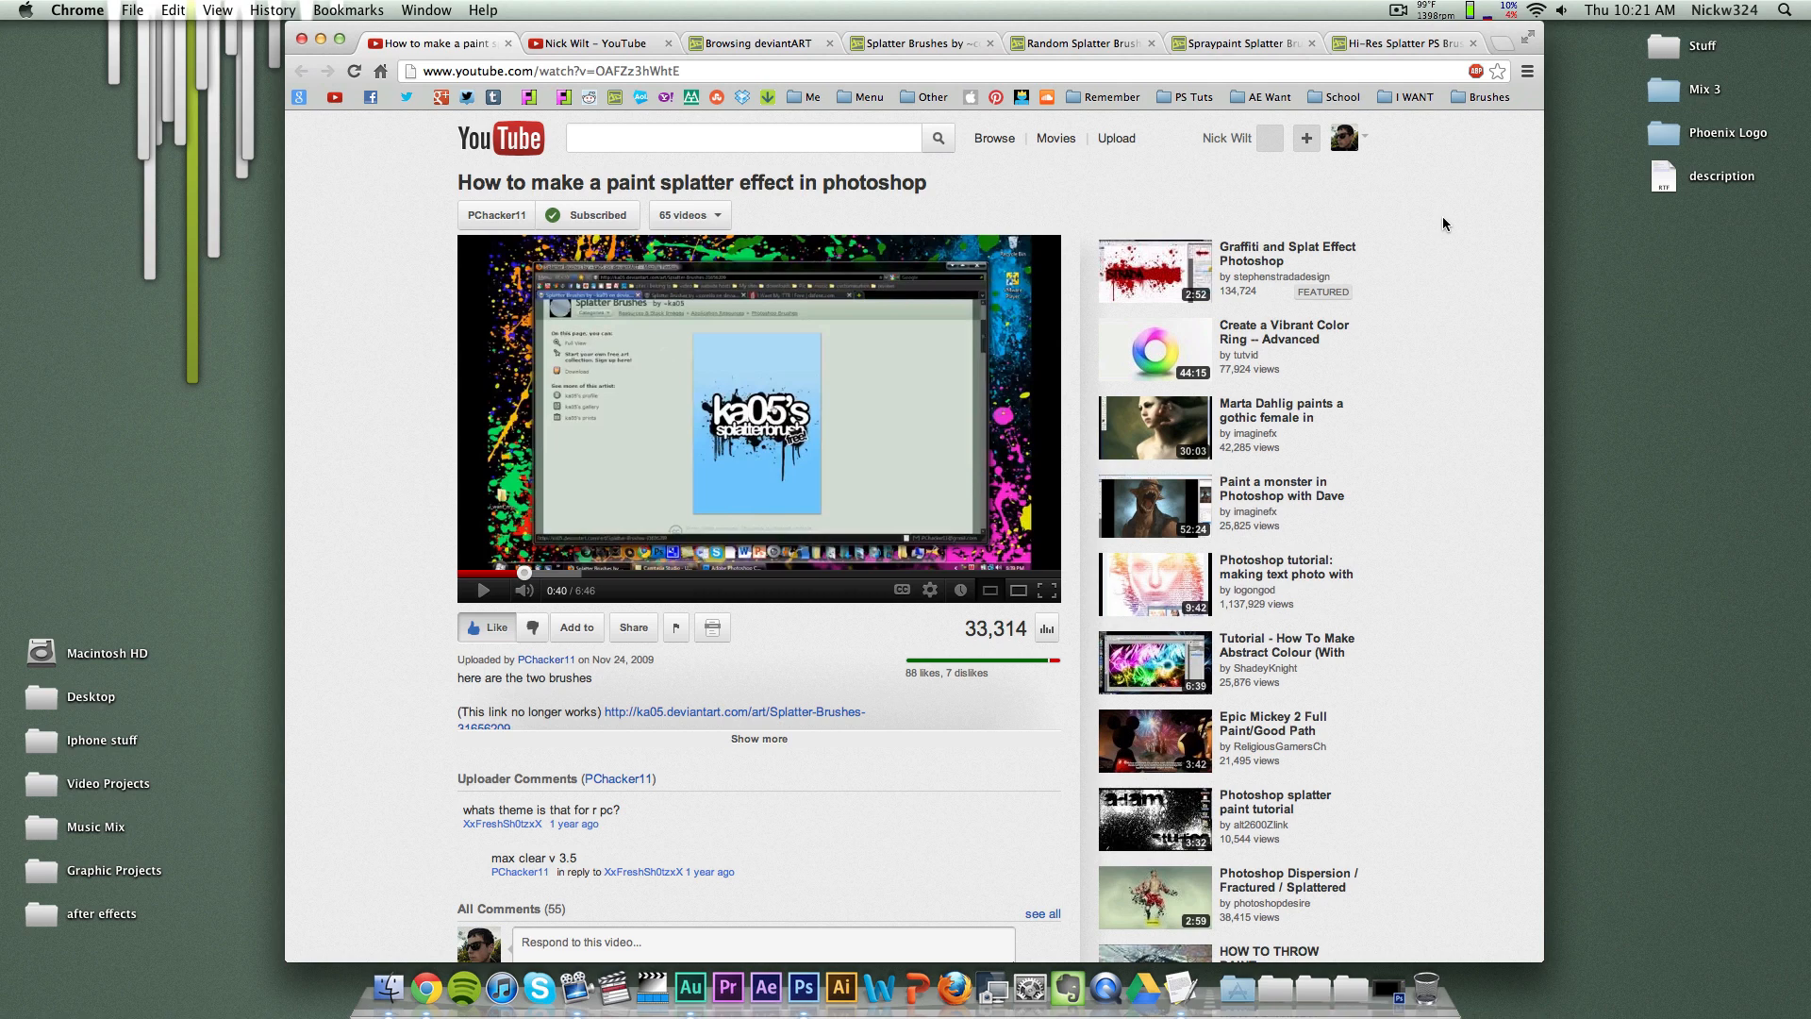
mouse_move(804, 700)
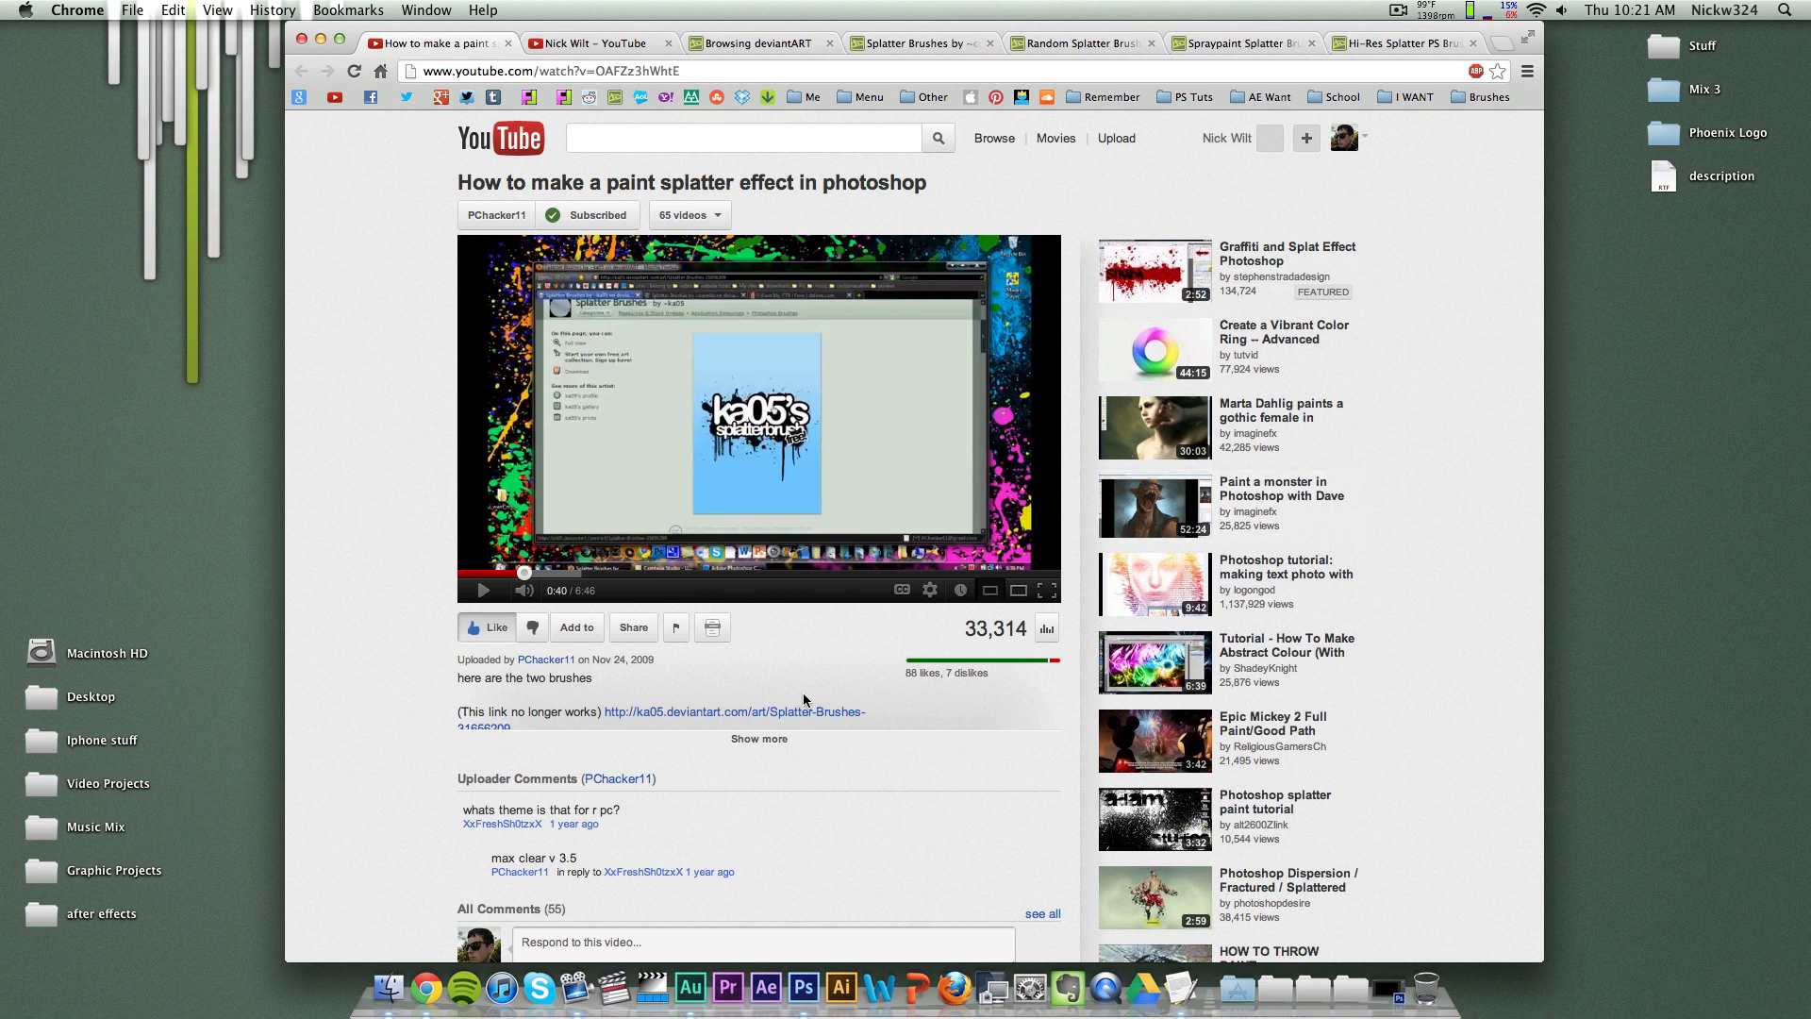
mouse_move(632, 672)
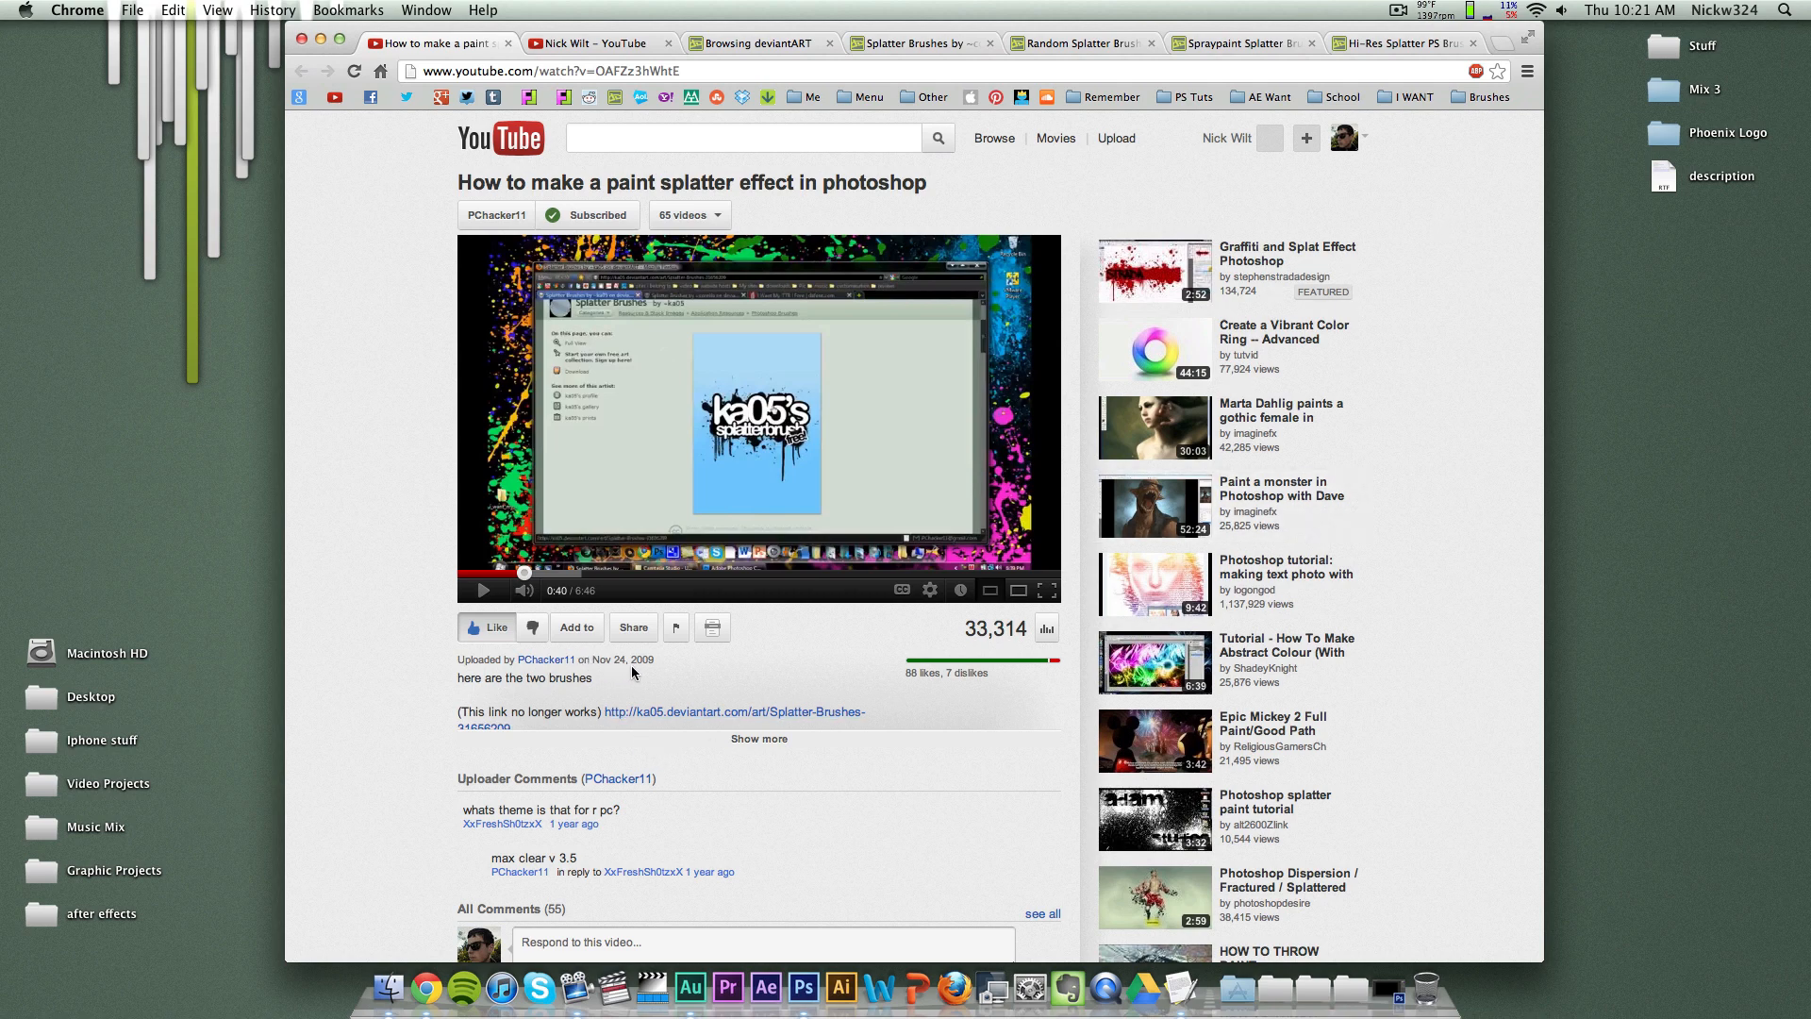
mouse_move(990, 635)
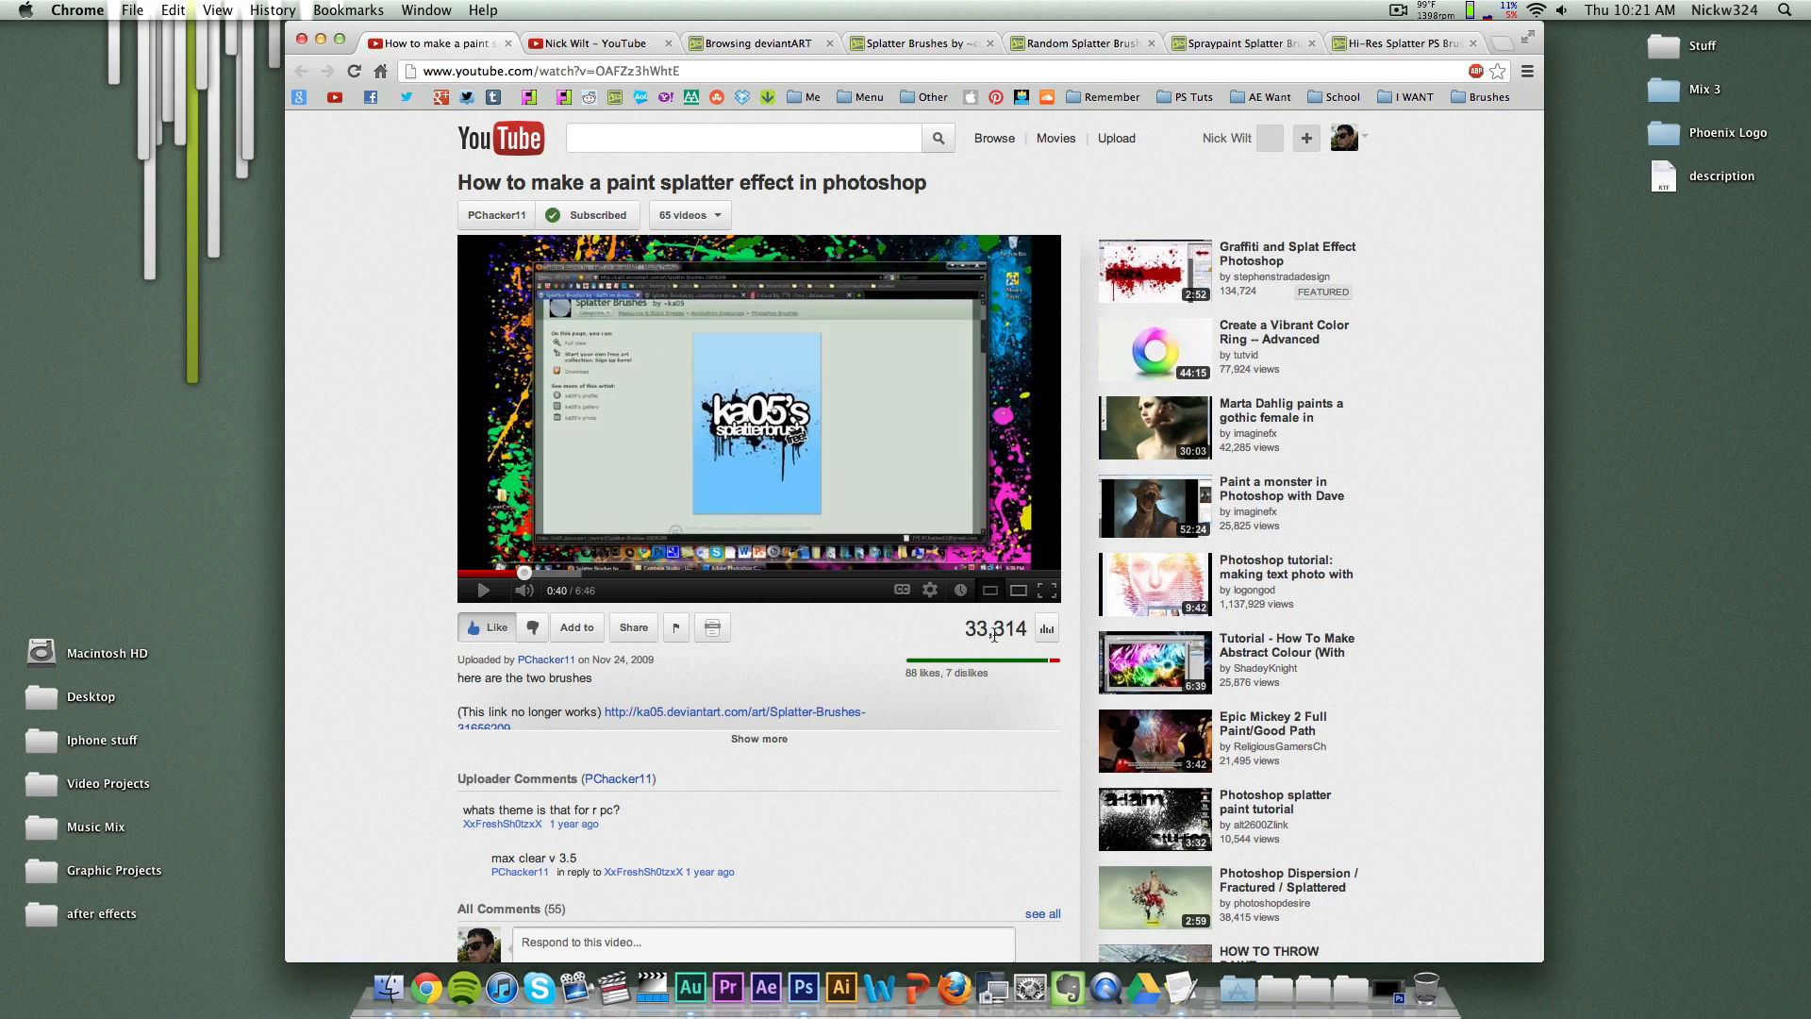
mouse_move(950, 645)
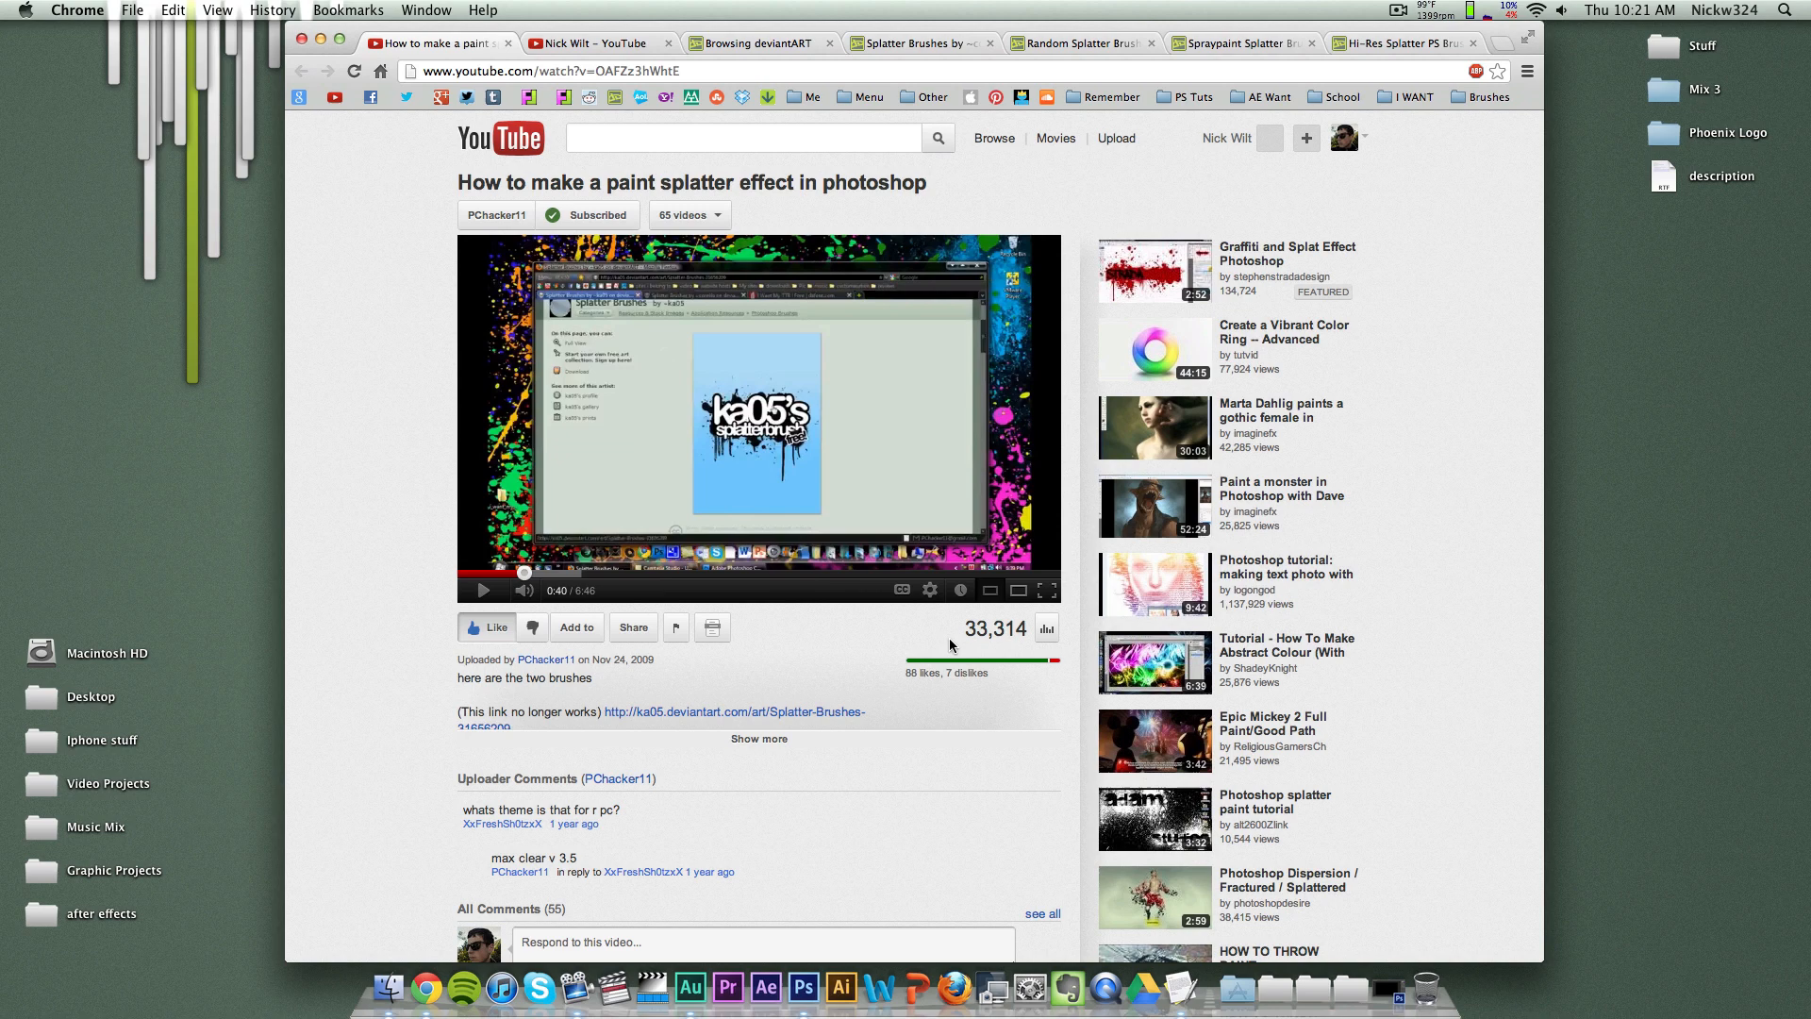
mouse_move(933, 641)
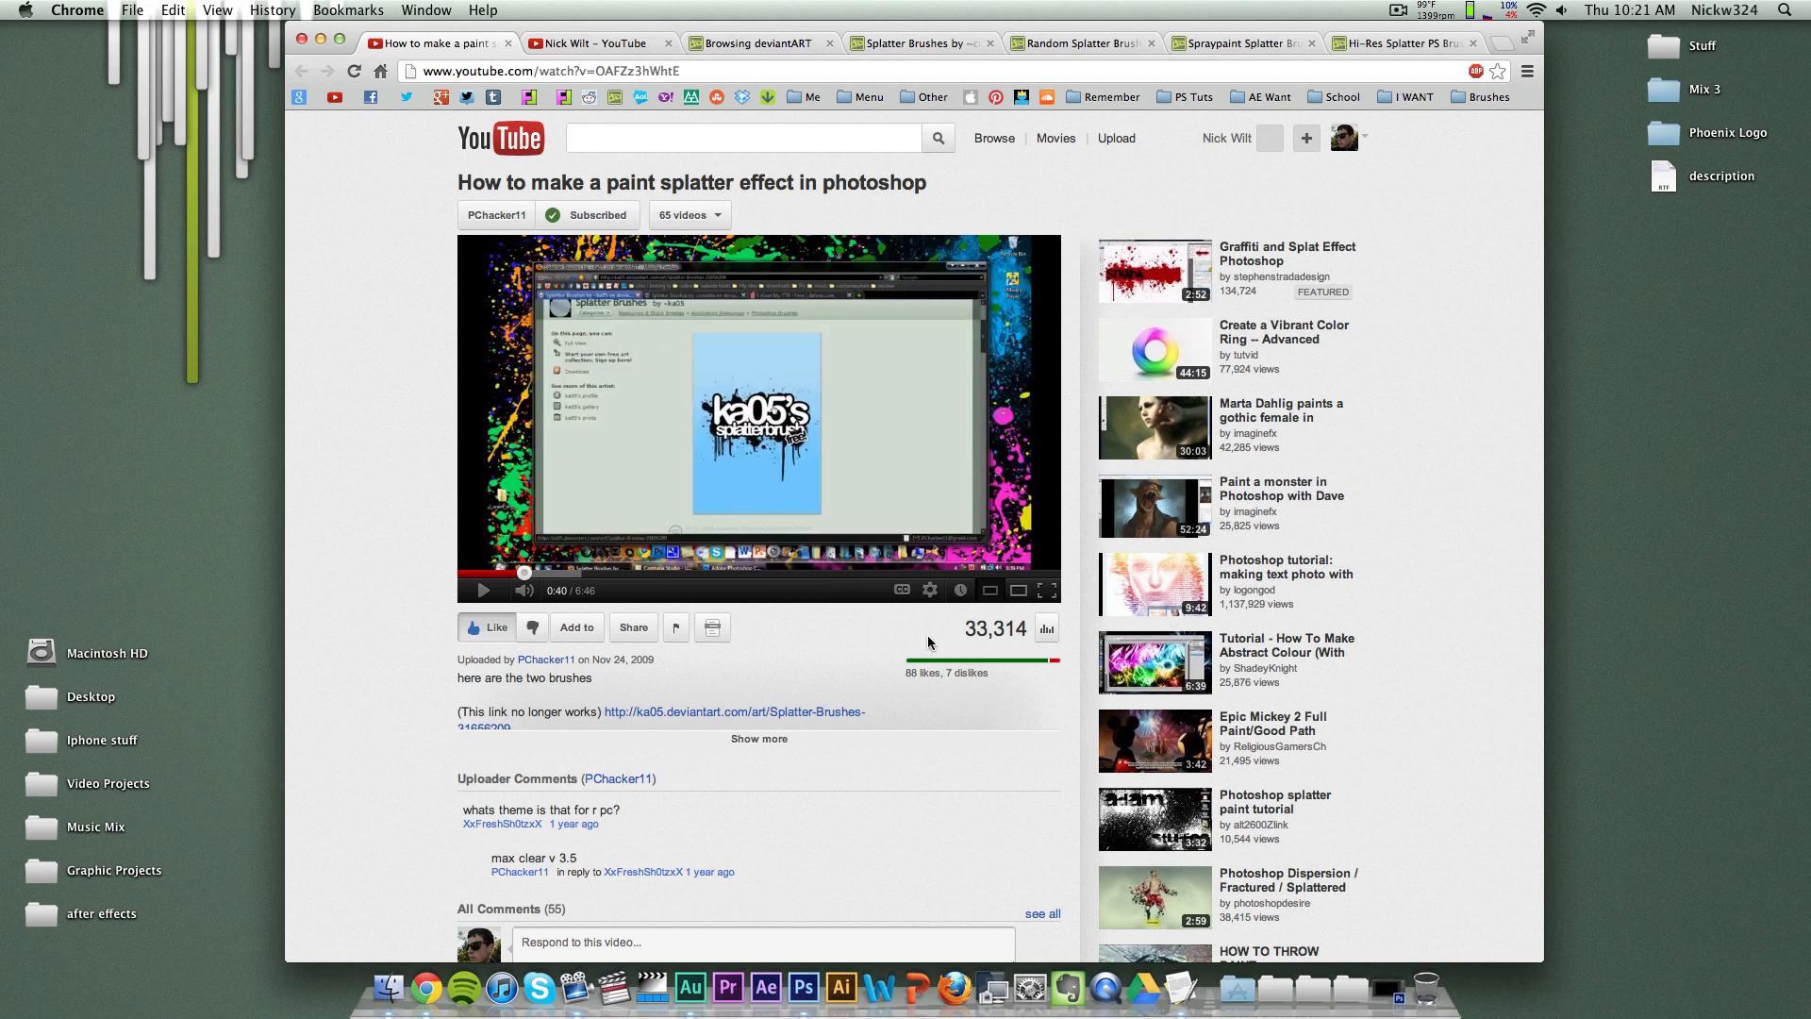
mouse_move(817, 390)
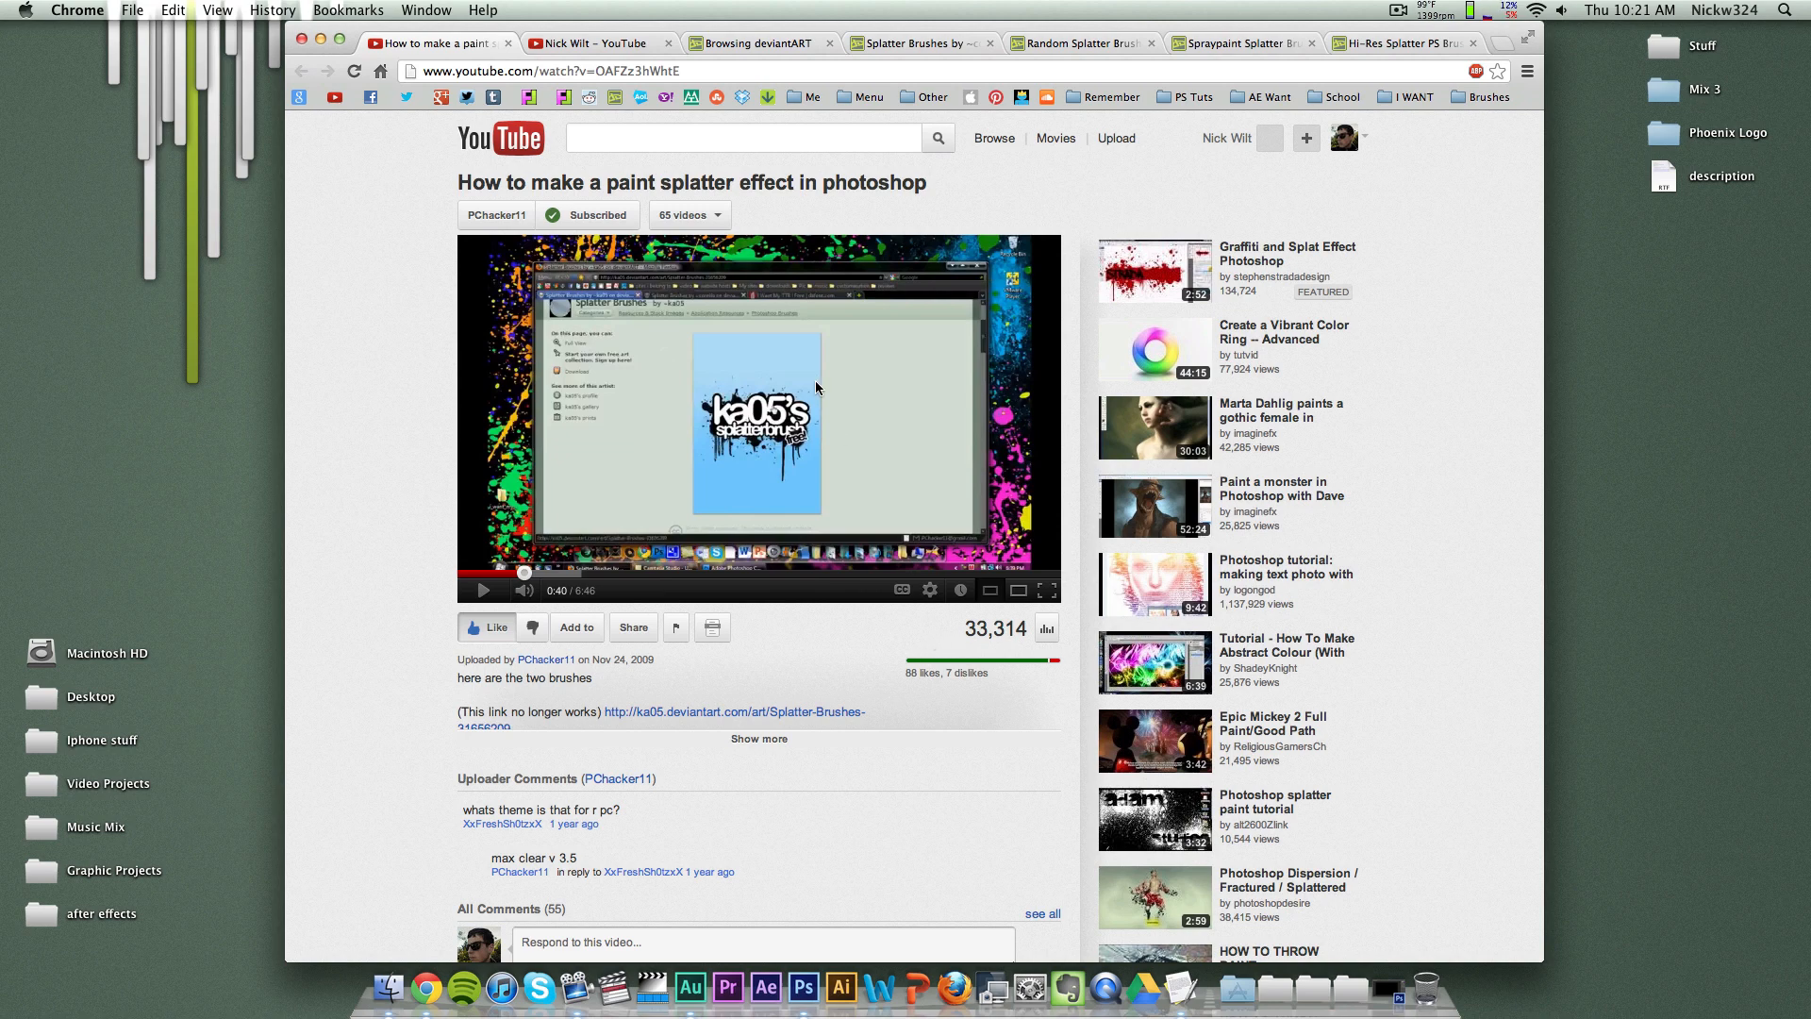
Step: Read the expanded description and follow the corelila.deviantart.com Splatter-Brushes-60718934 link
scroll(down, 3)
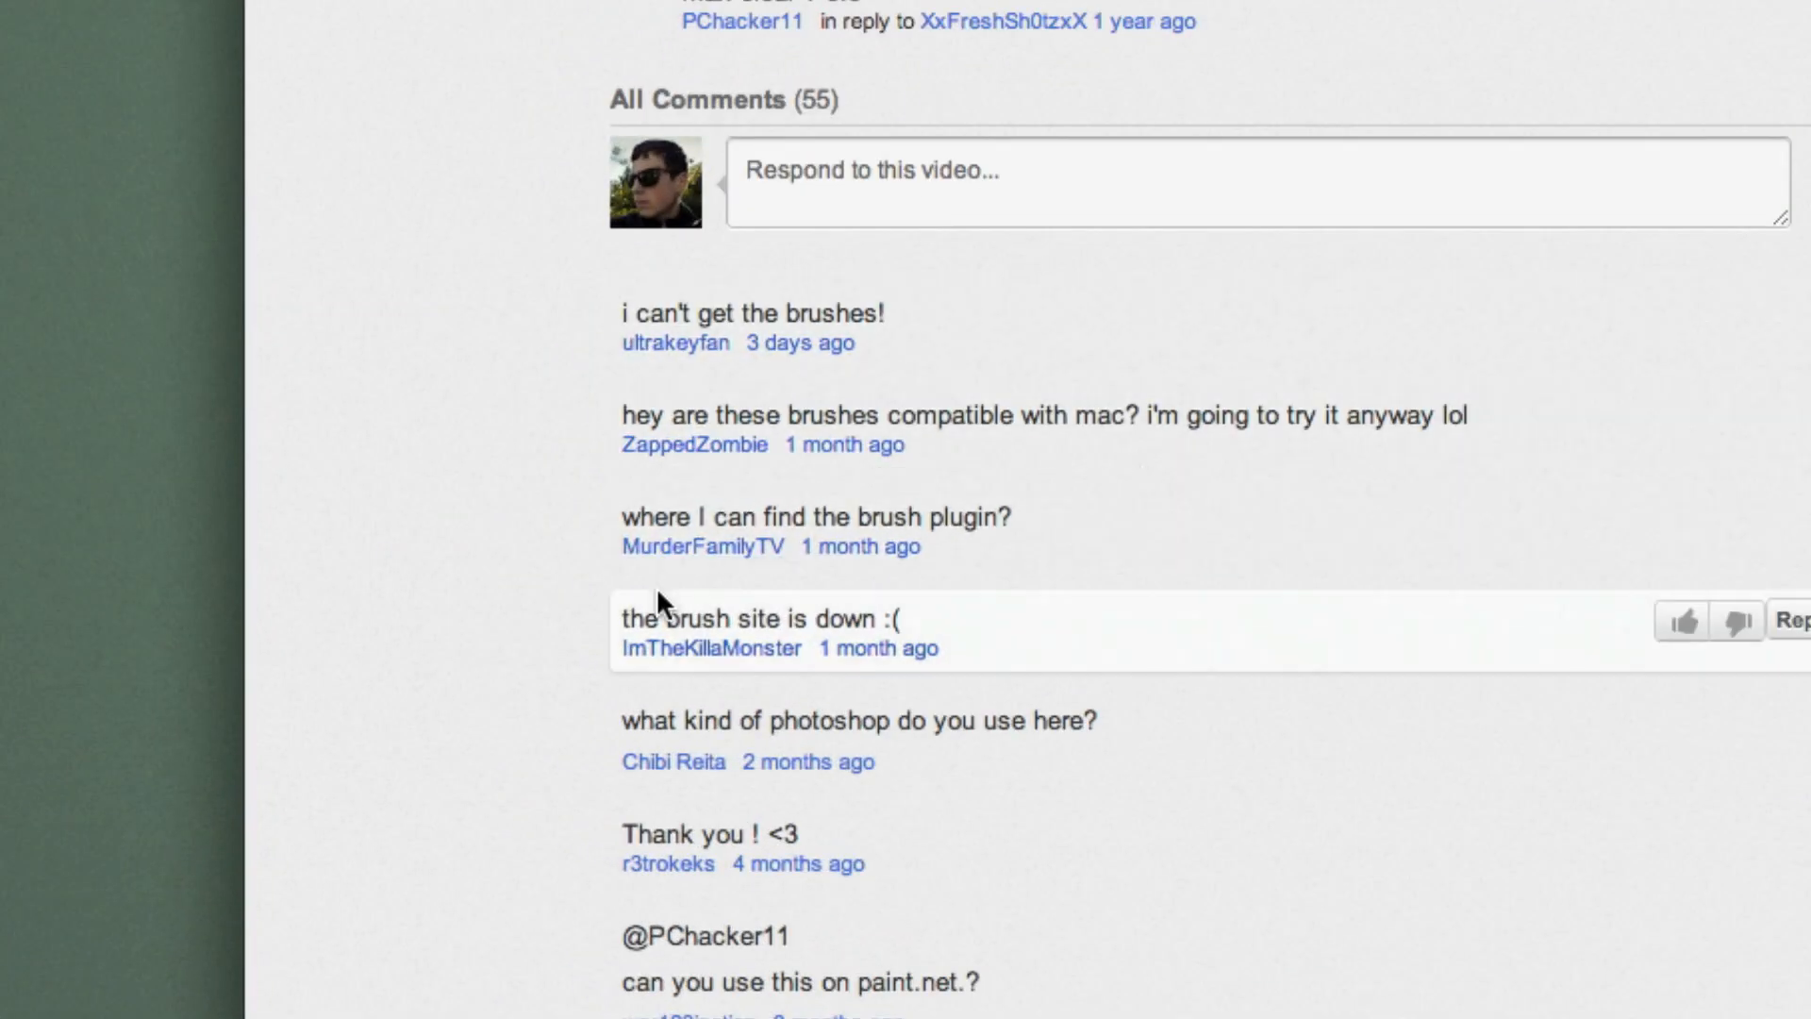
mouse_move(798, 531)
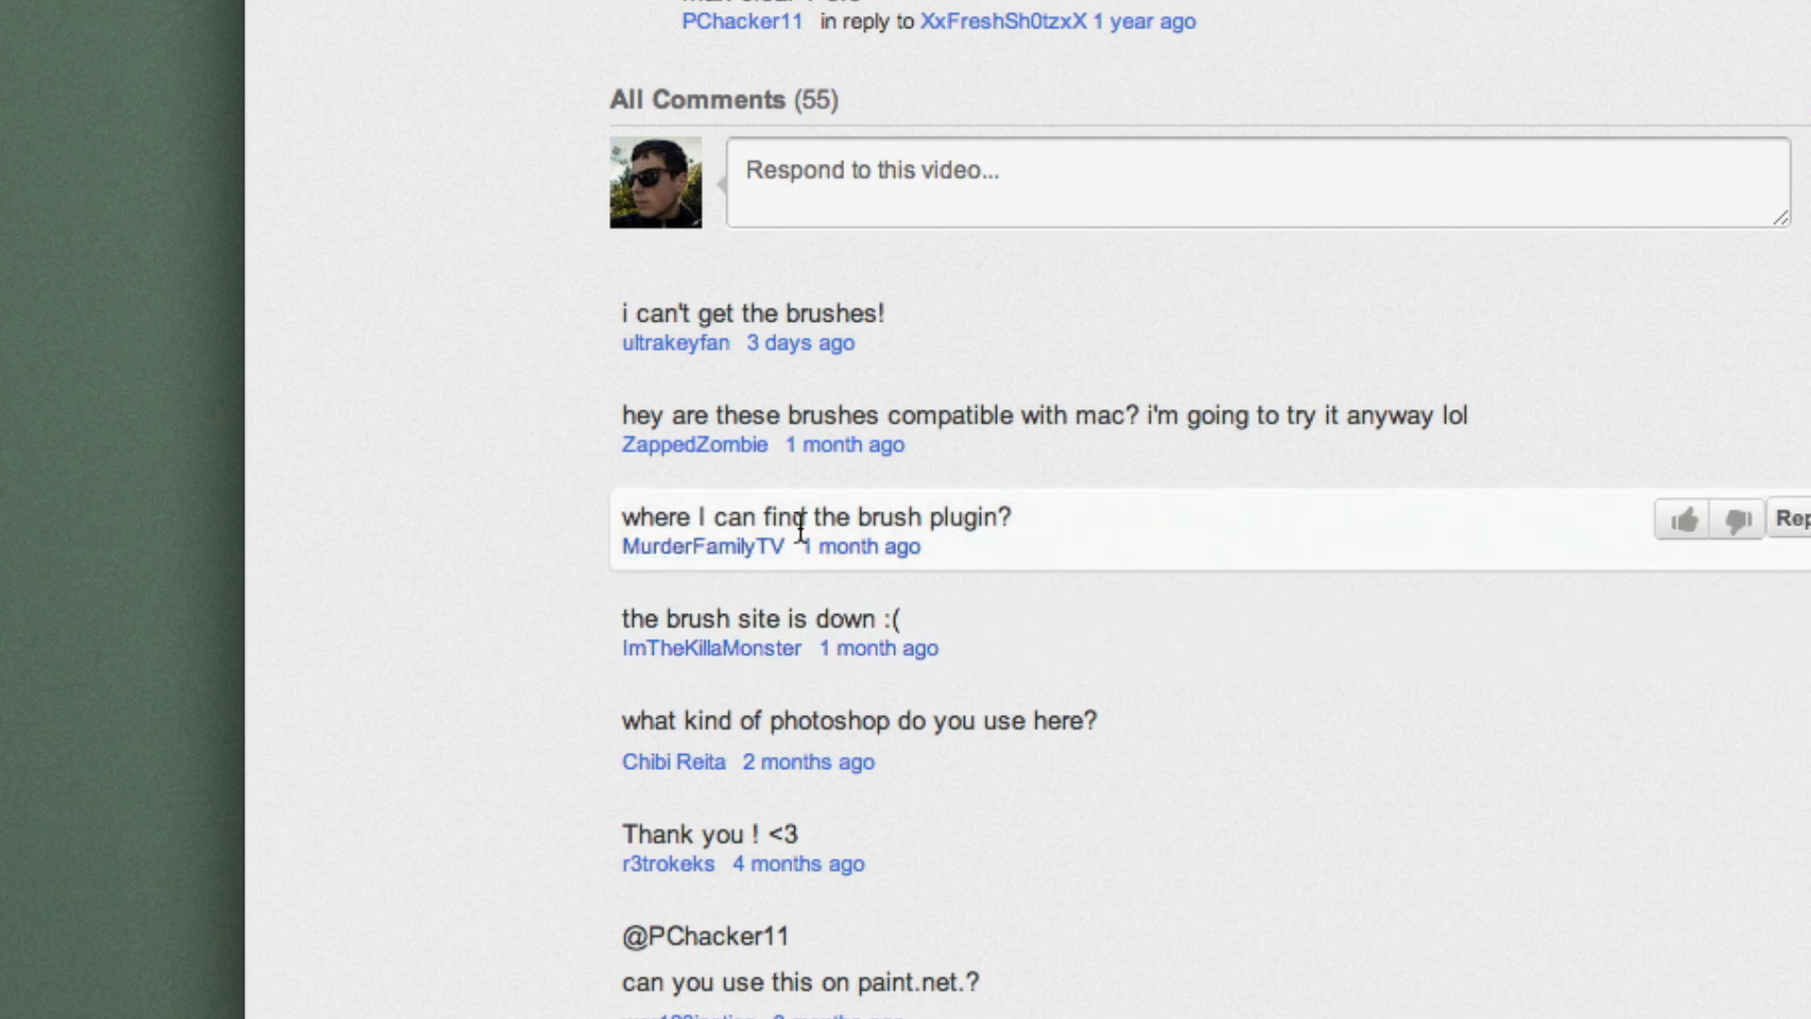
mouse_move(855, 315)
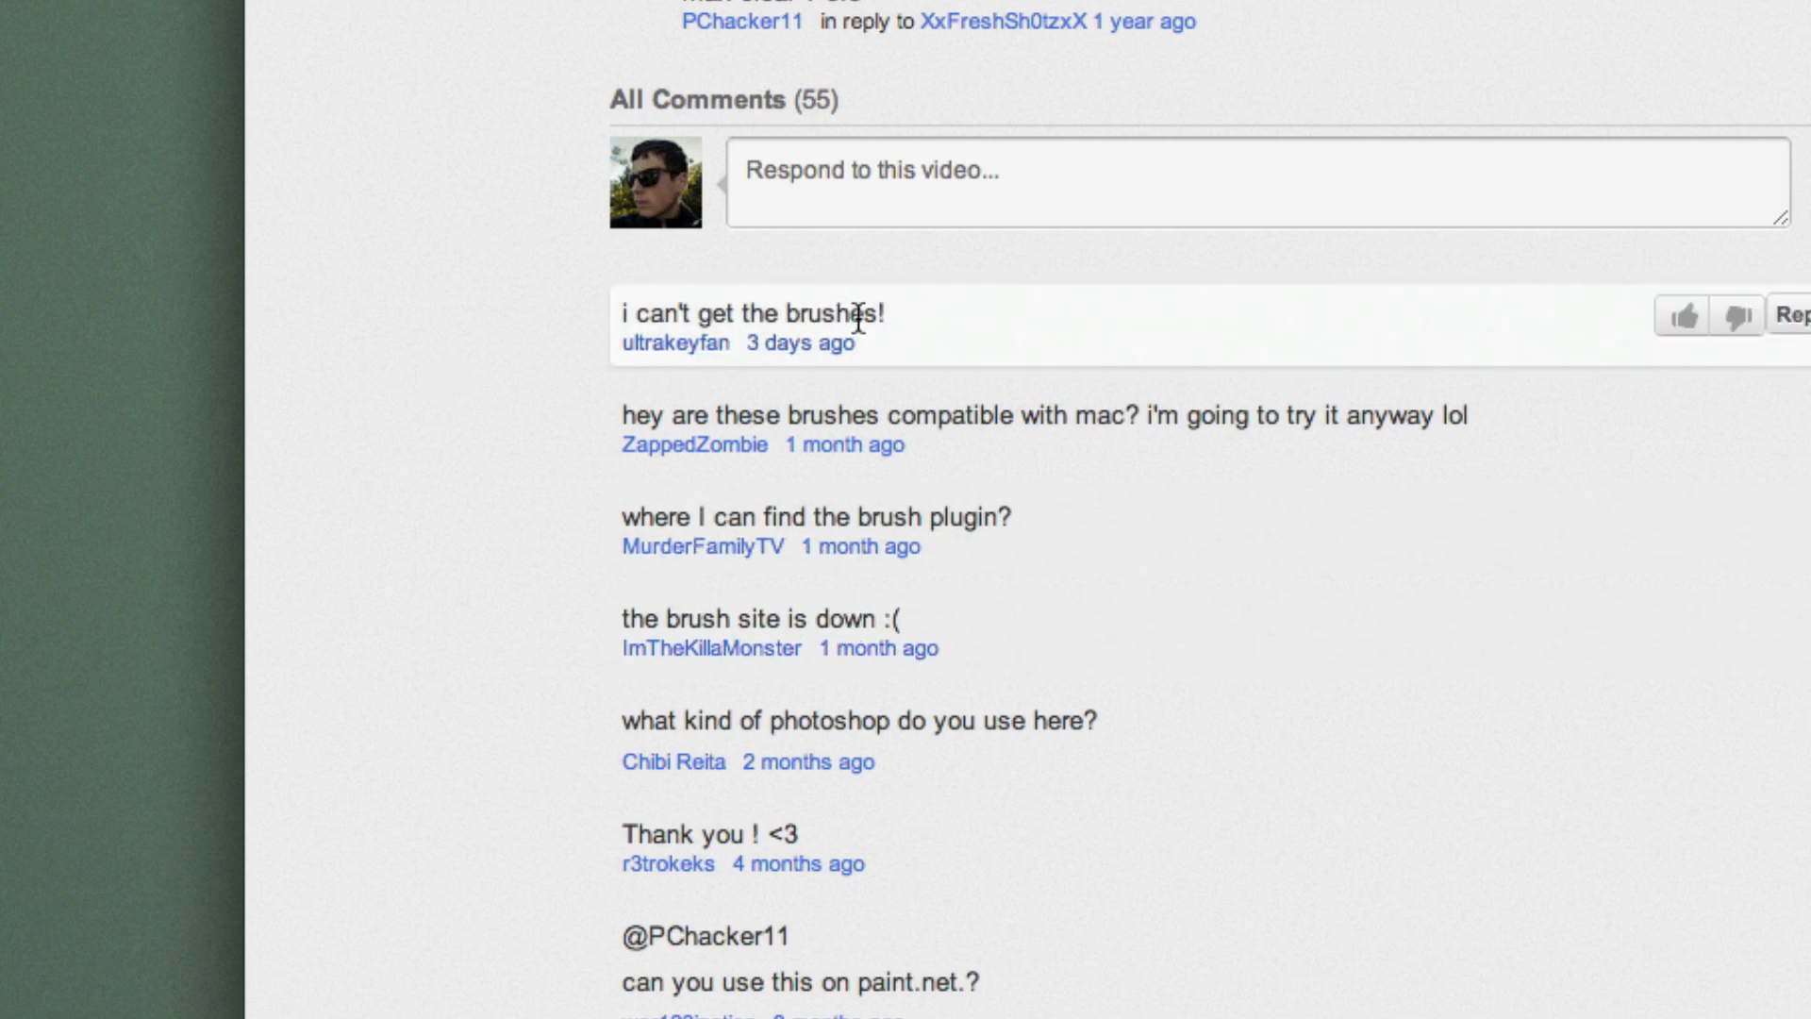
mouse_move(1326, 416)
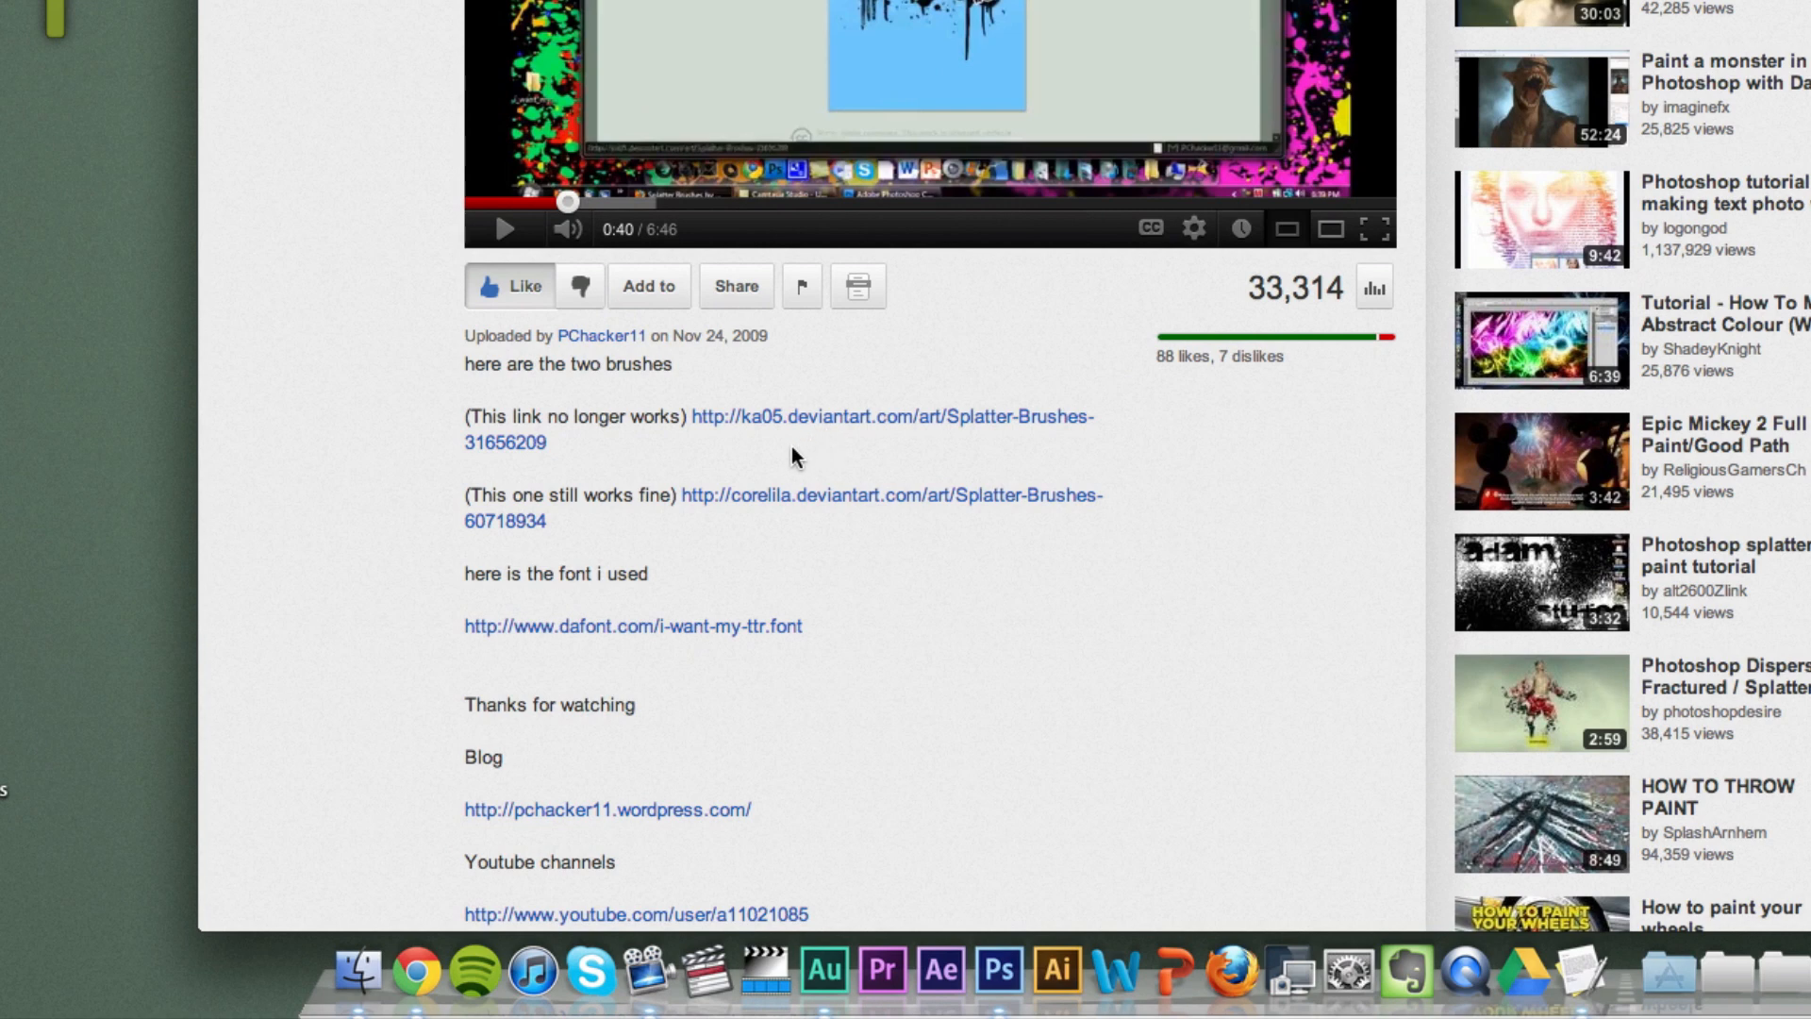
mouse_move(1004, 417)
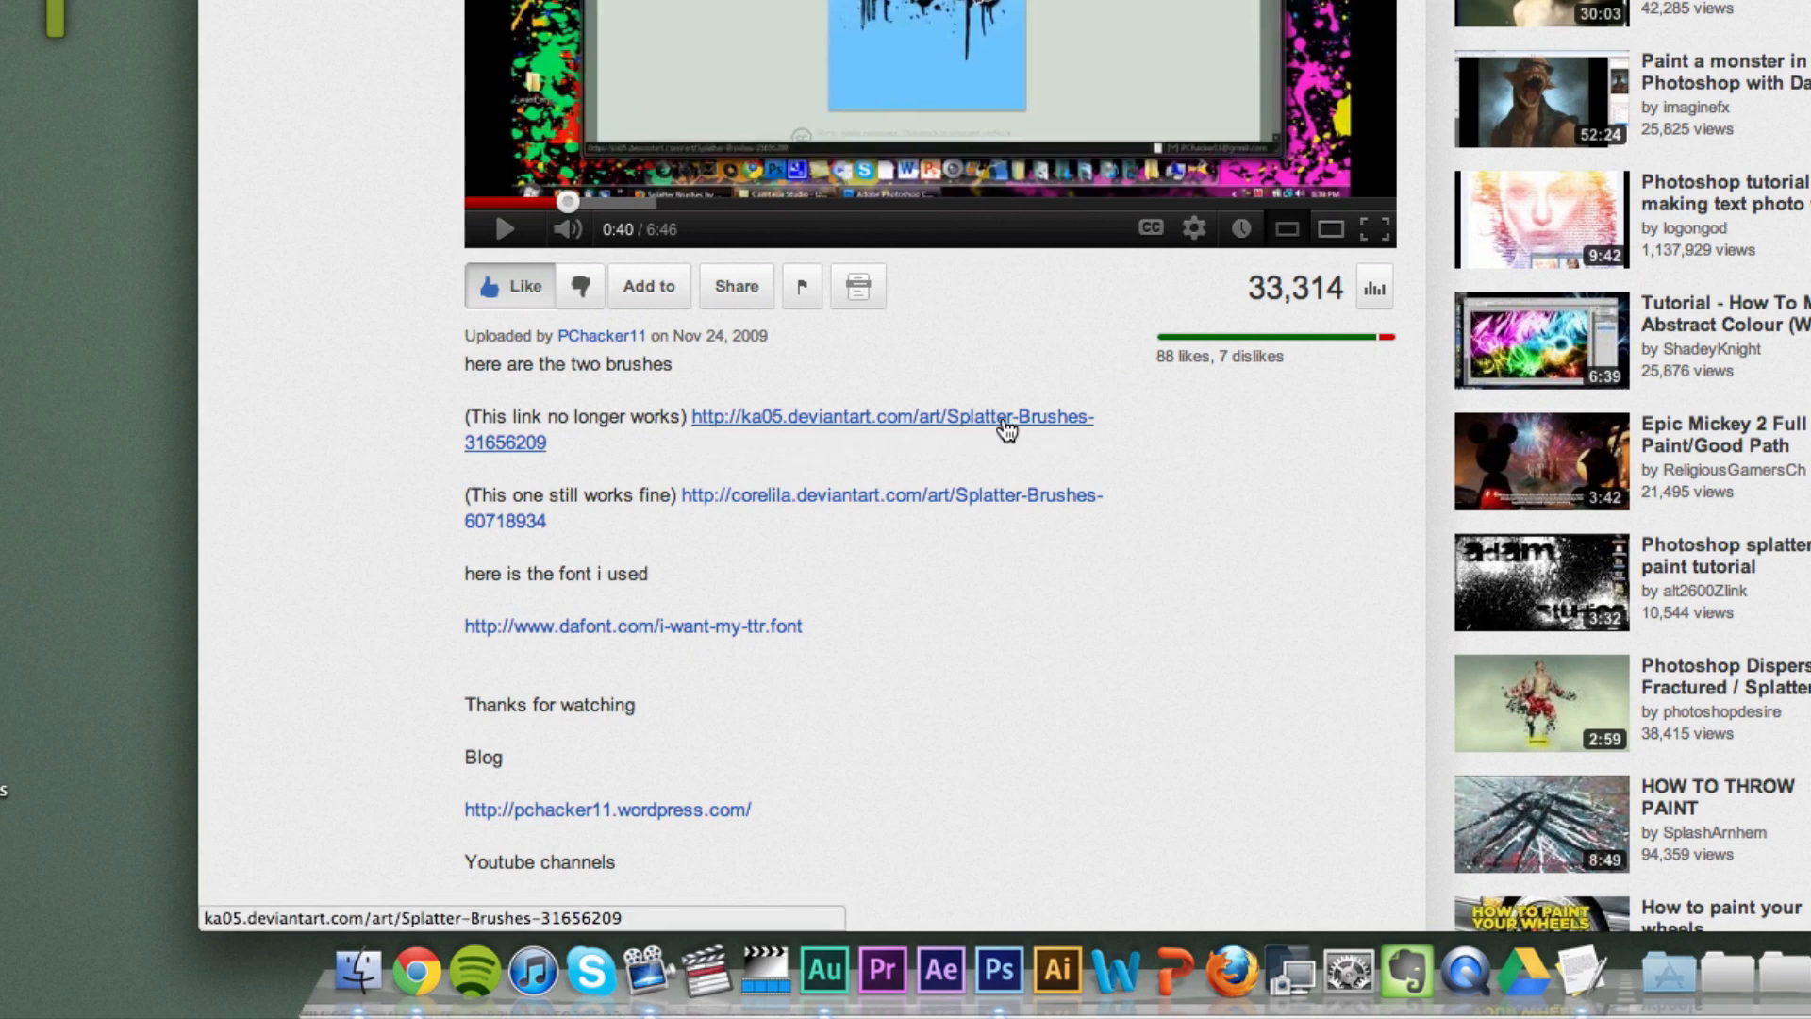
mouse_move(875, 449)
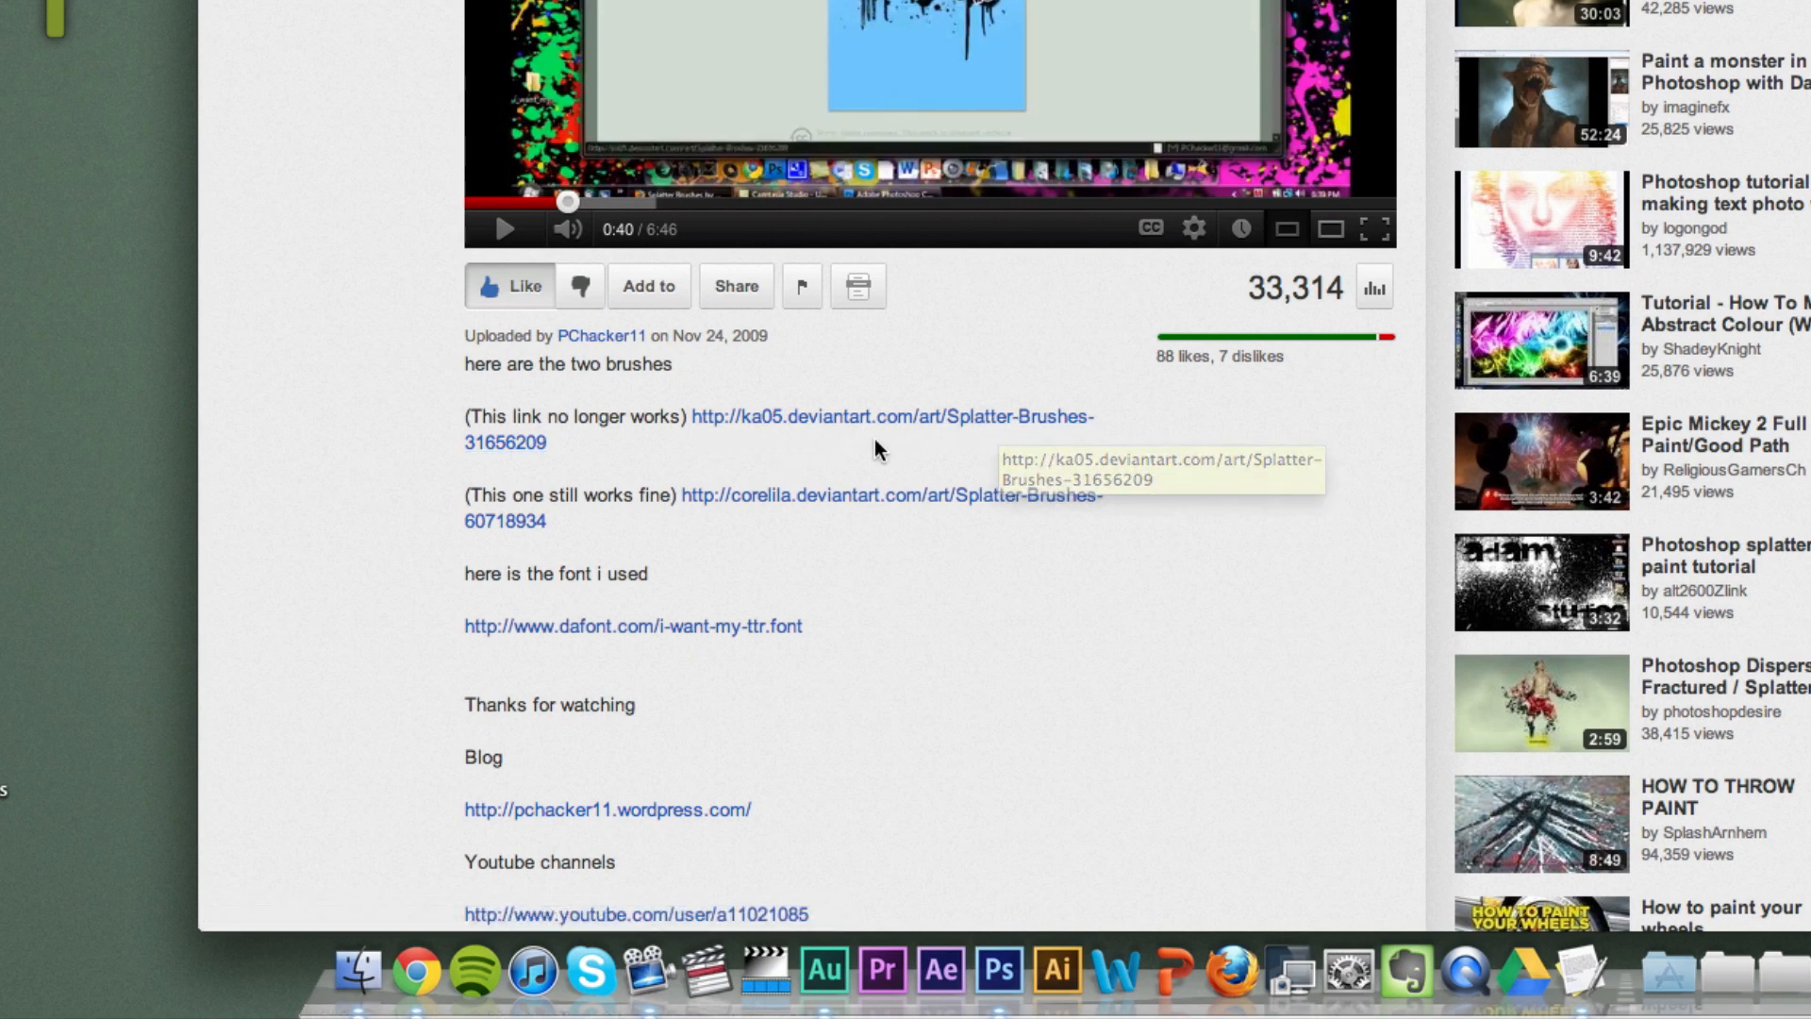
mouse_move(583, 422)
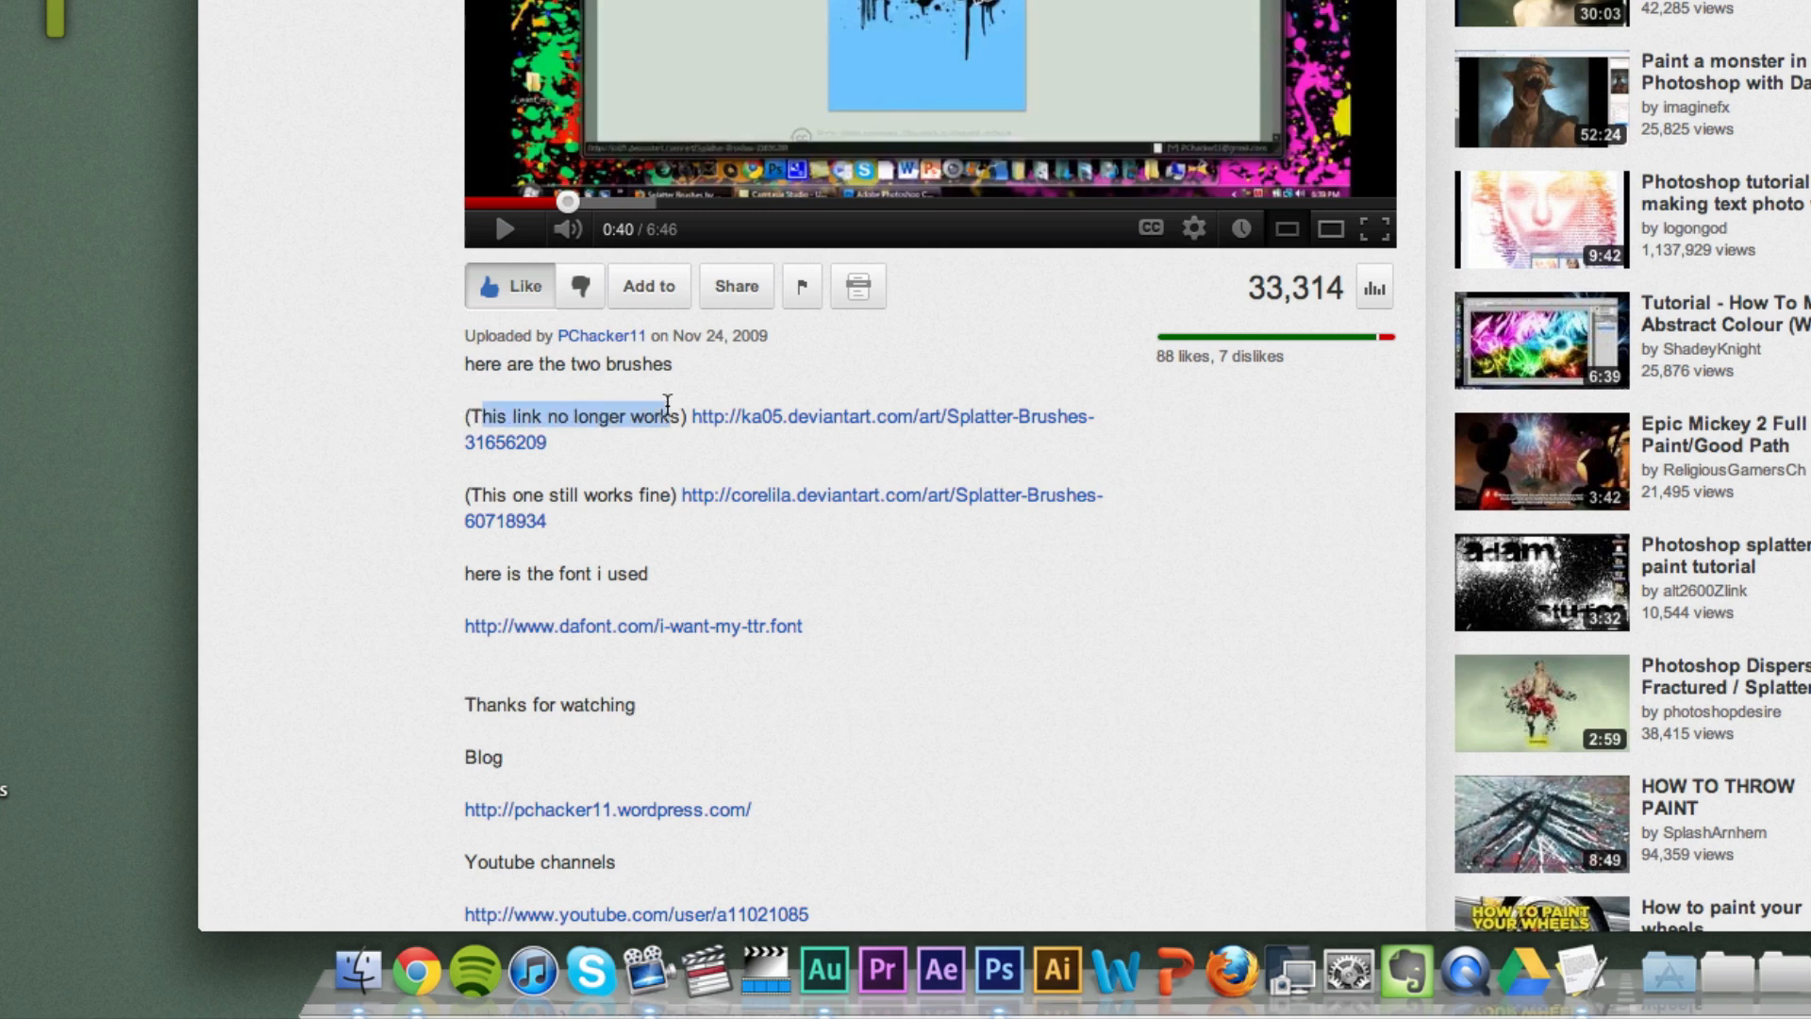
mouse_move(874, 433)
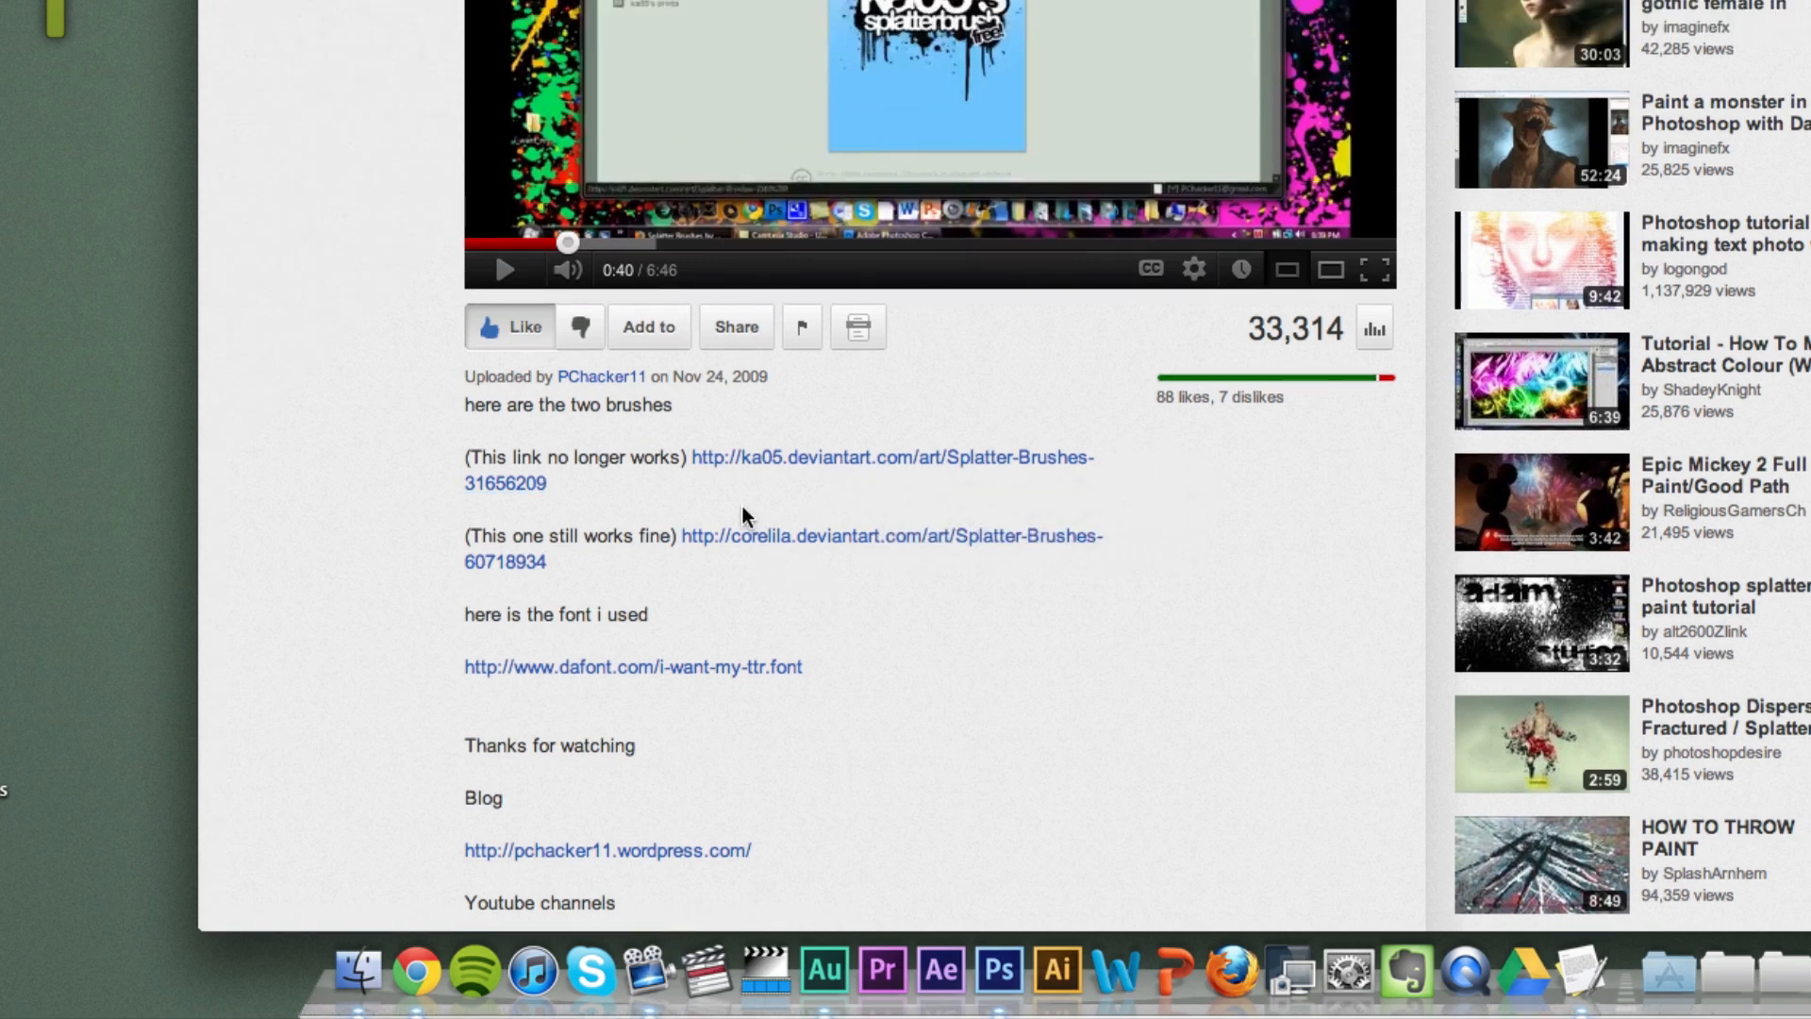
scroll(down, 3)
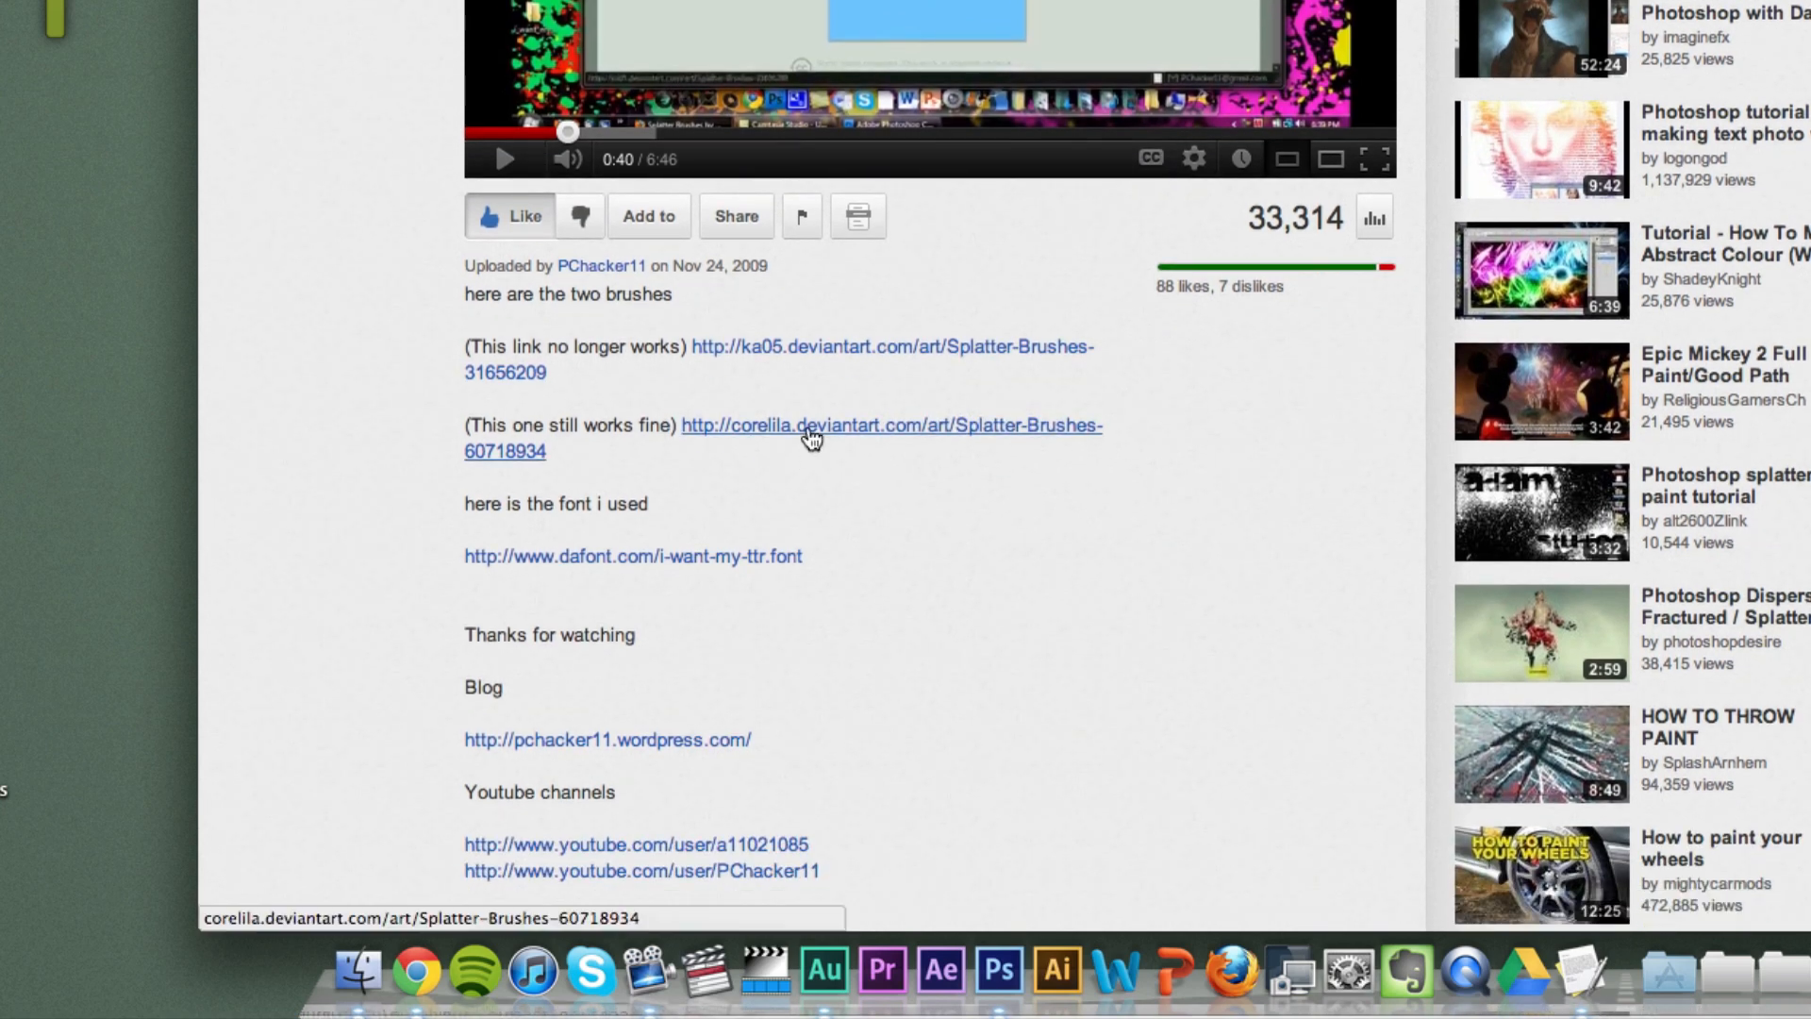
mouse_move(805, 438)
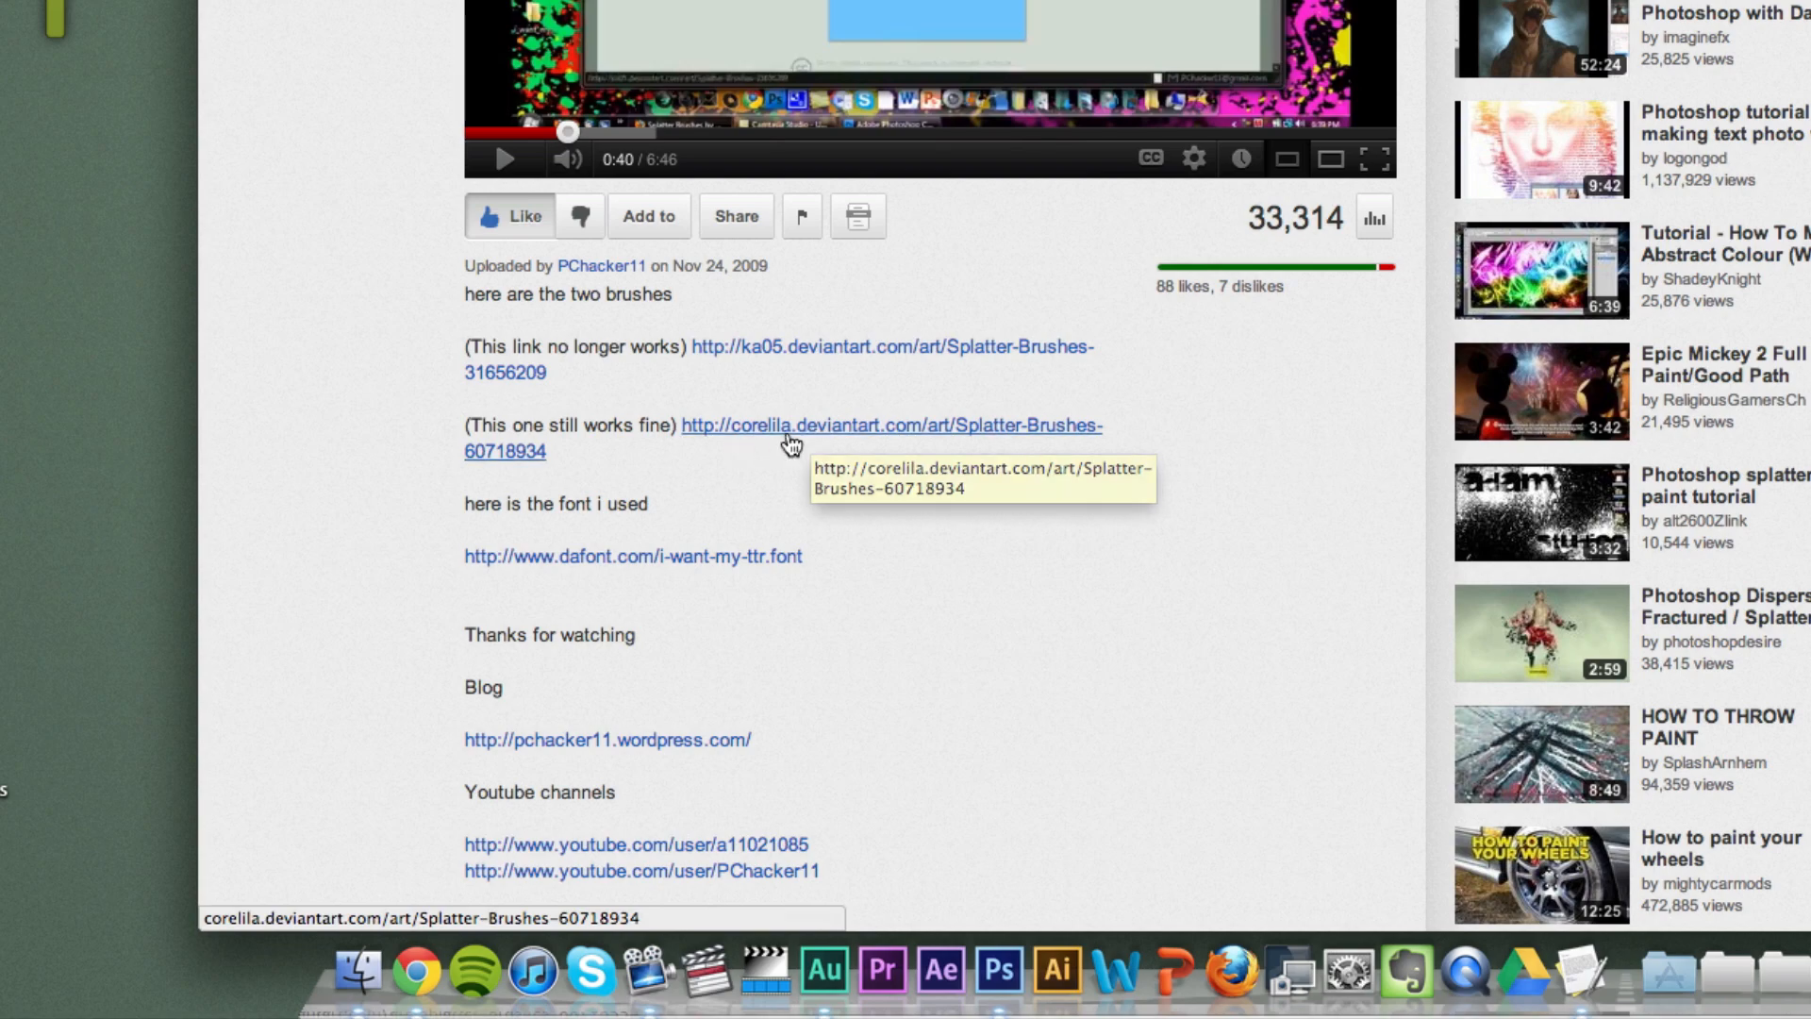
click(890, 425)
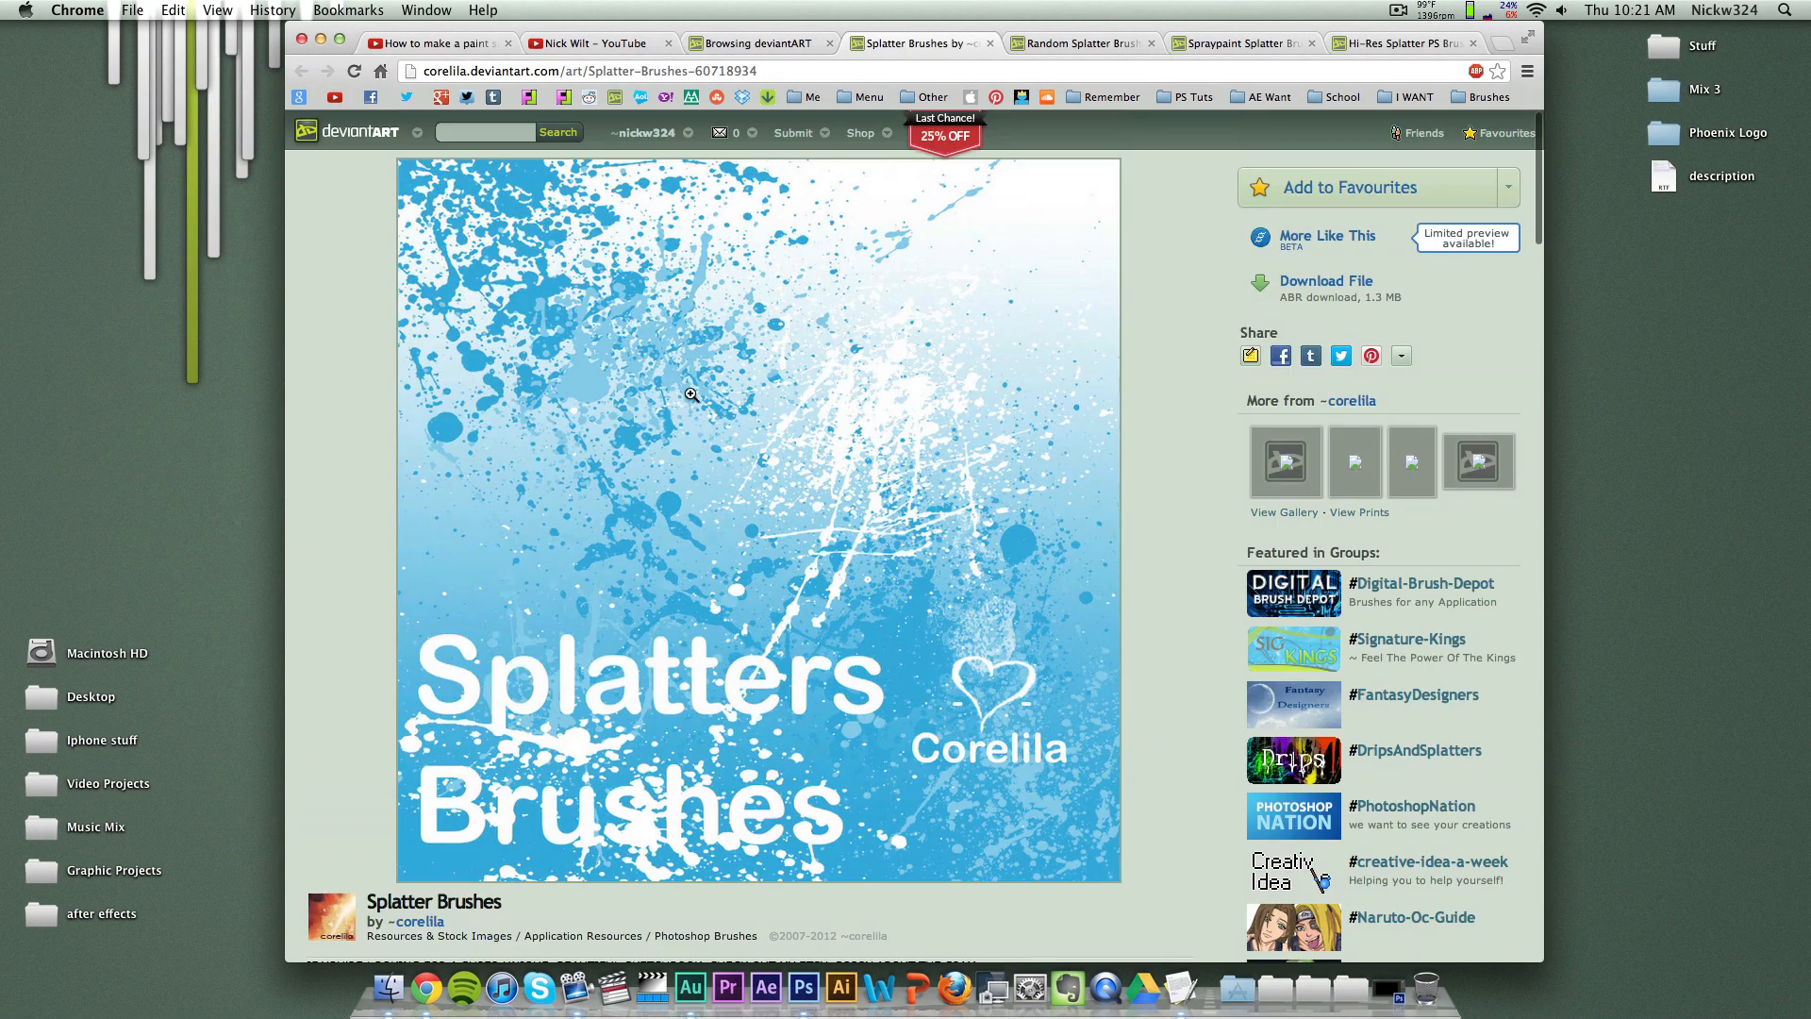
Step: Return to the YouTube tutorial tab and scroll the video page back to the top
click(595, 42)
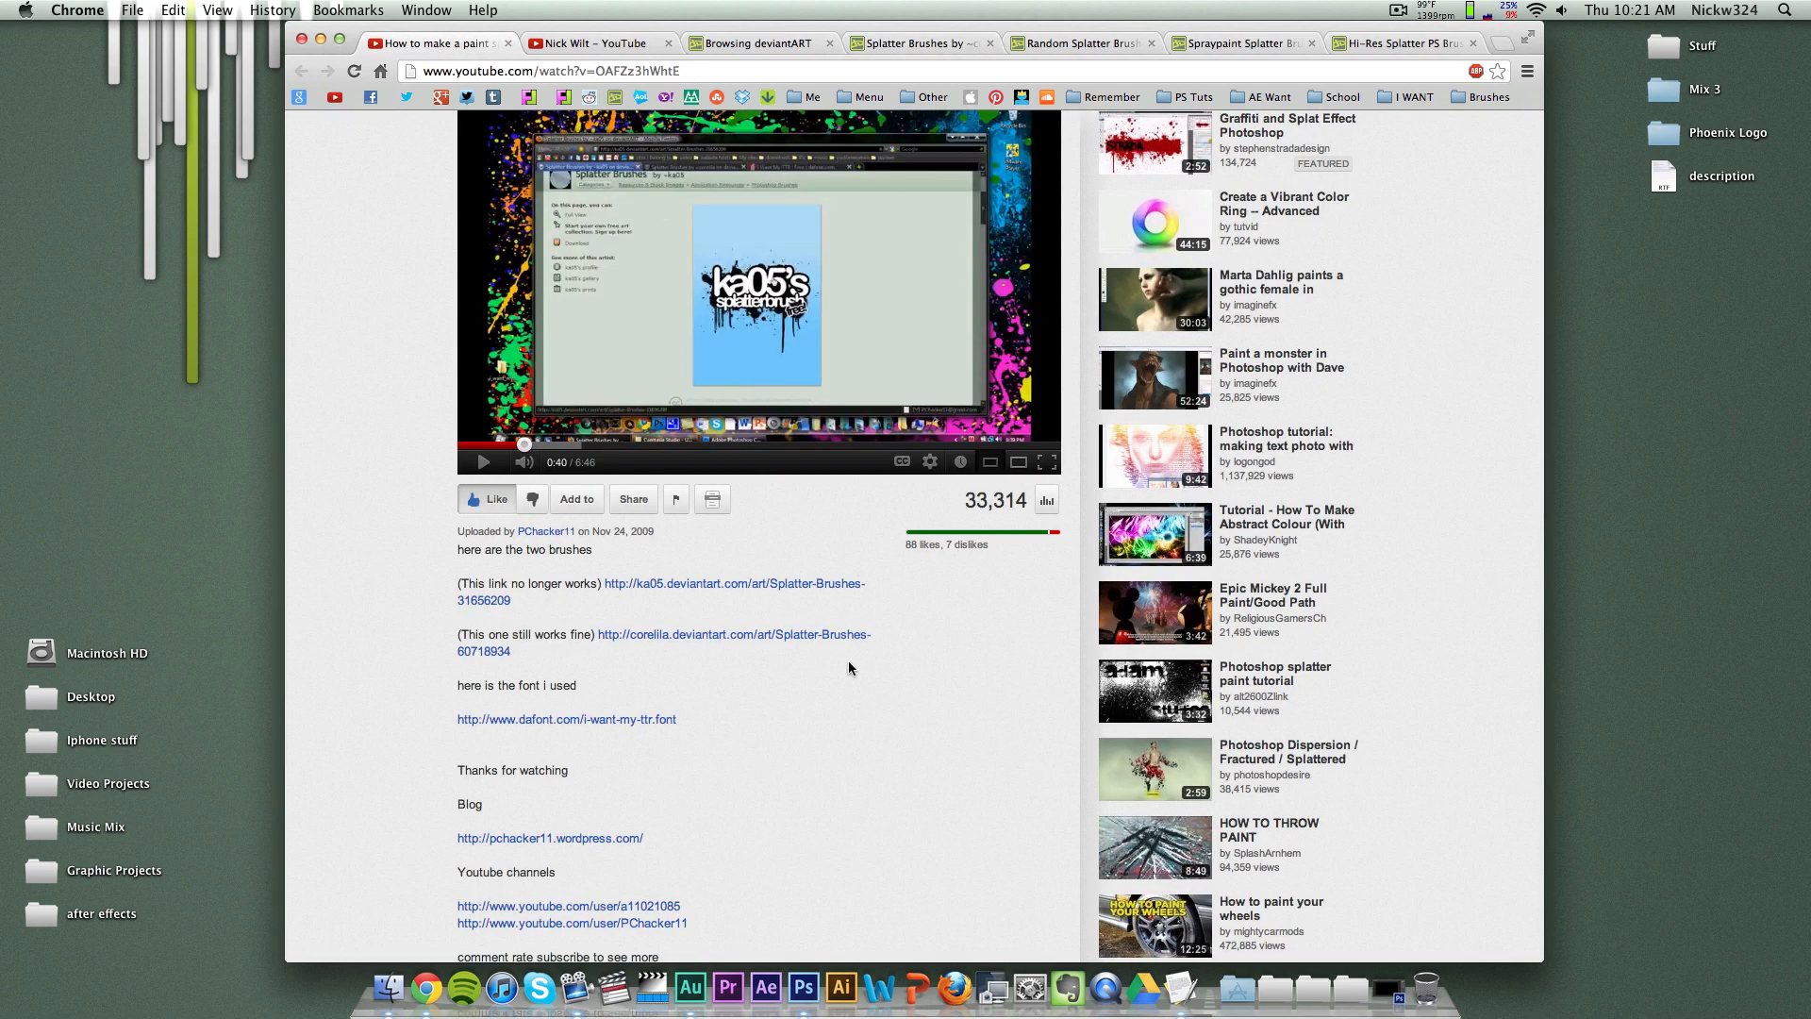
scroll(down, 3)
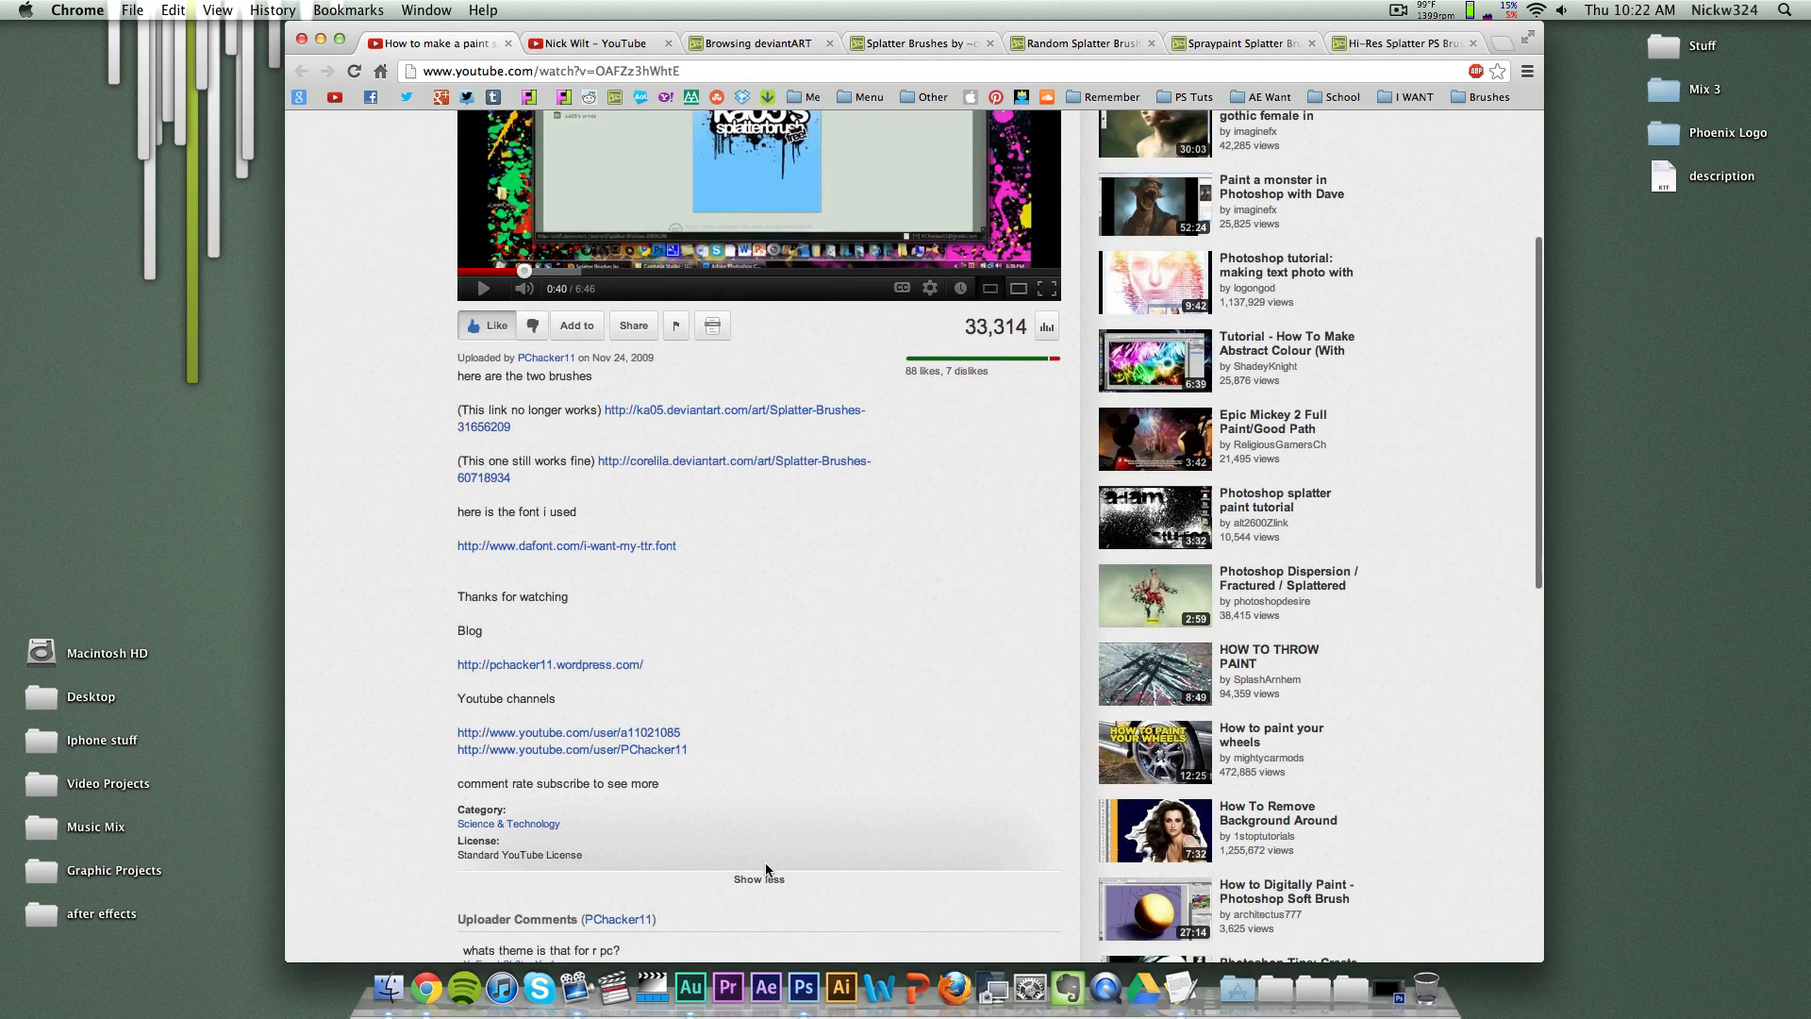
scroll(down, 3)
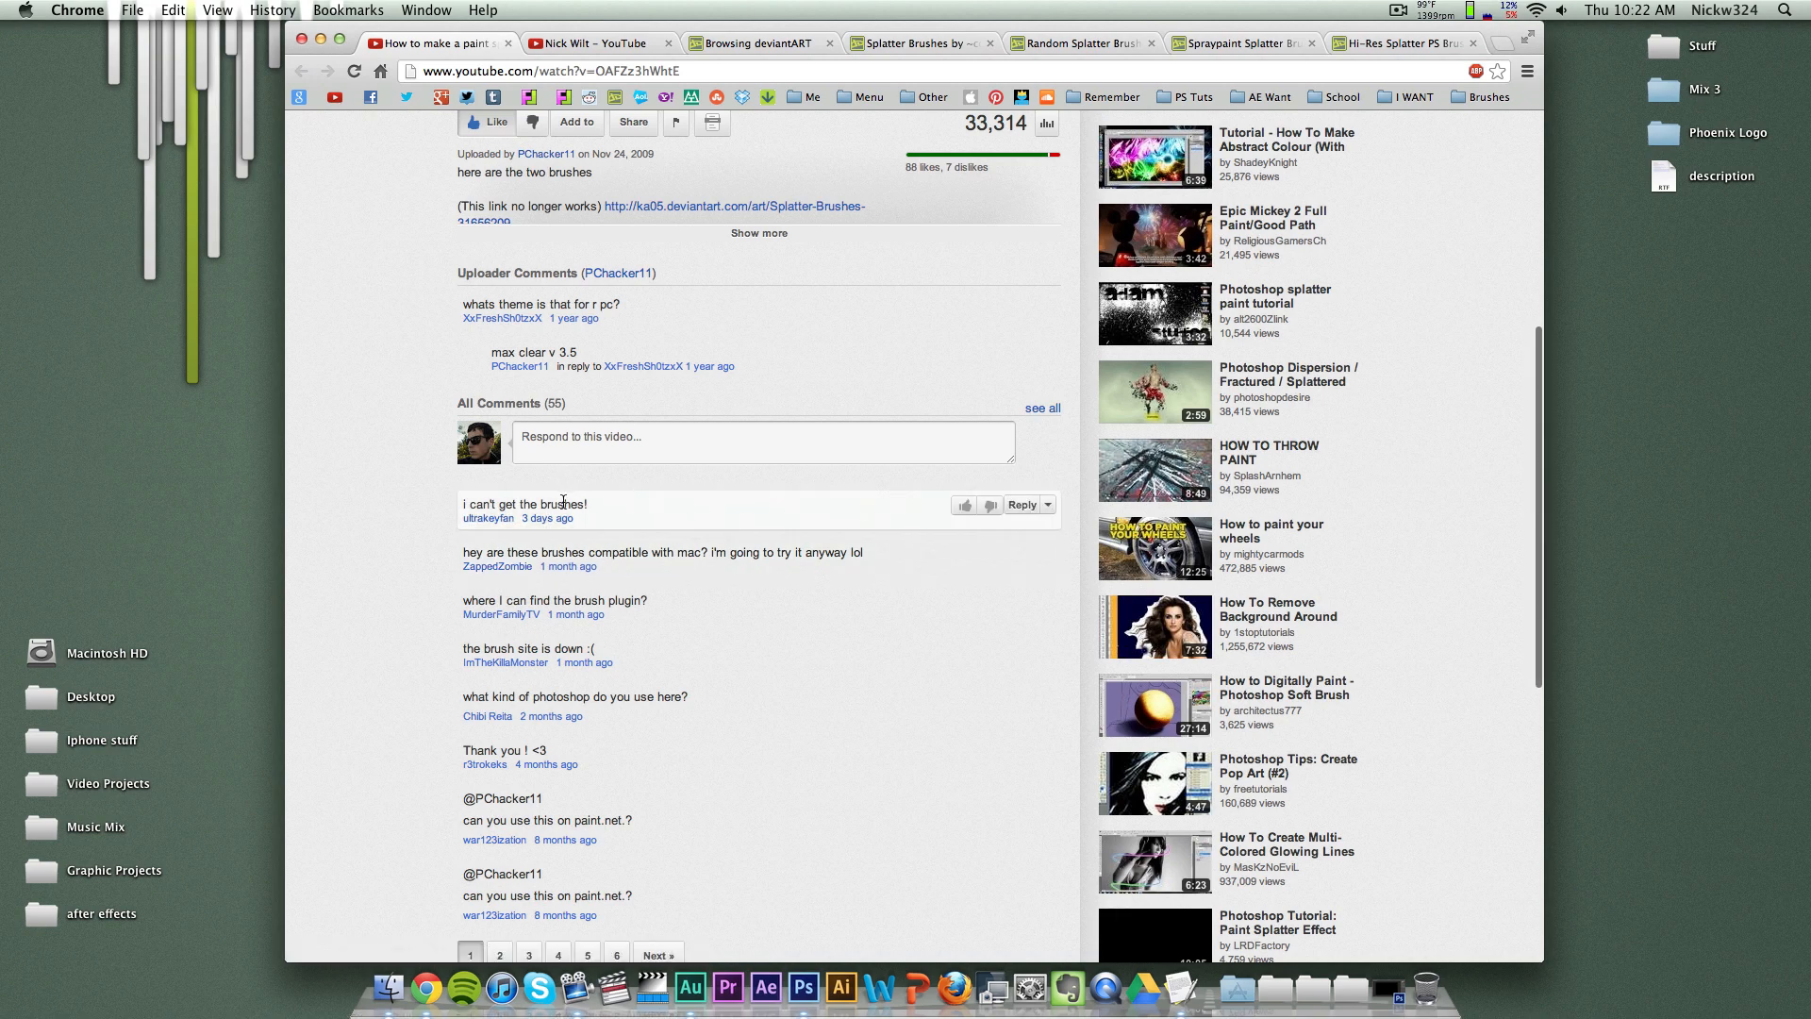
scroll(up, 3)
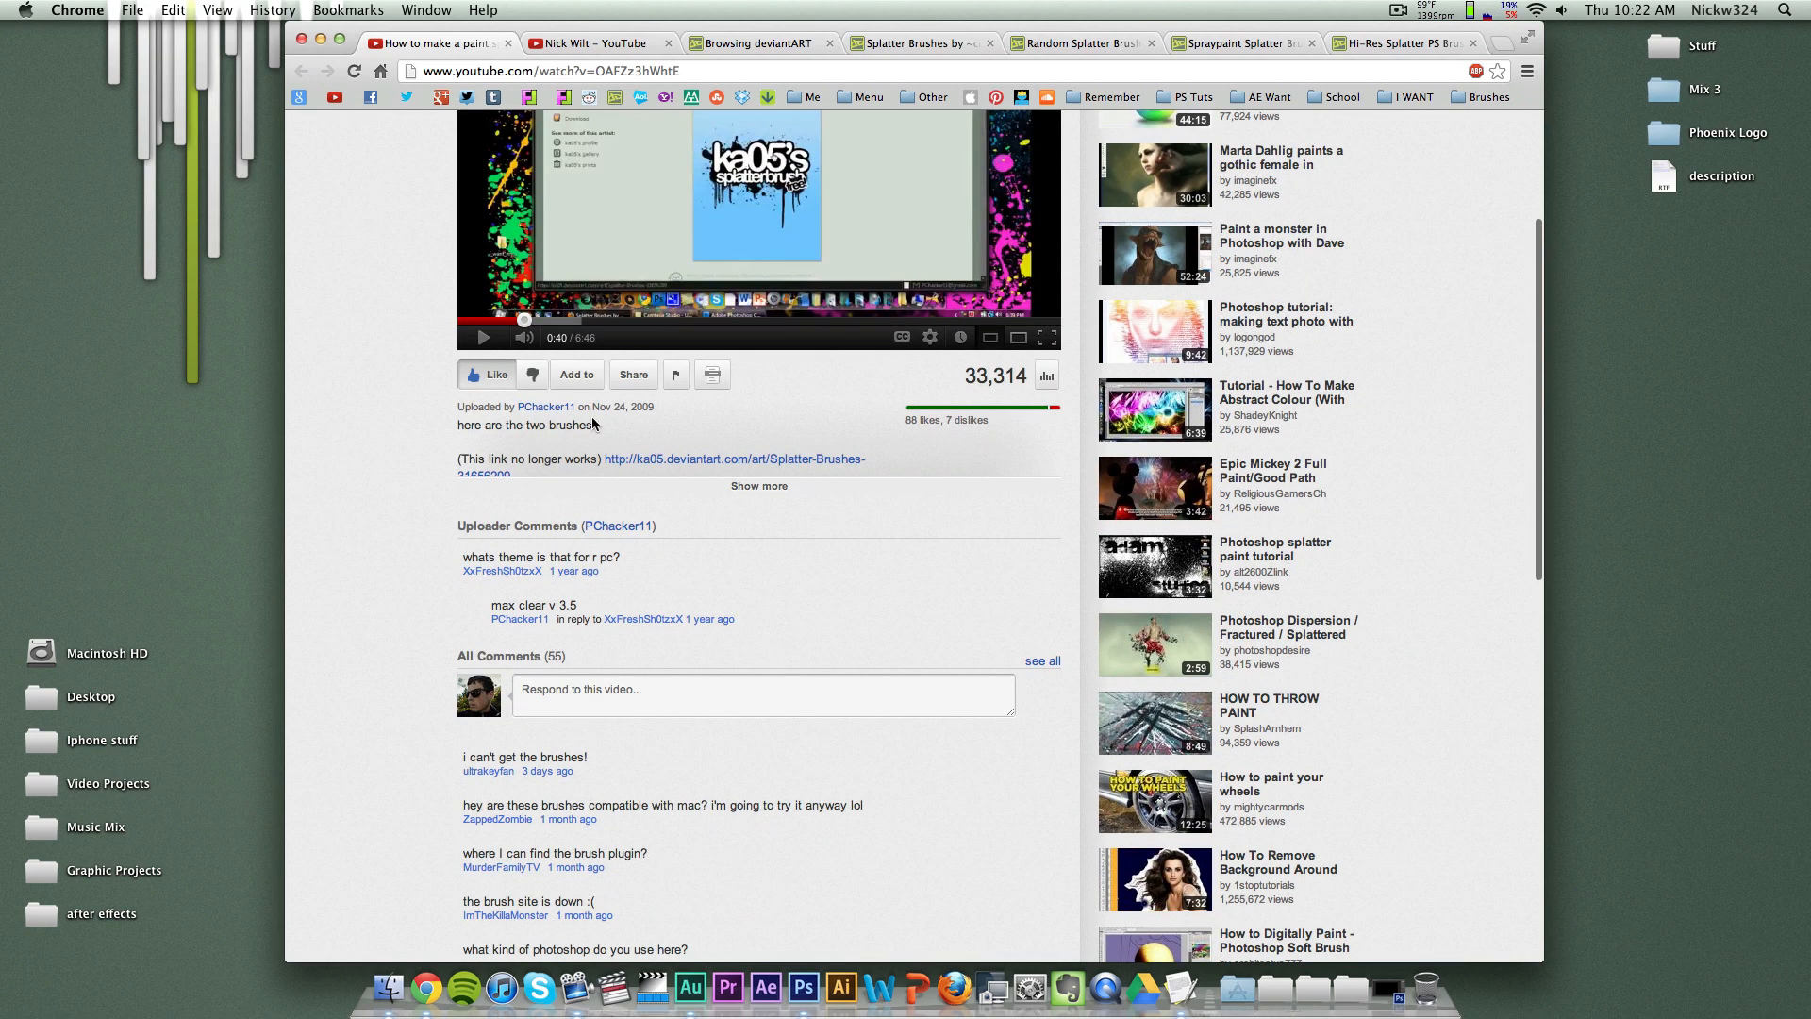
scroll(down, 3)
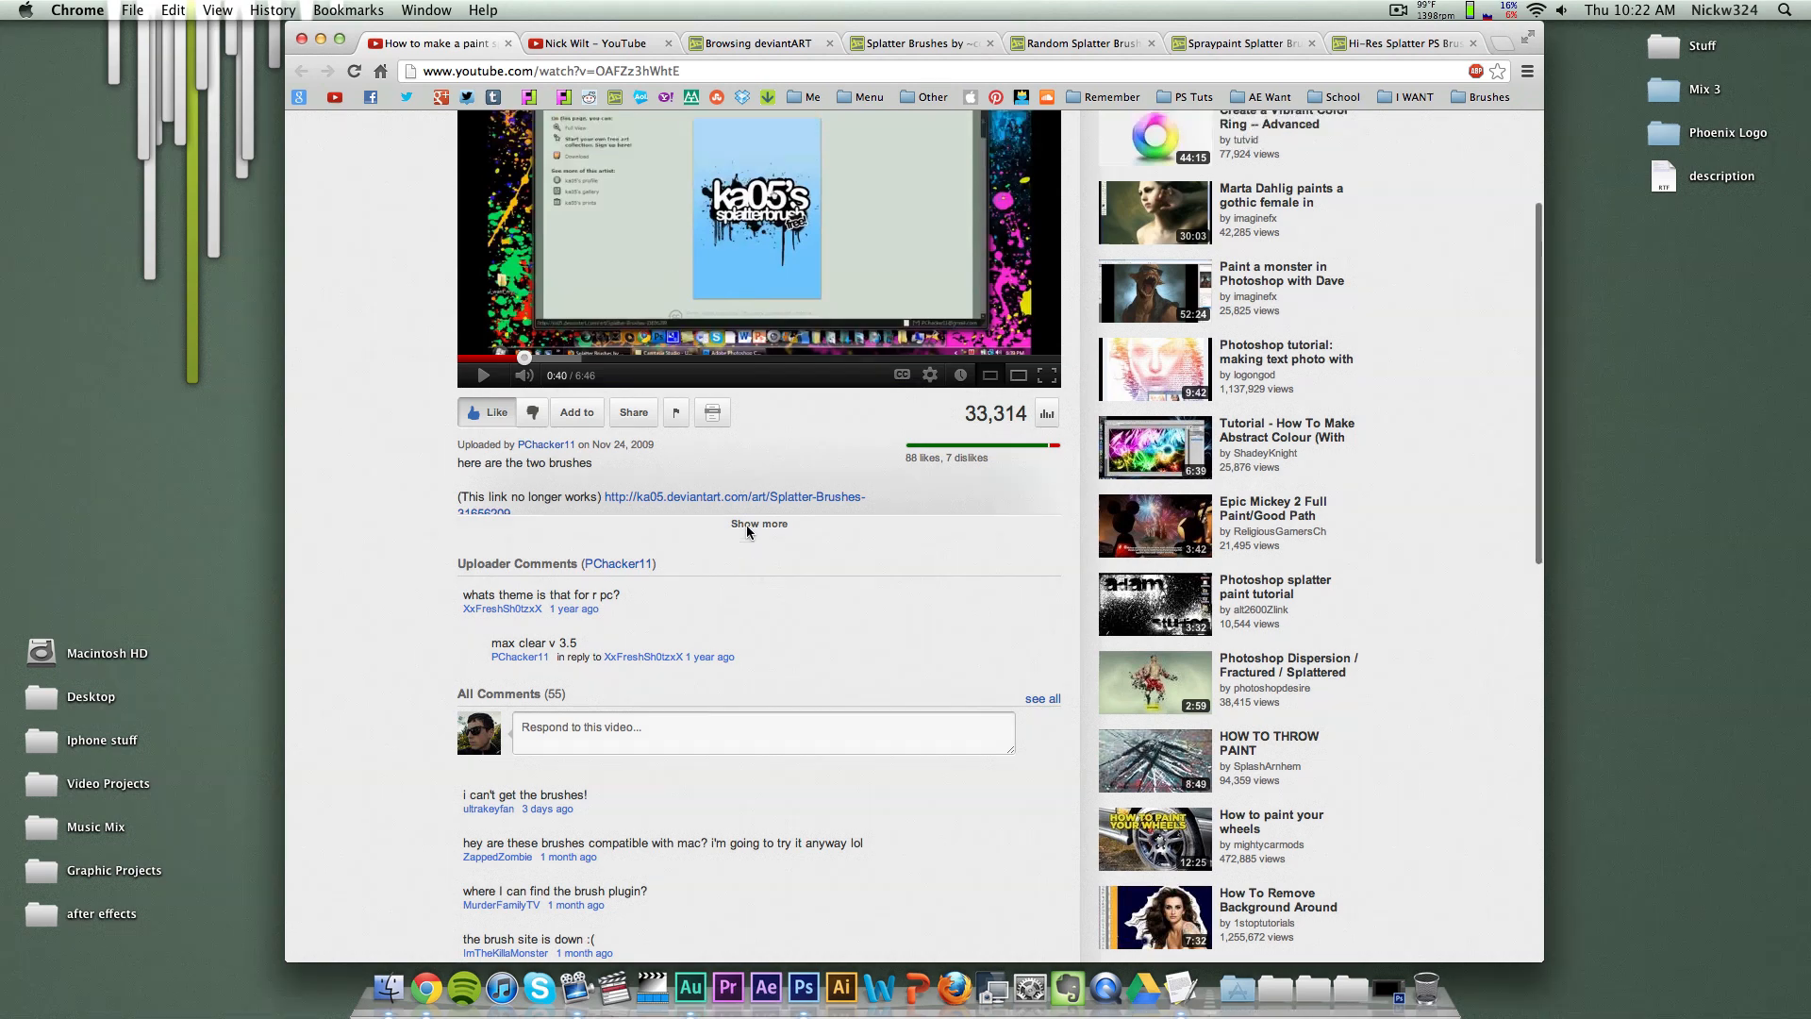
scroll(up, 3)
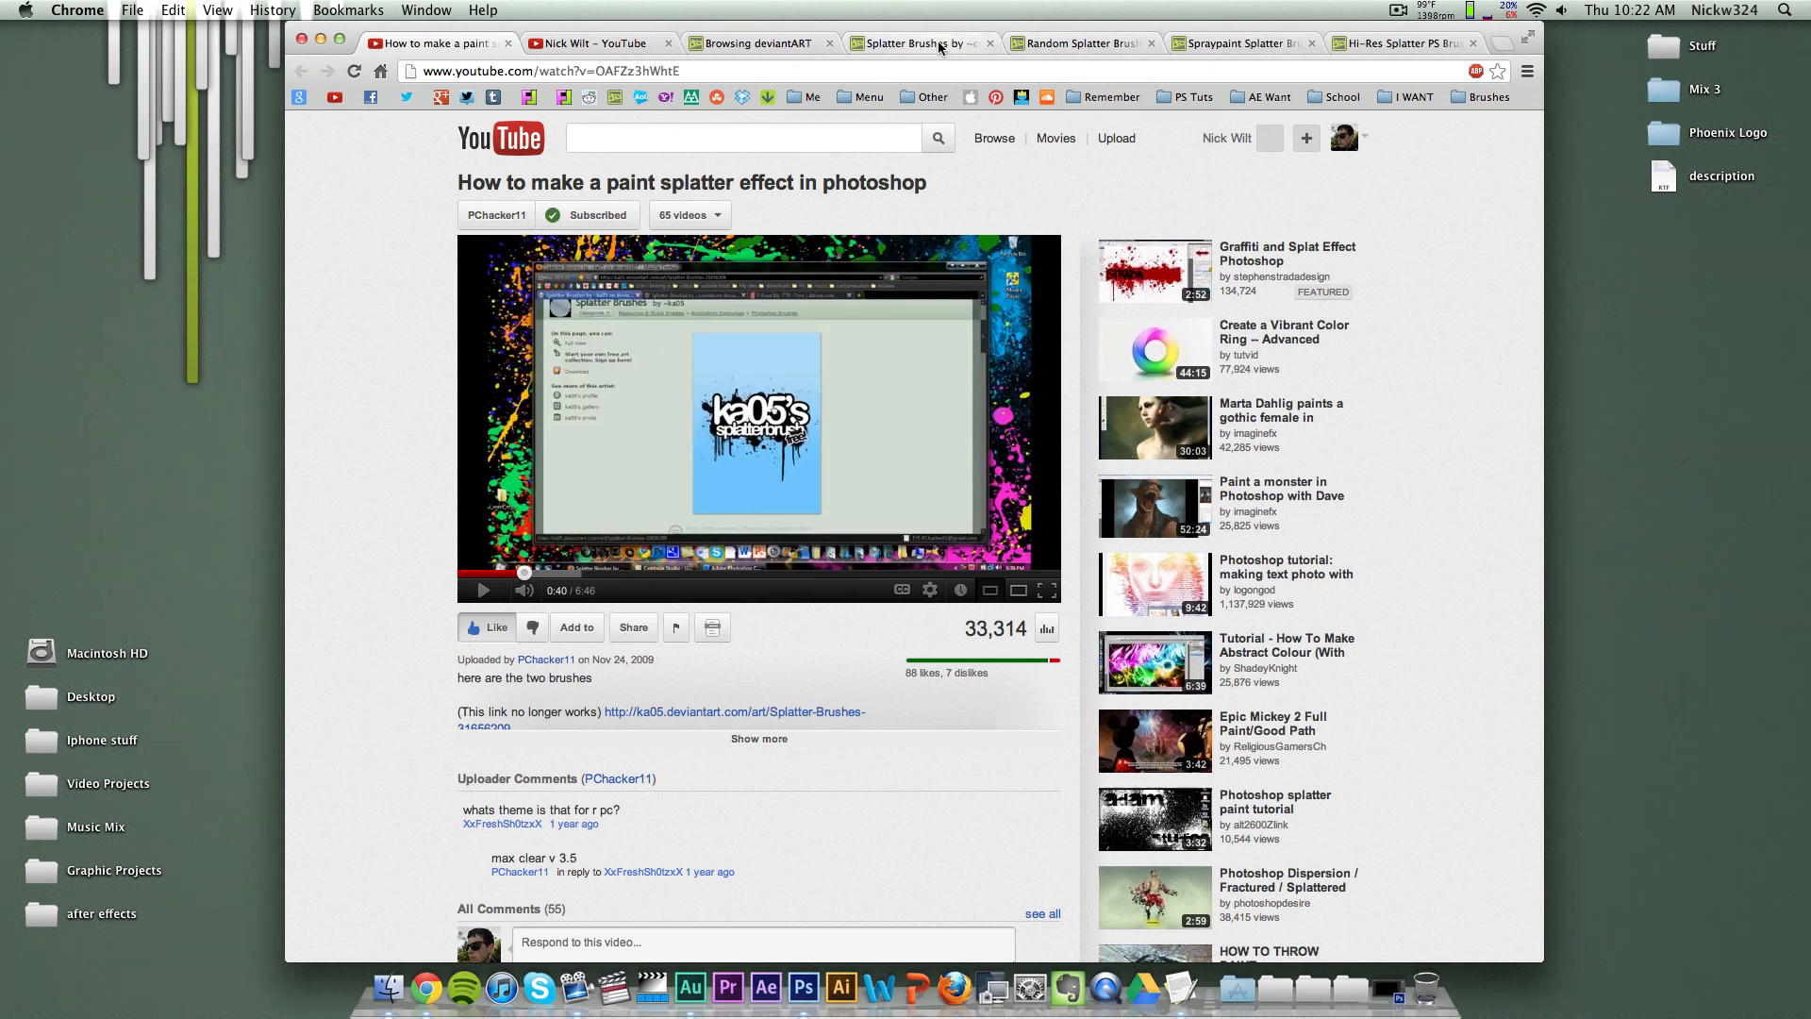
Step: View the corelila, Random Splatter PS7+, Spraypaint and Hi-Res Splatter brush tabs in turn
click(916, 43)
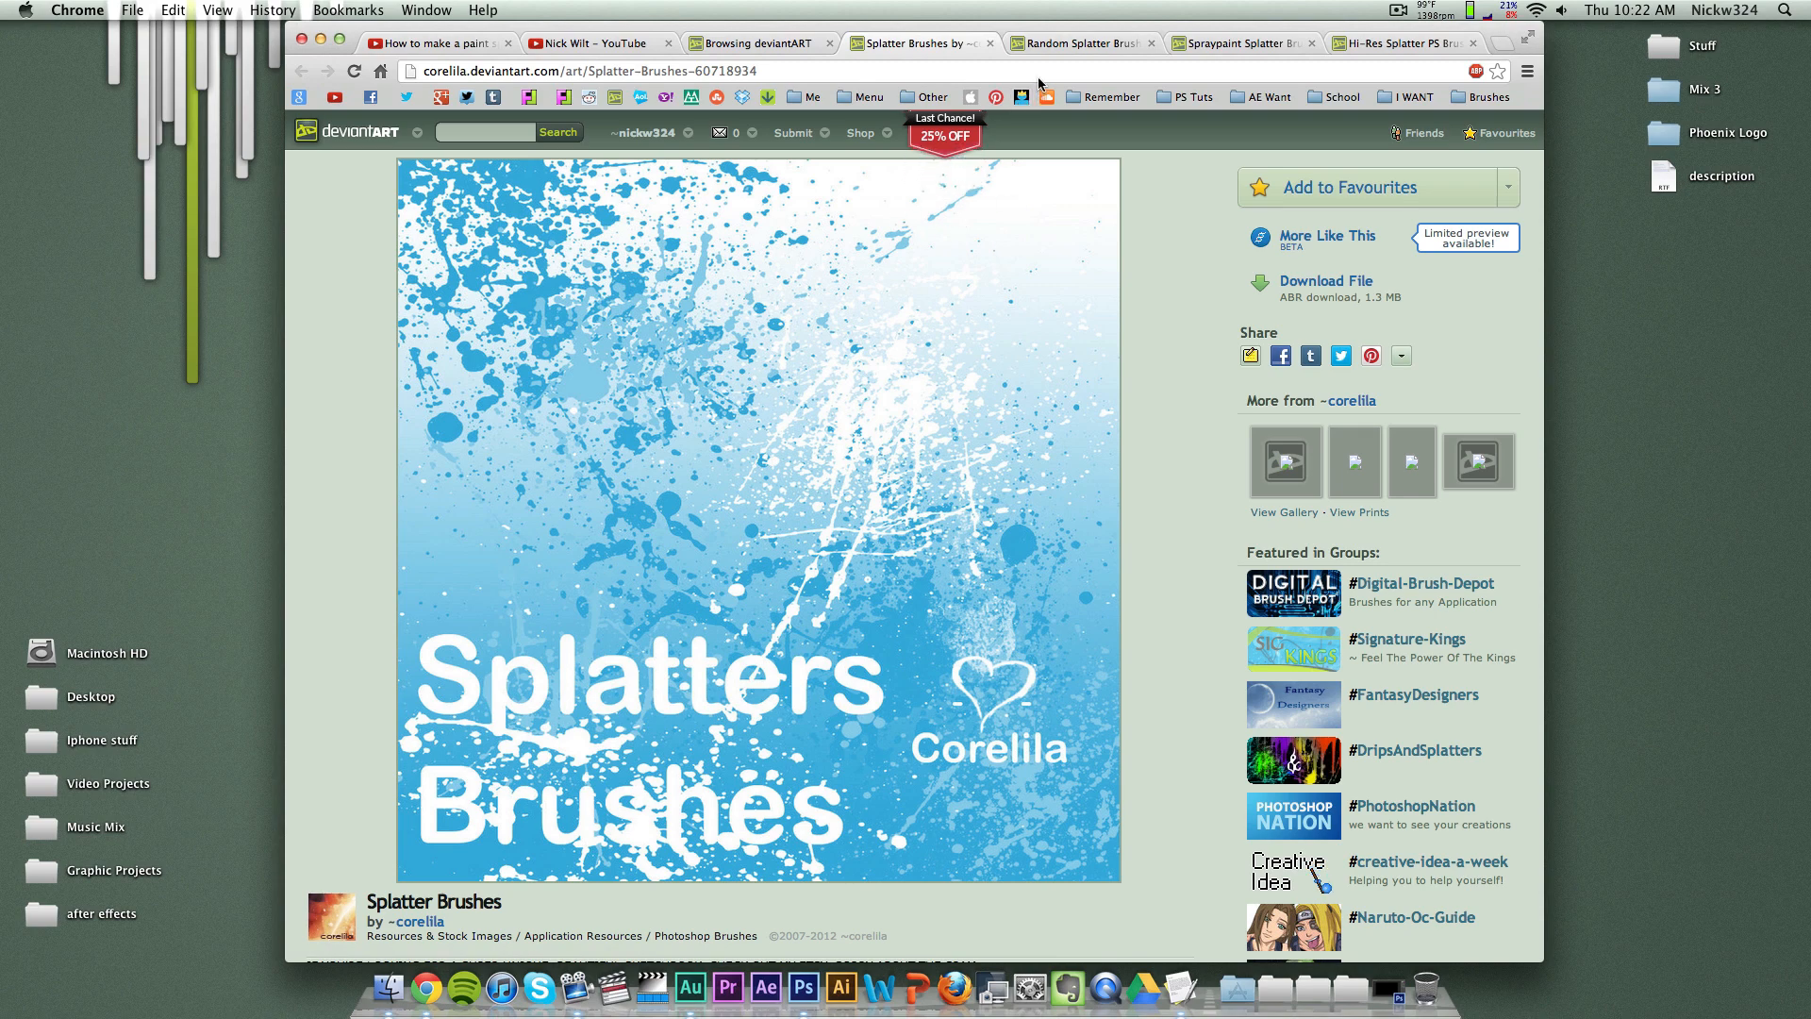
click(1080, 42)
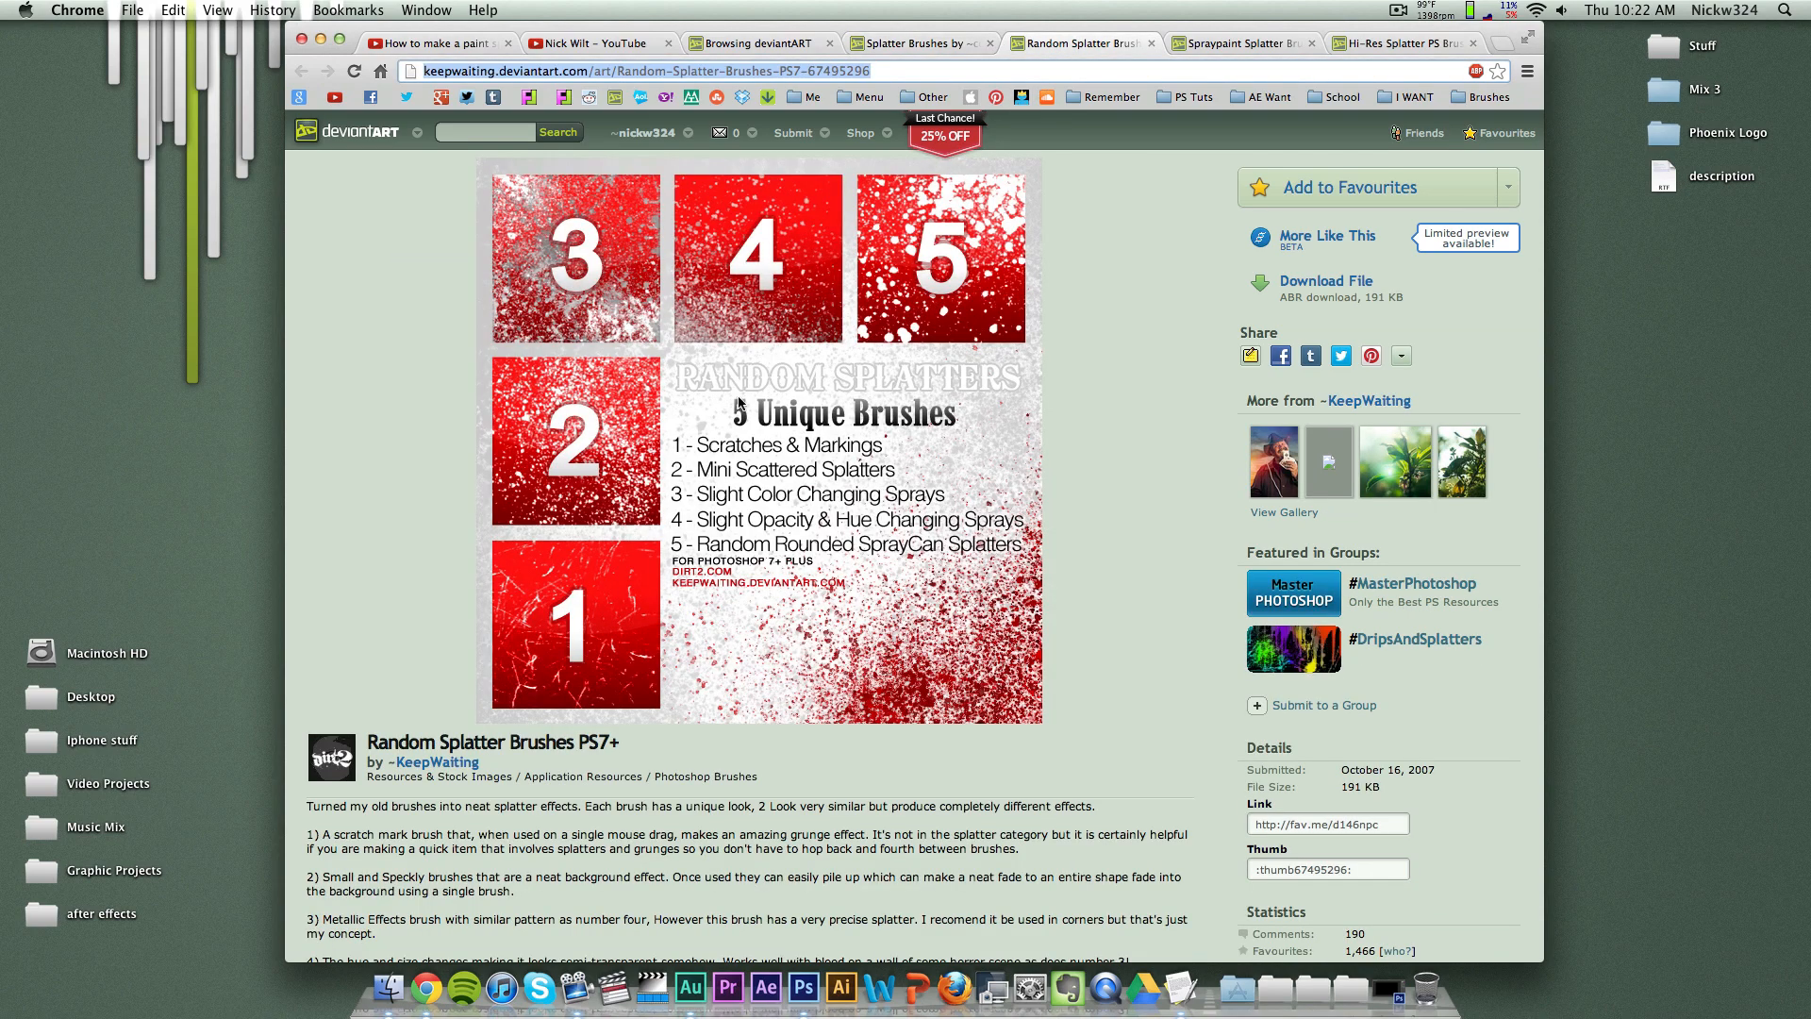
click(1241, 43)
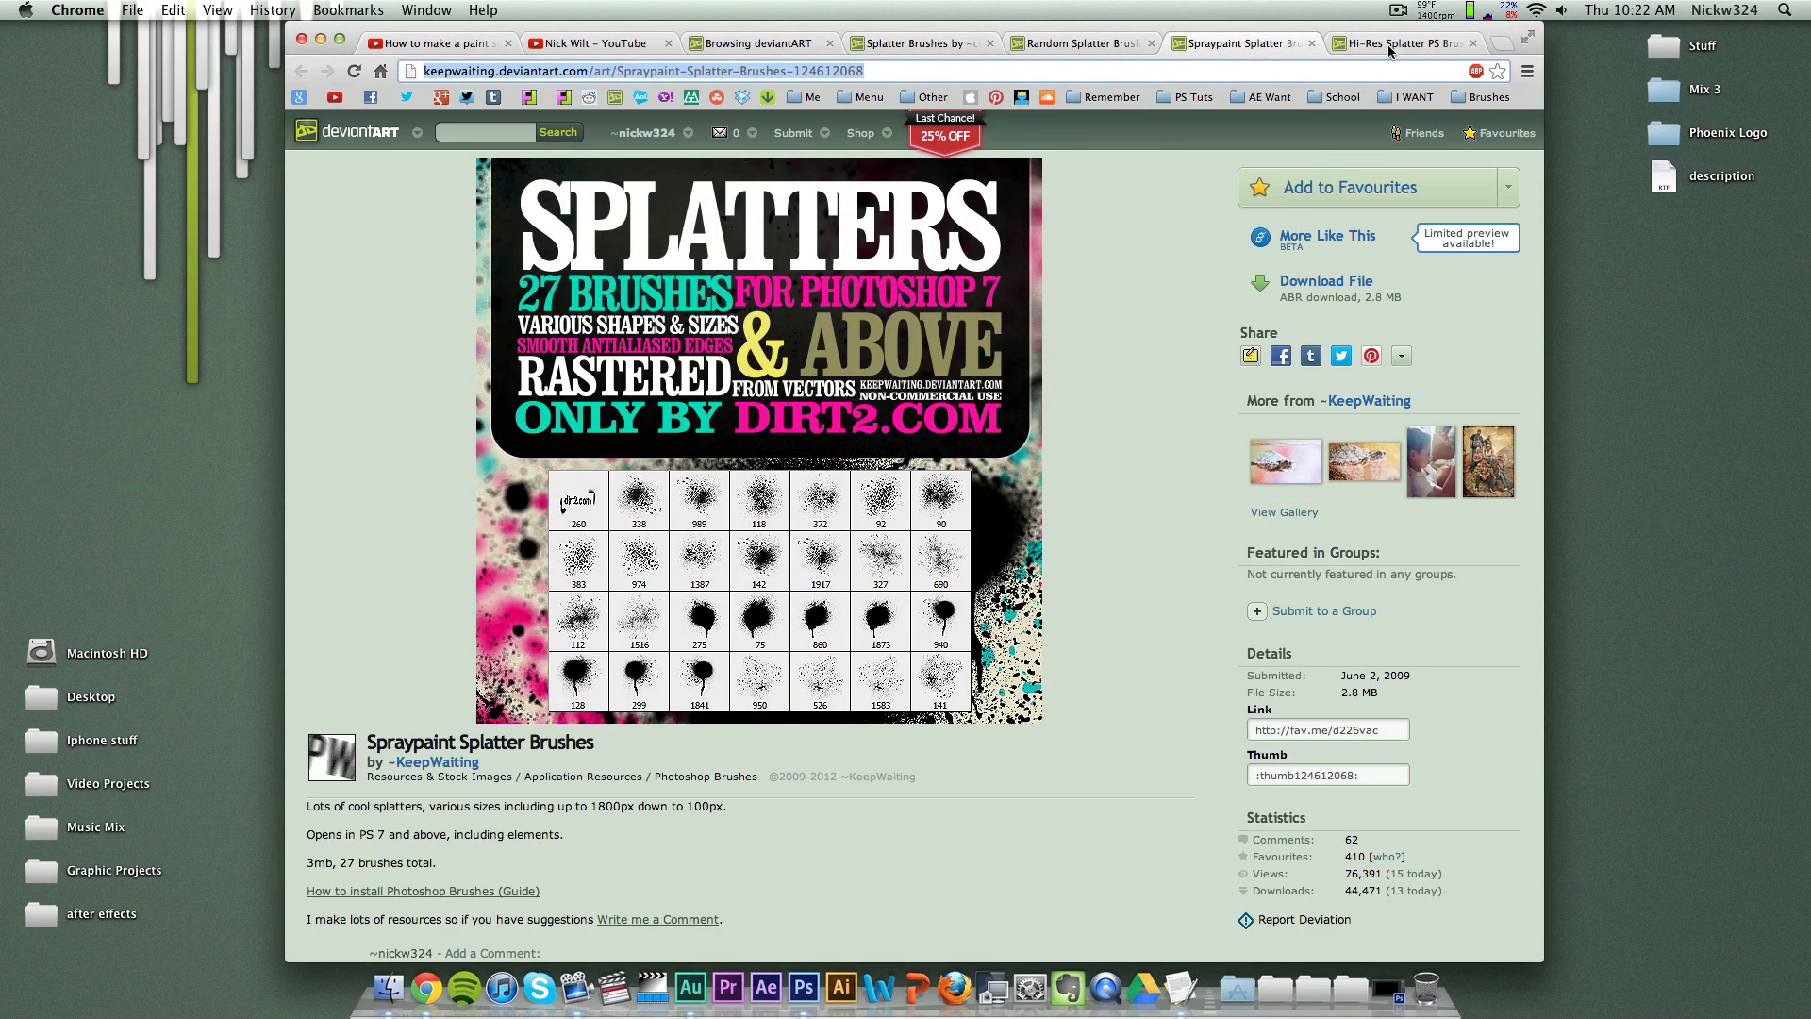
click(1394, 42)
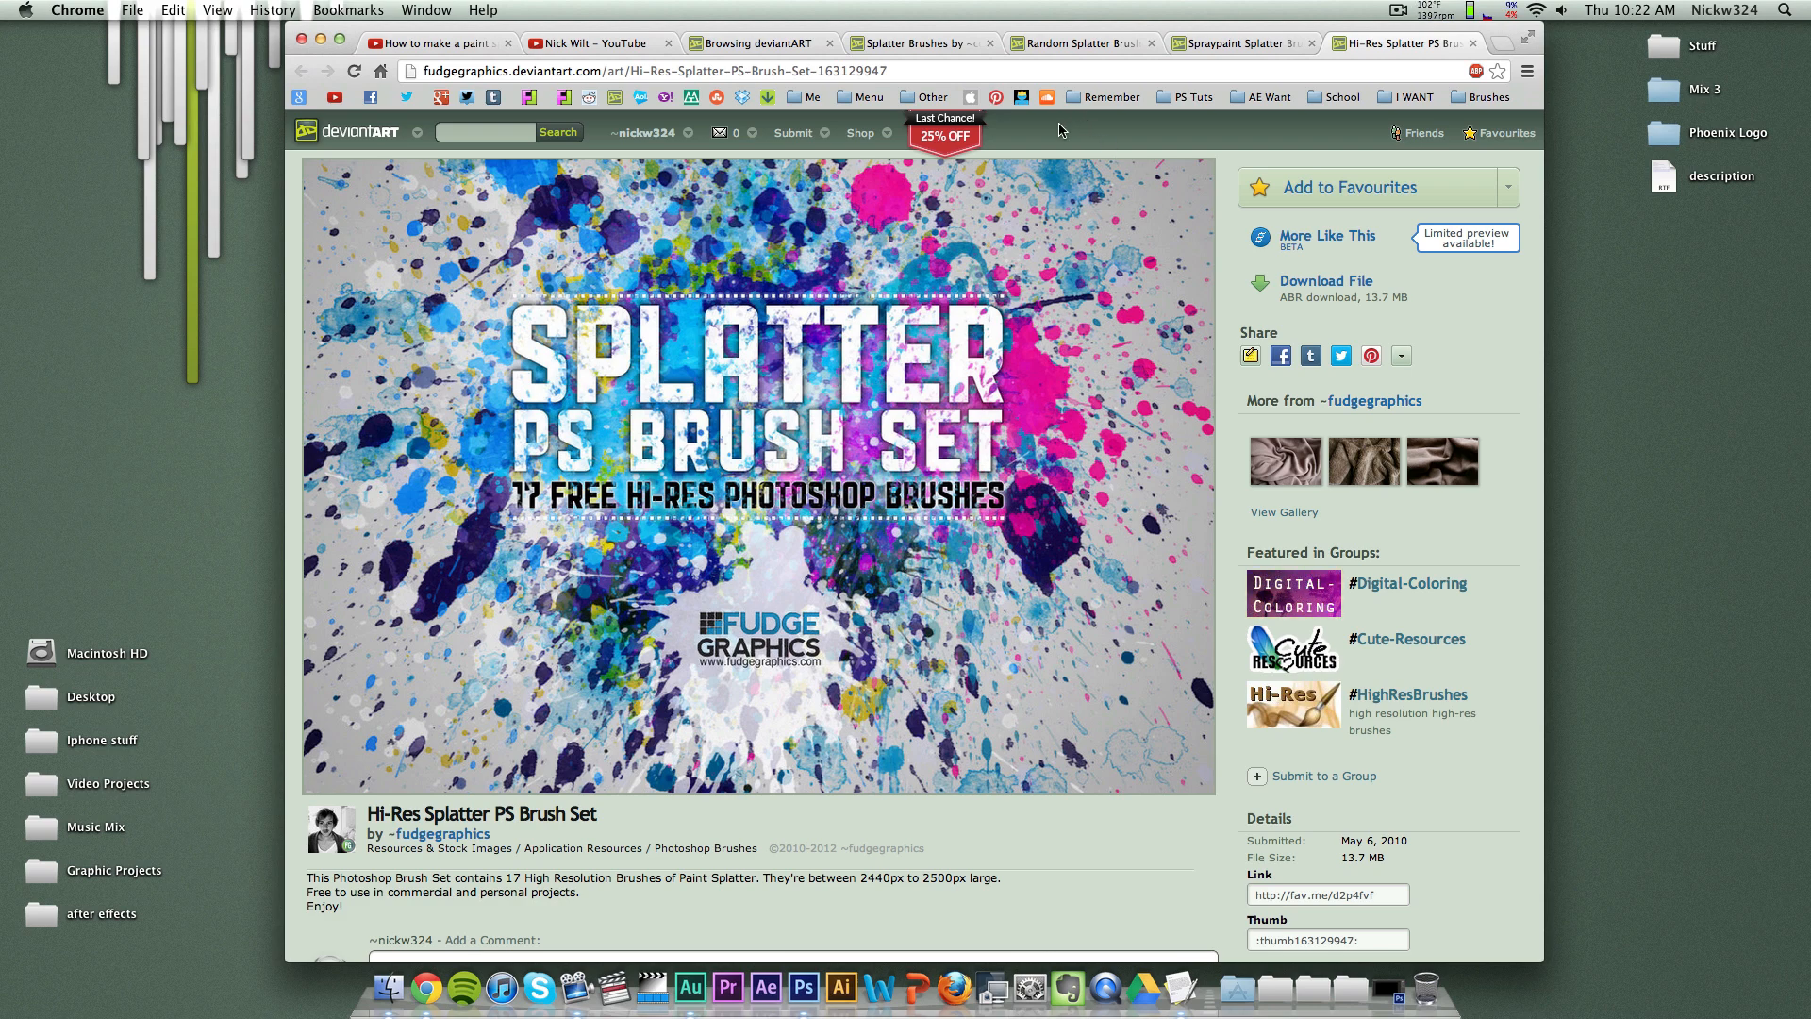
mouse_move(1233, 166)
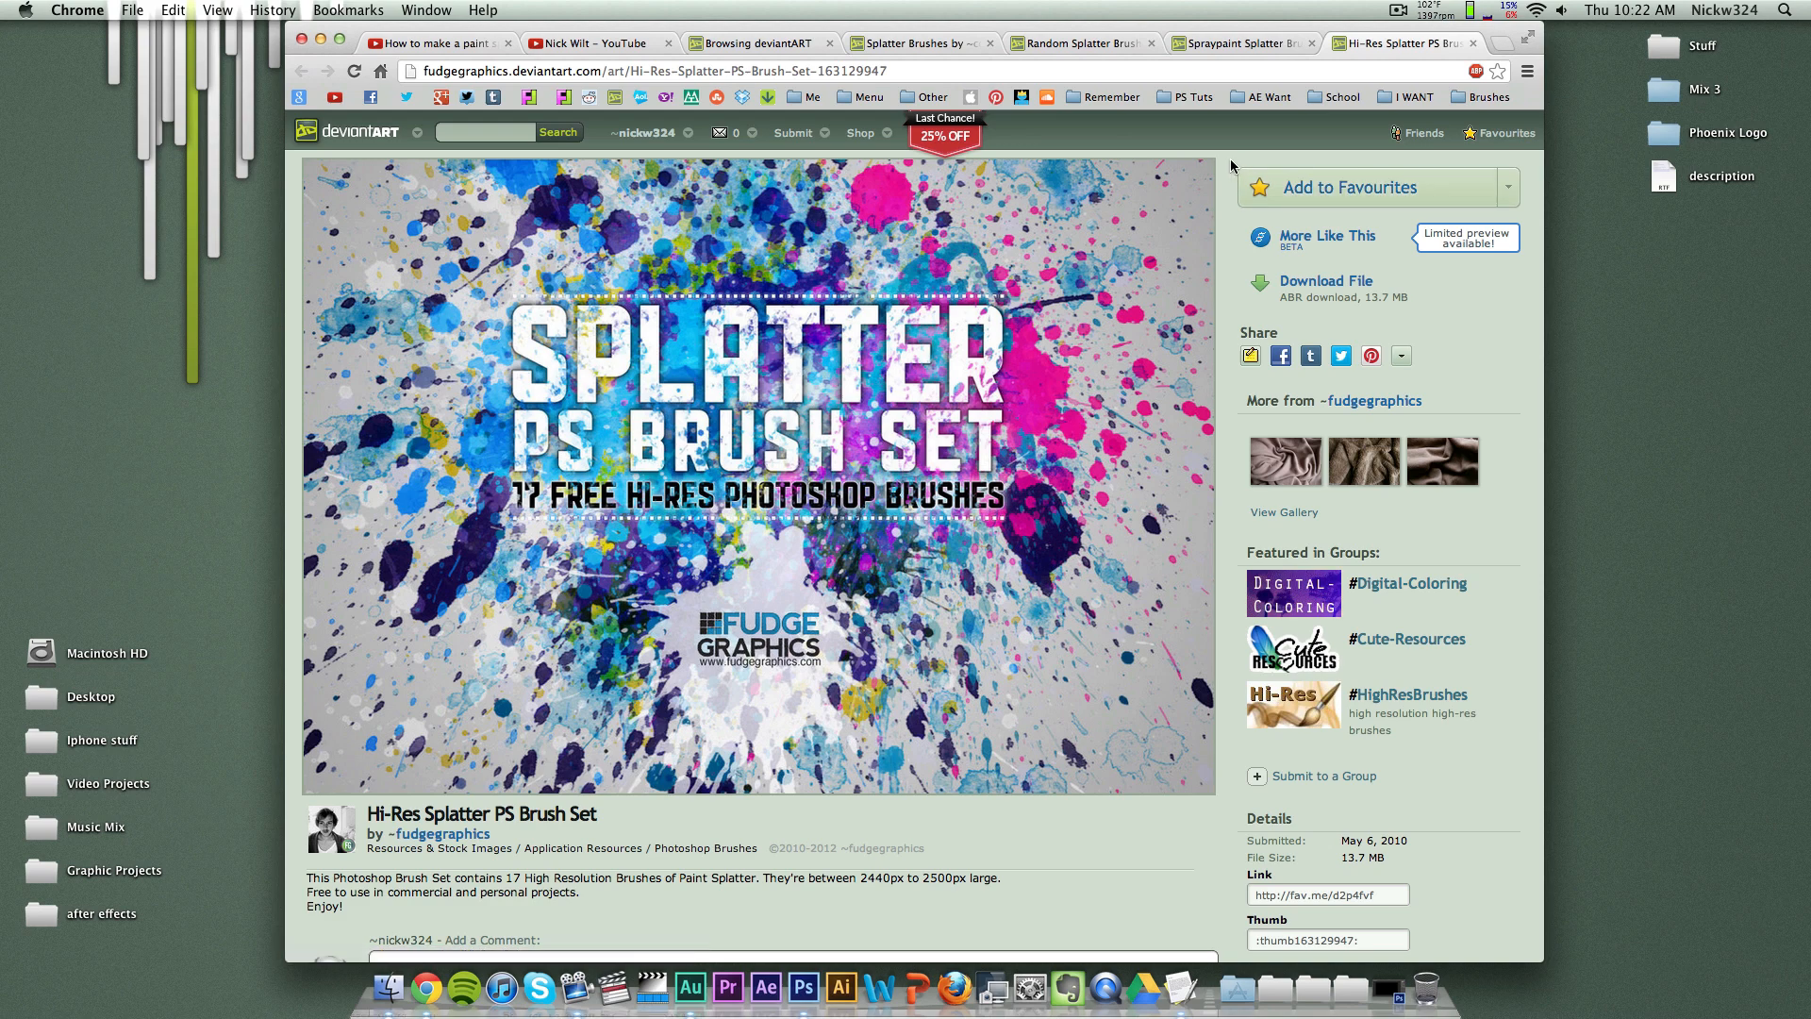
mouse_move(1159, 148)
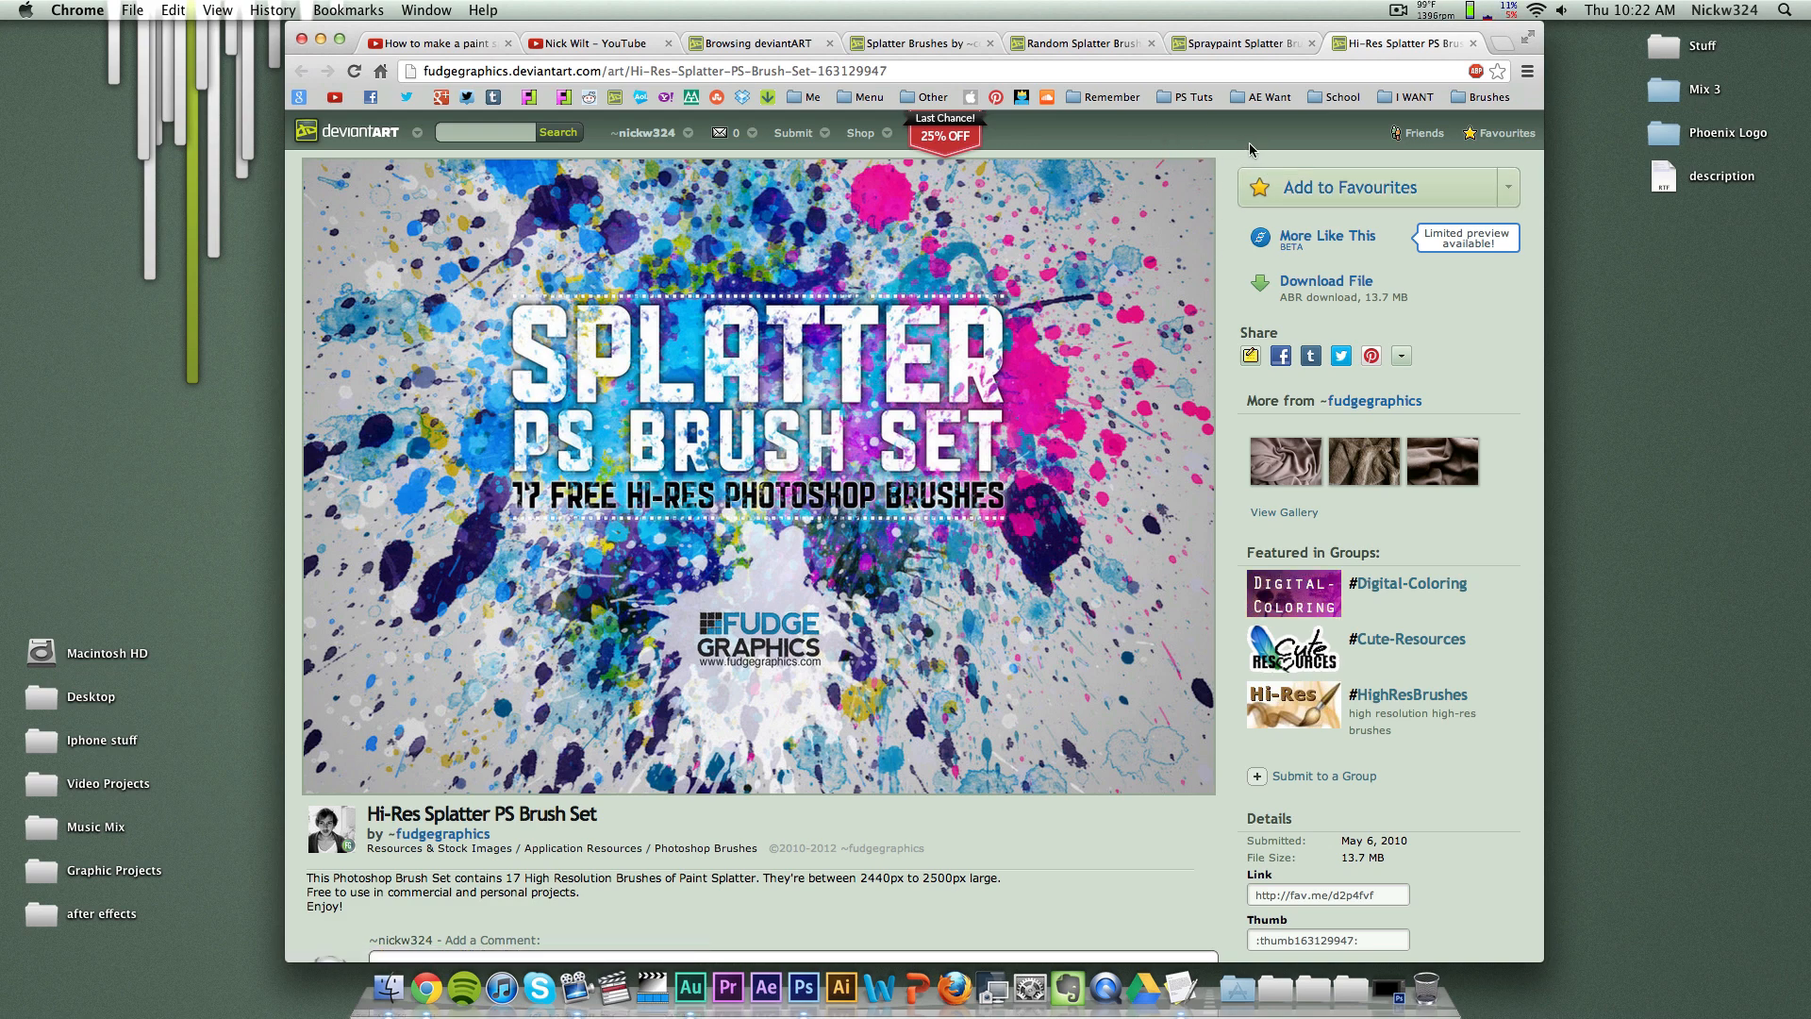
mouse_move(750, 58)
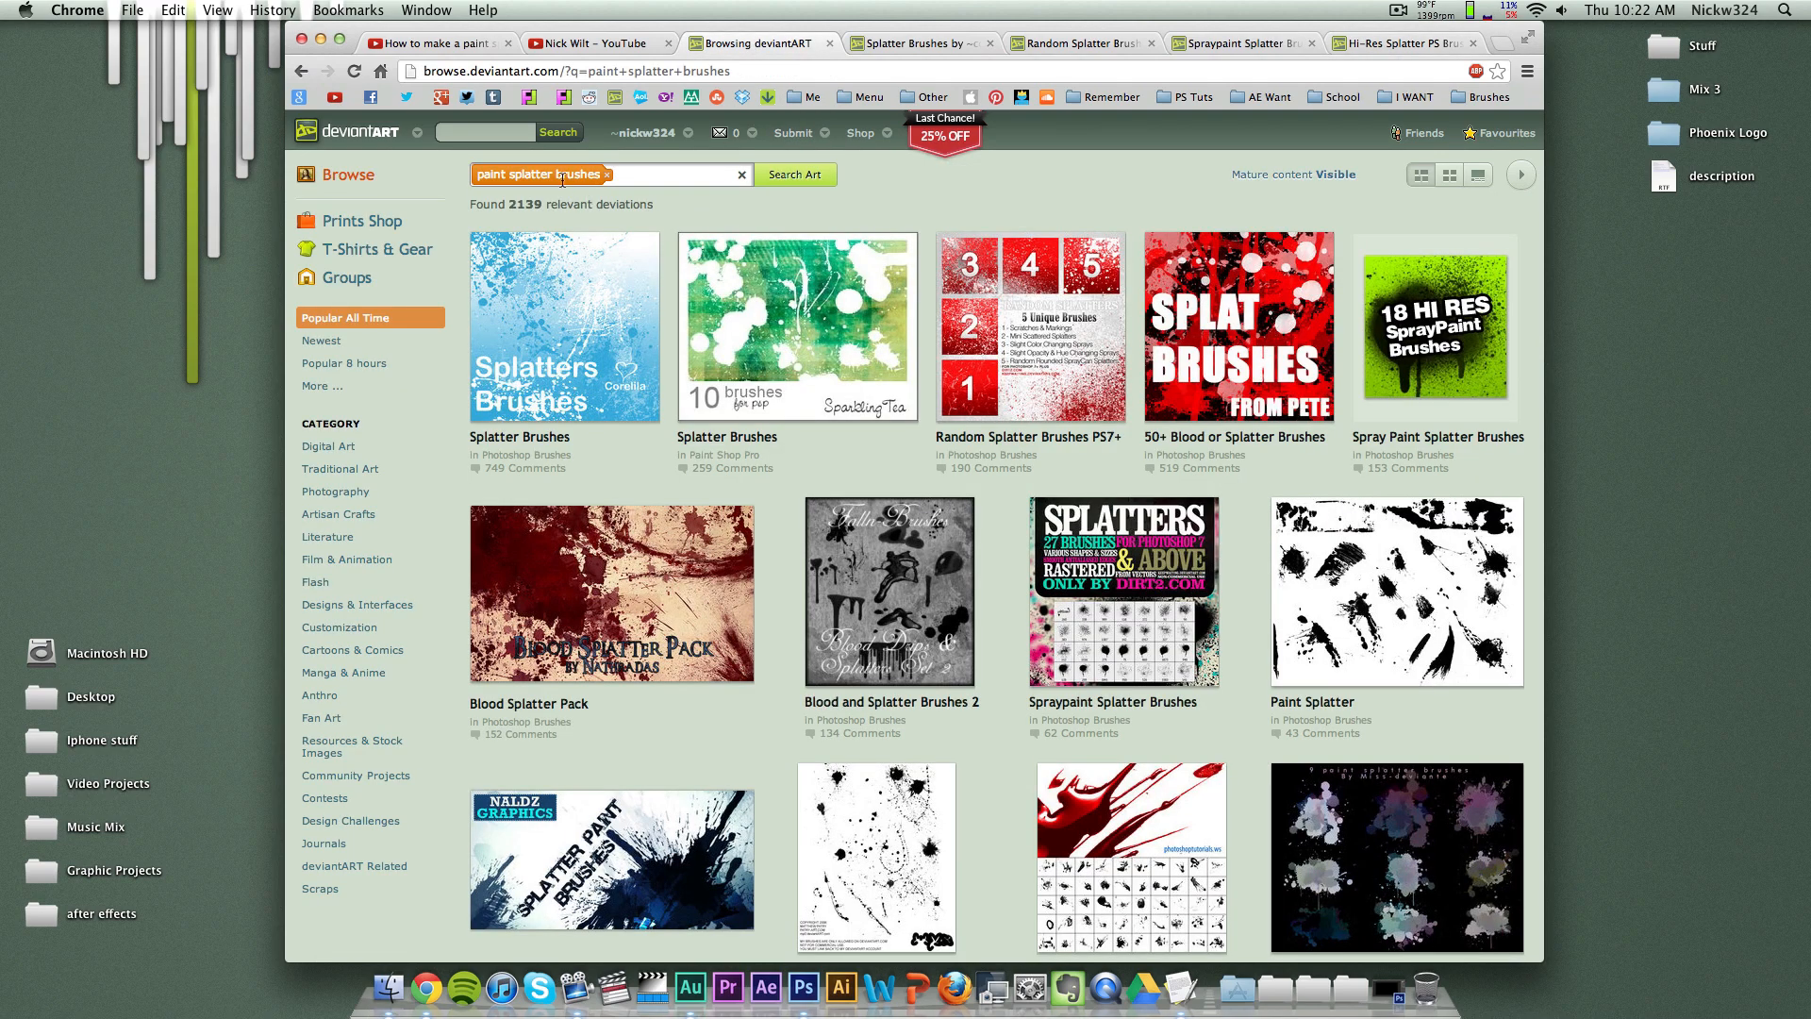
Step: Browse the 'paint splatter brushes' search thumbnails, then return to the YouTube tutorial
scroll(down, 3)
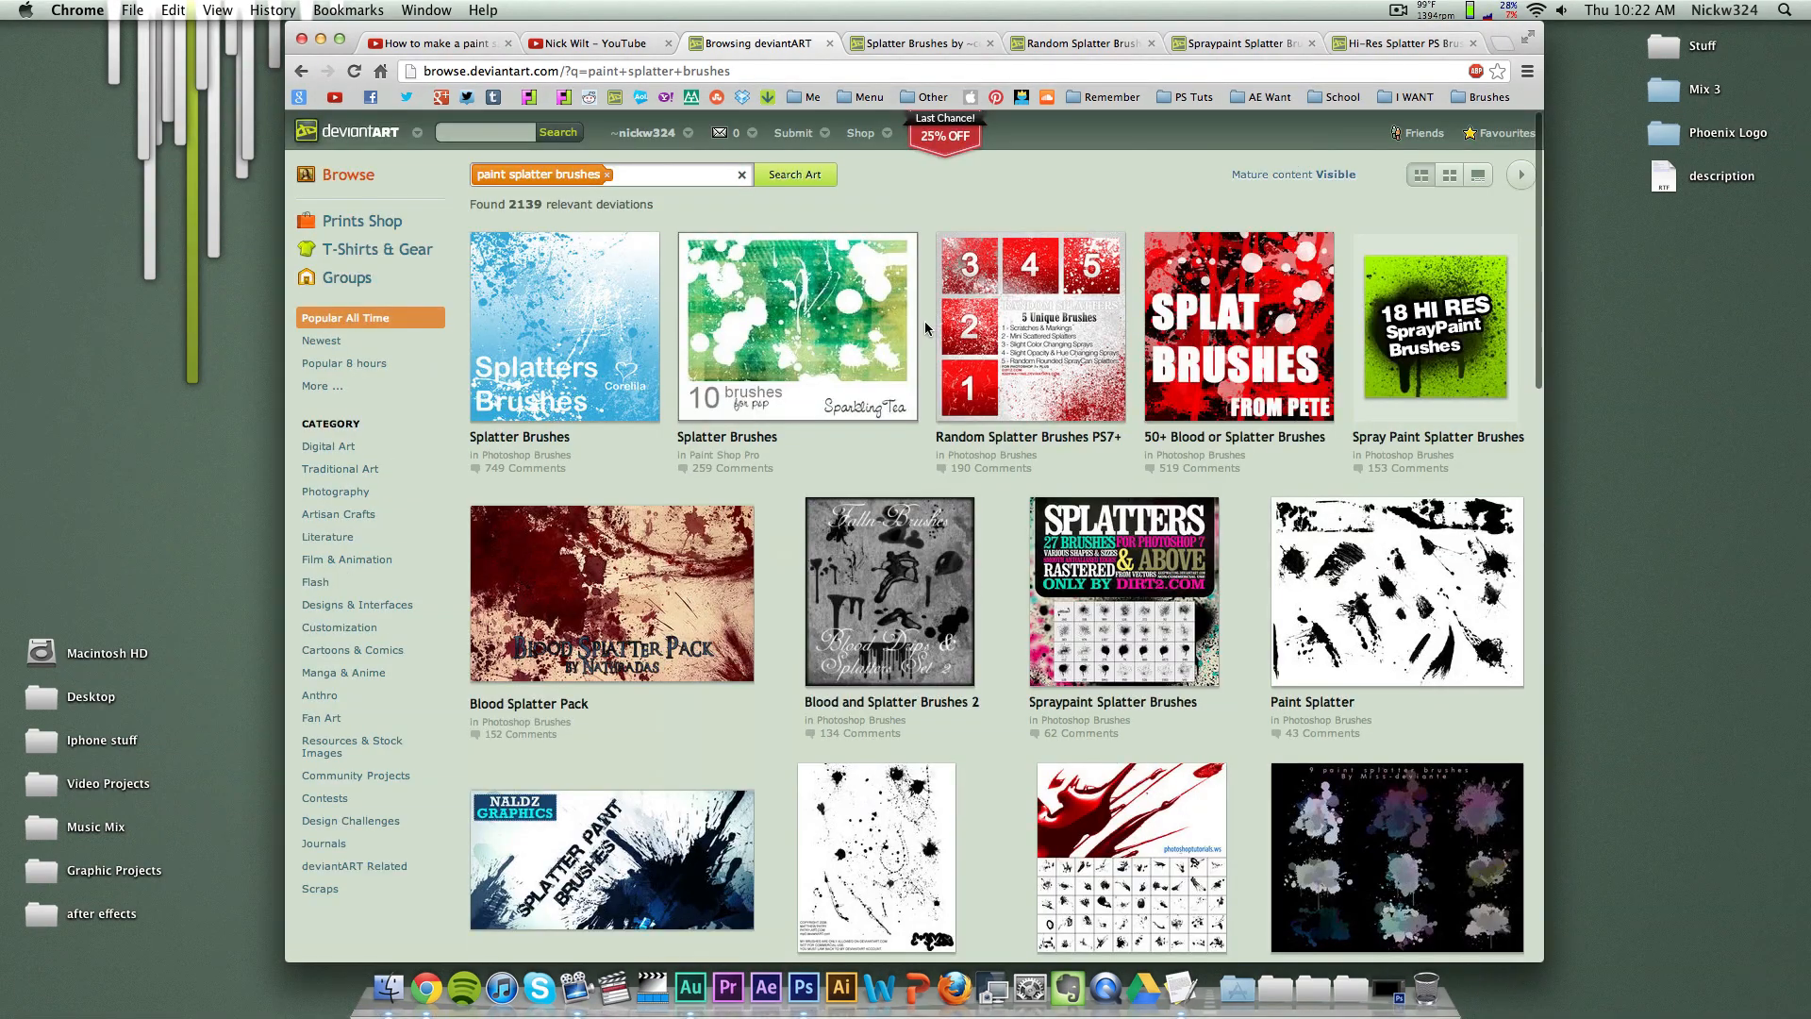
mouse_move(941, 200)
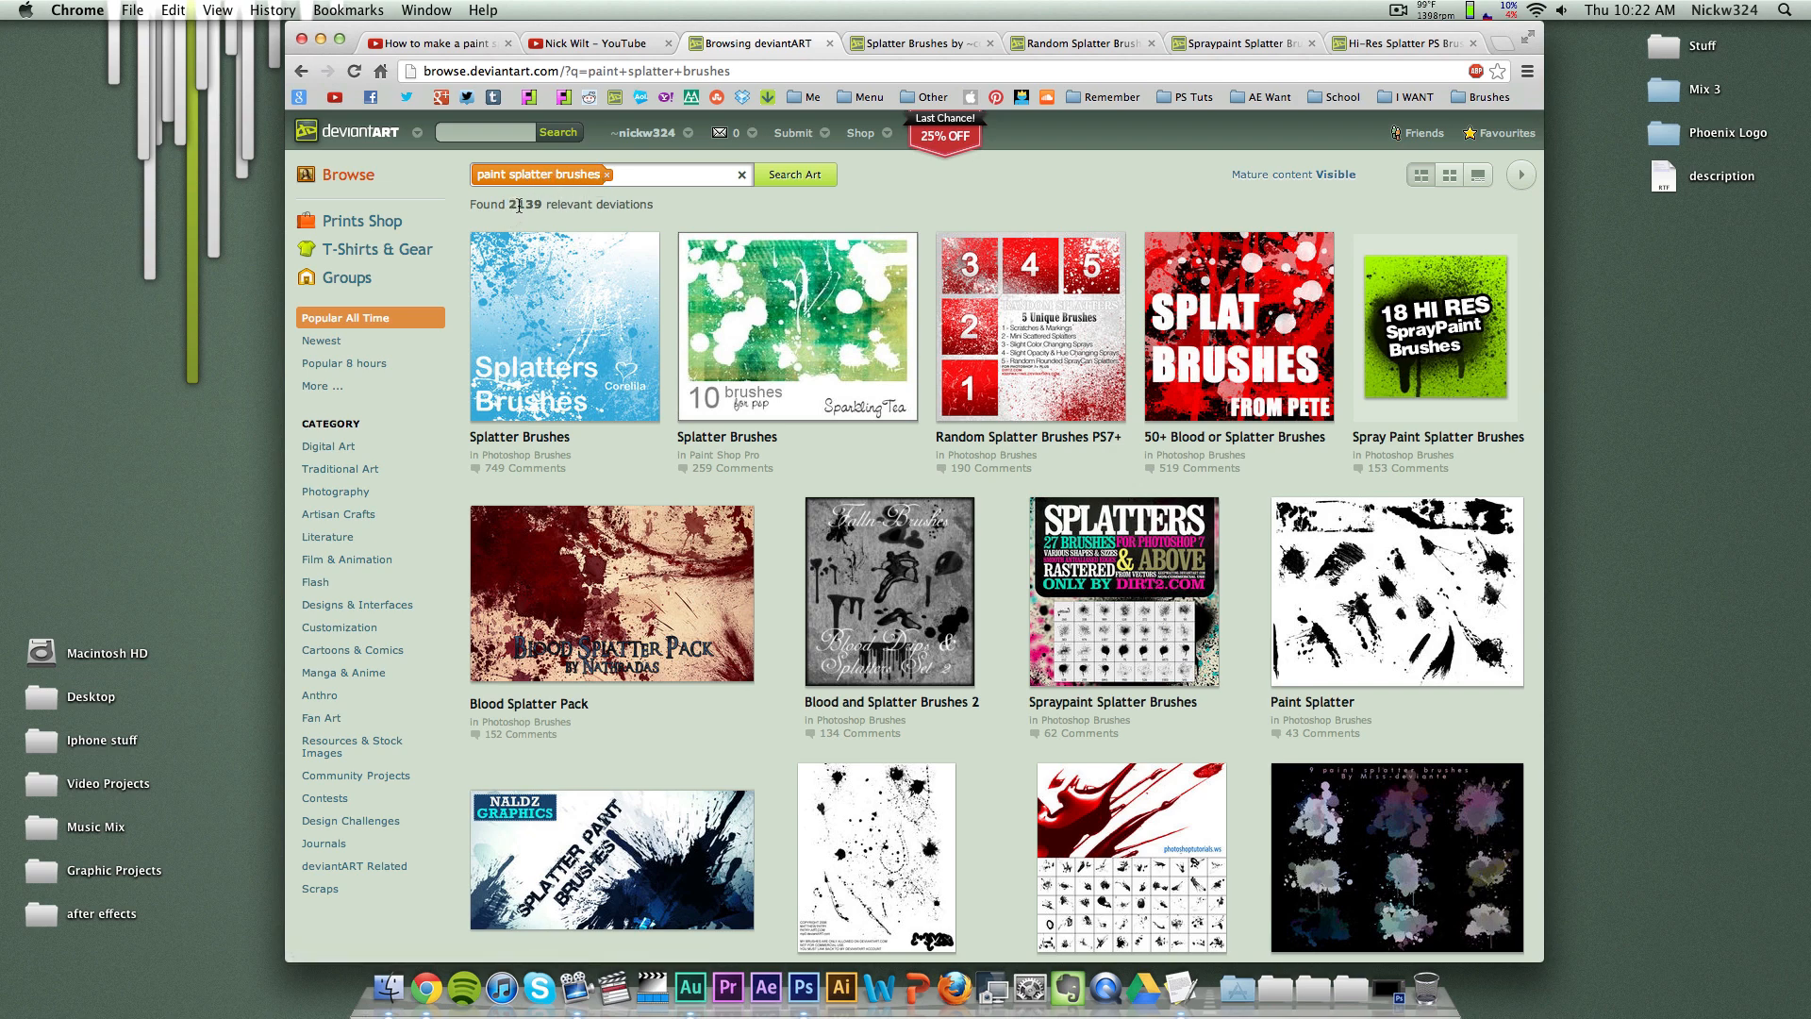
mouse_move(775, 215)
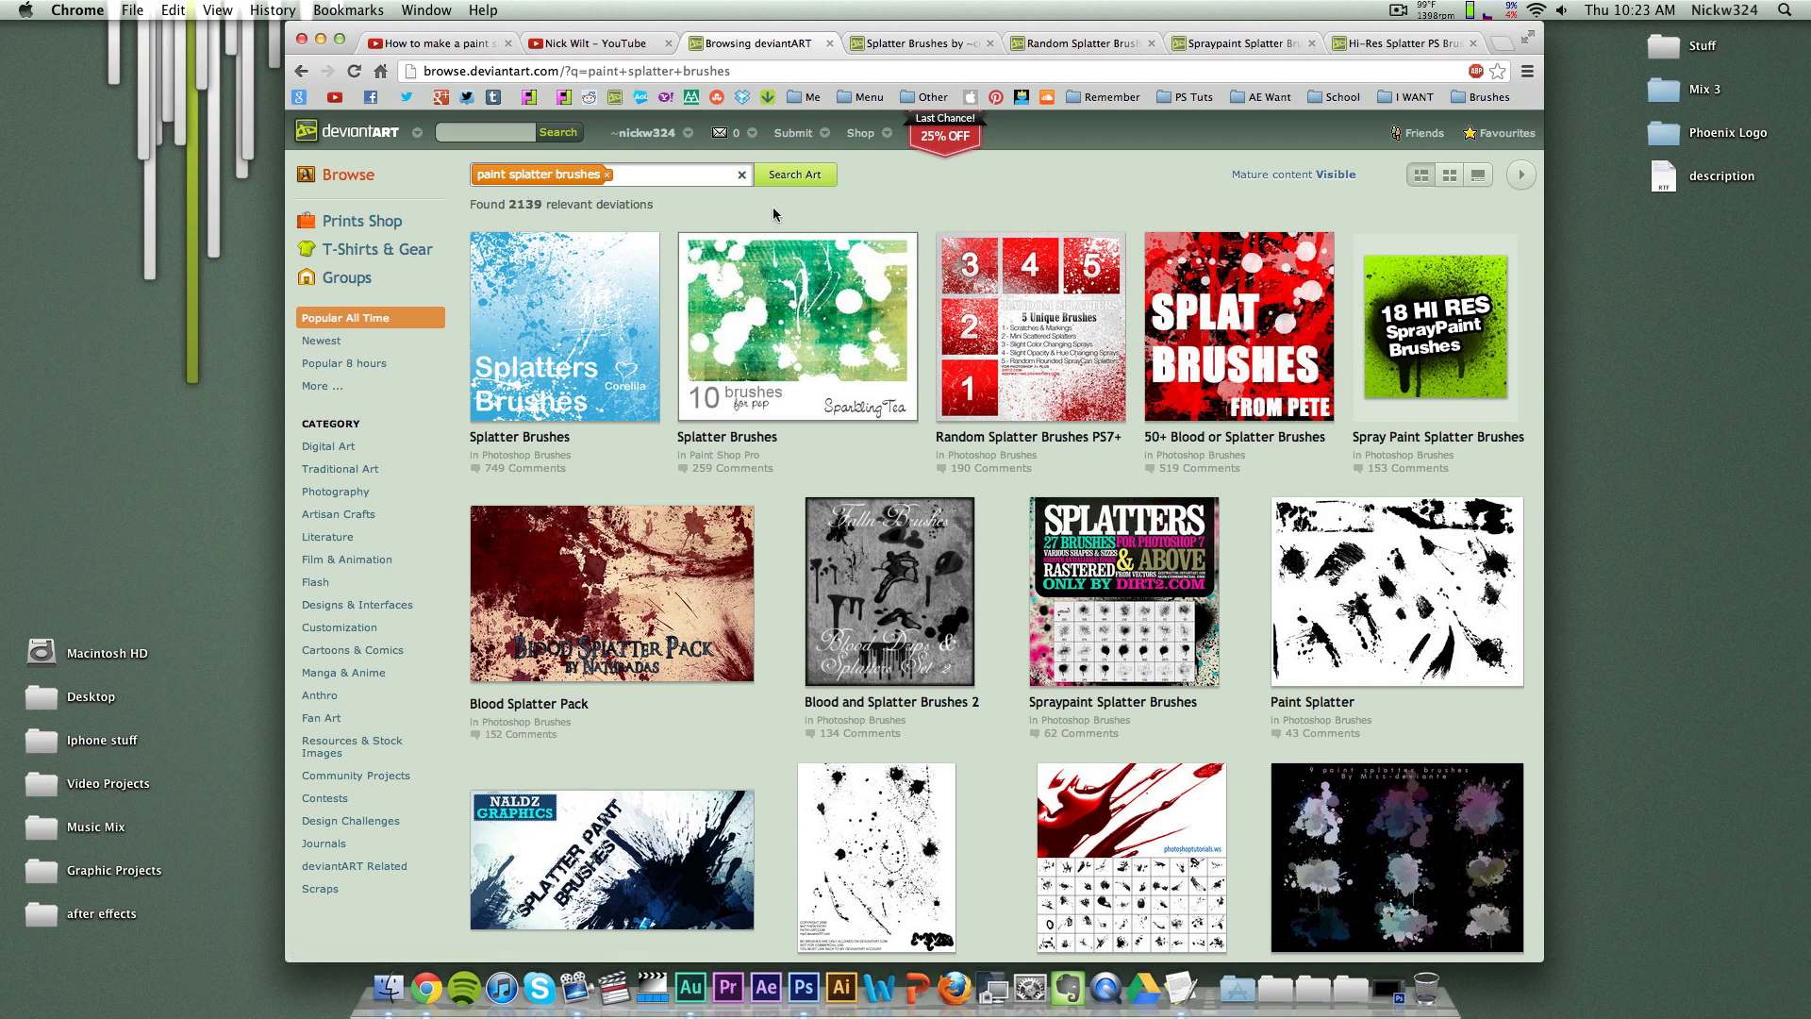
mouse_move(1072, 194)
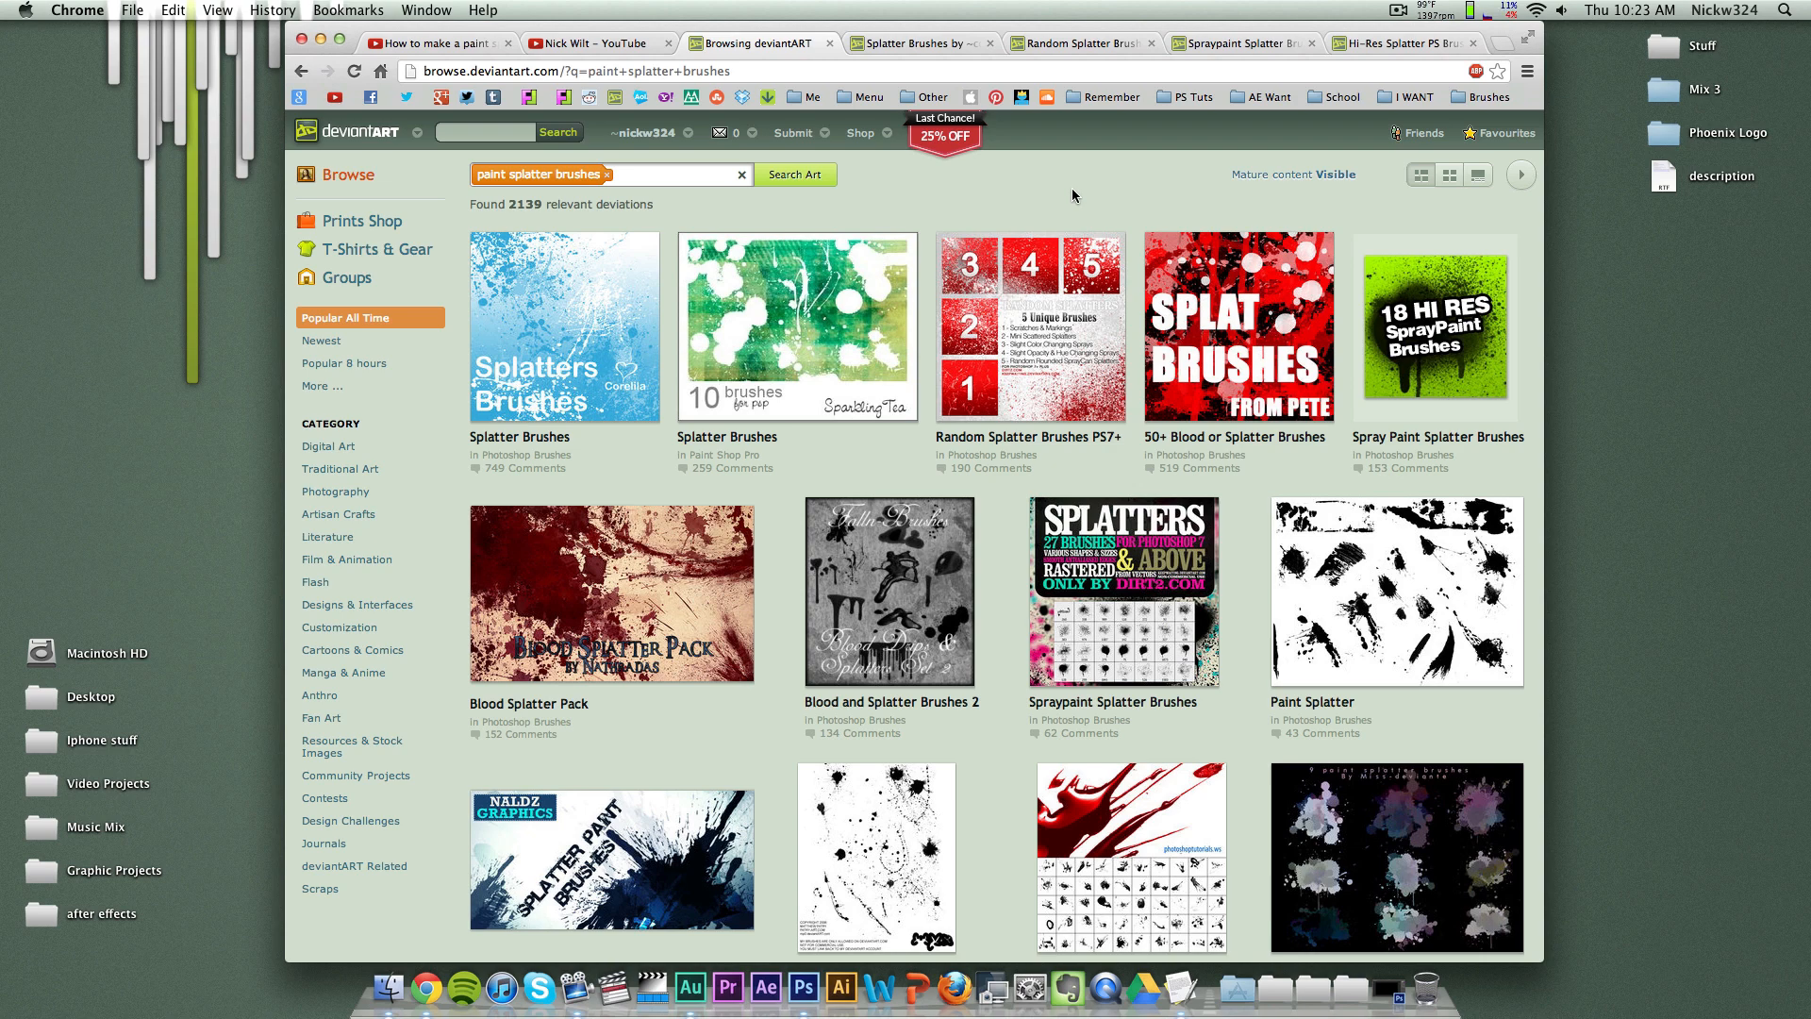
mouse_move(431, 42)
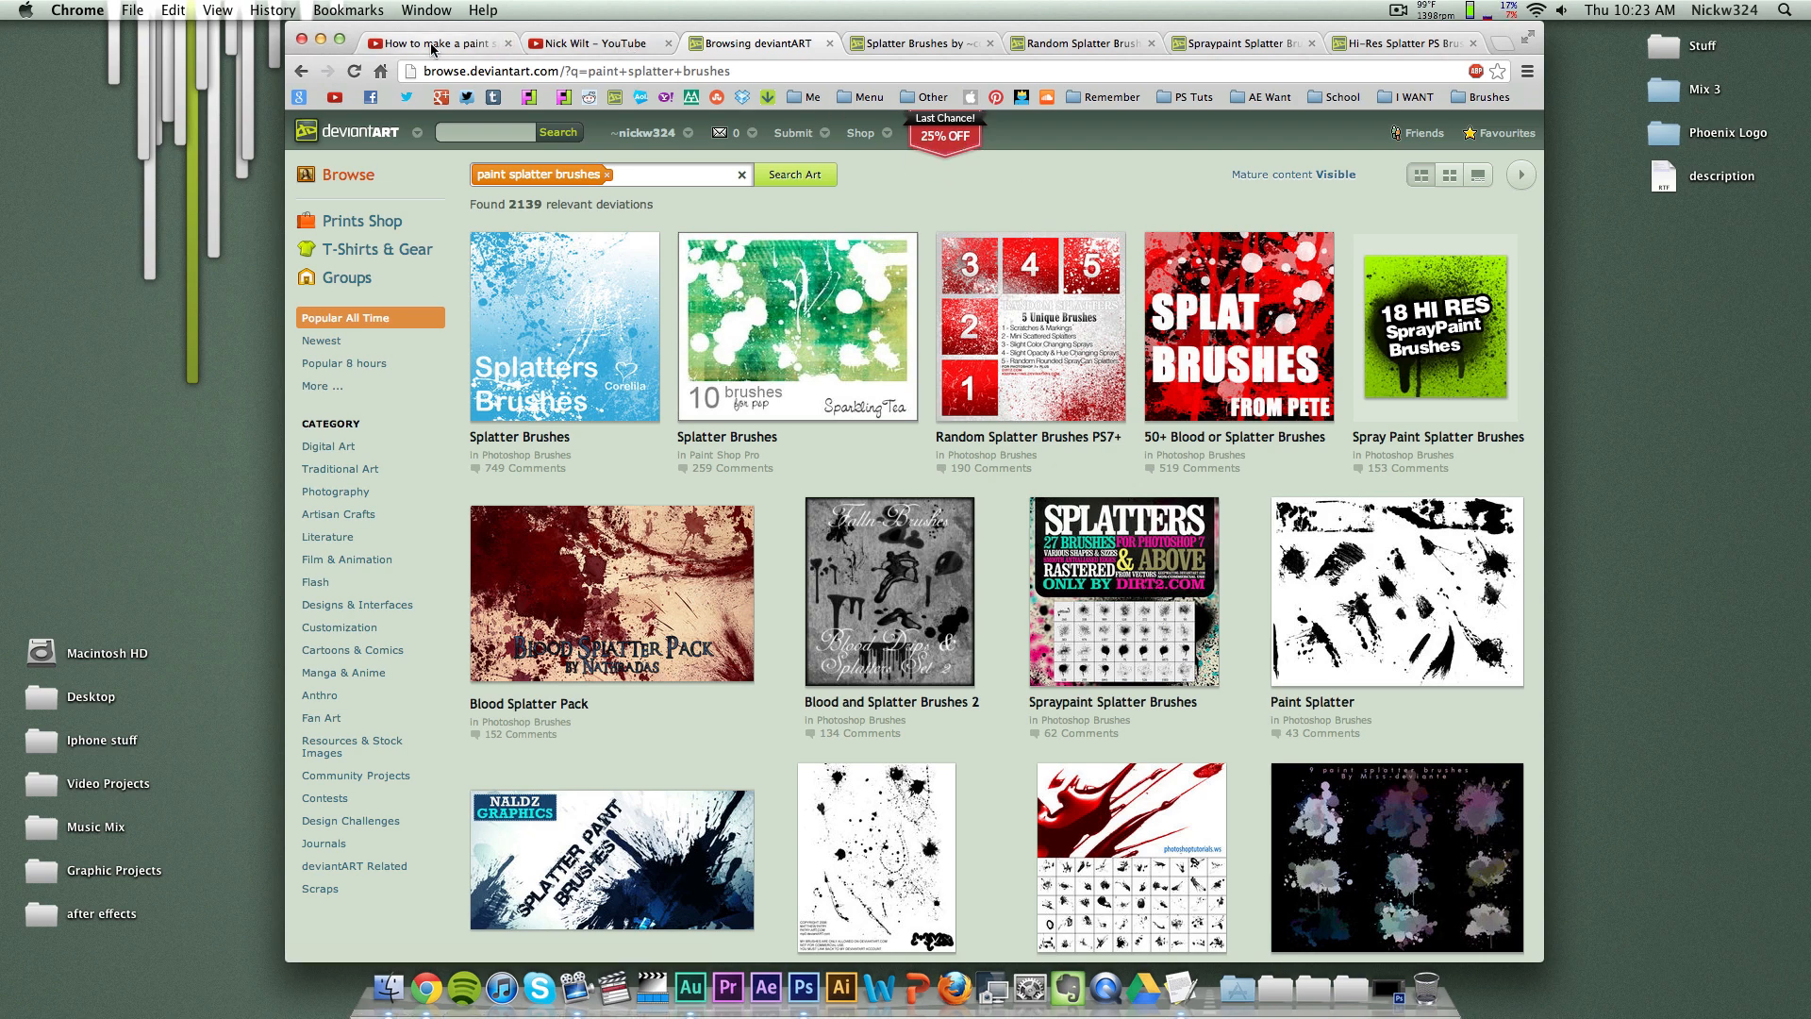
click(439, 42)
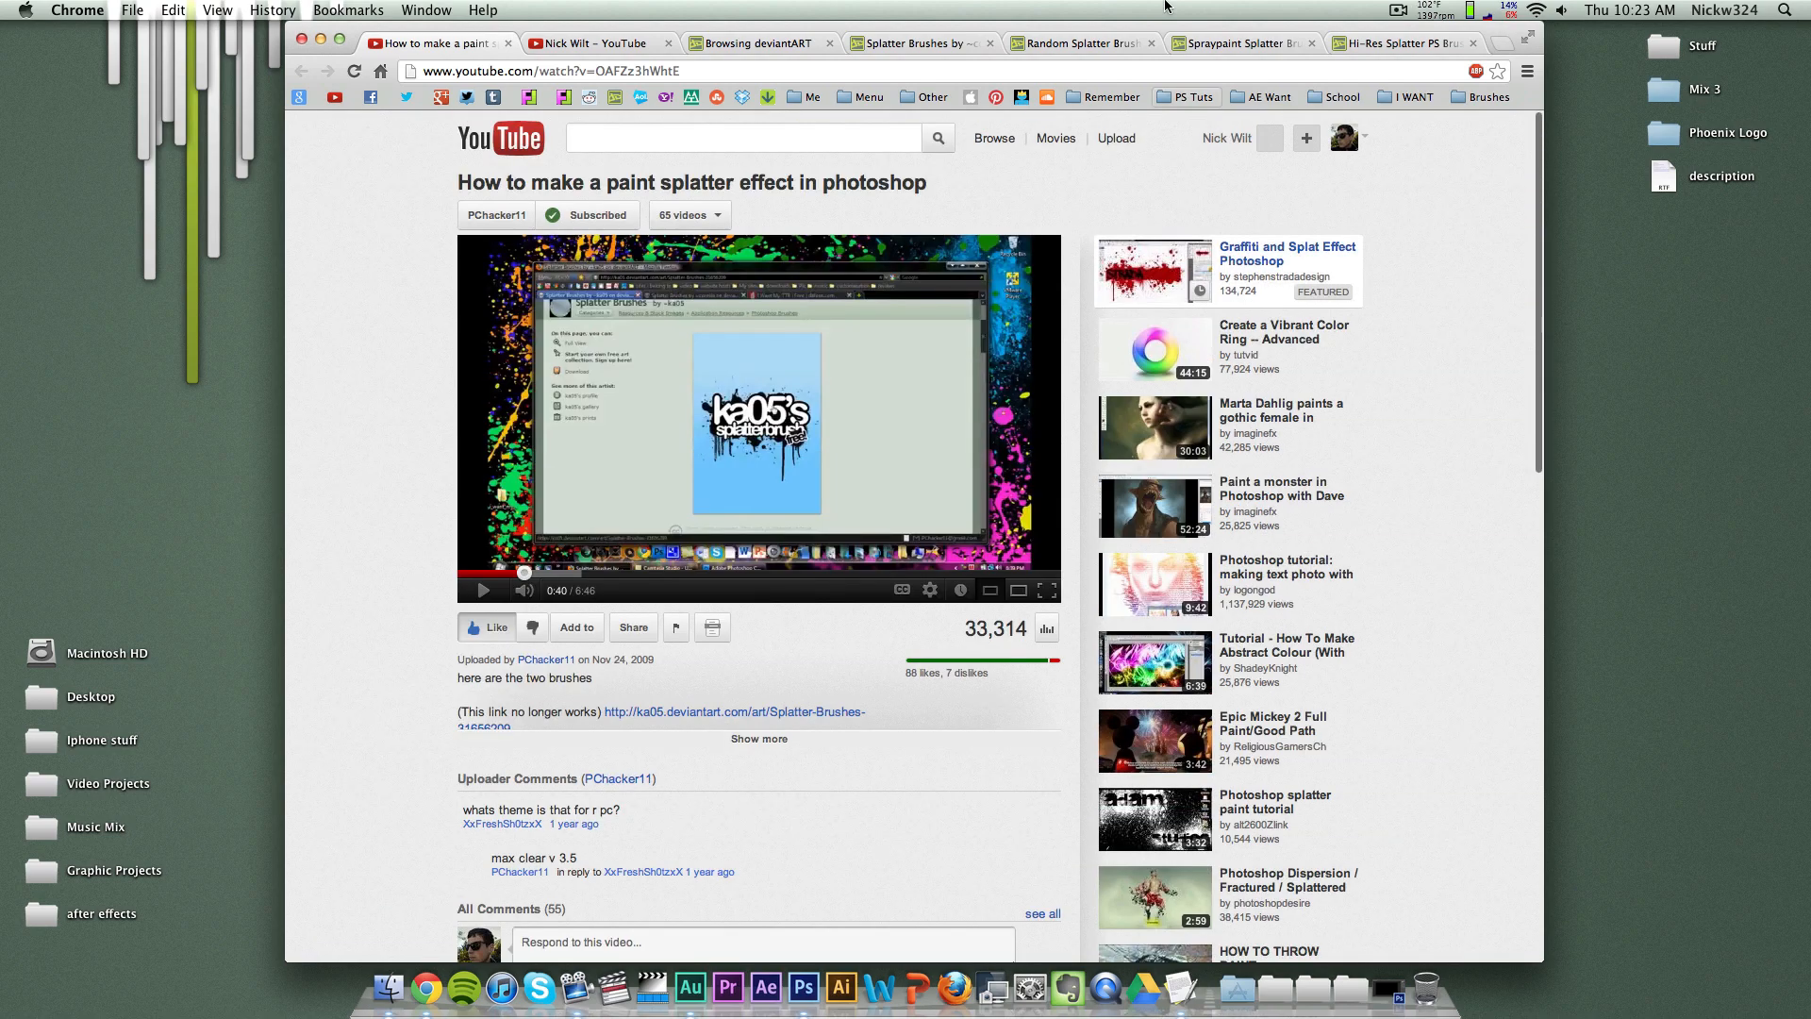
Step: Browse the YouTube tutorial's comments, scroll back up, and minimize Chrome
click(1400, 43)
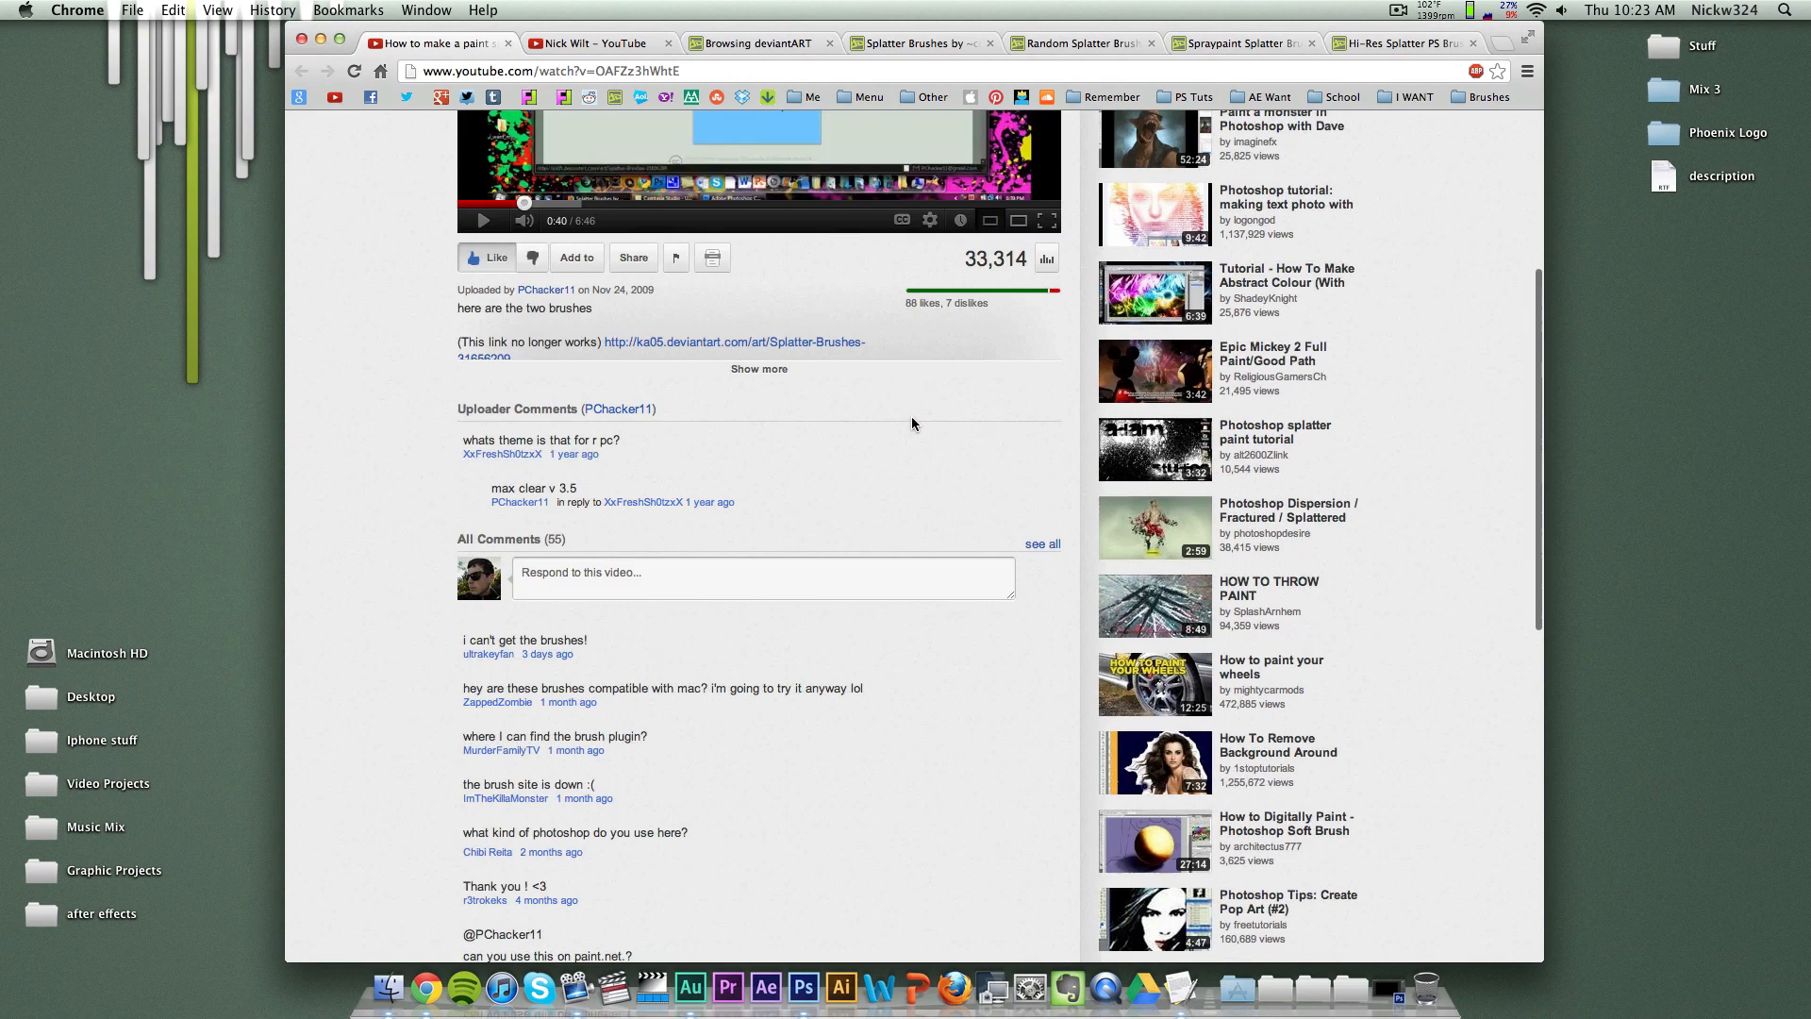
mouse_move(634, 710)
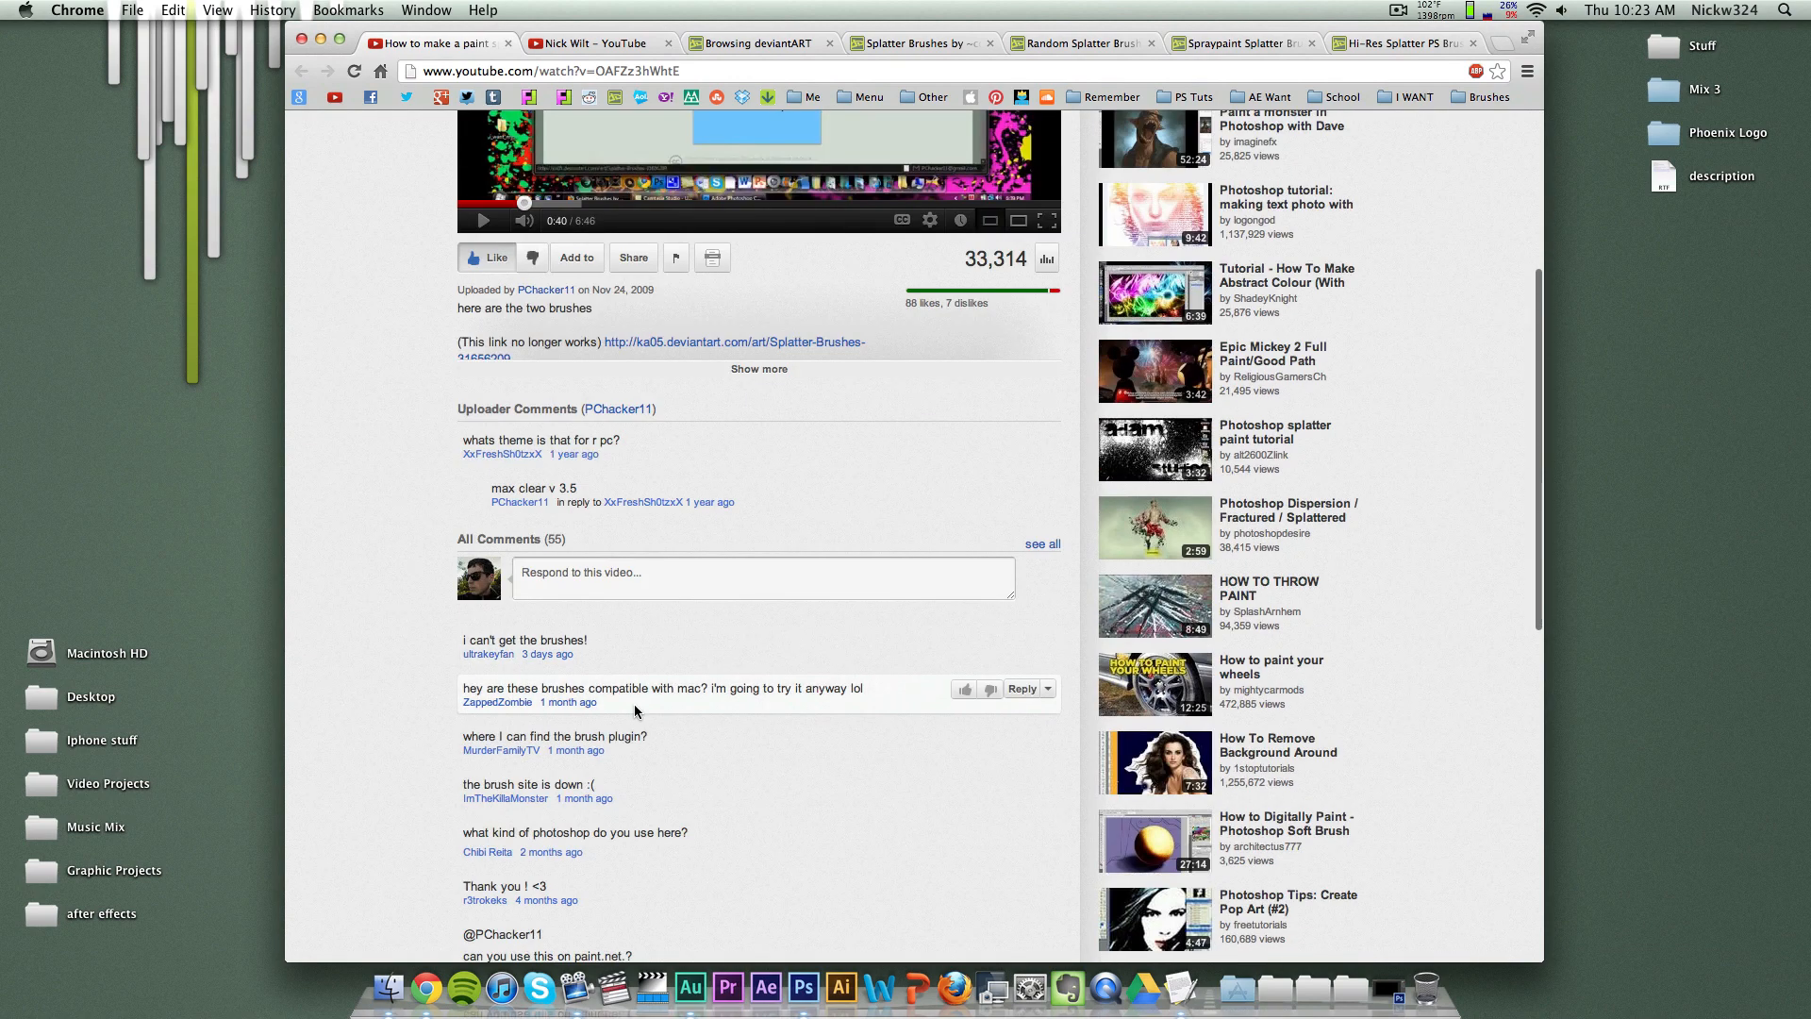
scroll(down, 3)
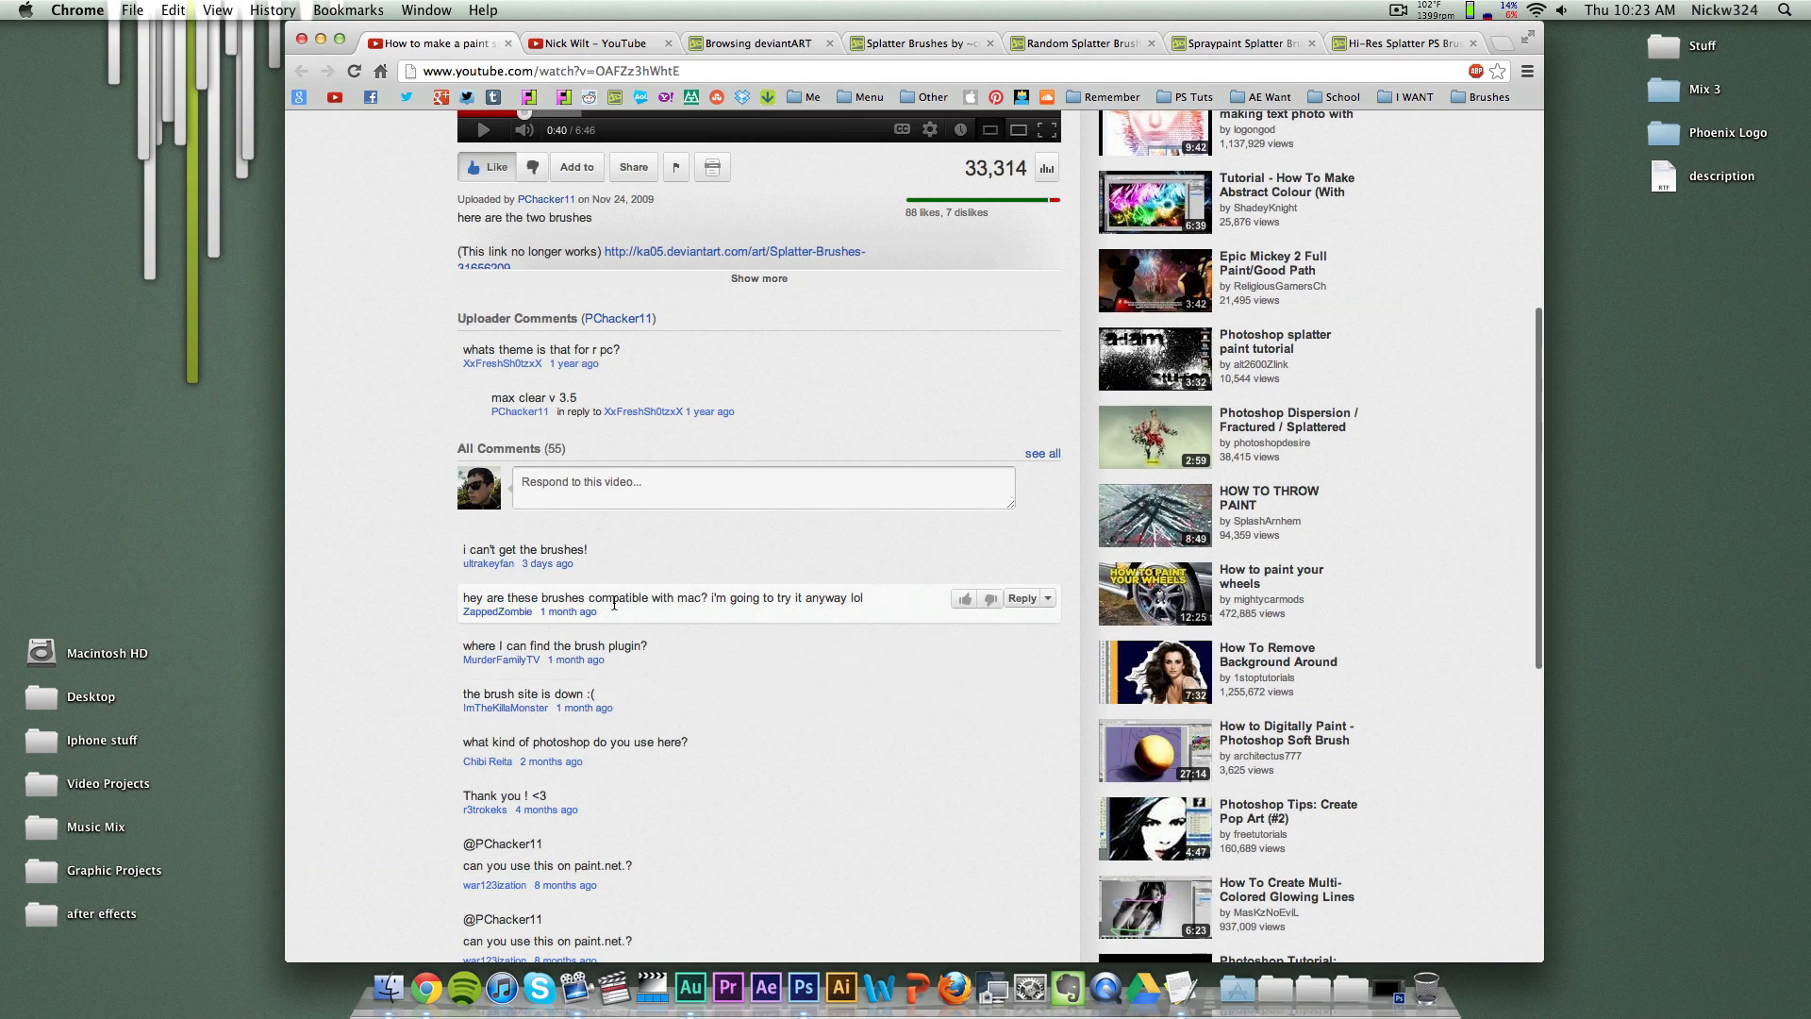
scroll(up, 3)
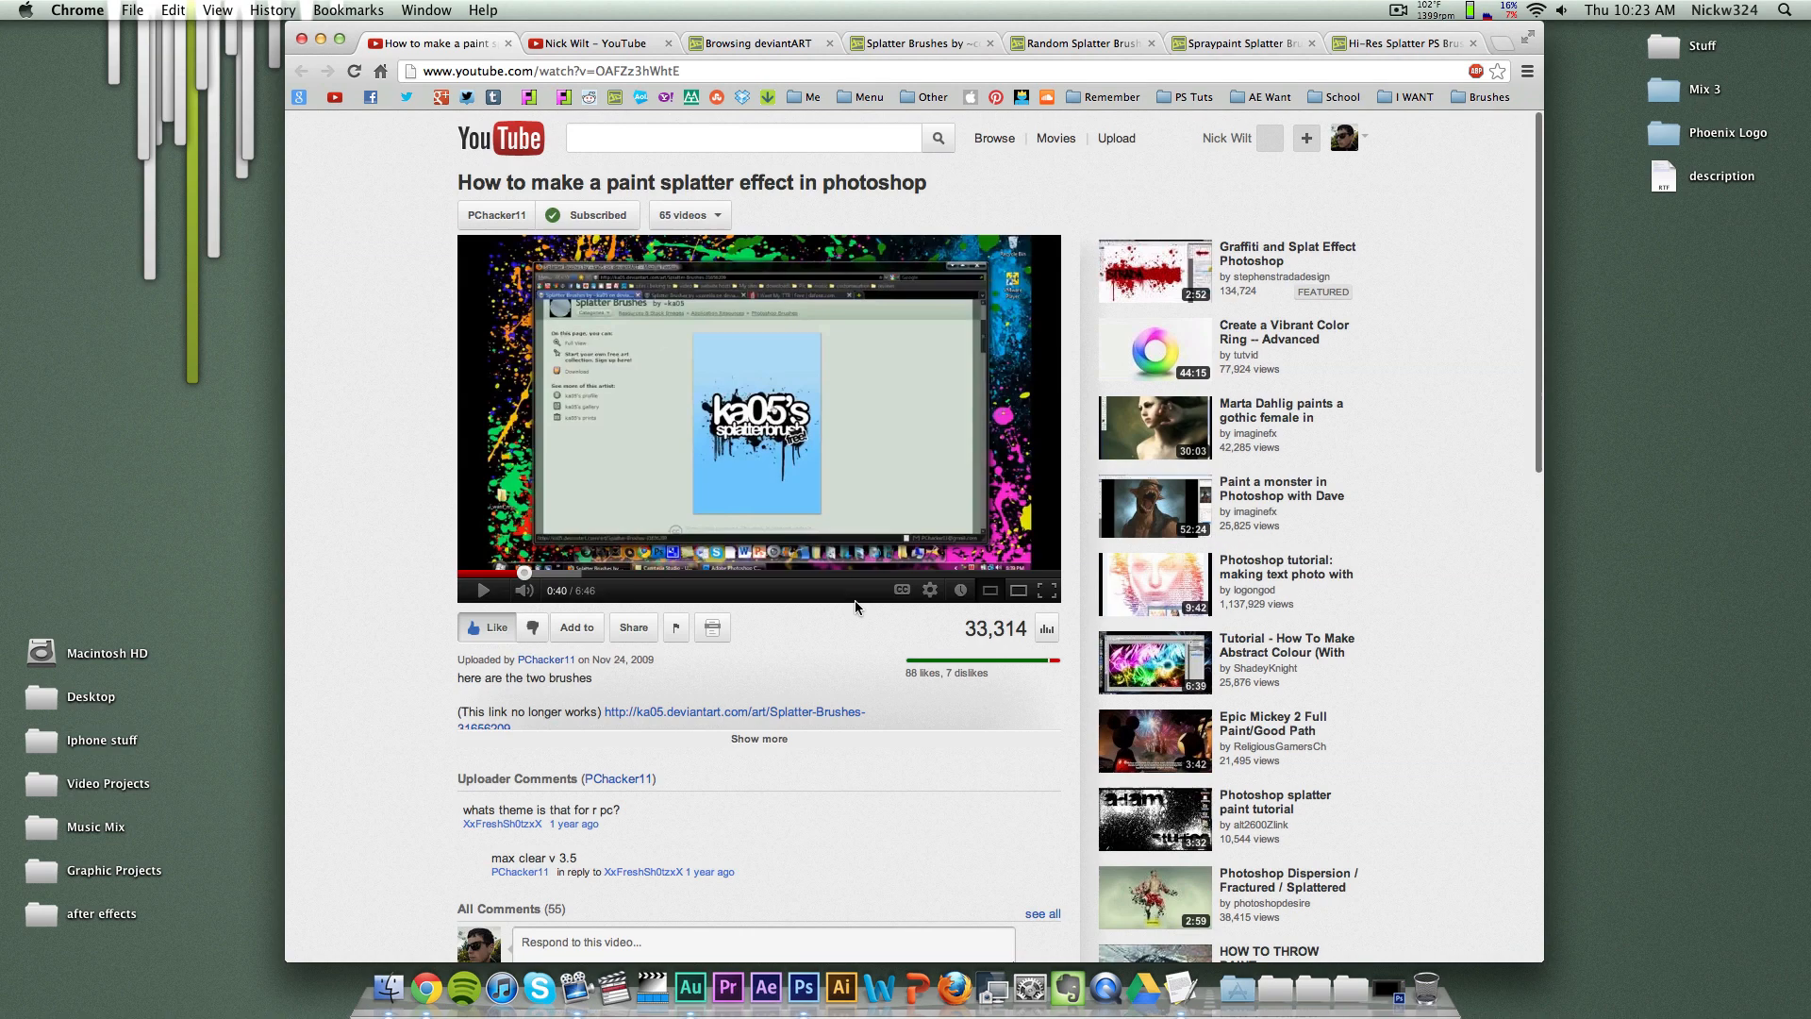
mouse_move(1219, 170)
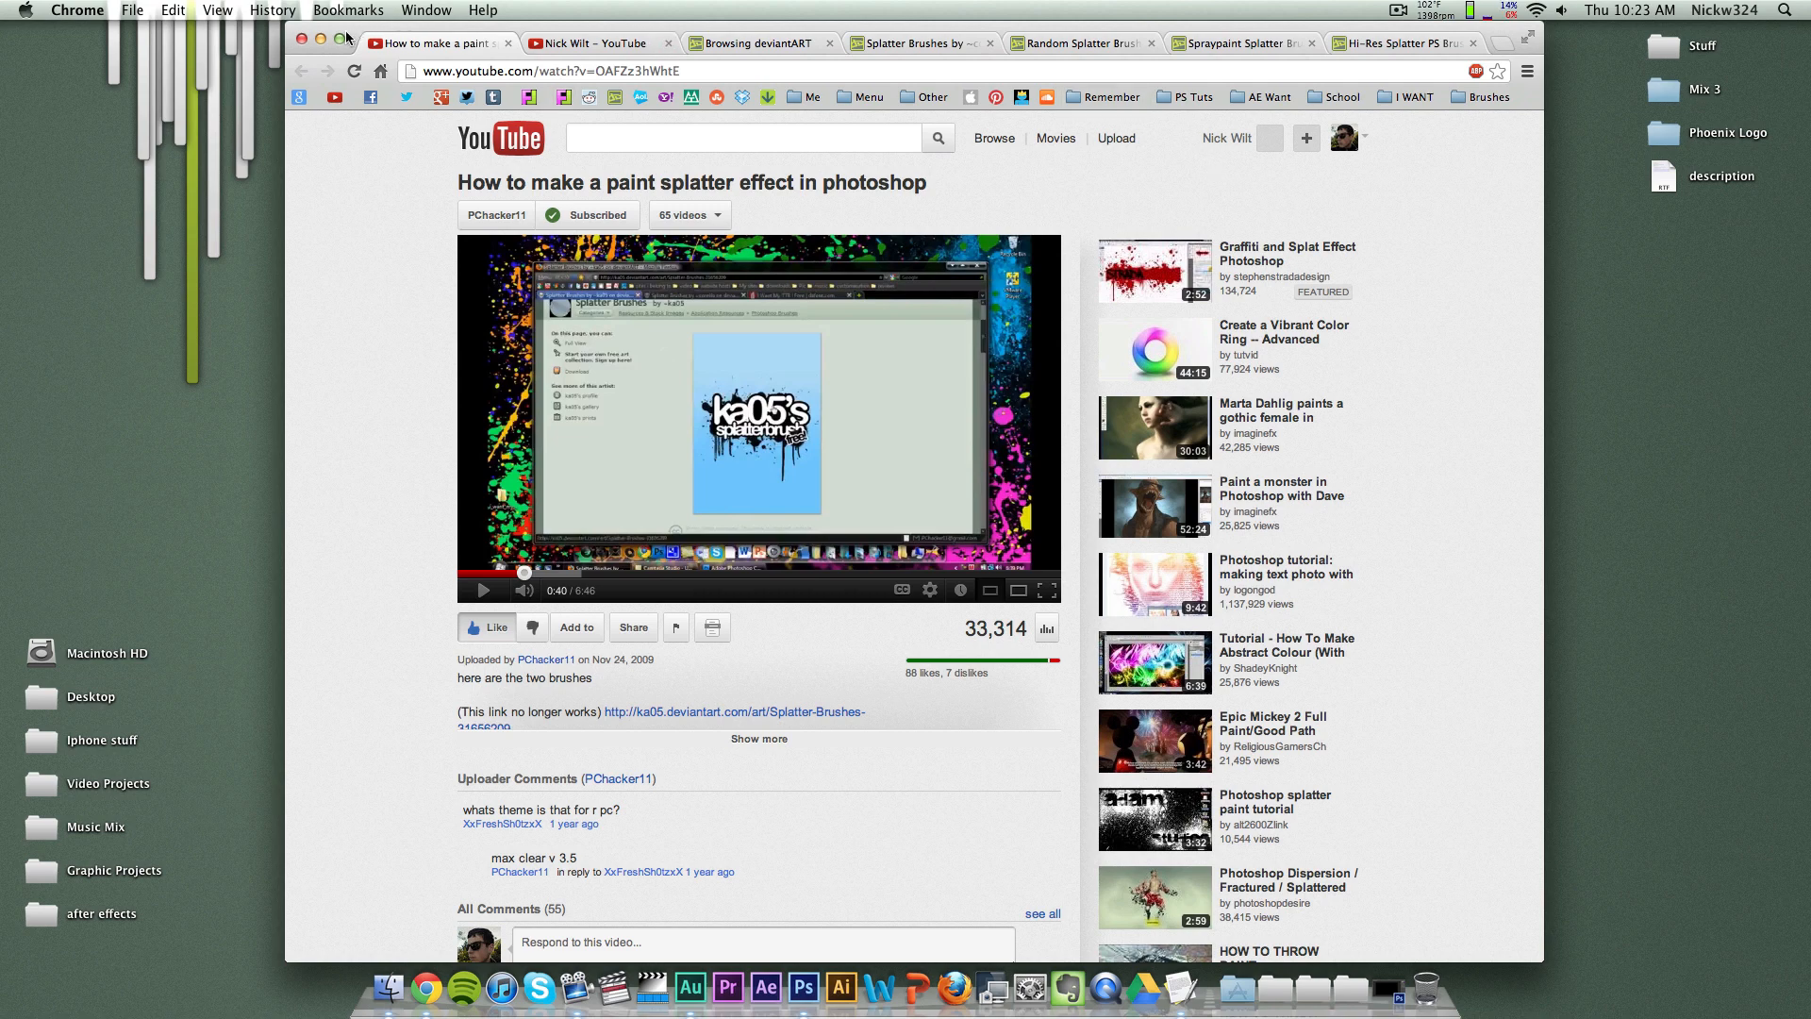
click(303, 41)
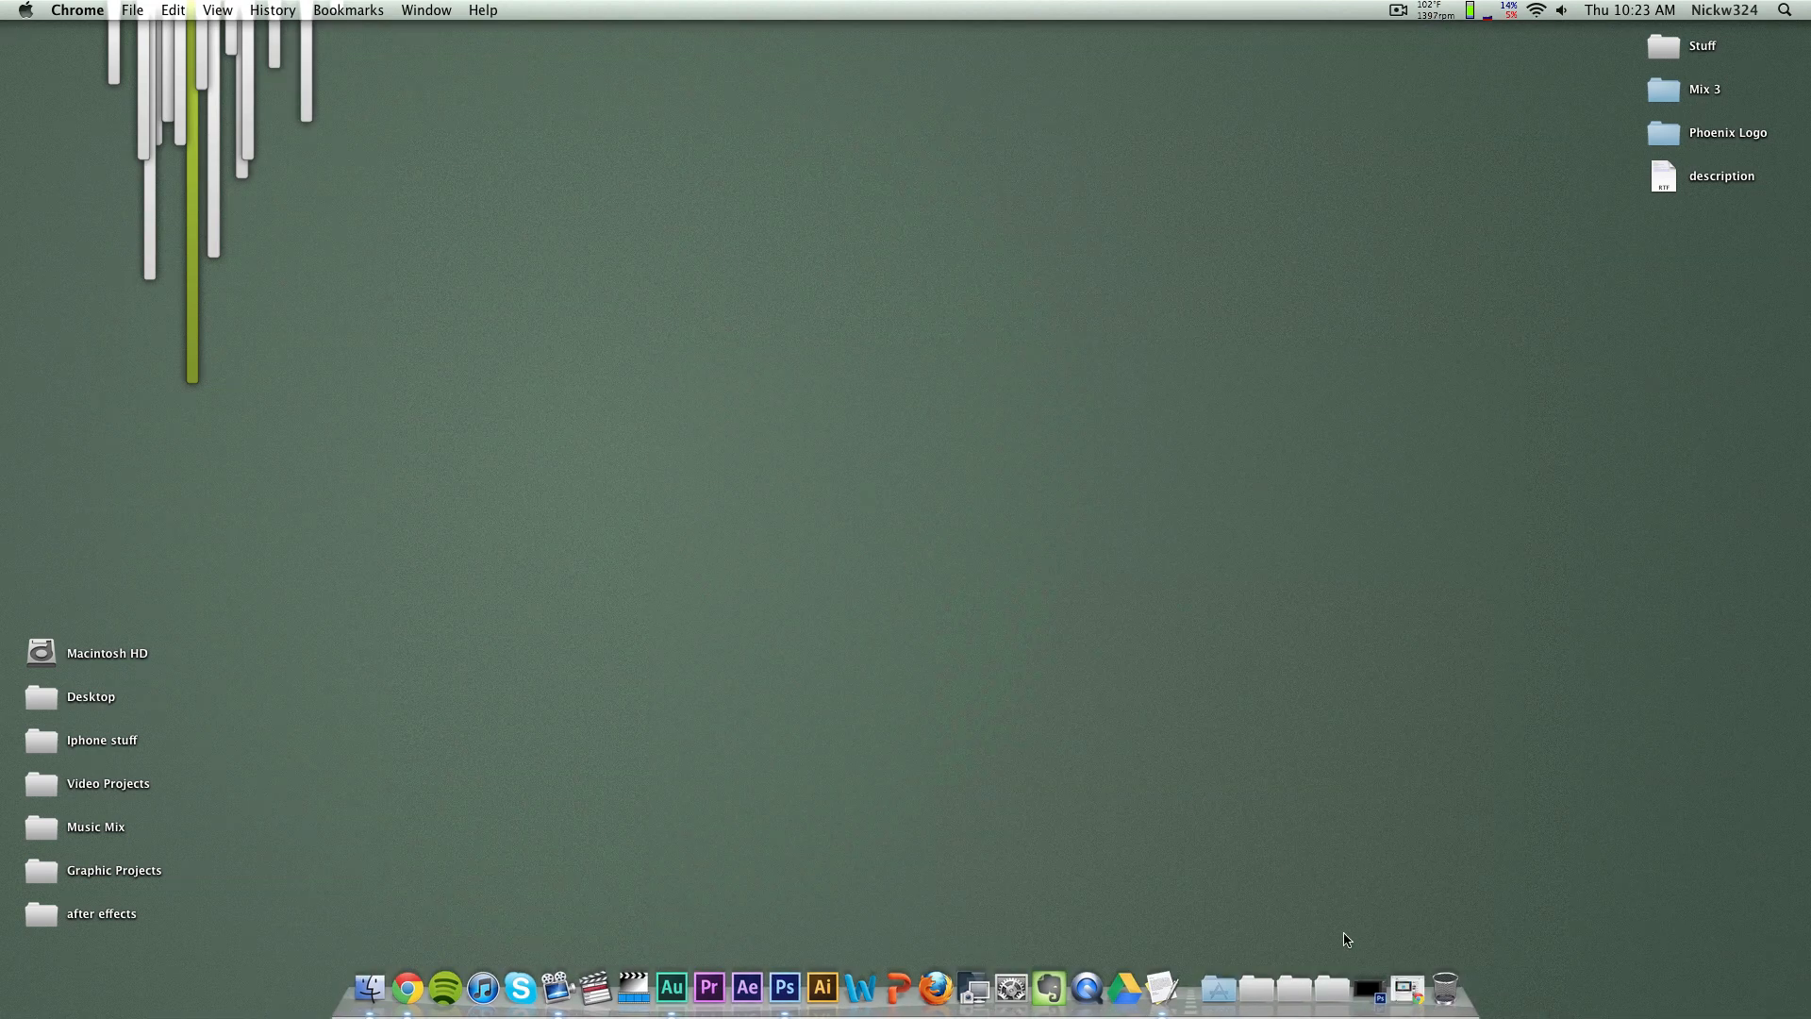
Step: Bring the Untitled-1 Photoshop document with black Layer 2 forward from the Dock
click(784, 987)
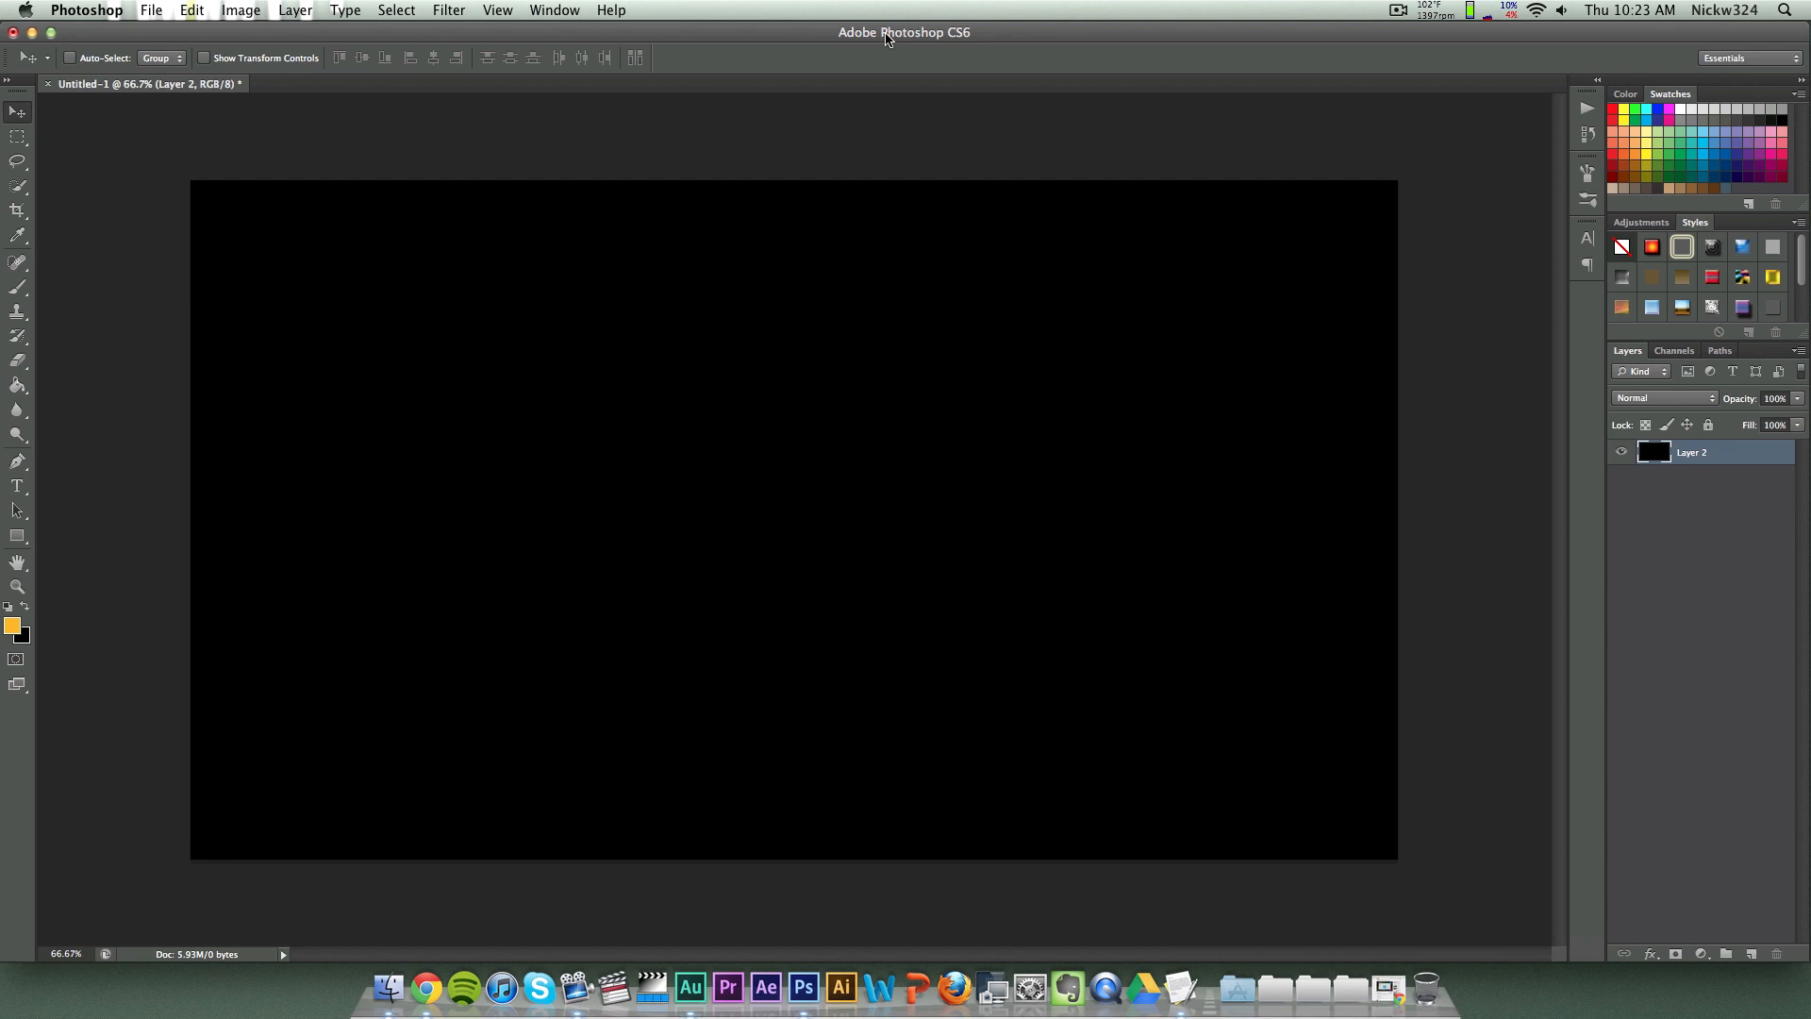
mouse_move(568, 605)
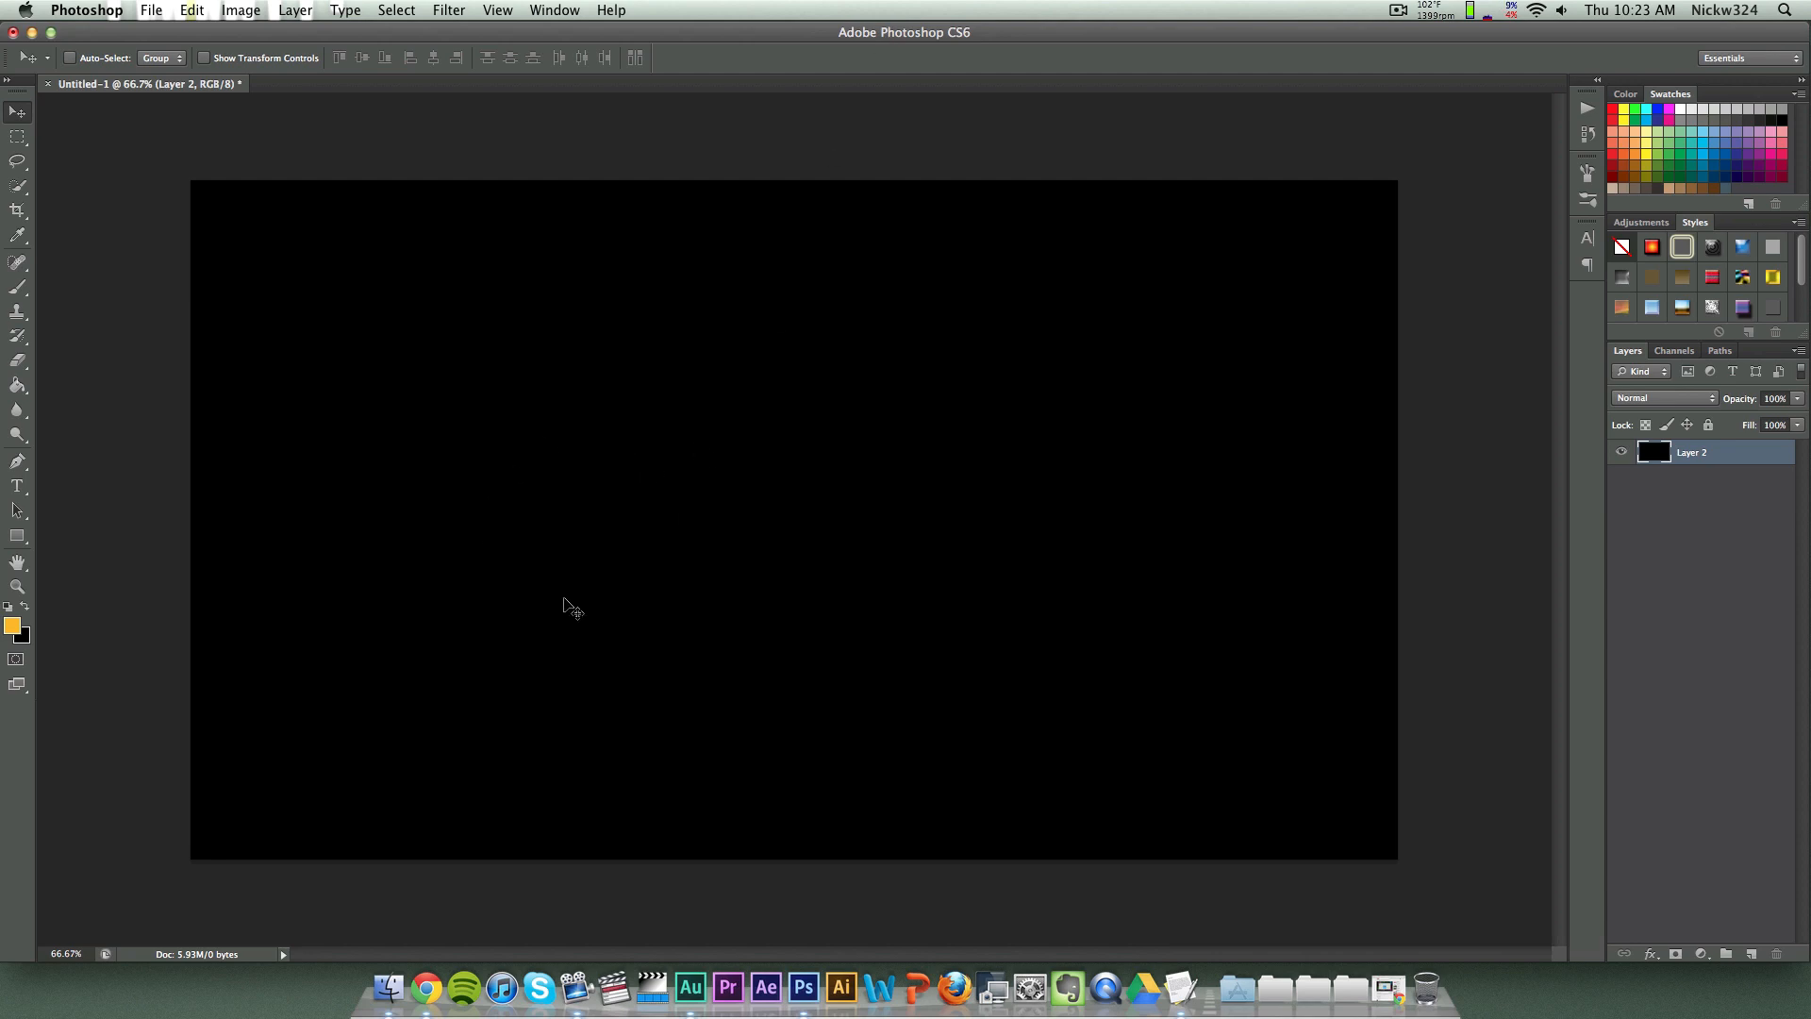
mouse_move(451, 503)
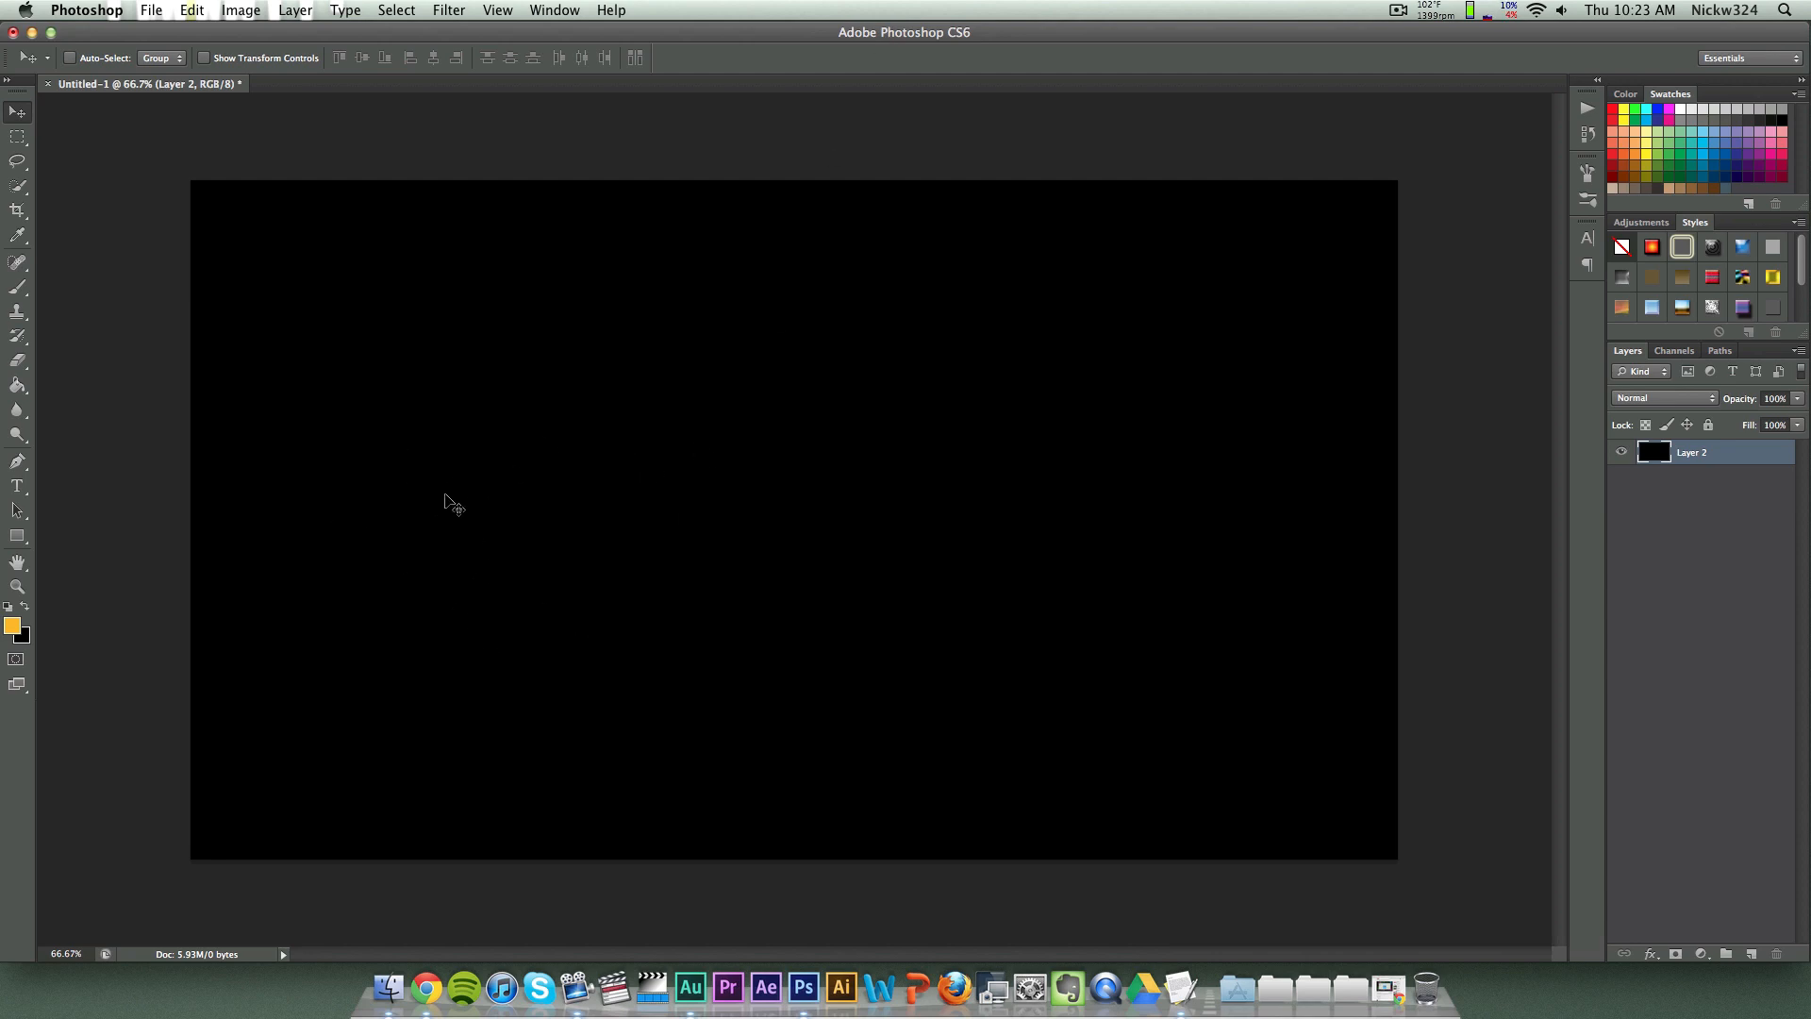
Step: Stamp an orange splatter near the centre of the black canvas
click(1747, 953)
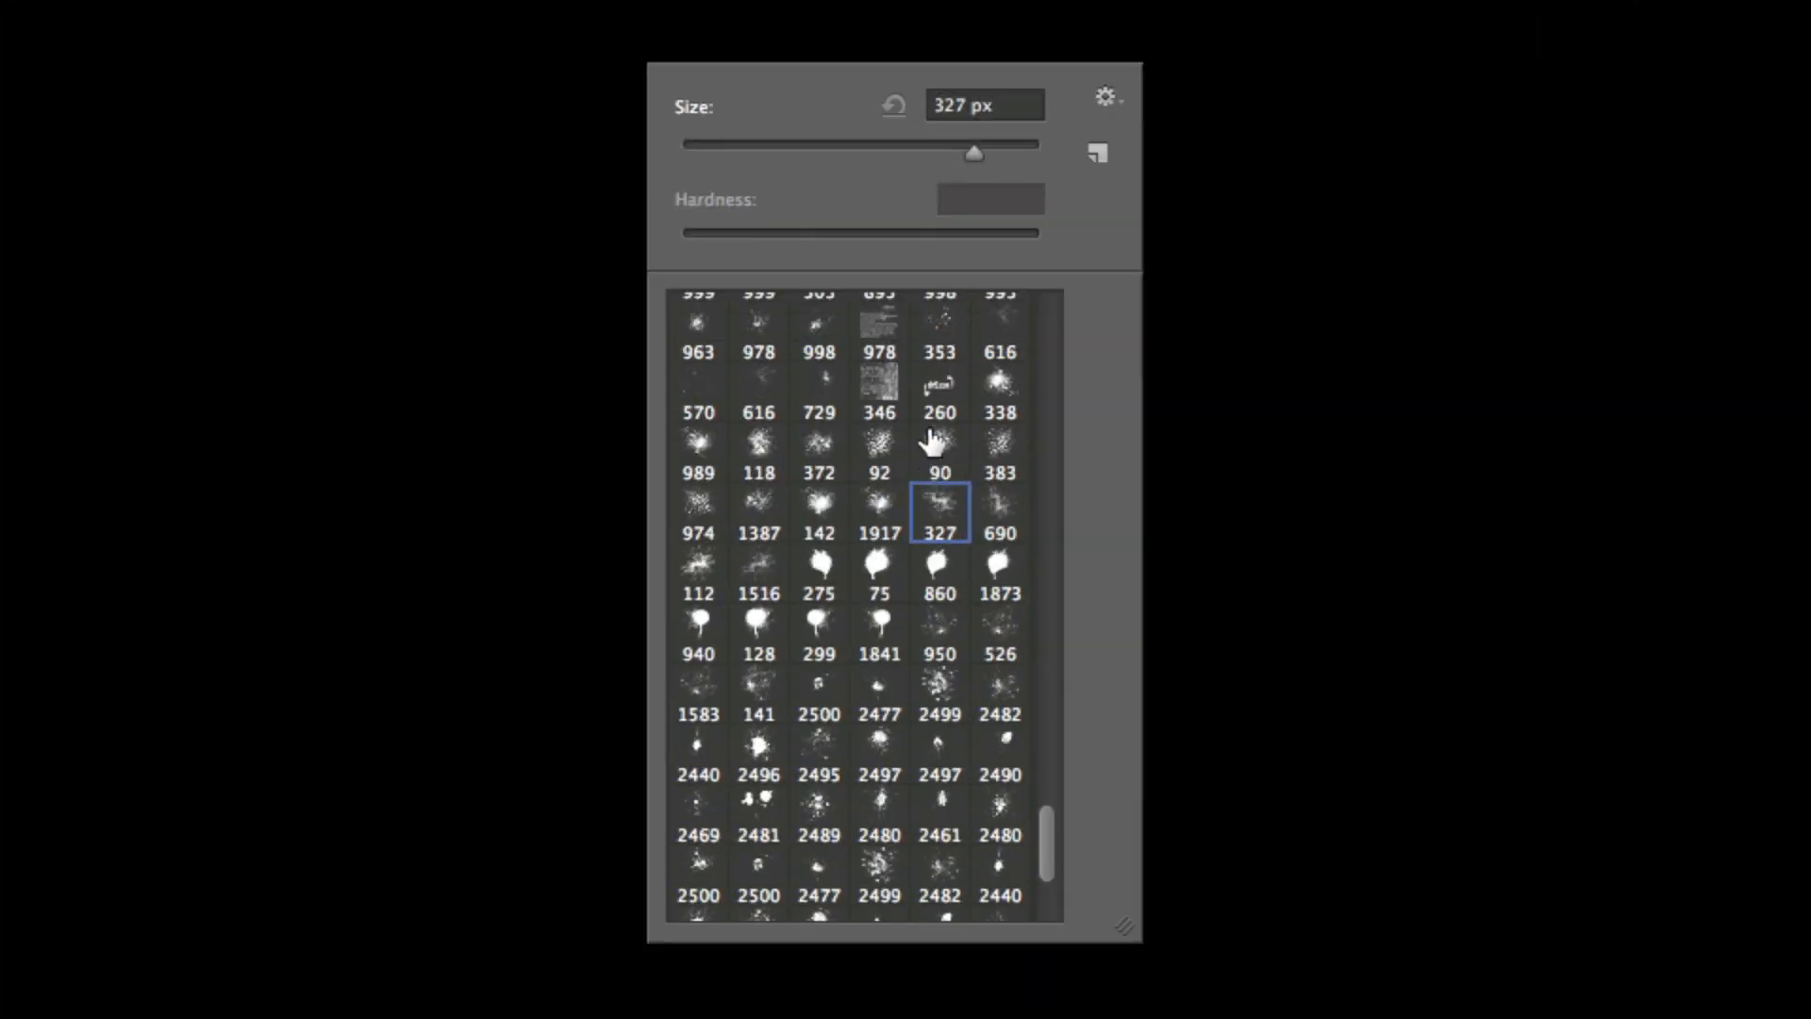
scroll(up, 3)
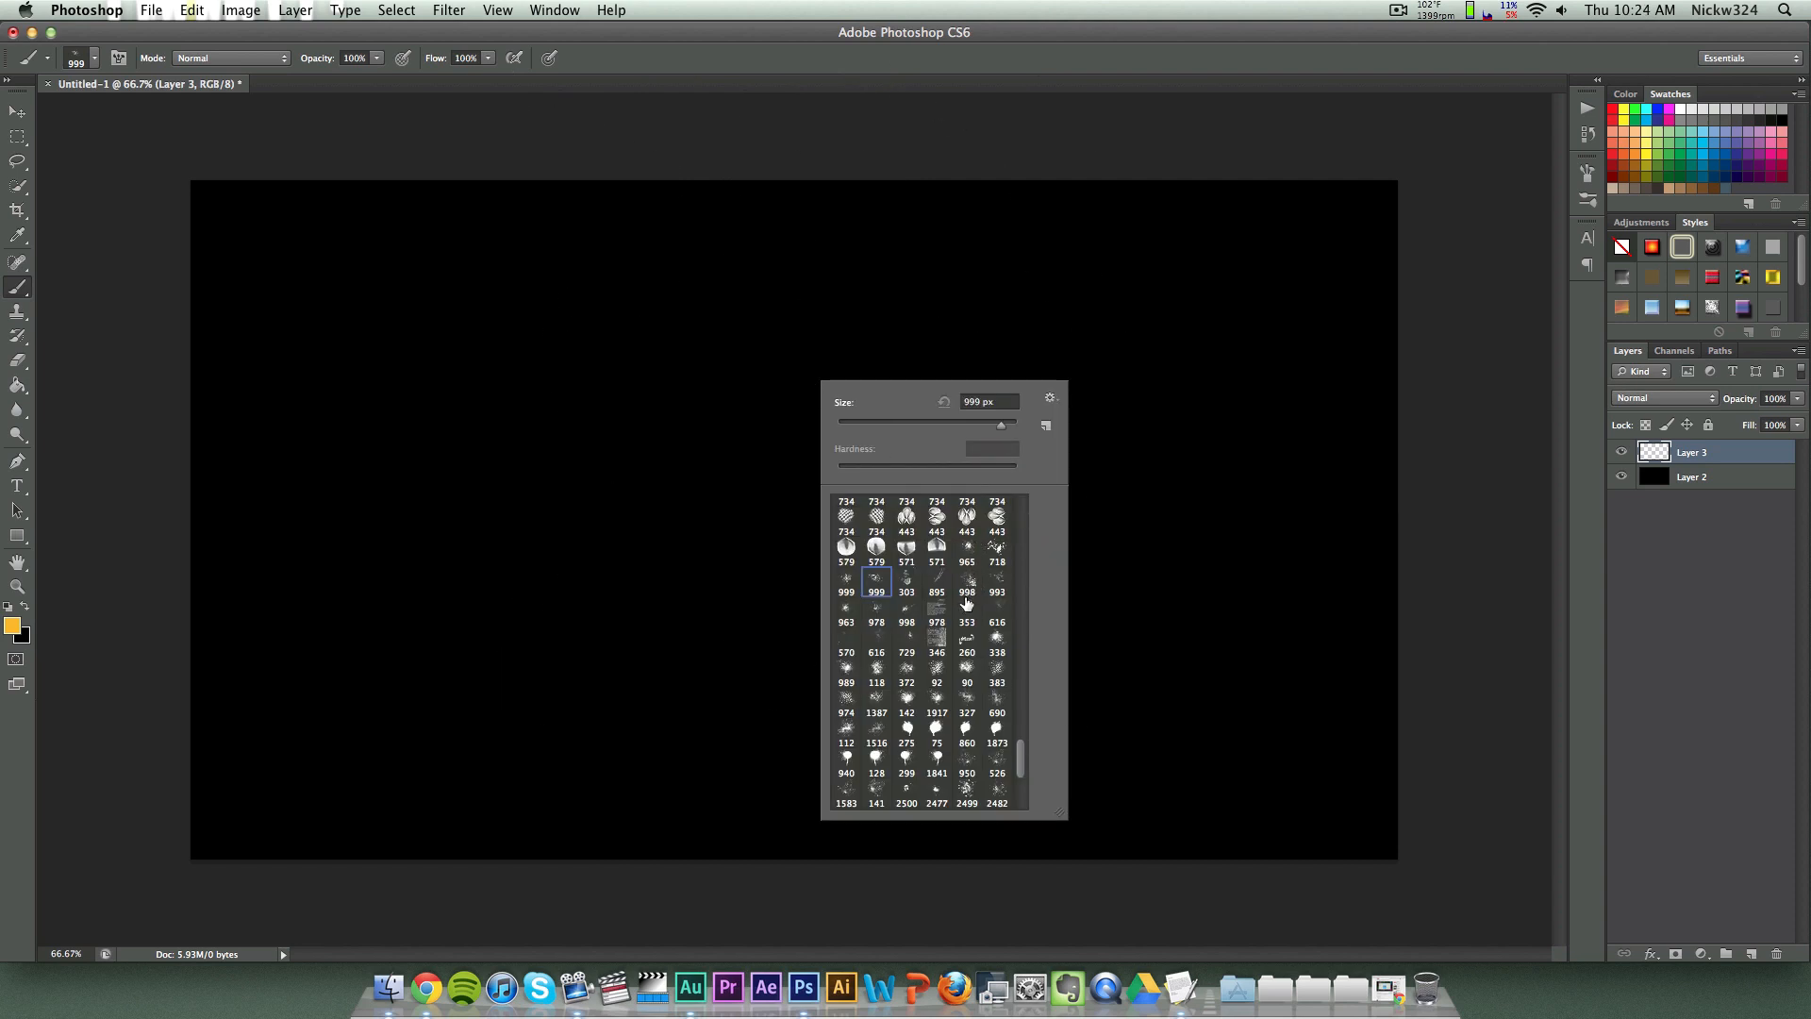
click(966, 622)
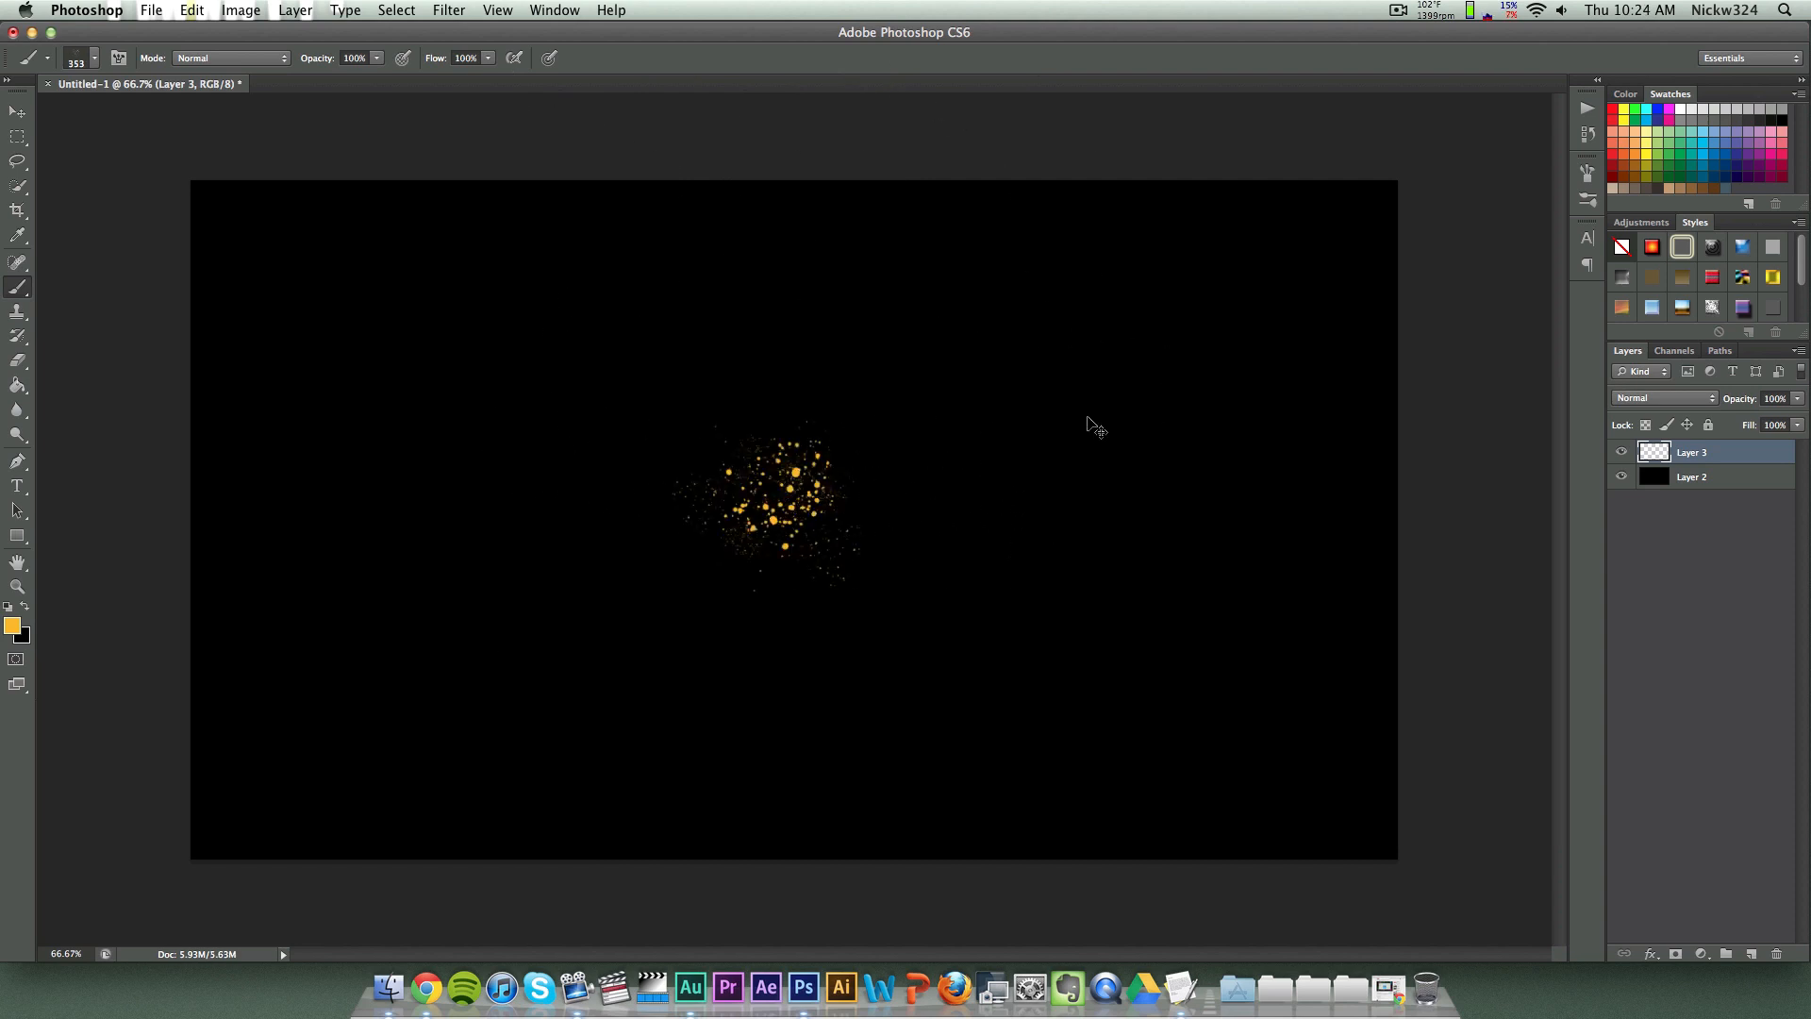
Step: Choose a different splatter brush shape and stamp another orange splatter
click(30, 57)
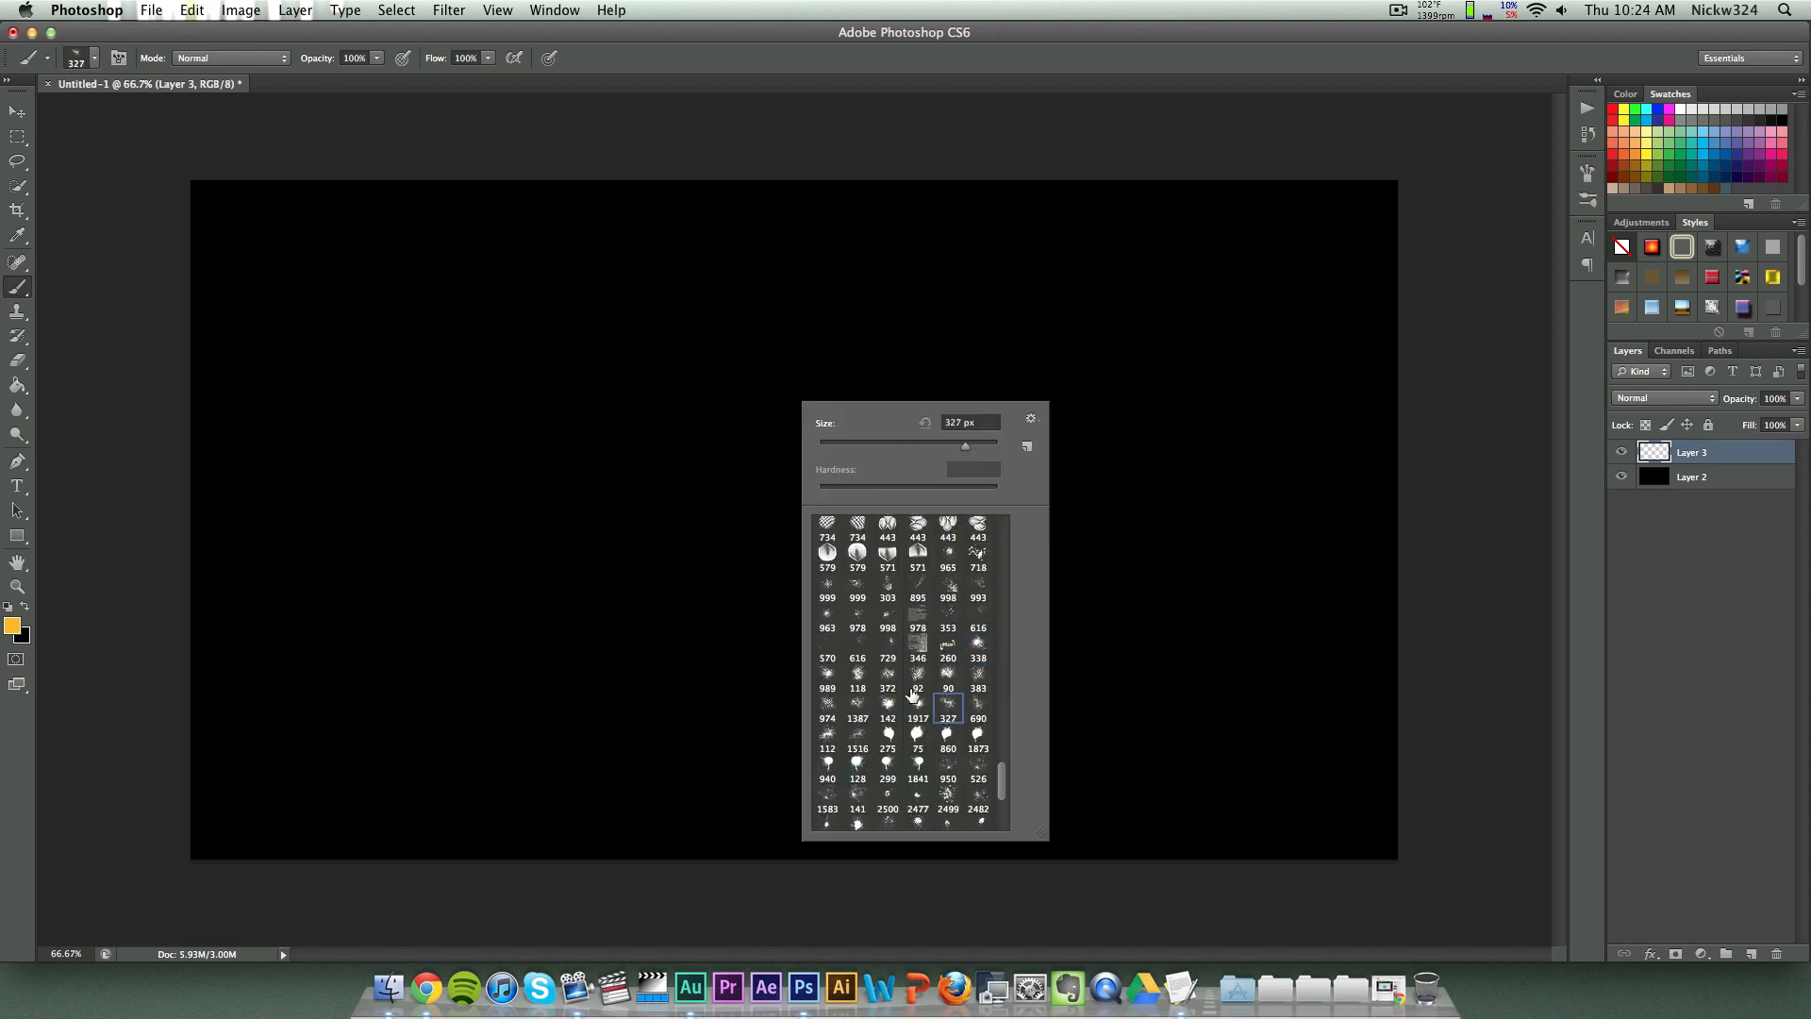
click(977, 687)
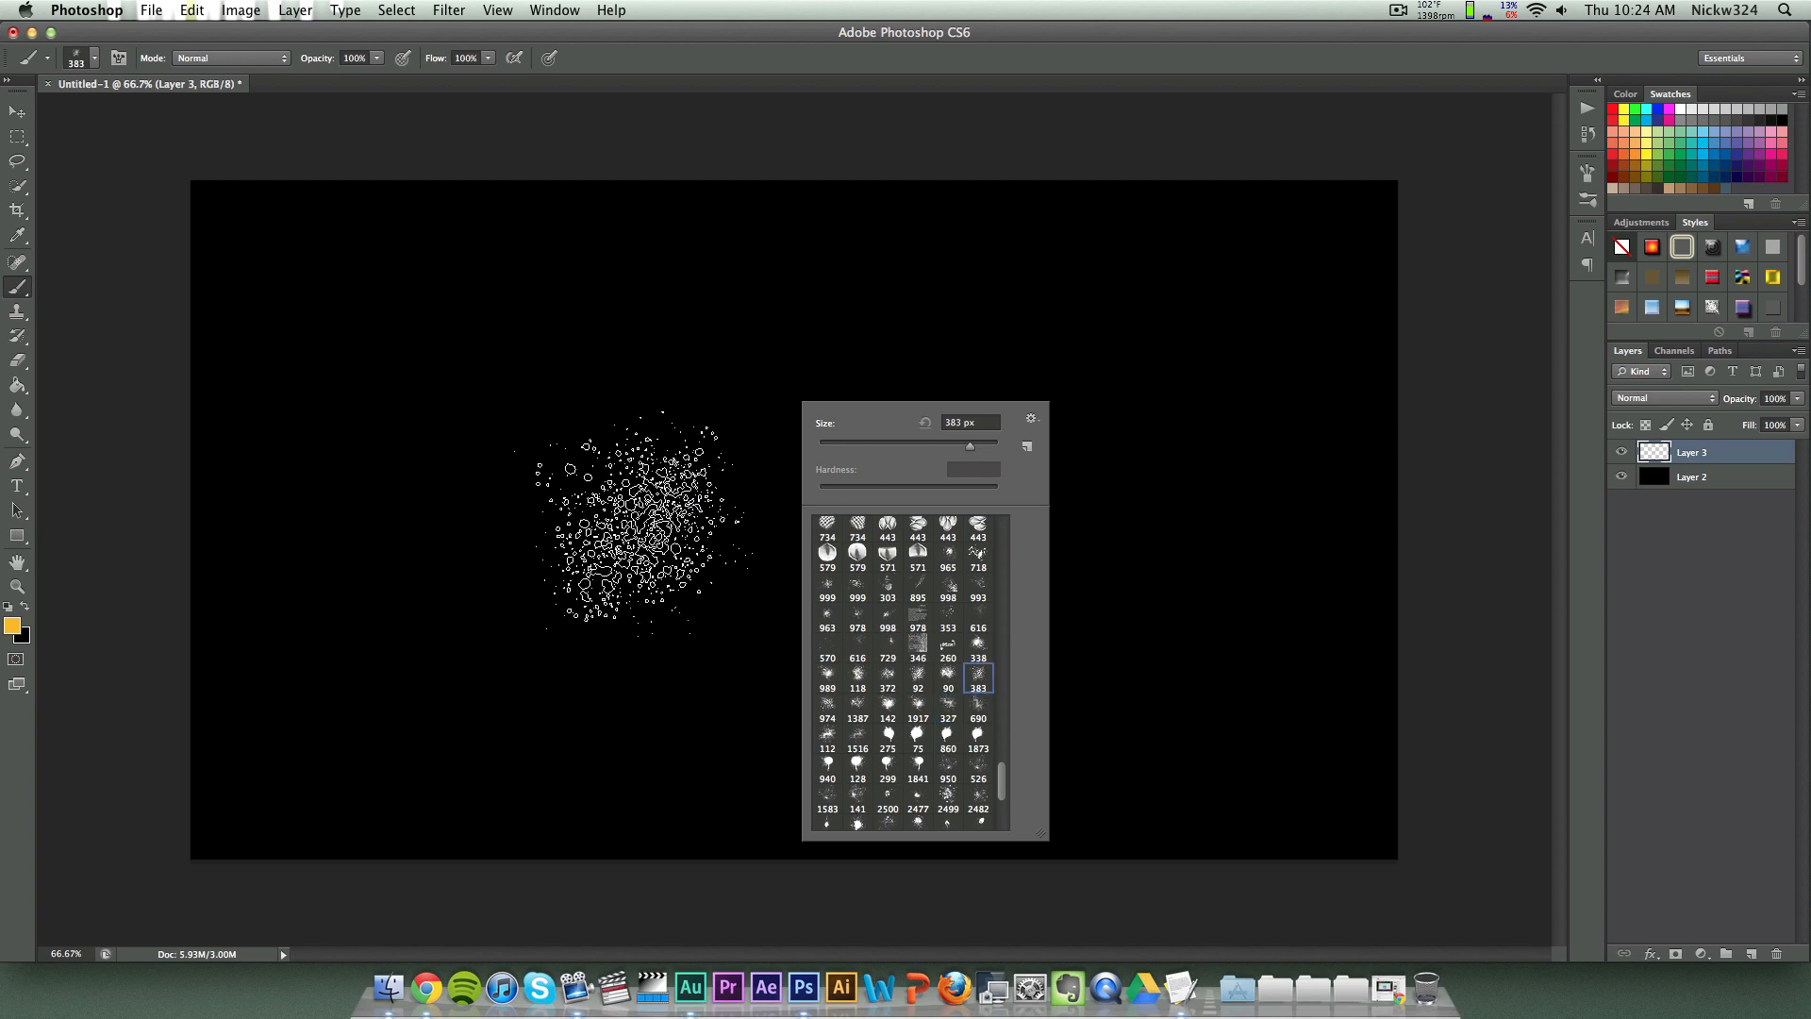
click(978, 711)
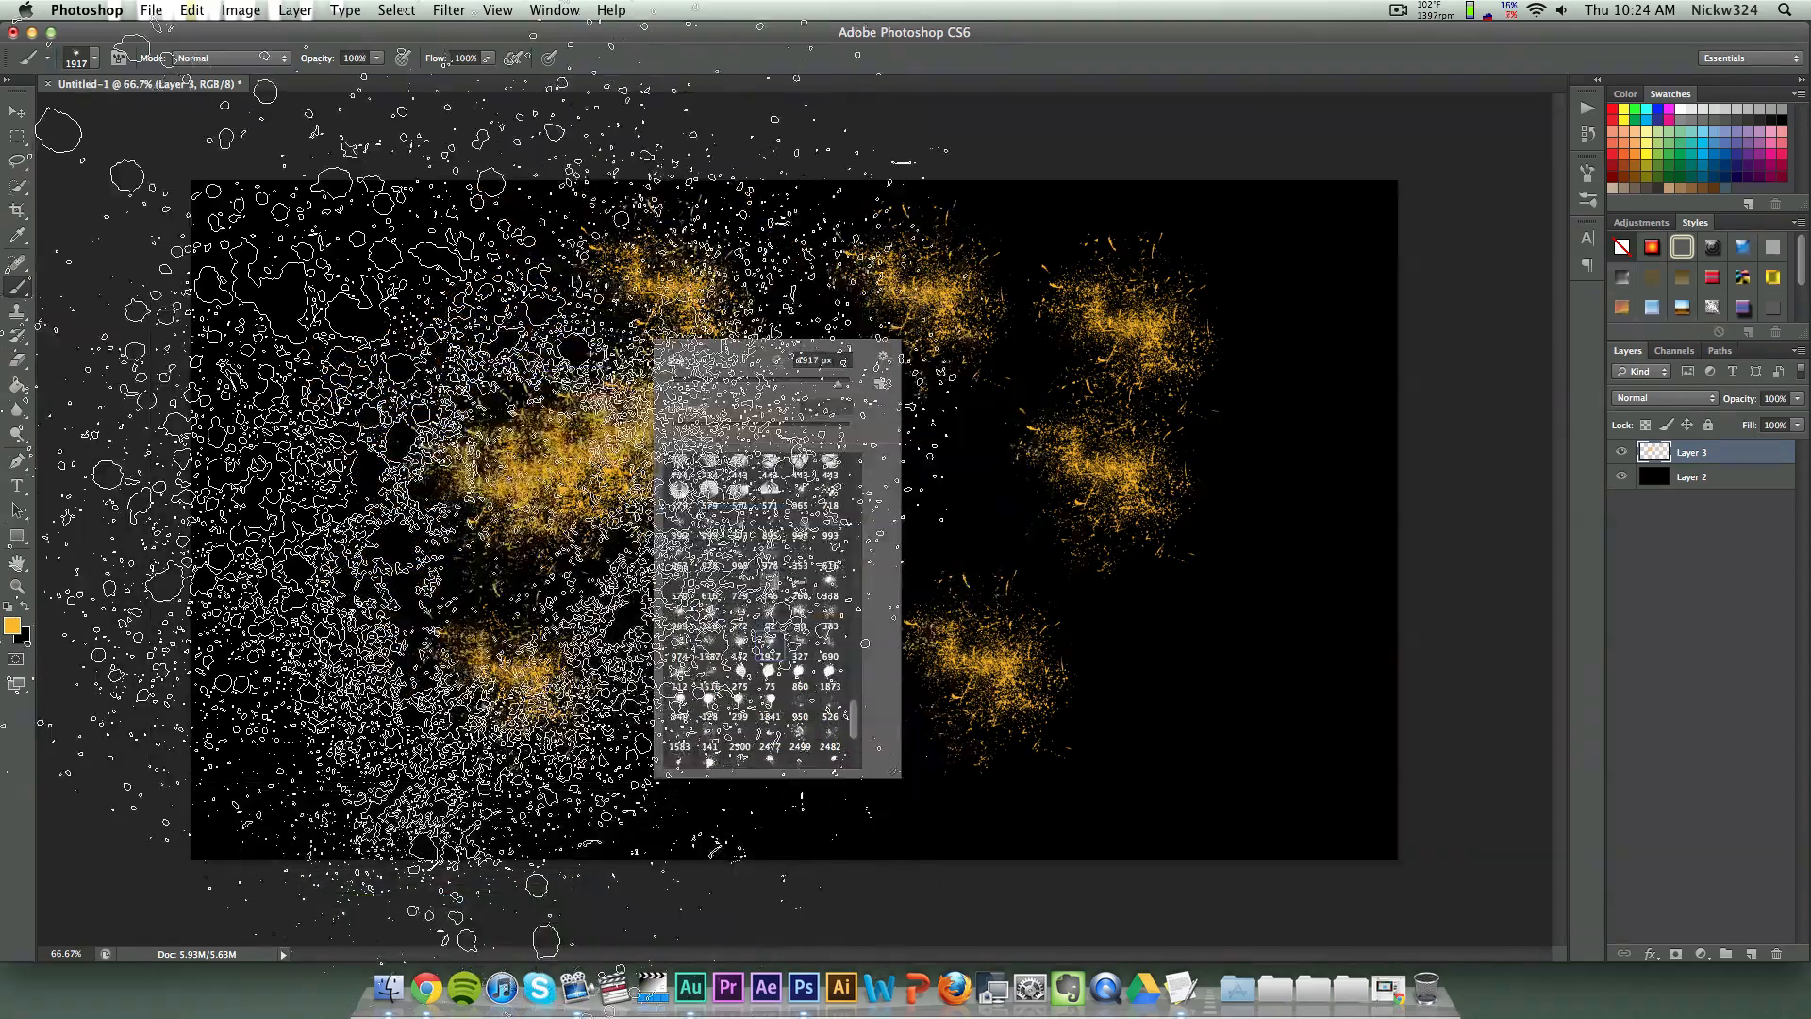
click(709, 656)
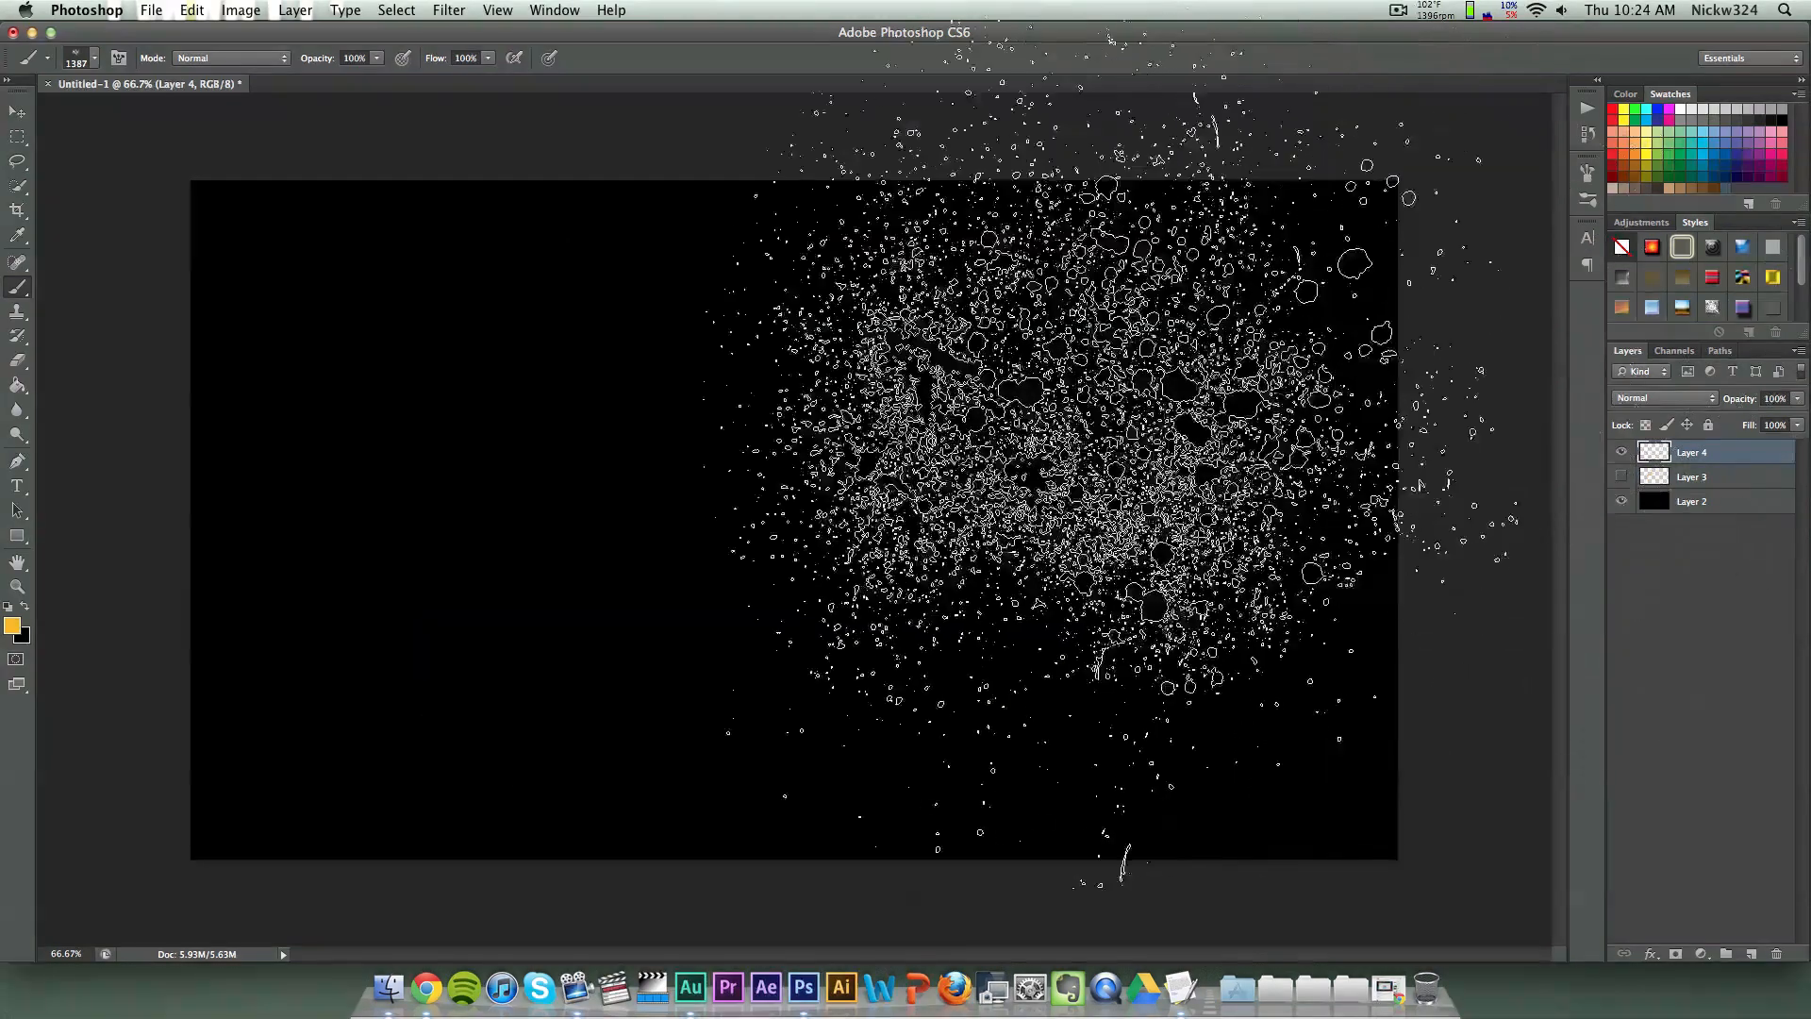
Step: View the Hi-Res Splatter PS Brush Set tab in Chrome, then return to Photoshop
click(444, 989)
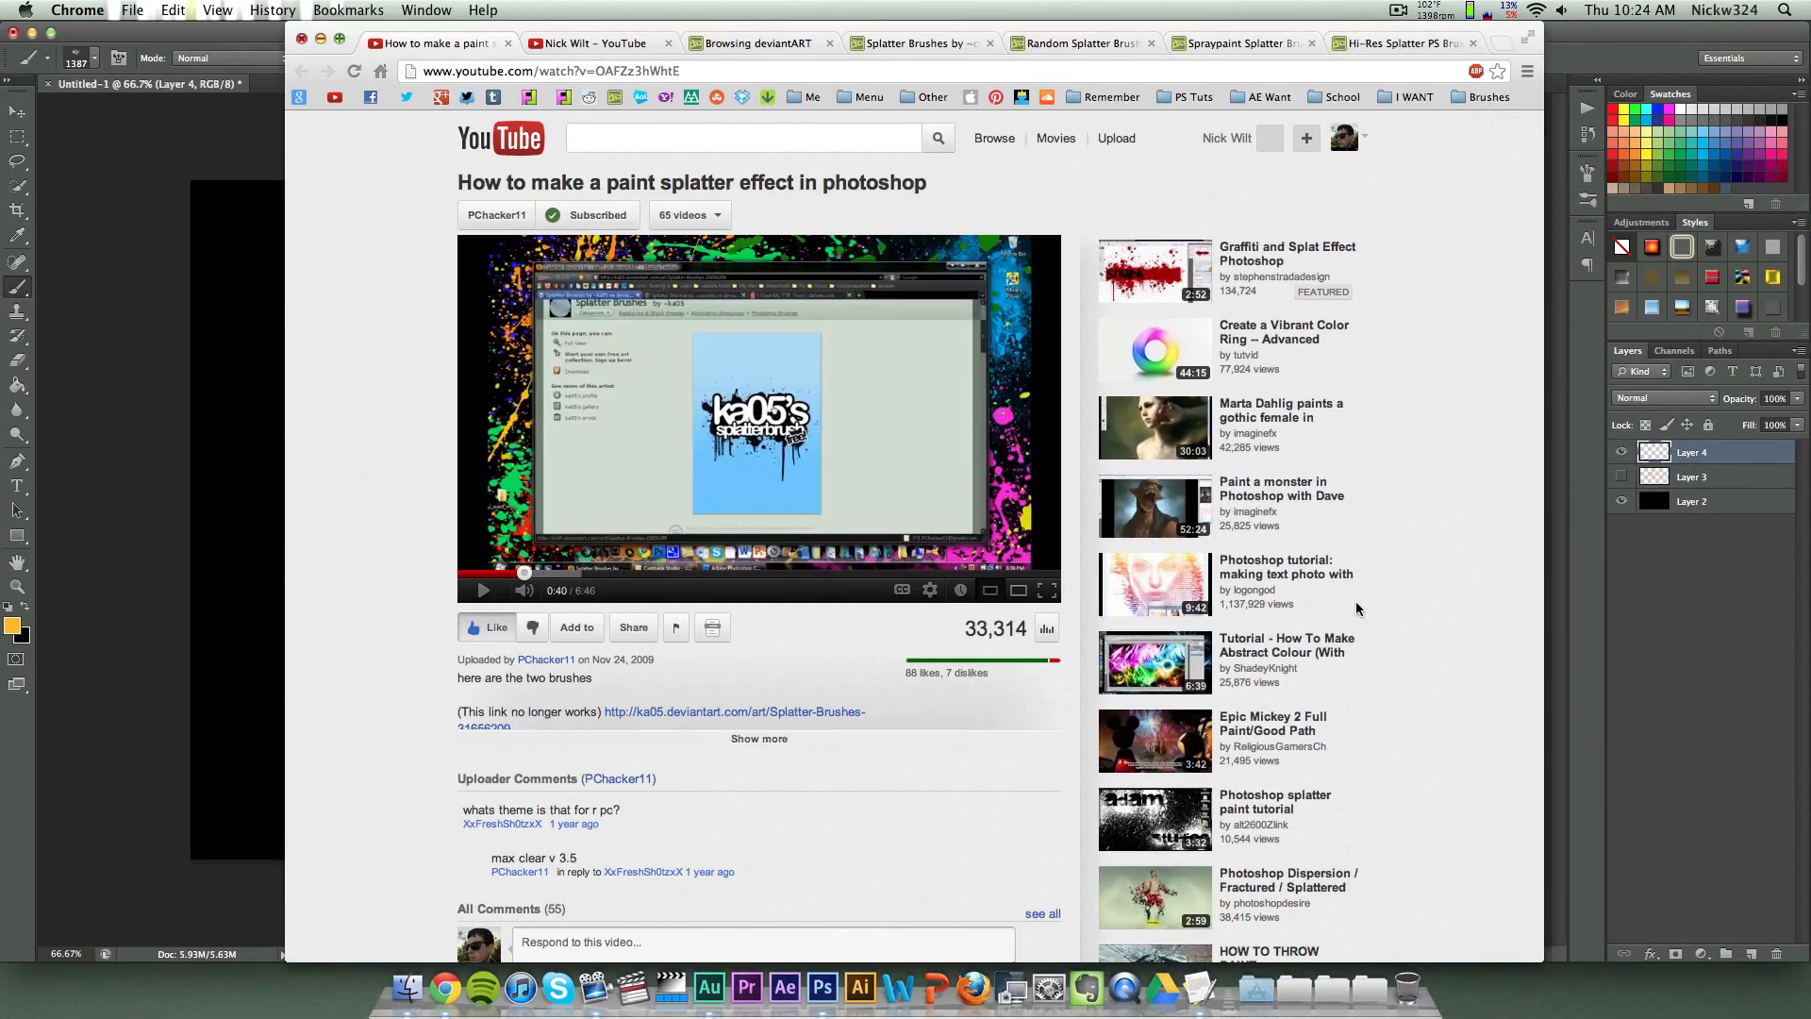
click(1403, 43)
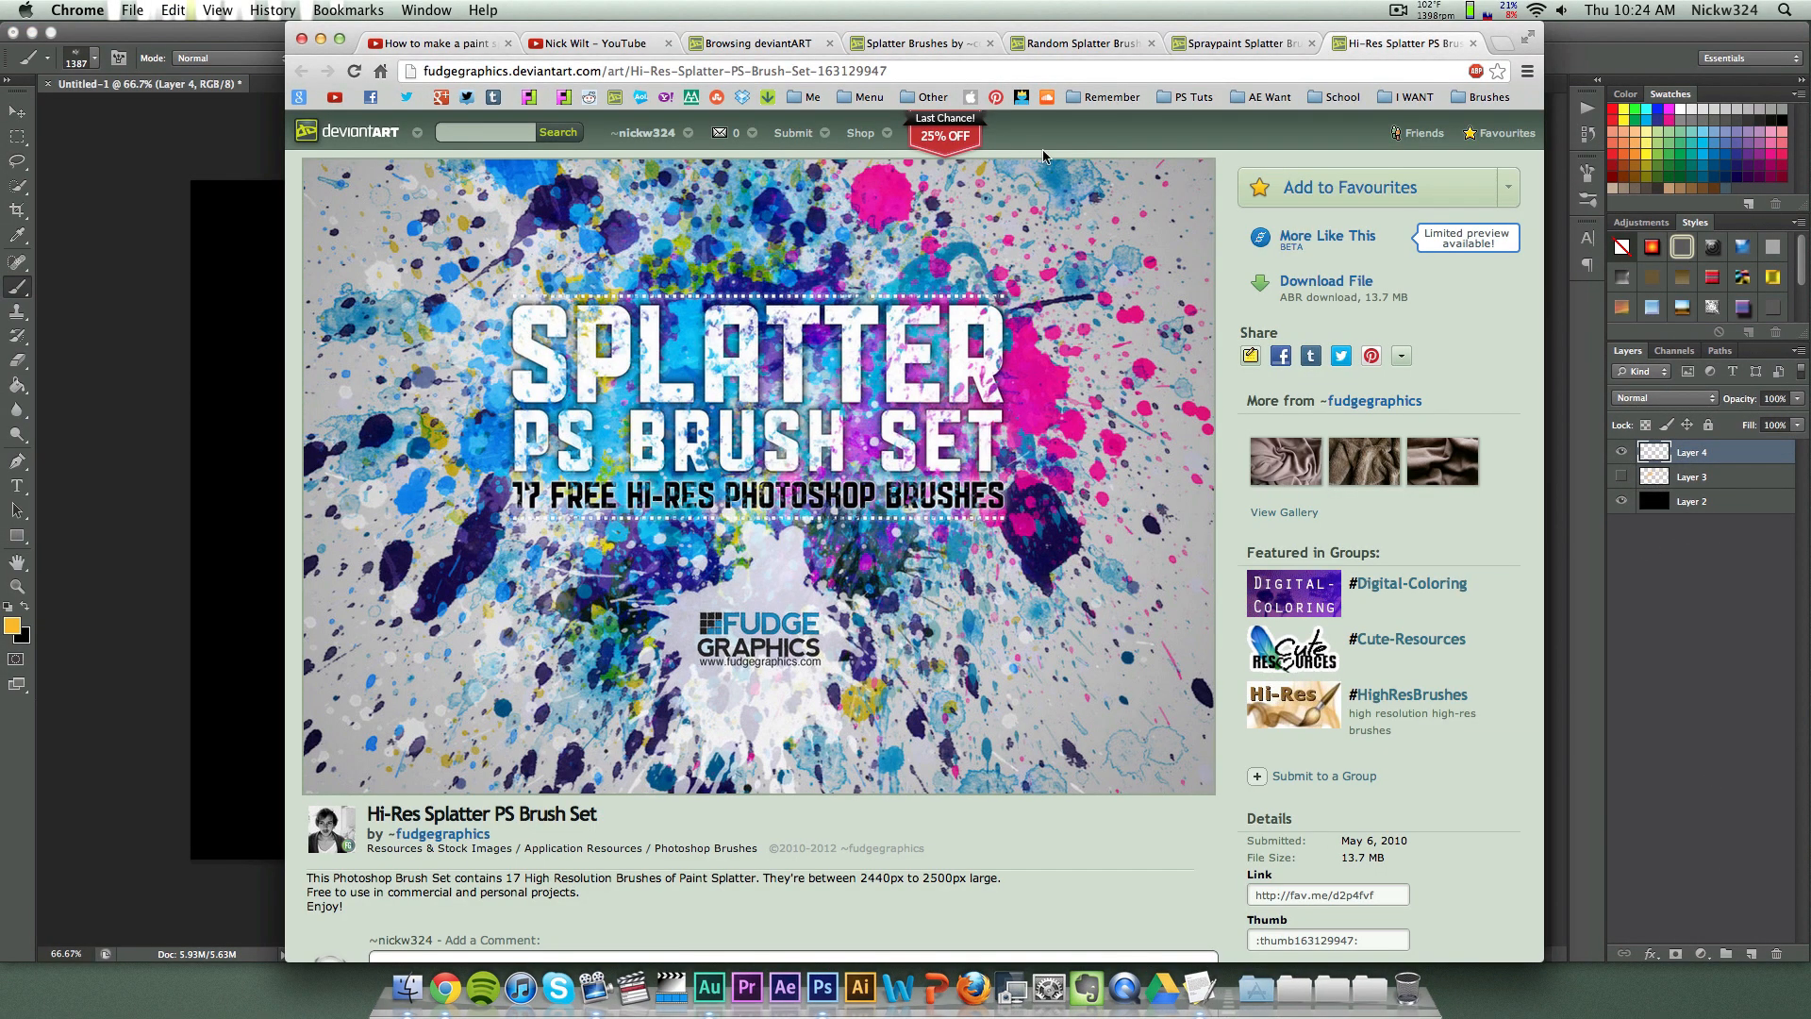
mouse_move(601, 238)
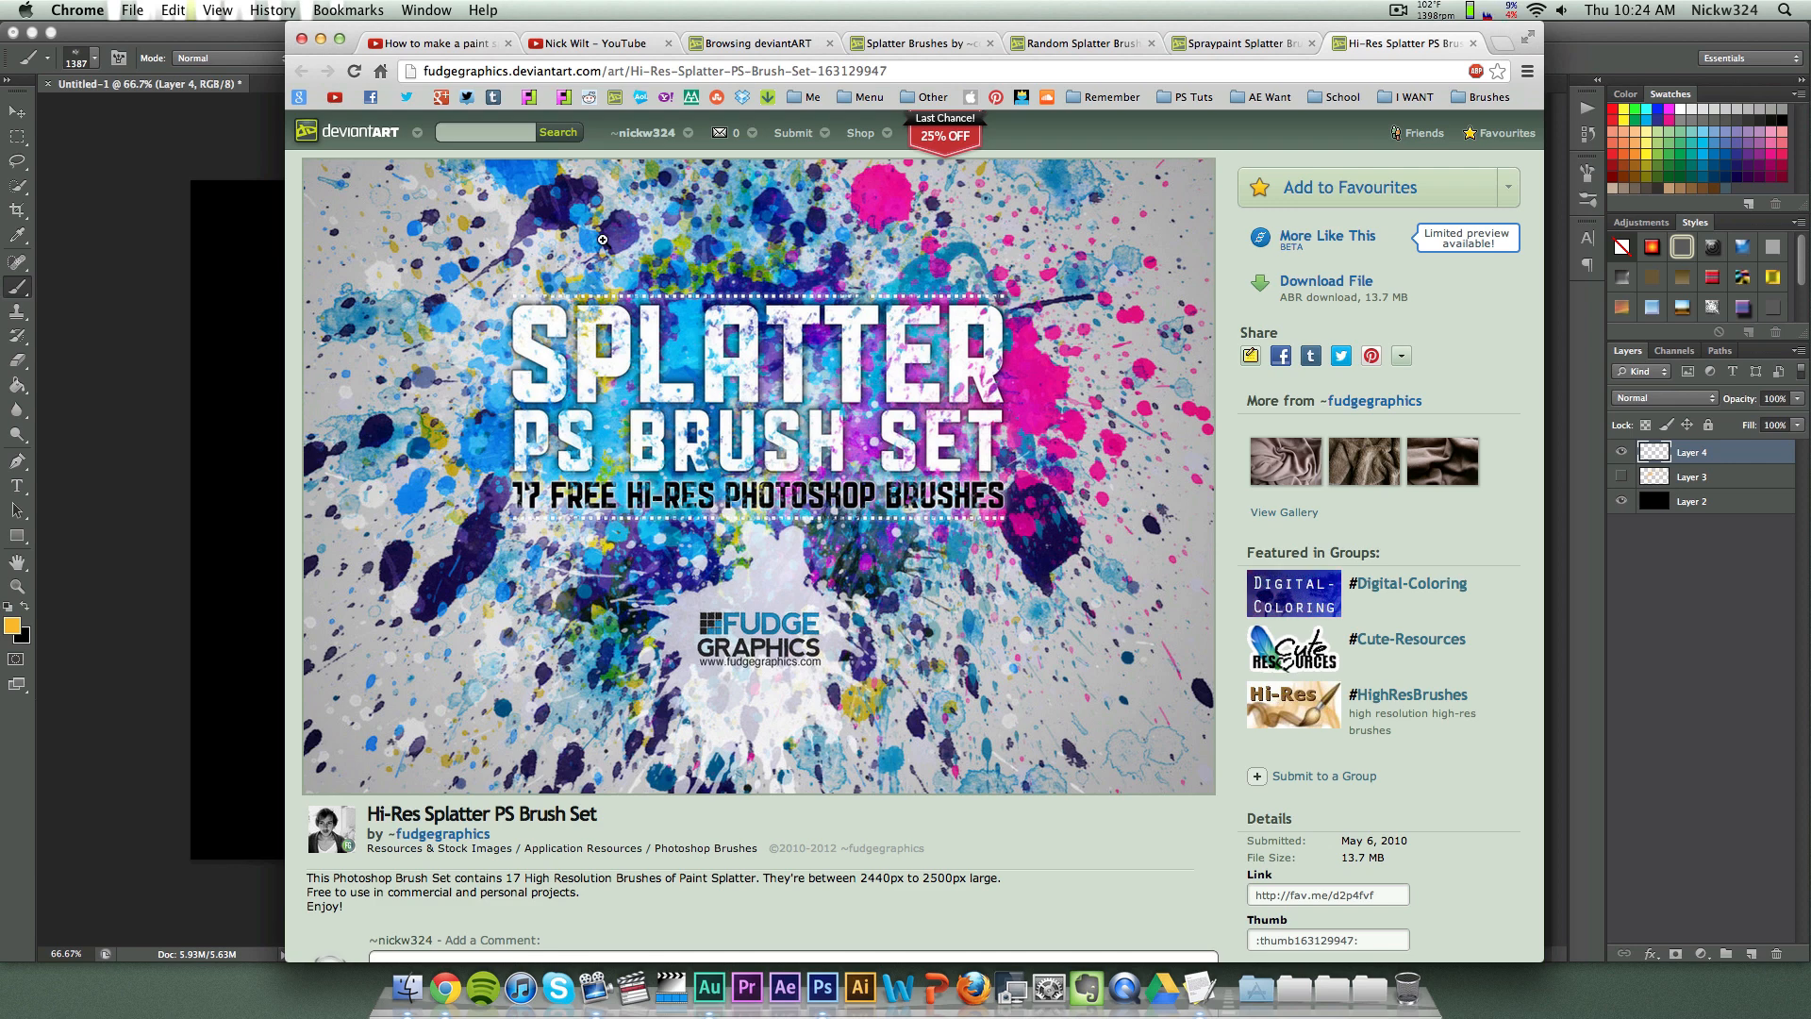
click(821, 988)
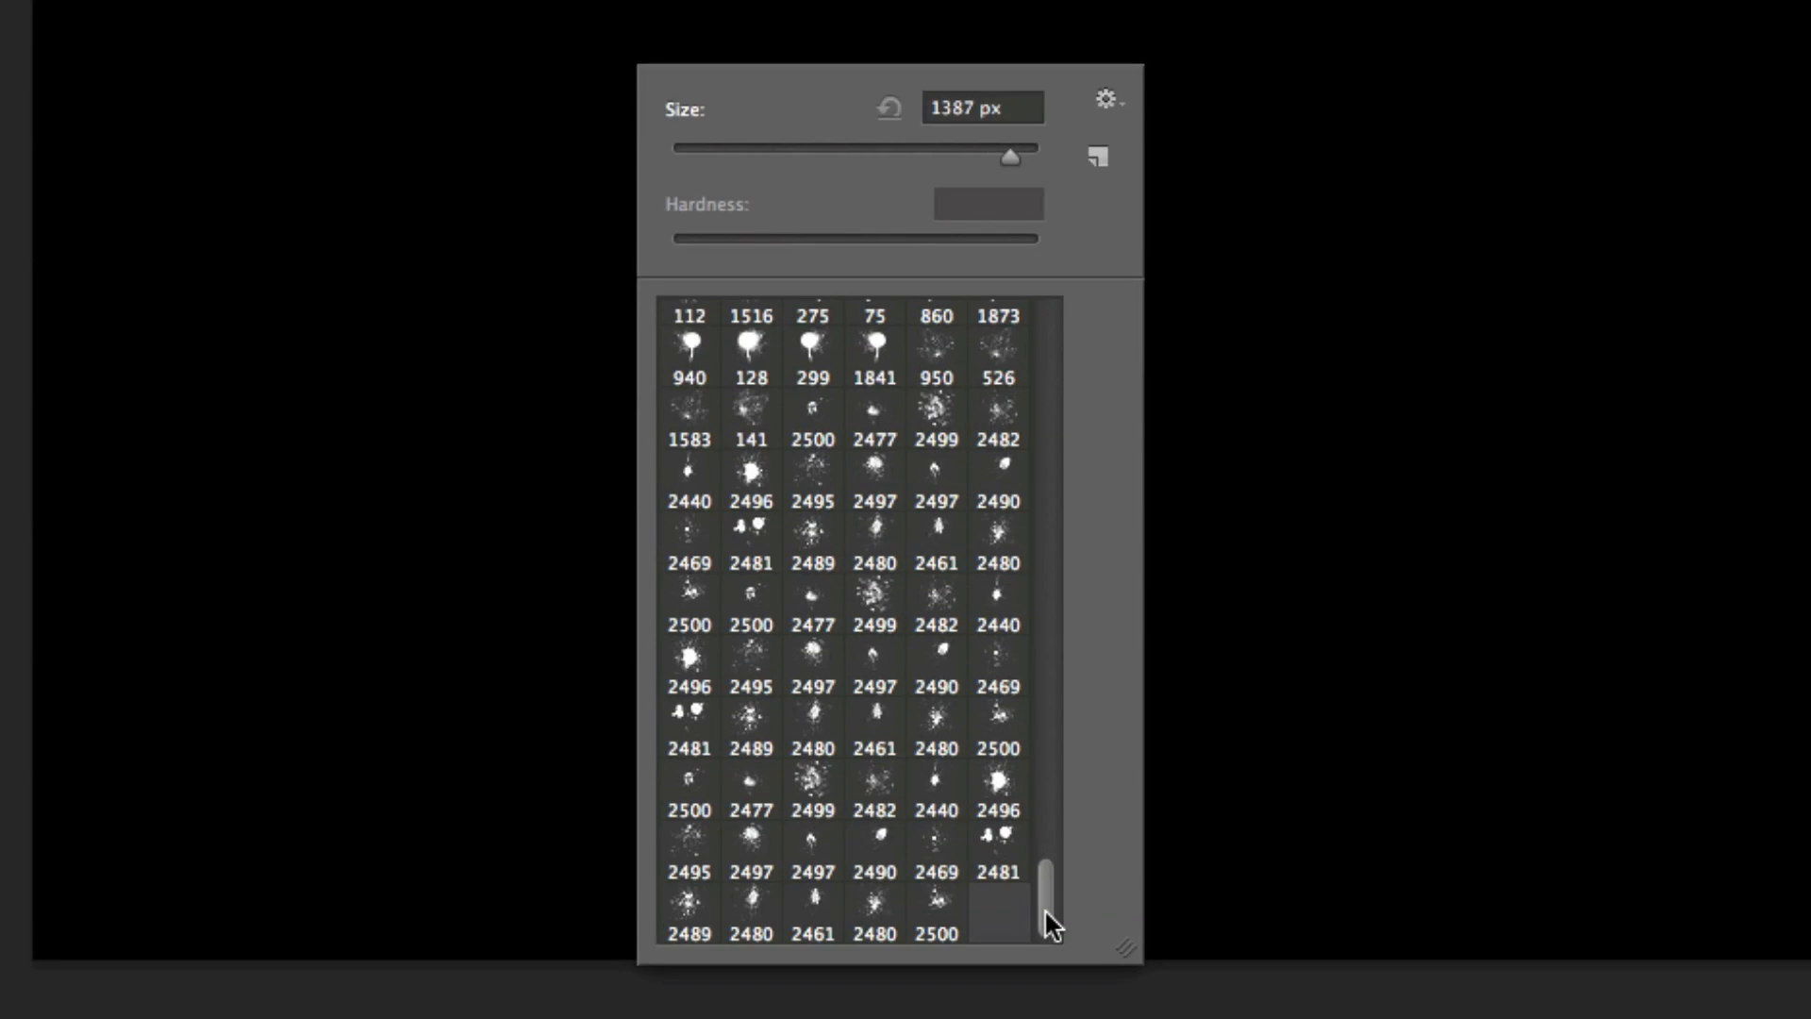
mouse_move(801, 674)
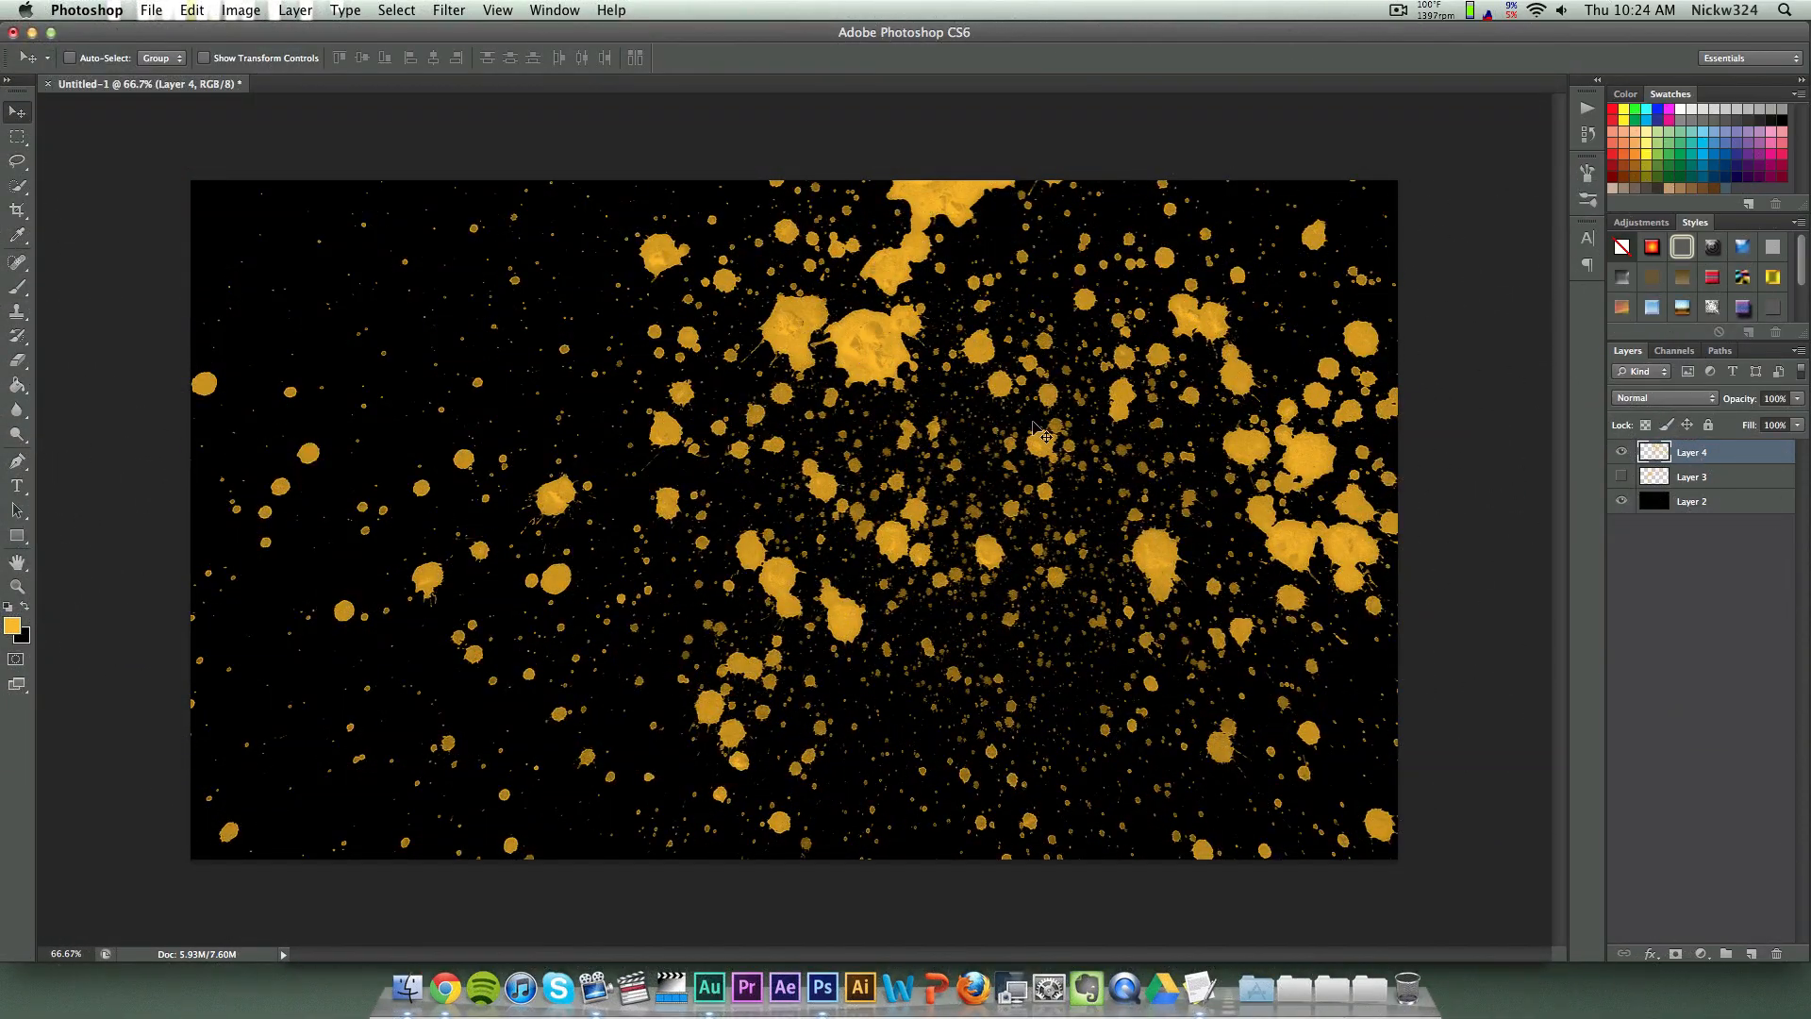
mouse_move(930, 555)
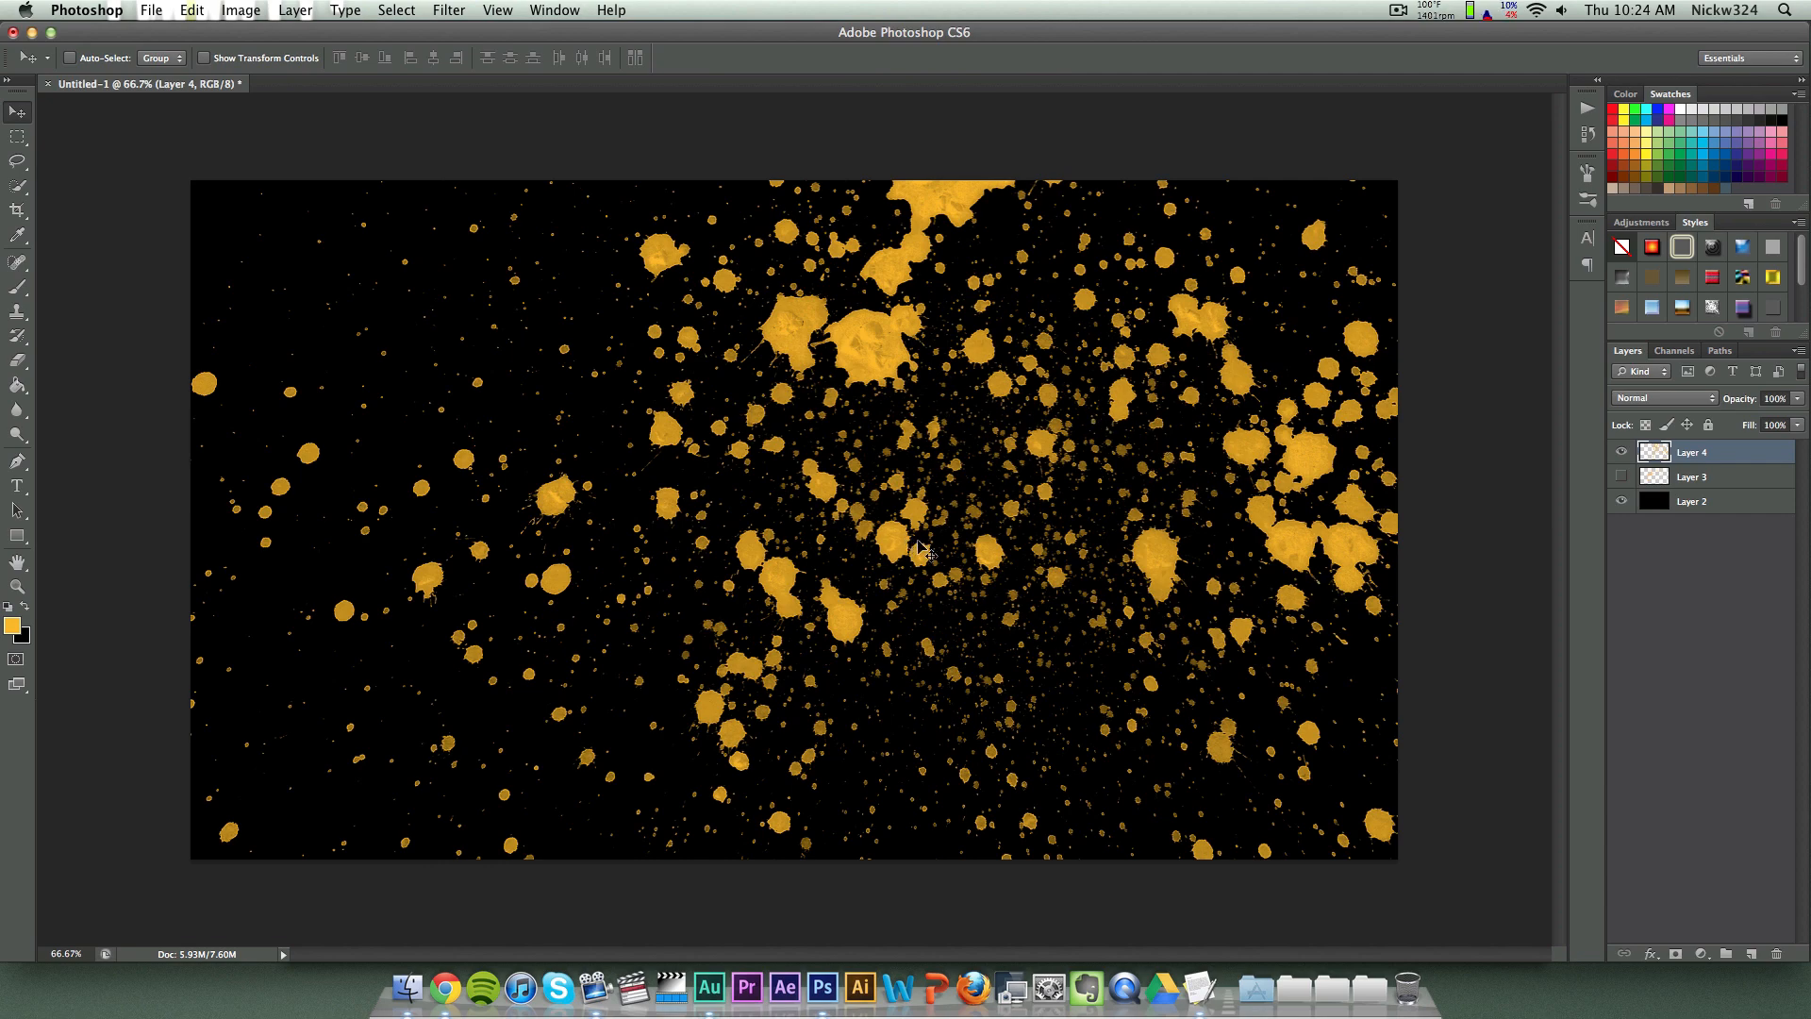
mouse_move(1121, 438)
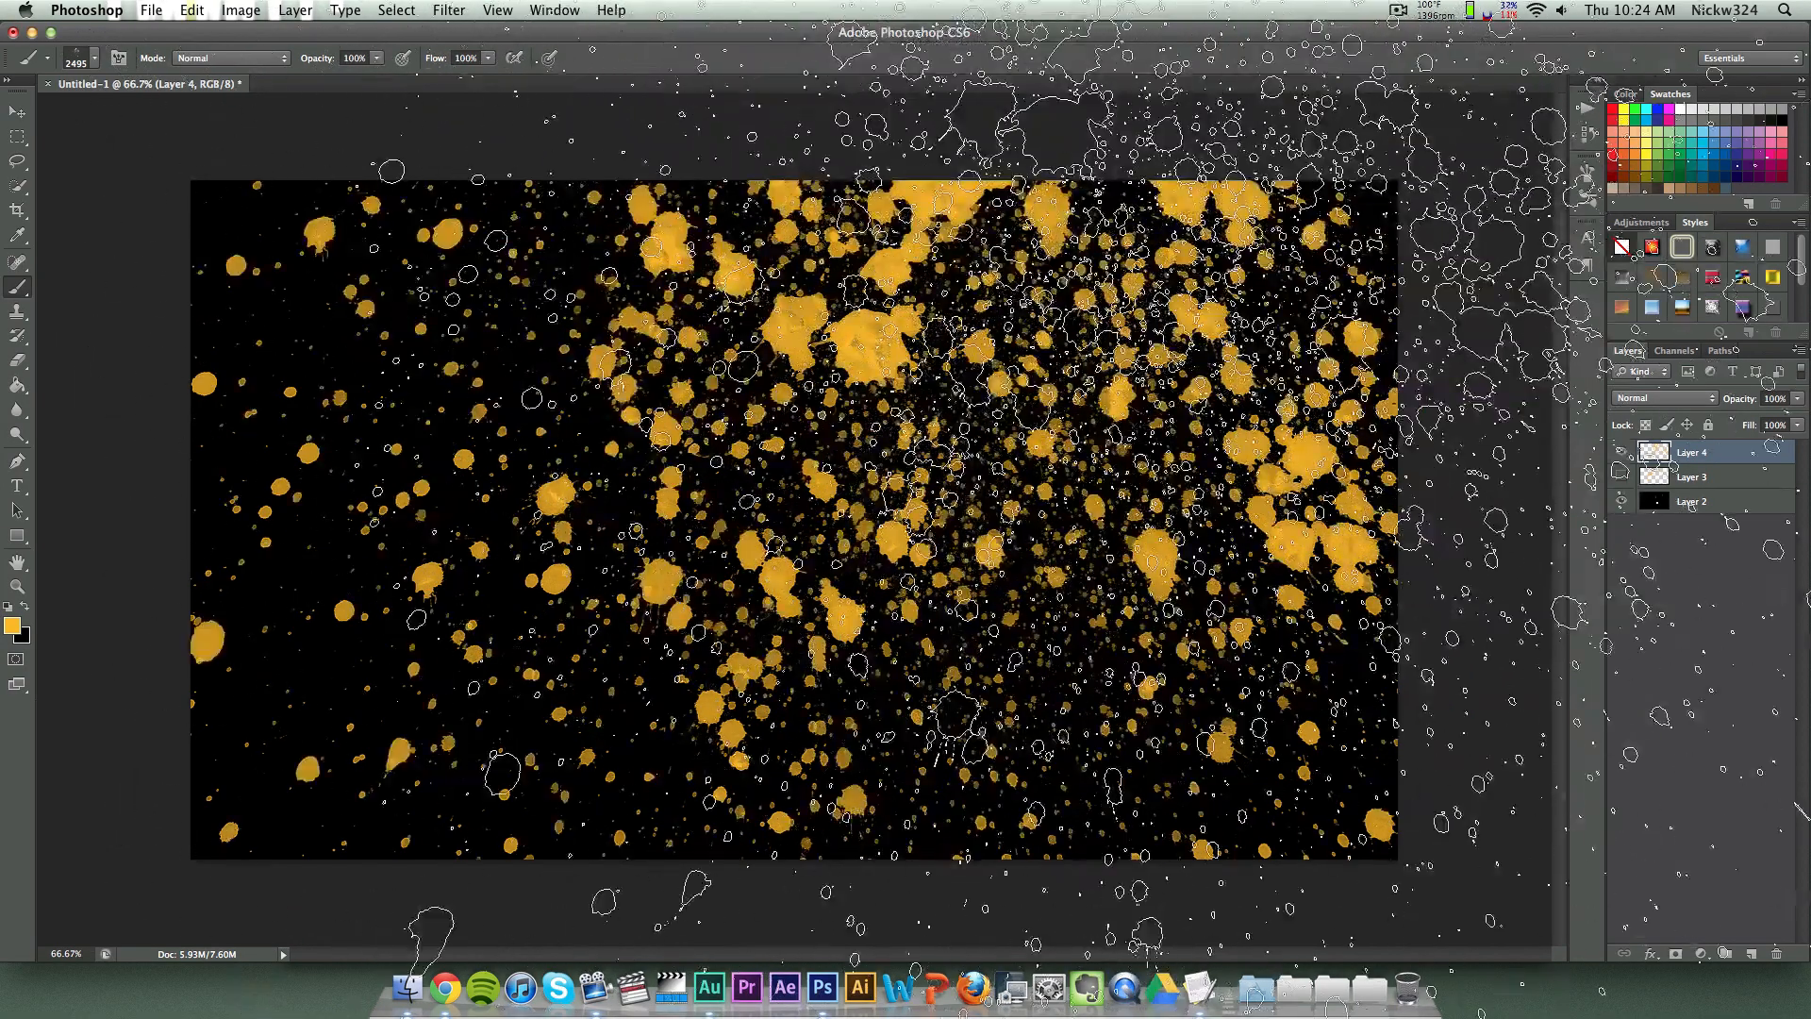
Step: Stamp another orange high-resolution splatter onto Layer 4
click(17, 112)
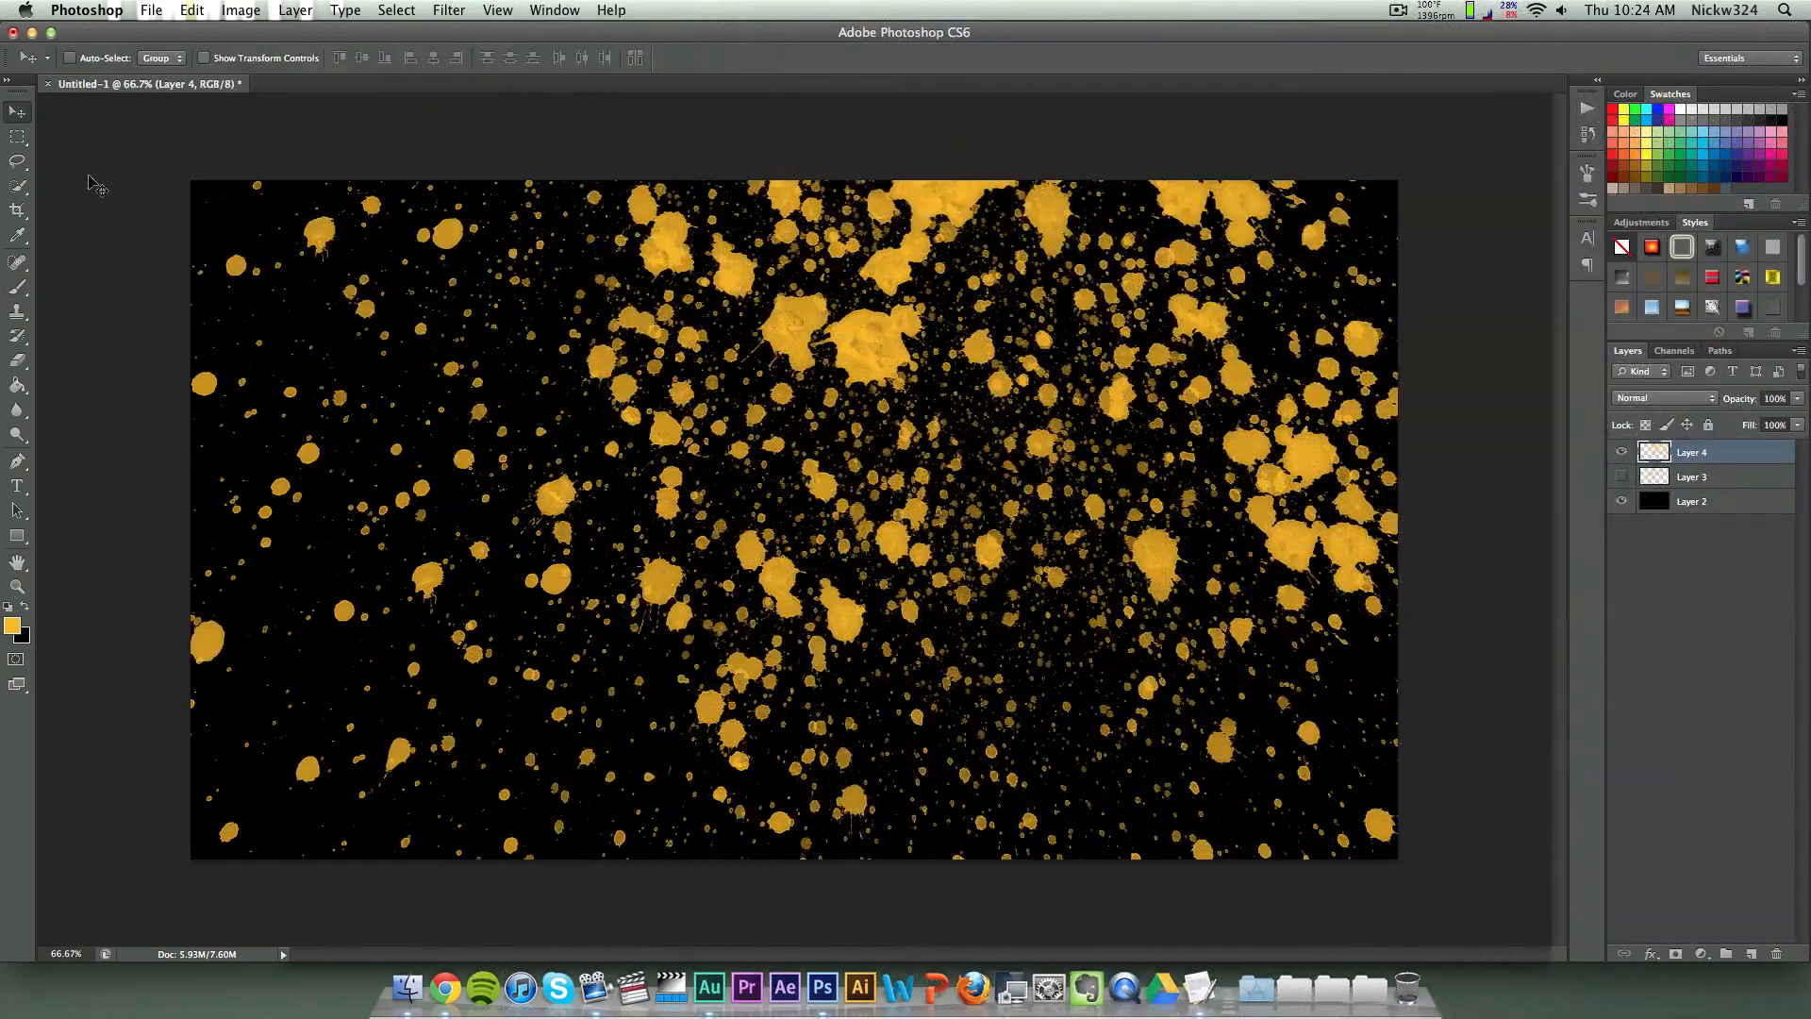
mouse_move(406, 987)
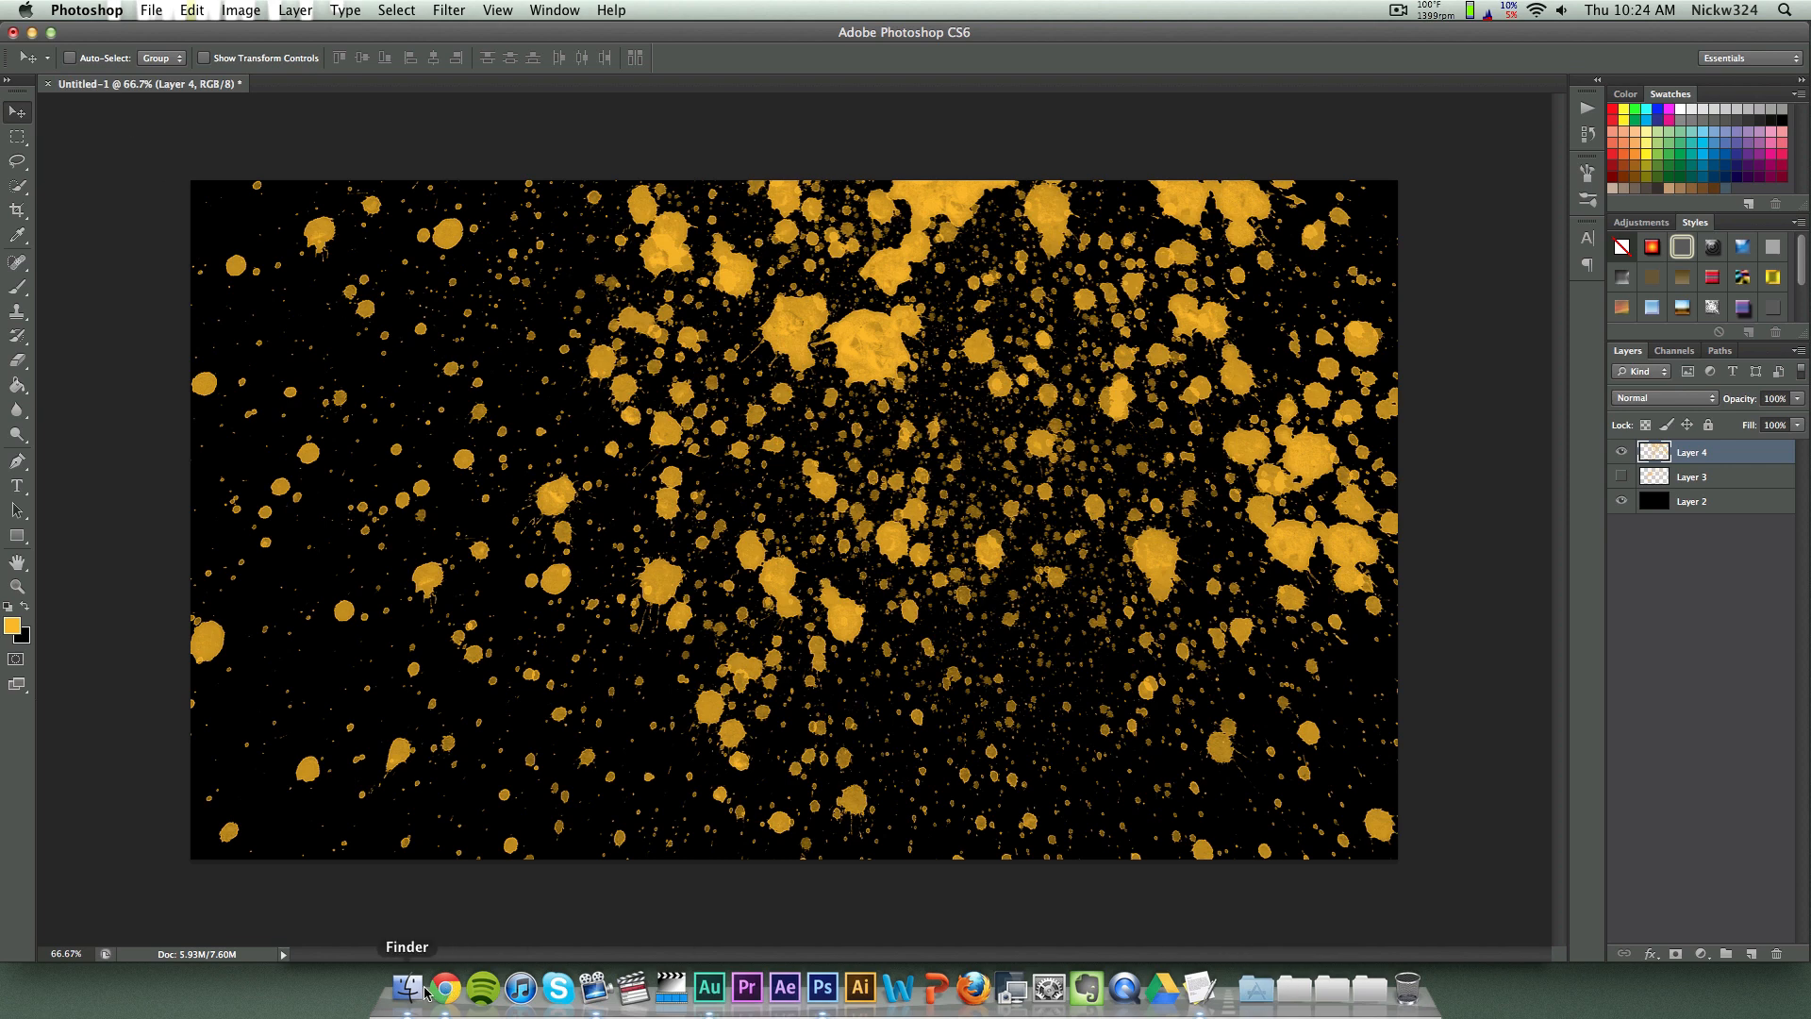
Step: Bring Chrome back to the paint splatter tutorial tab and browse its comments
click(446, 987)
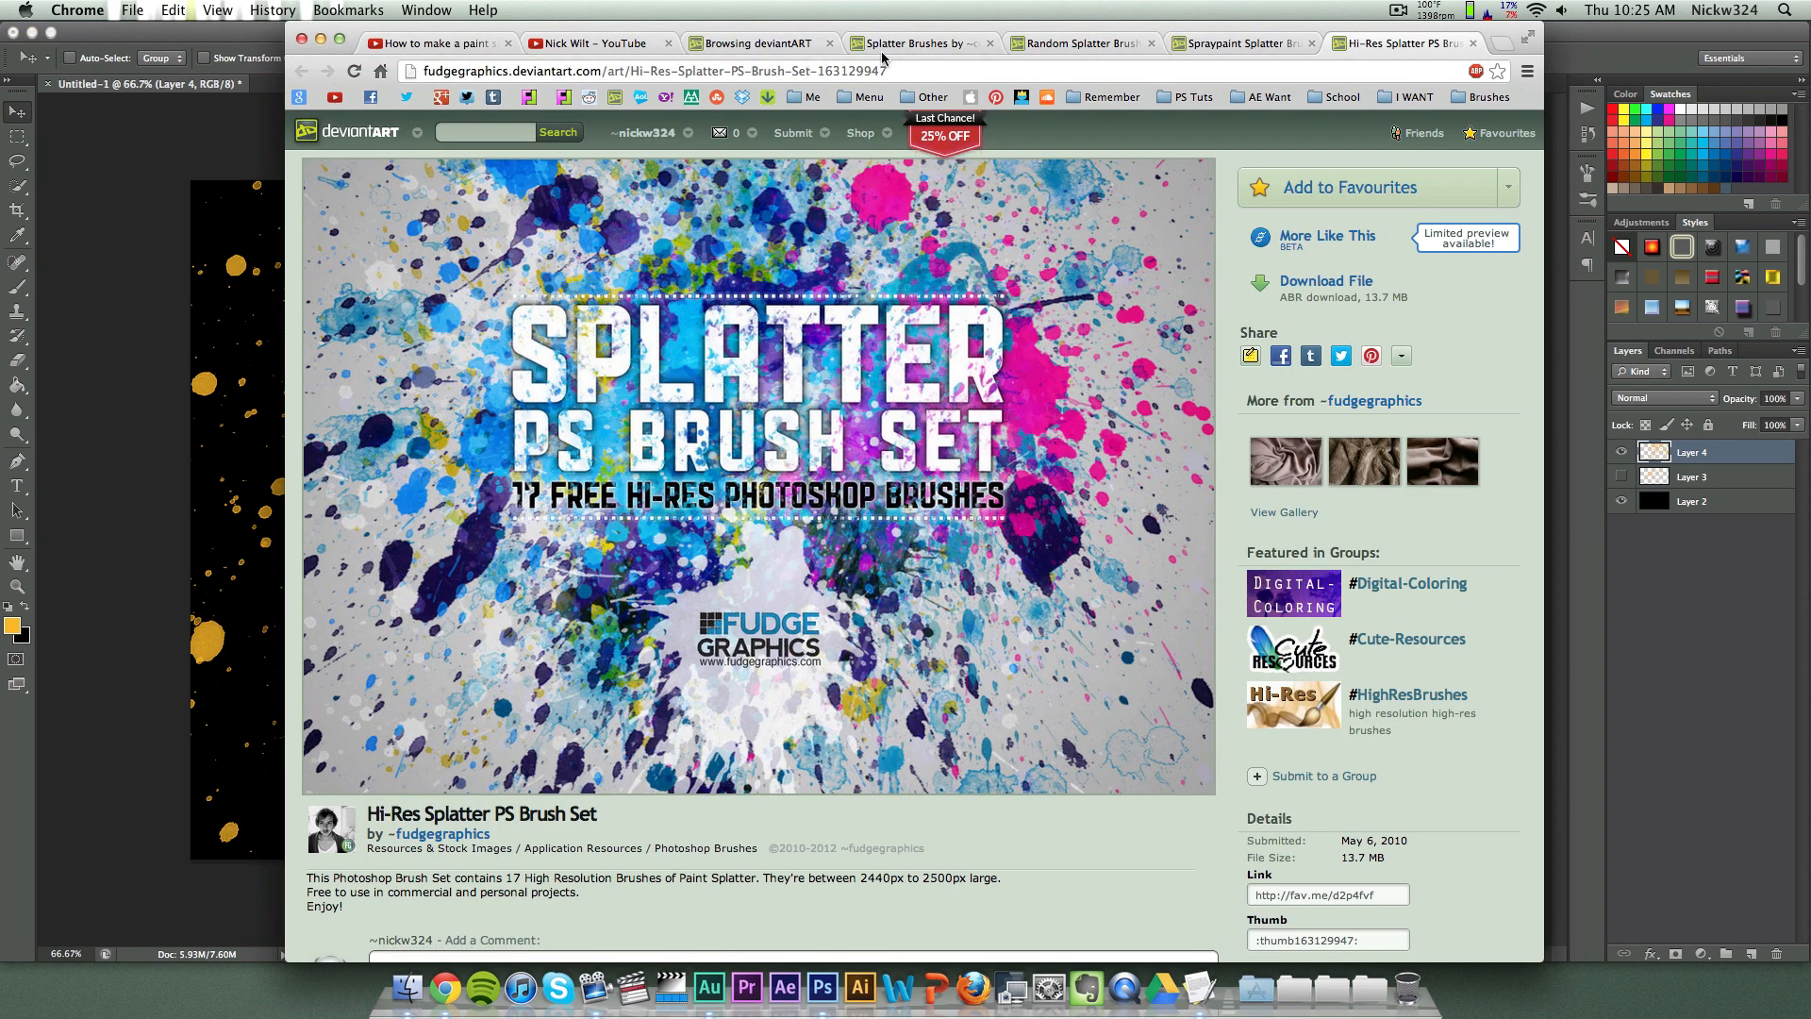
click(437, 42)
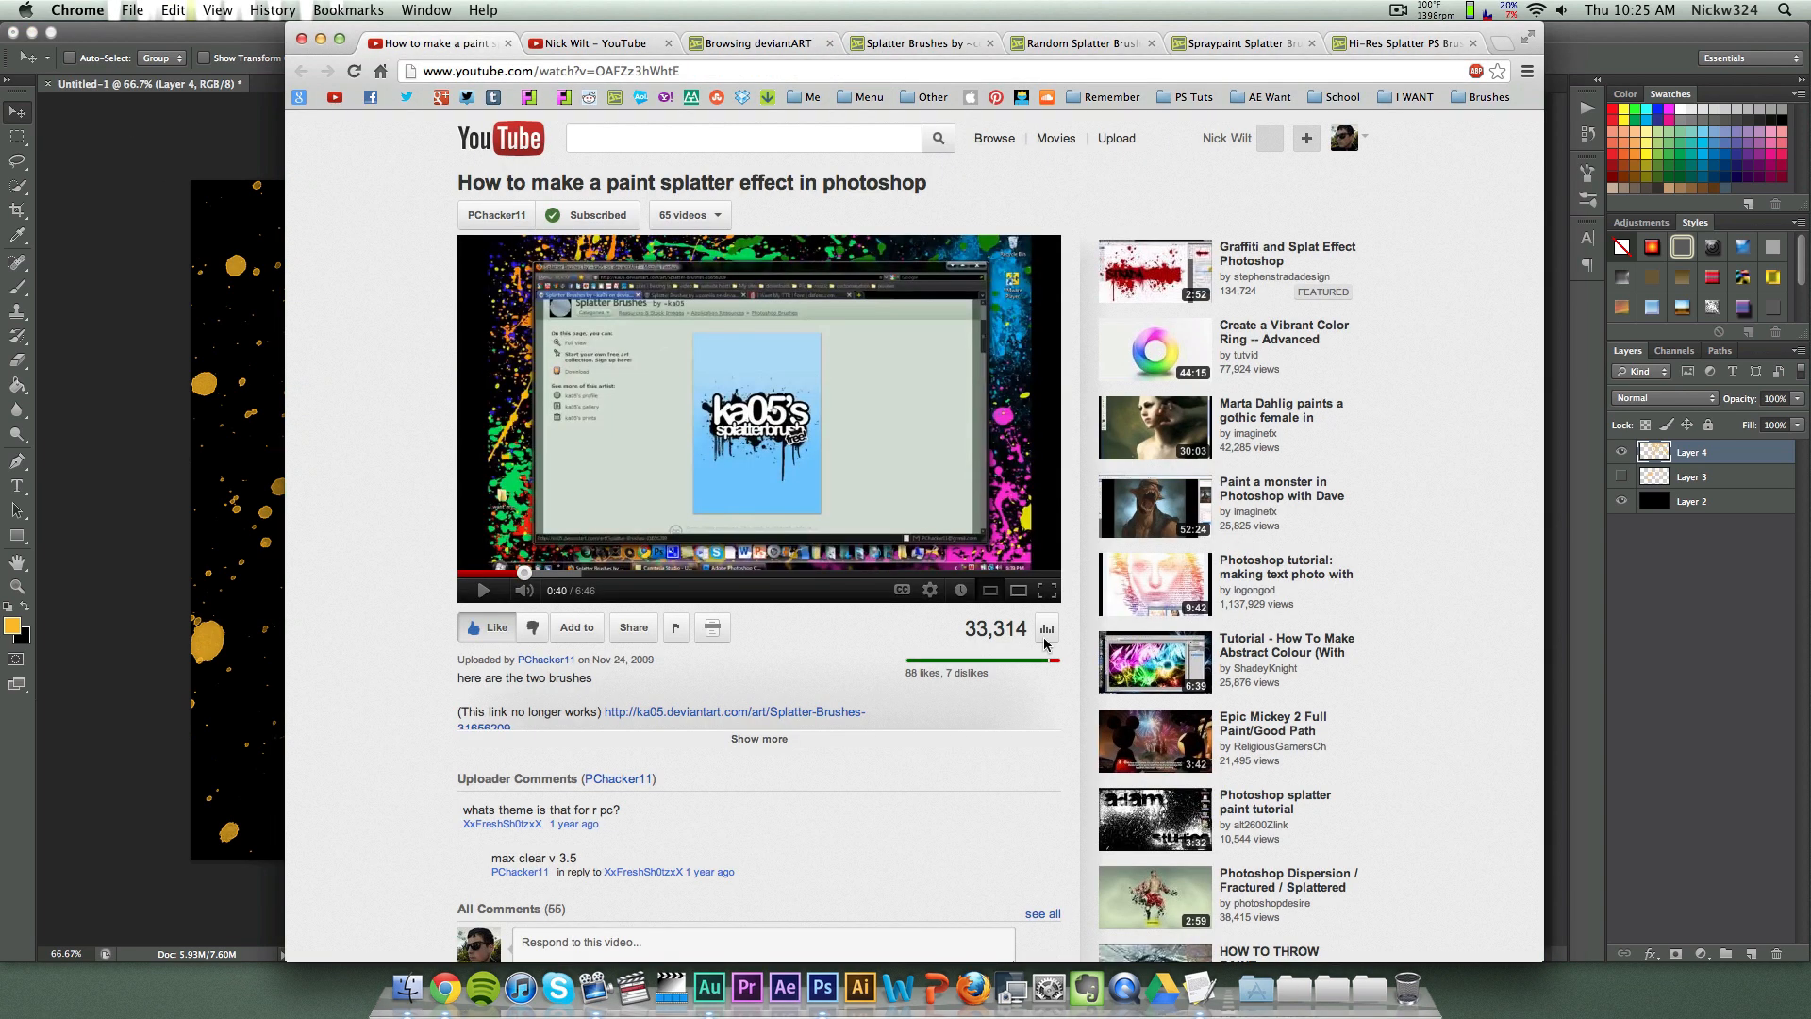
scroll(down, 3)
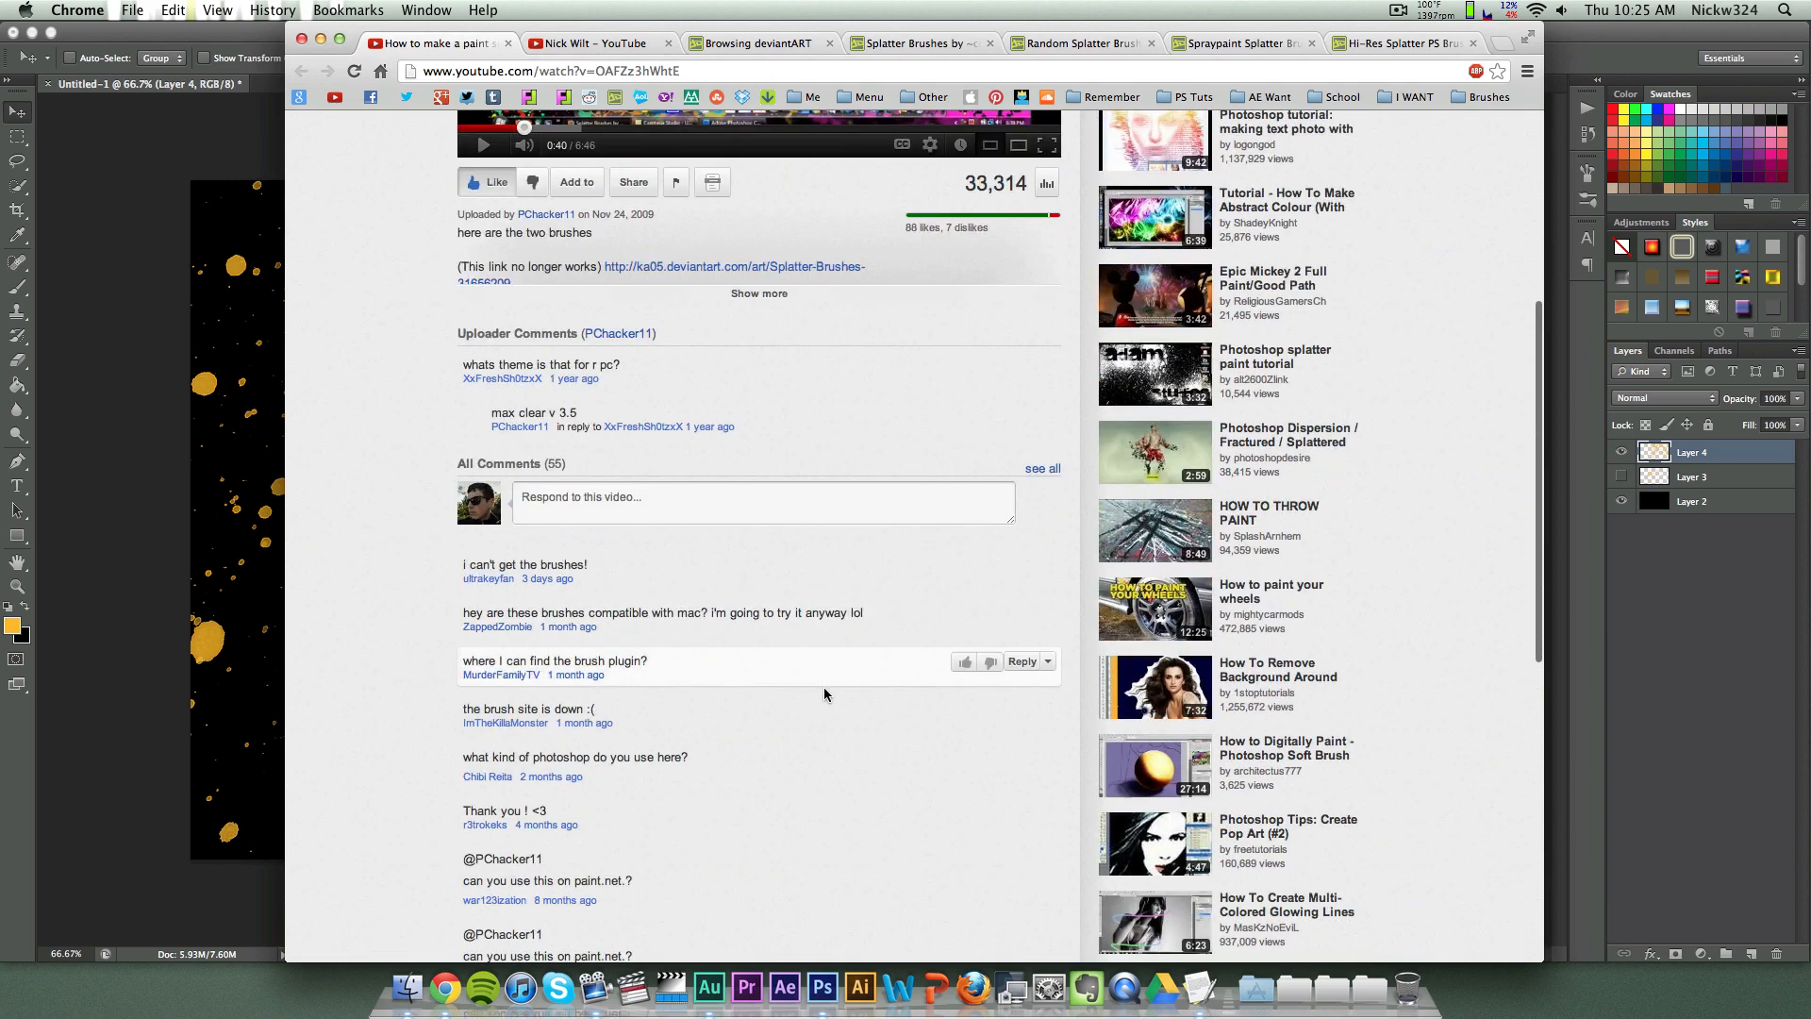
scroll(up, 3)
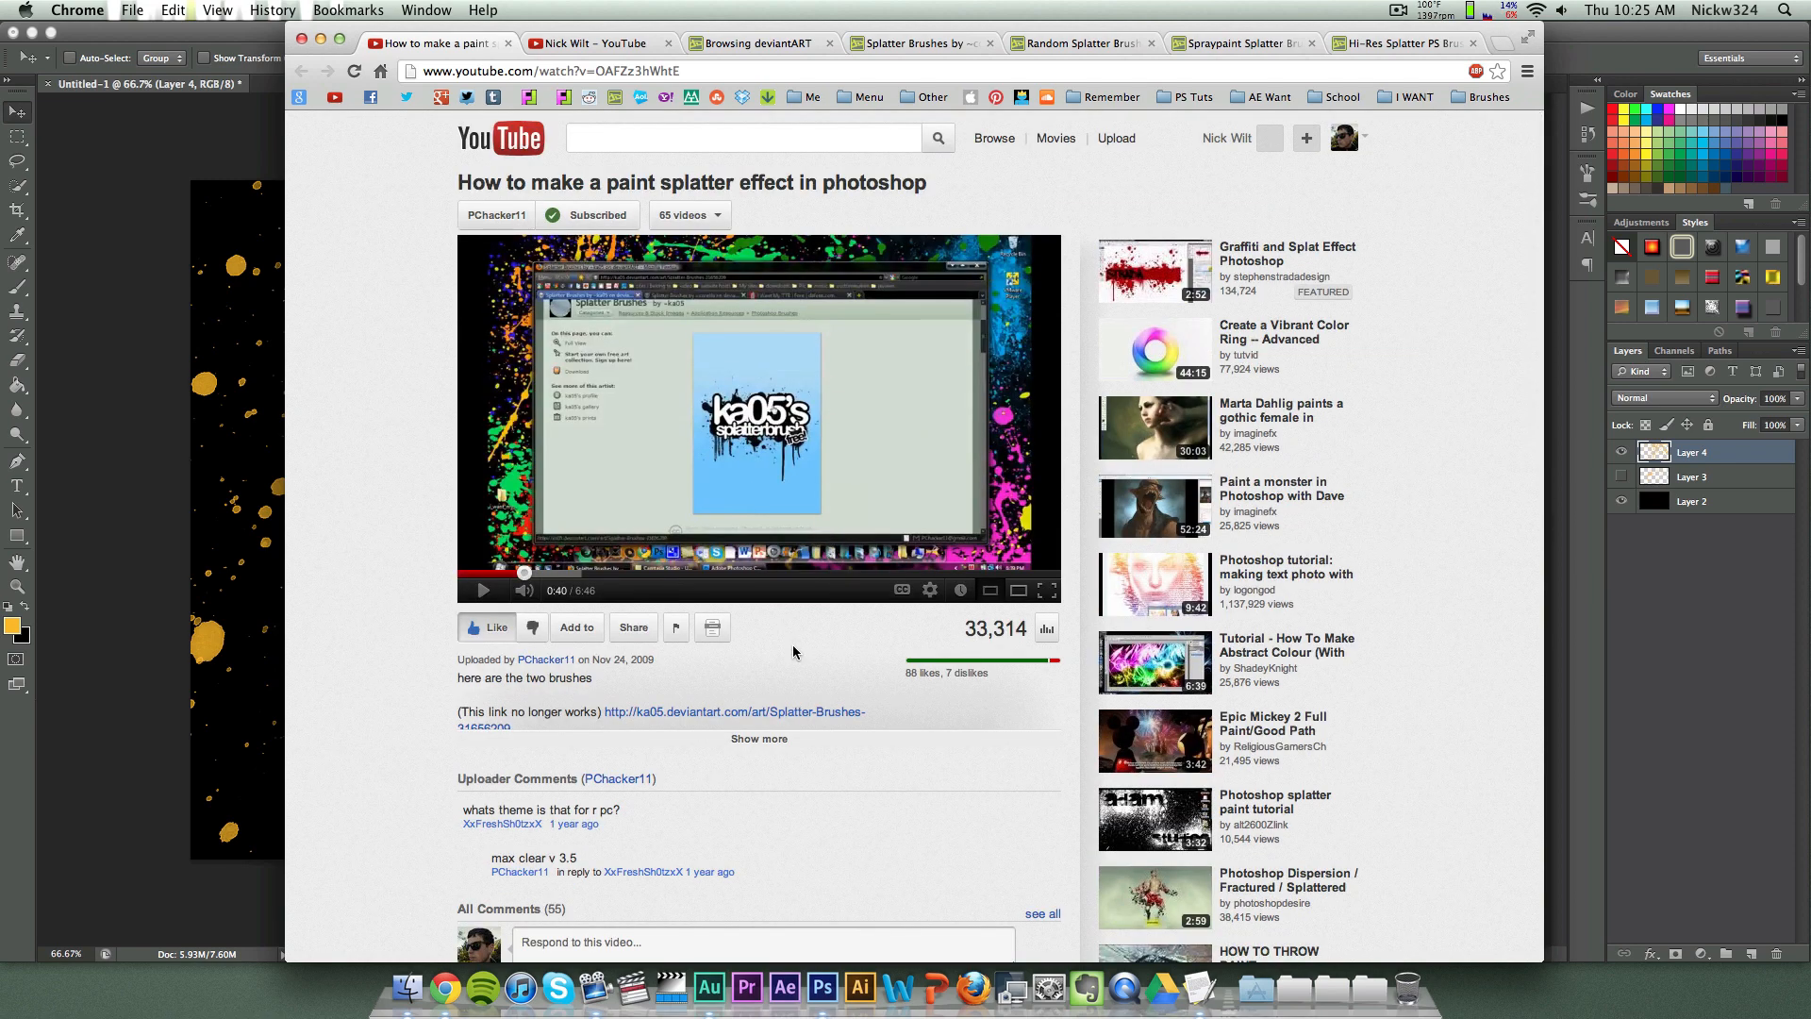
mouse_move(711, 627)
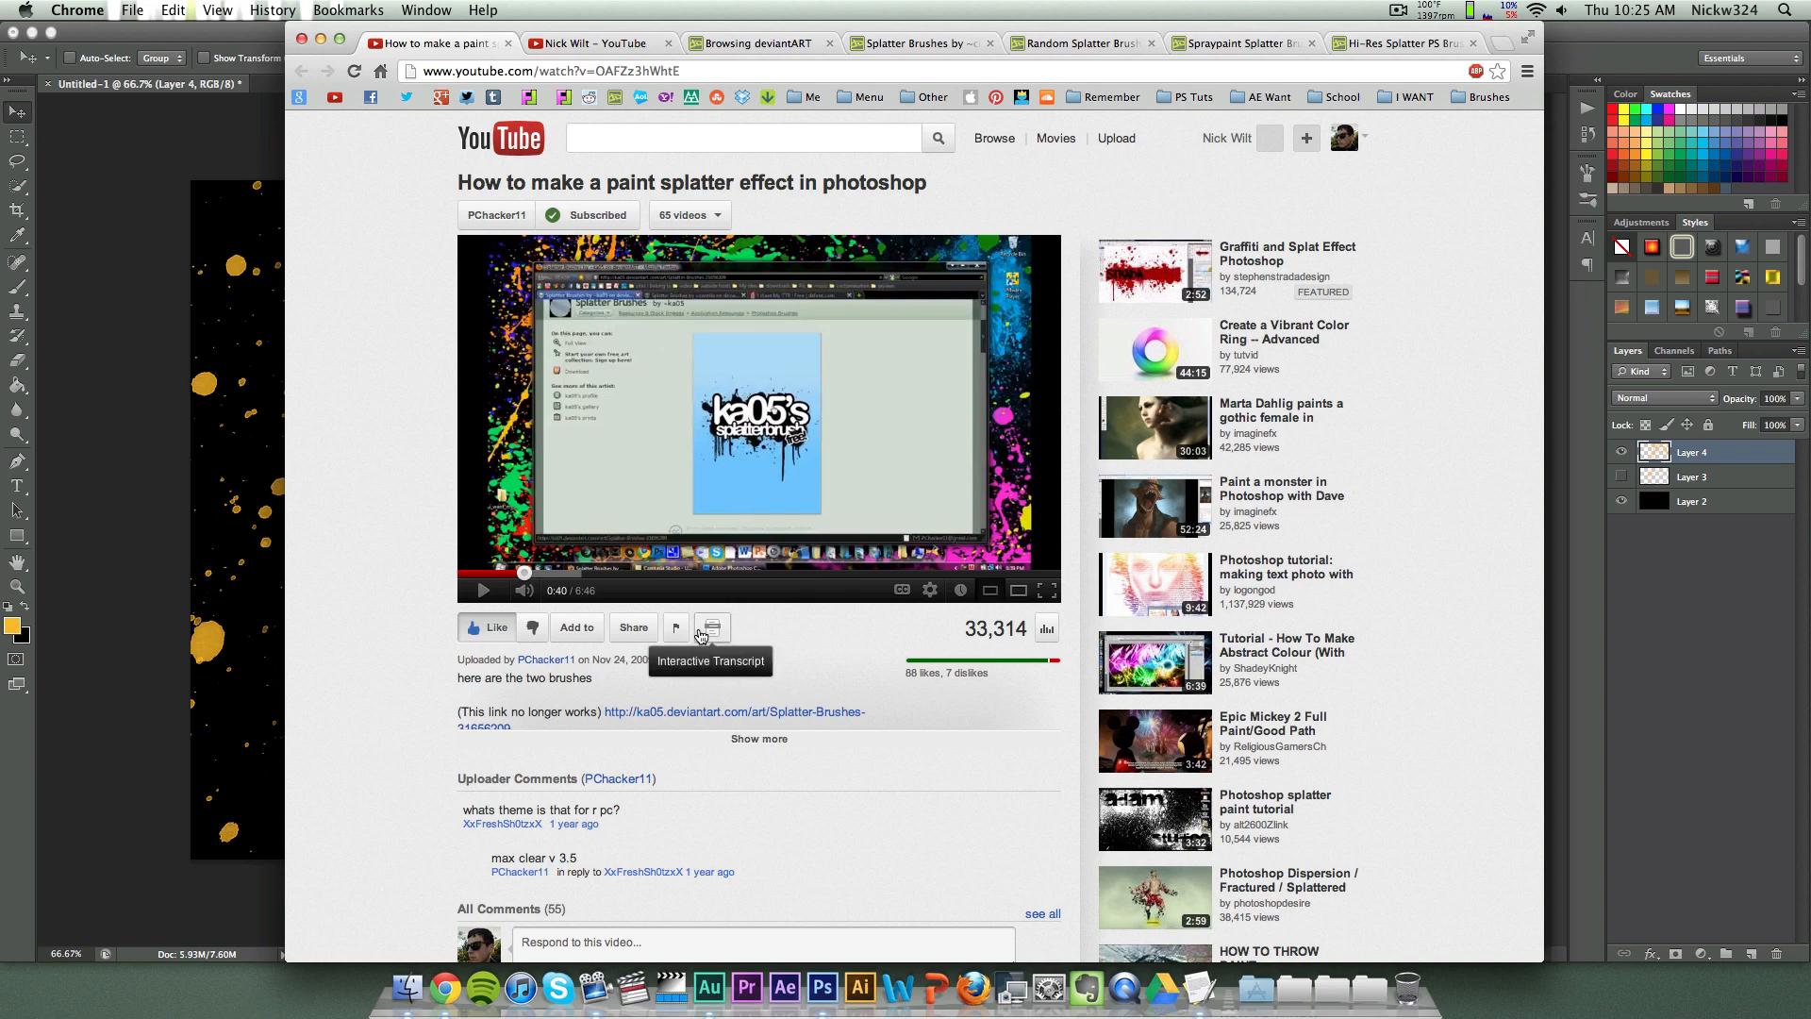
mouse_move(693, 295)
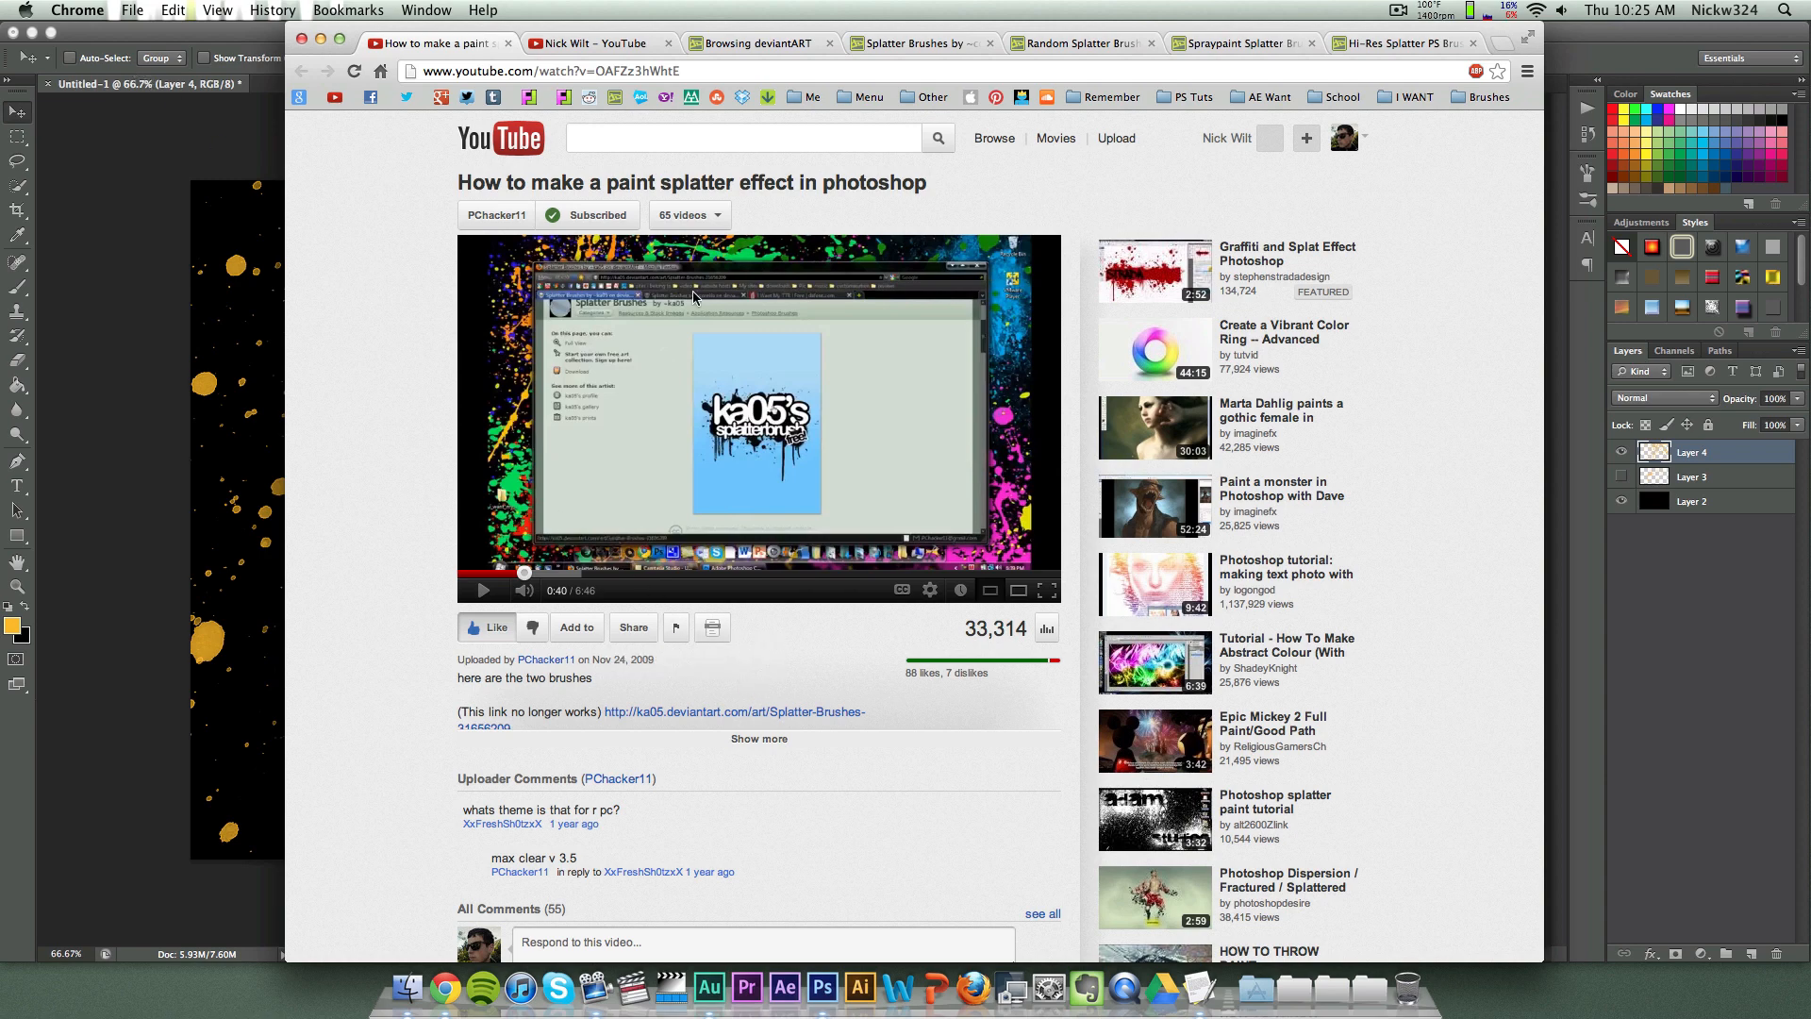
mouse_move(990, 182)
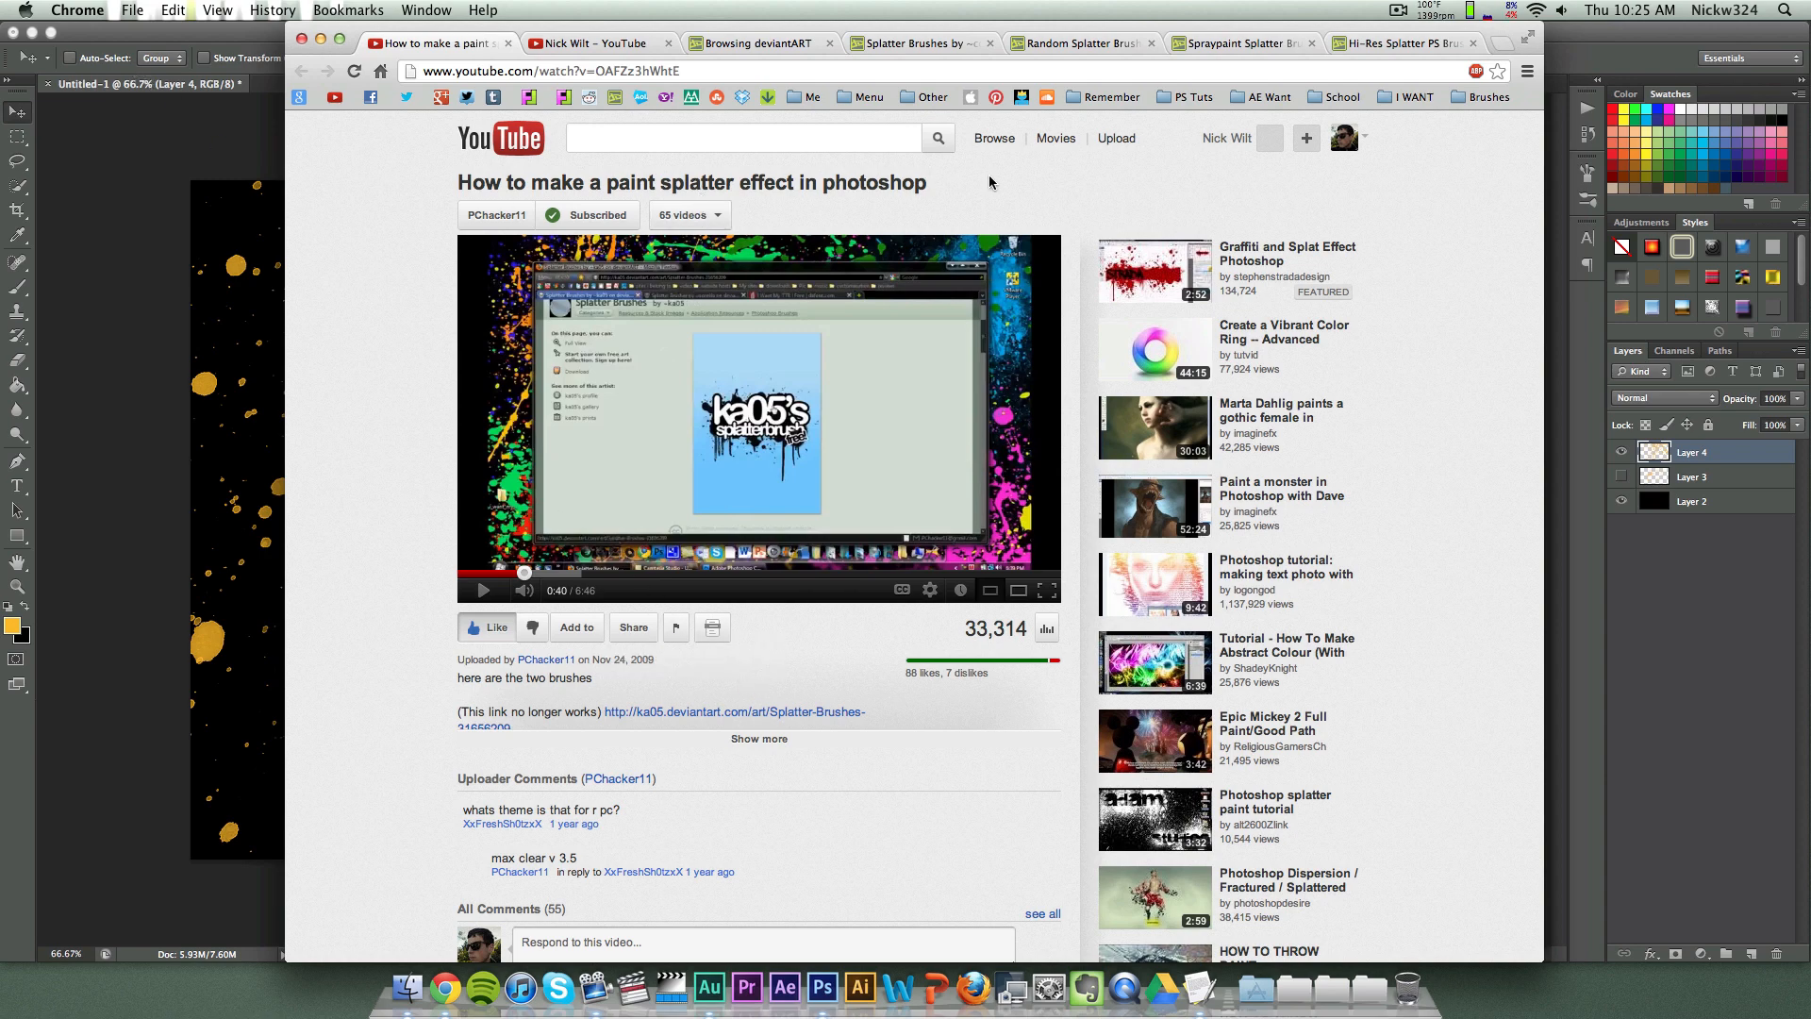
scroll(down, 3)
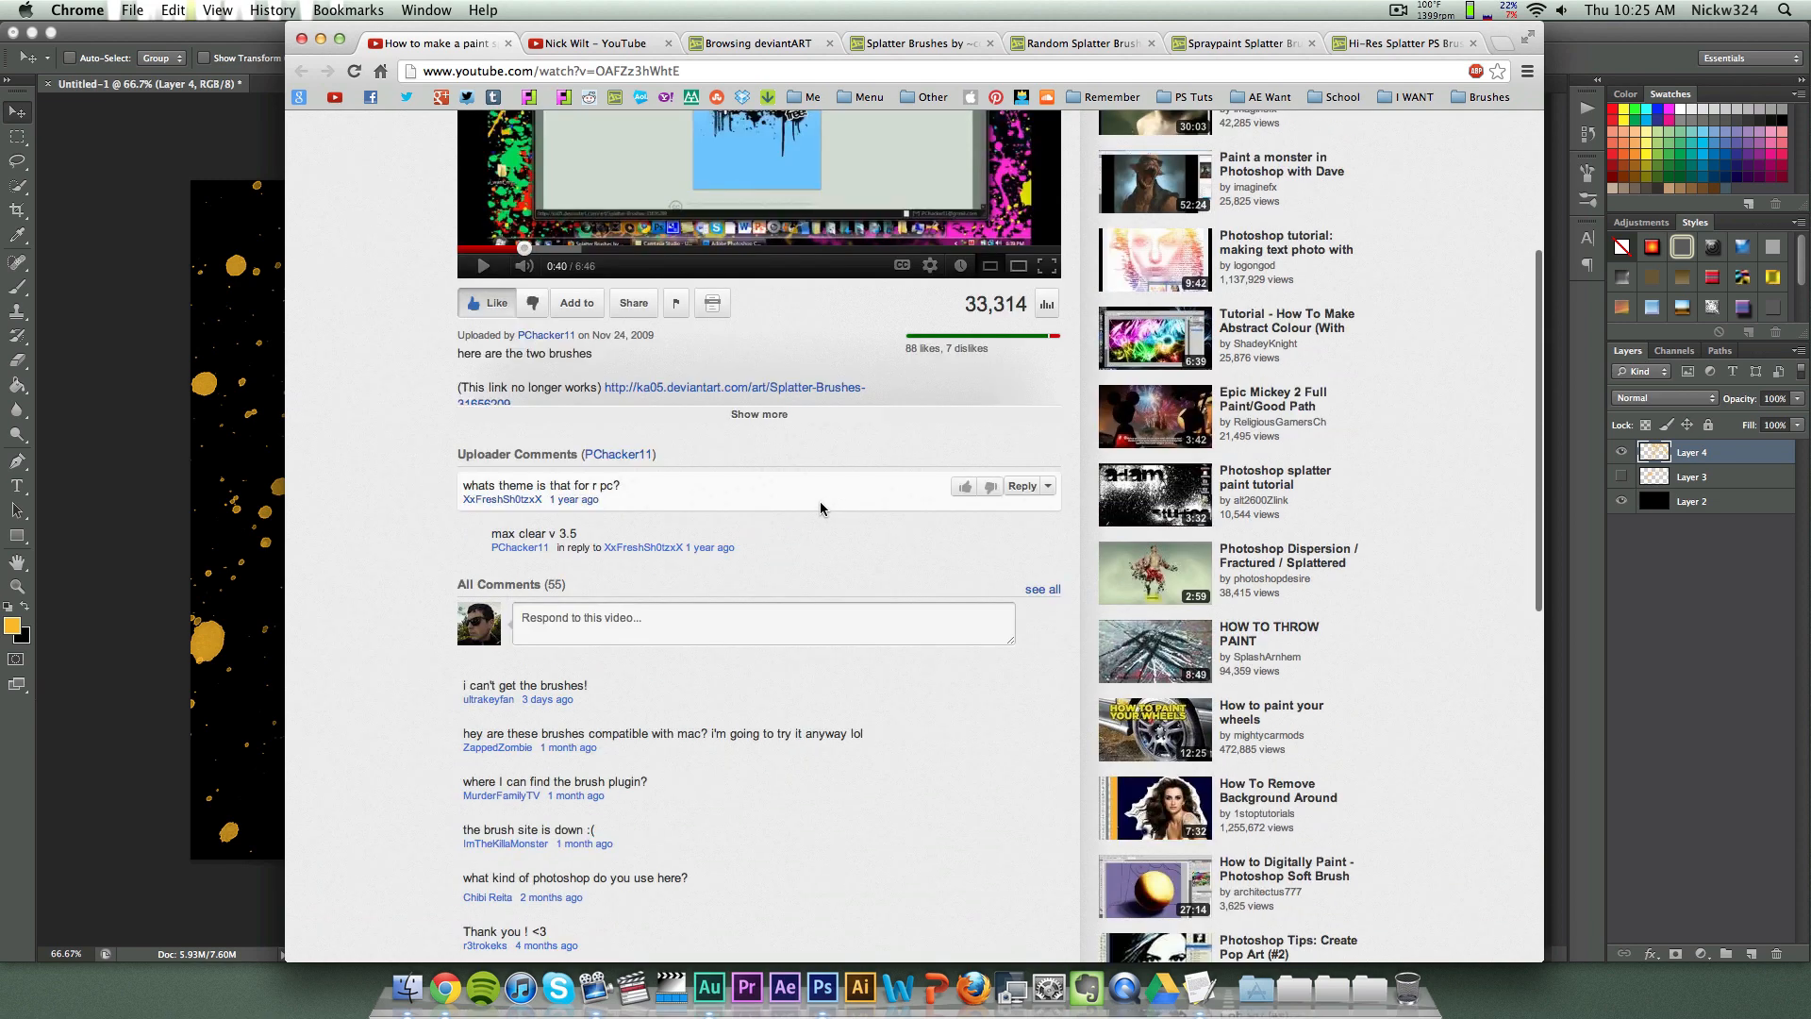
scroll(down, 3)
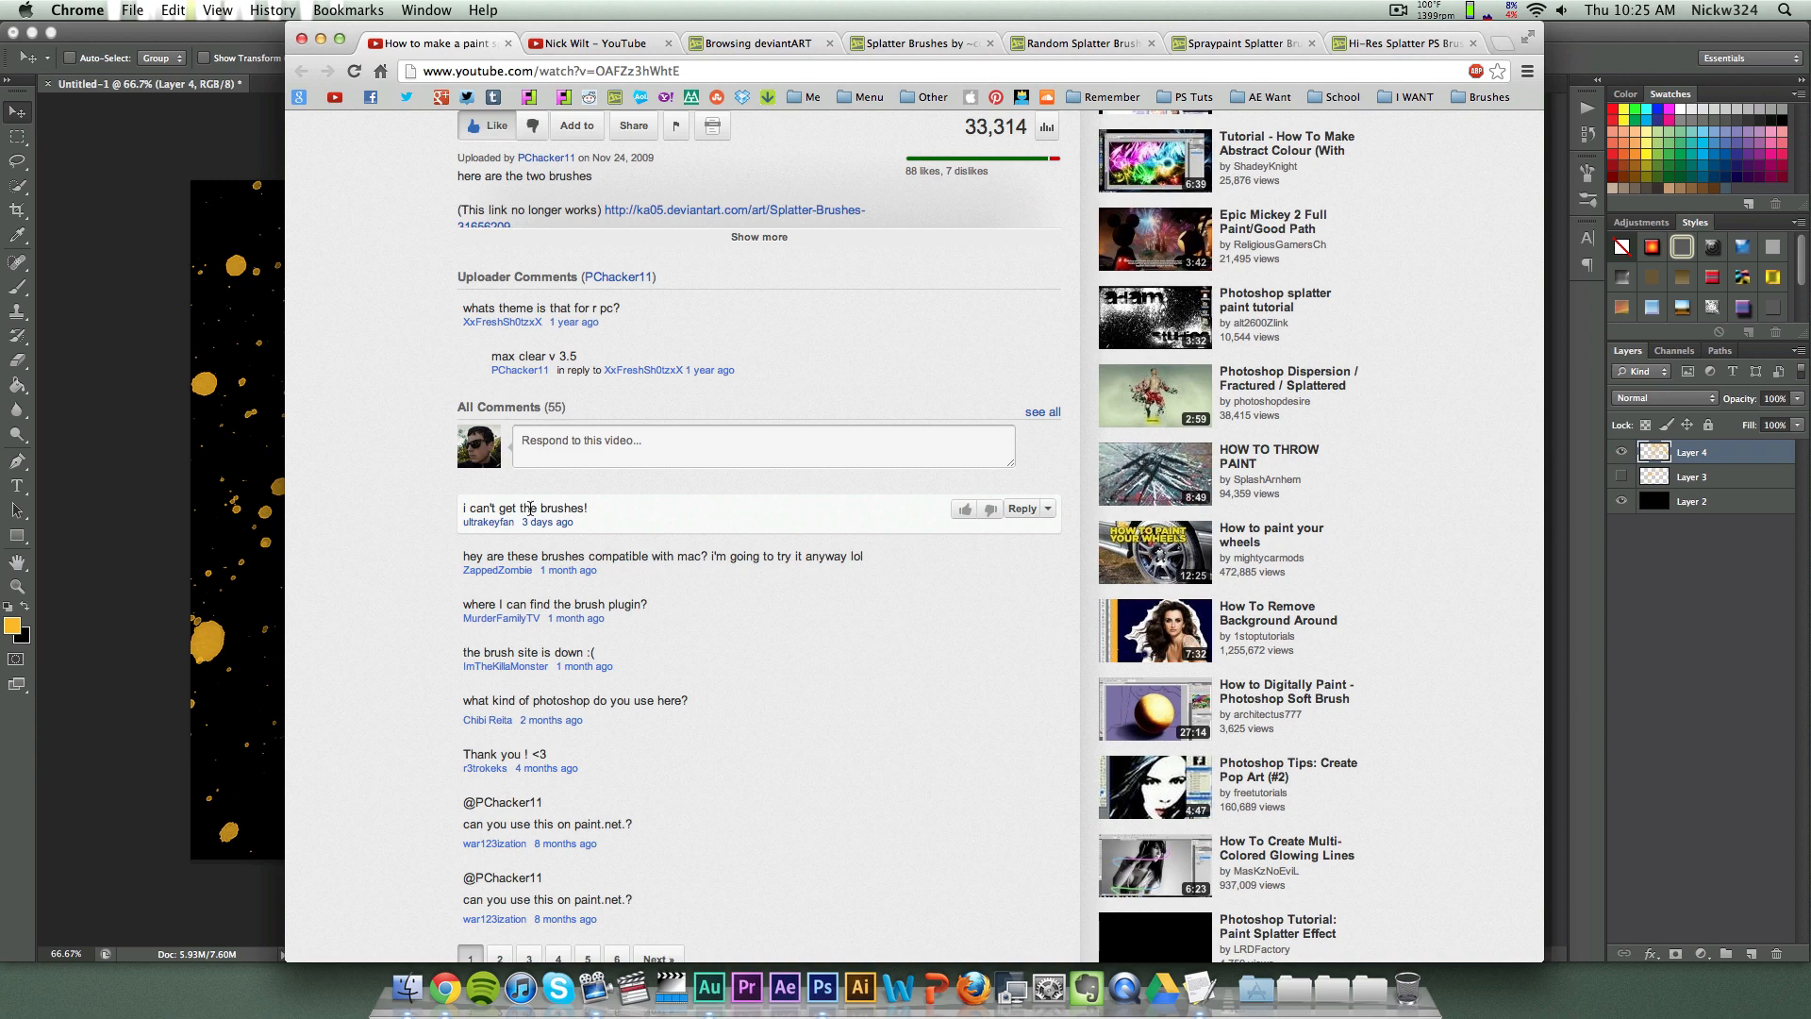
scroll(up, 3)
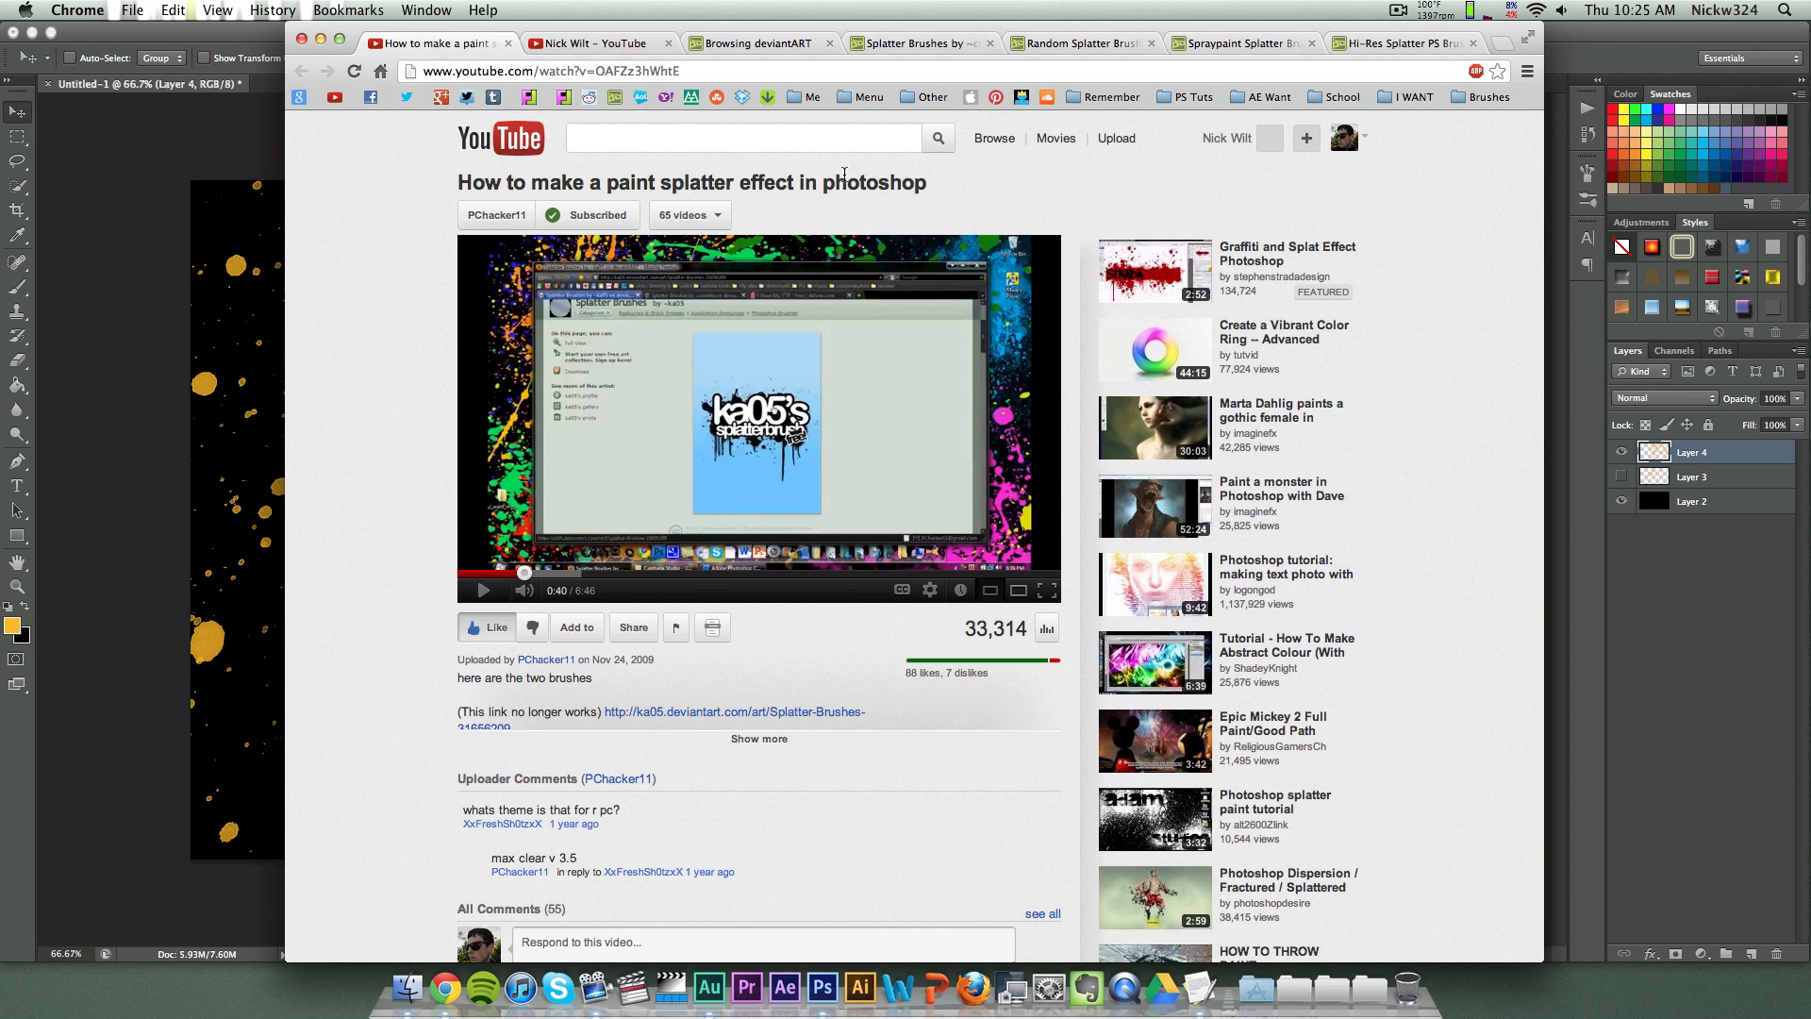
click(1226, 138)
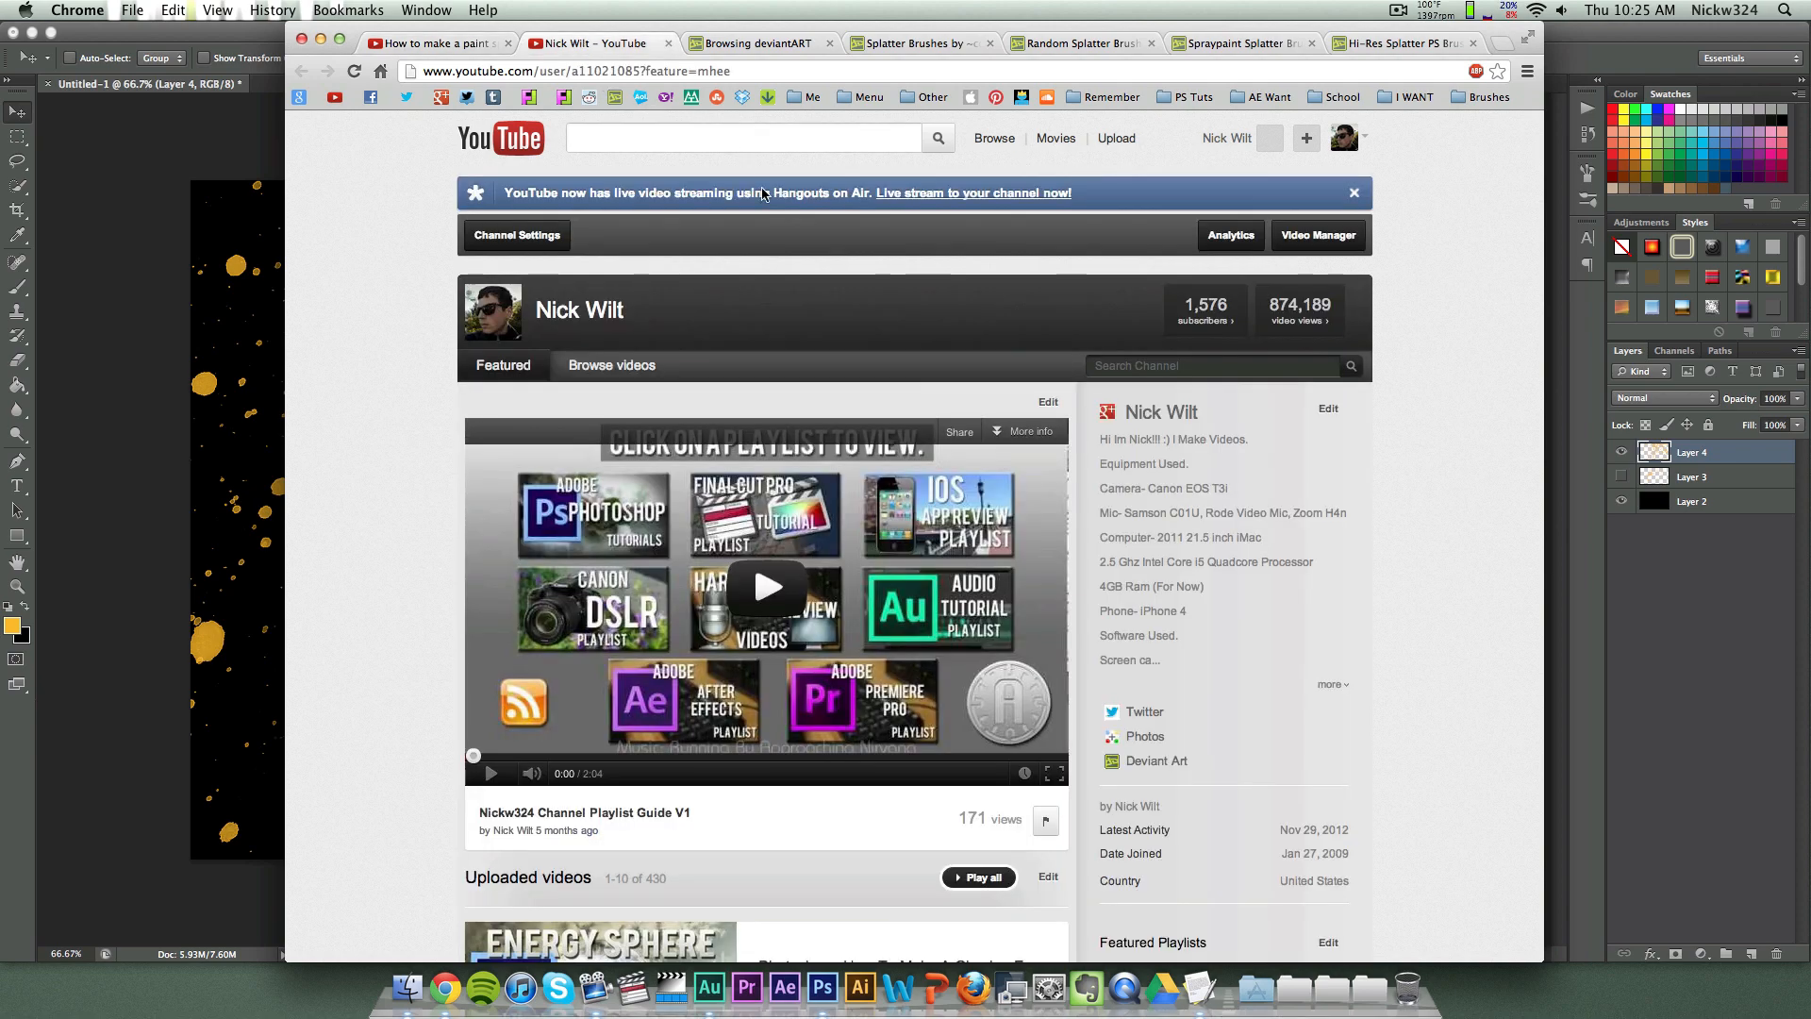
scroll(down, 3)
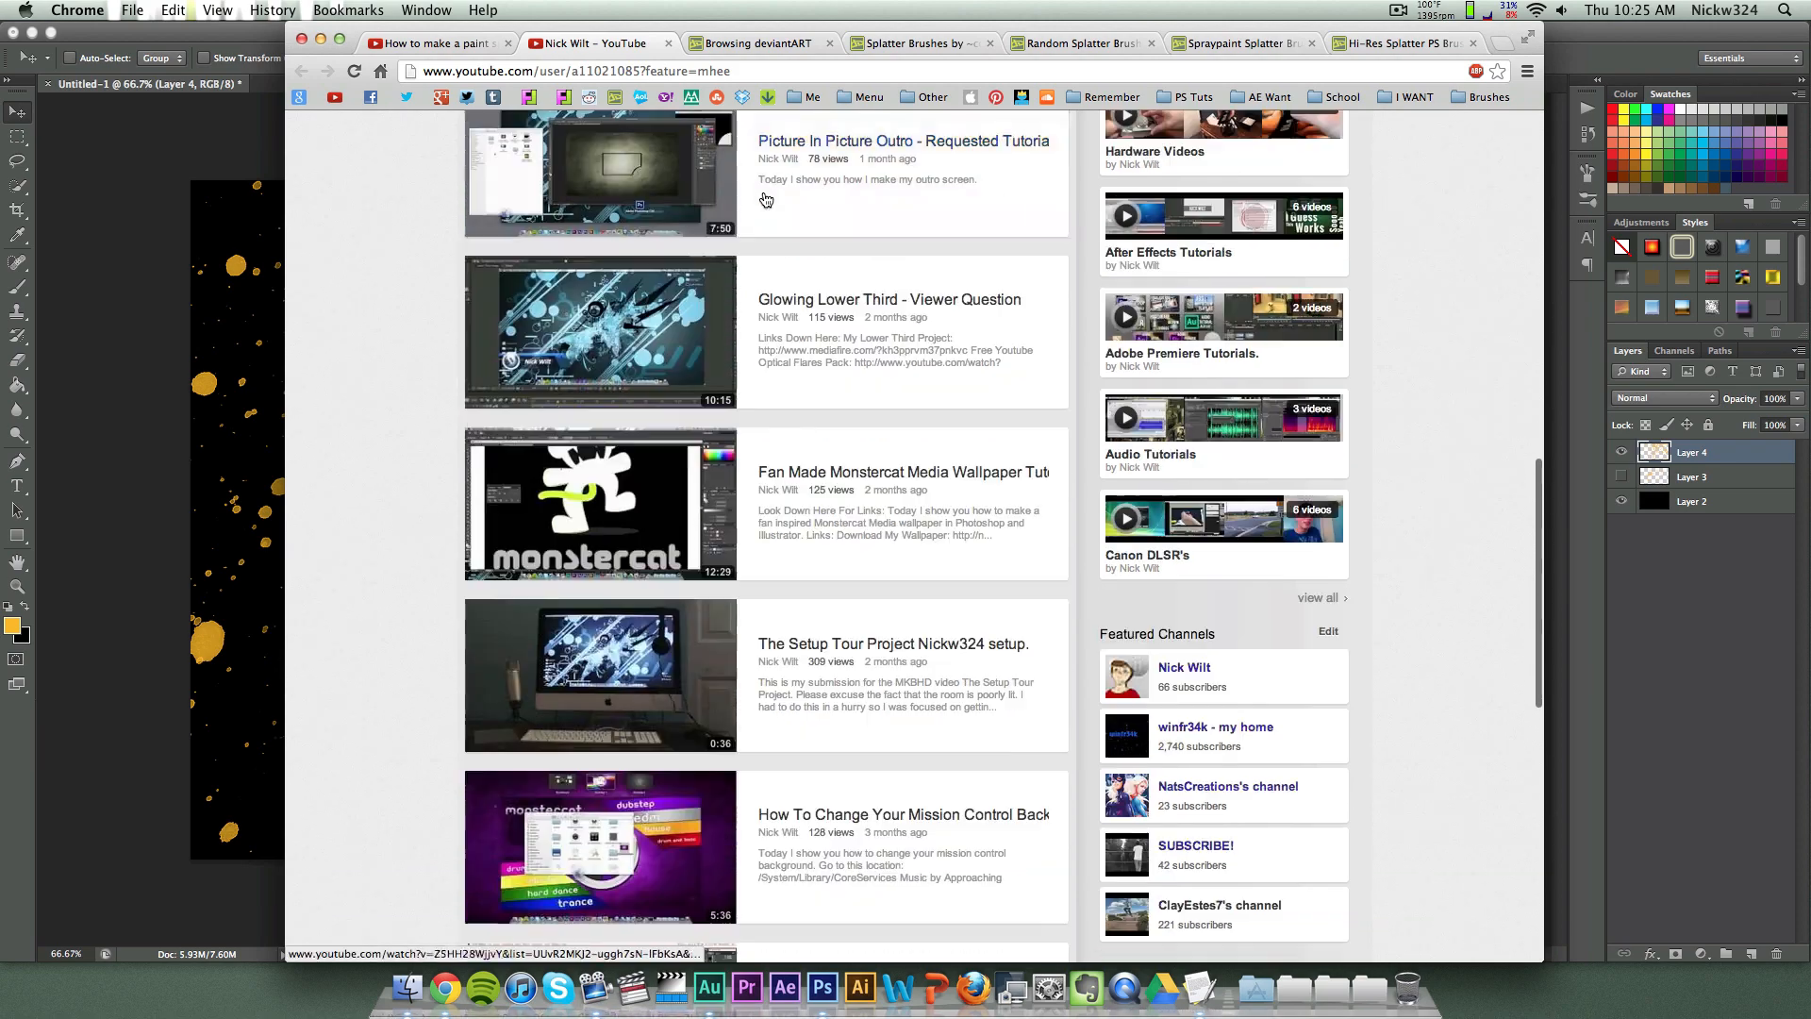
scroll(up, 3)
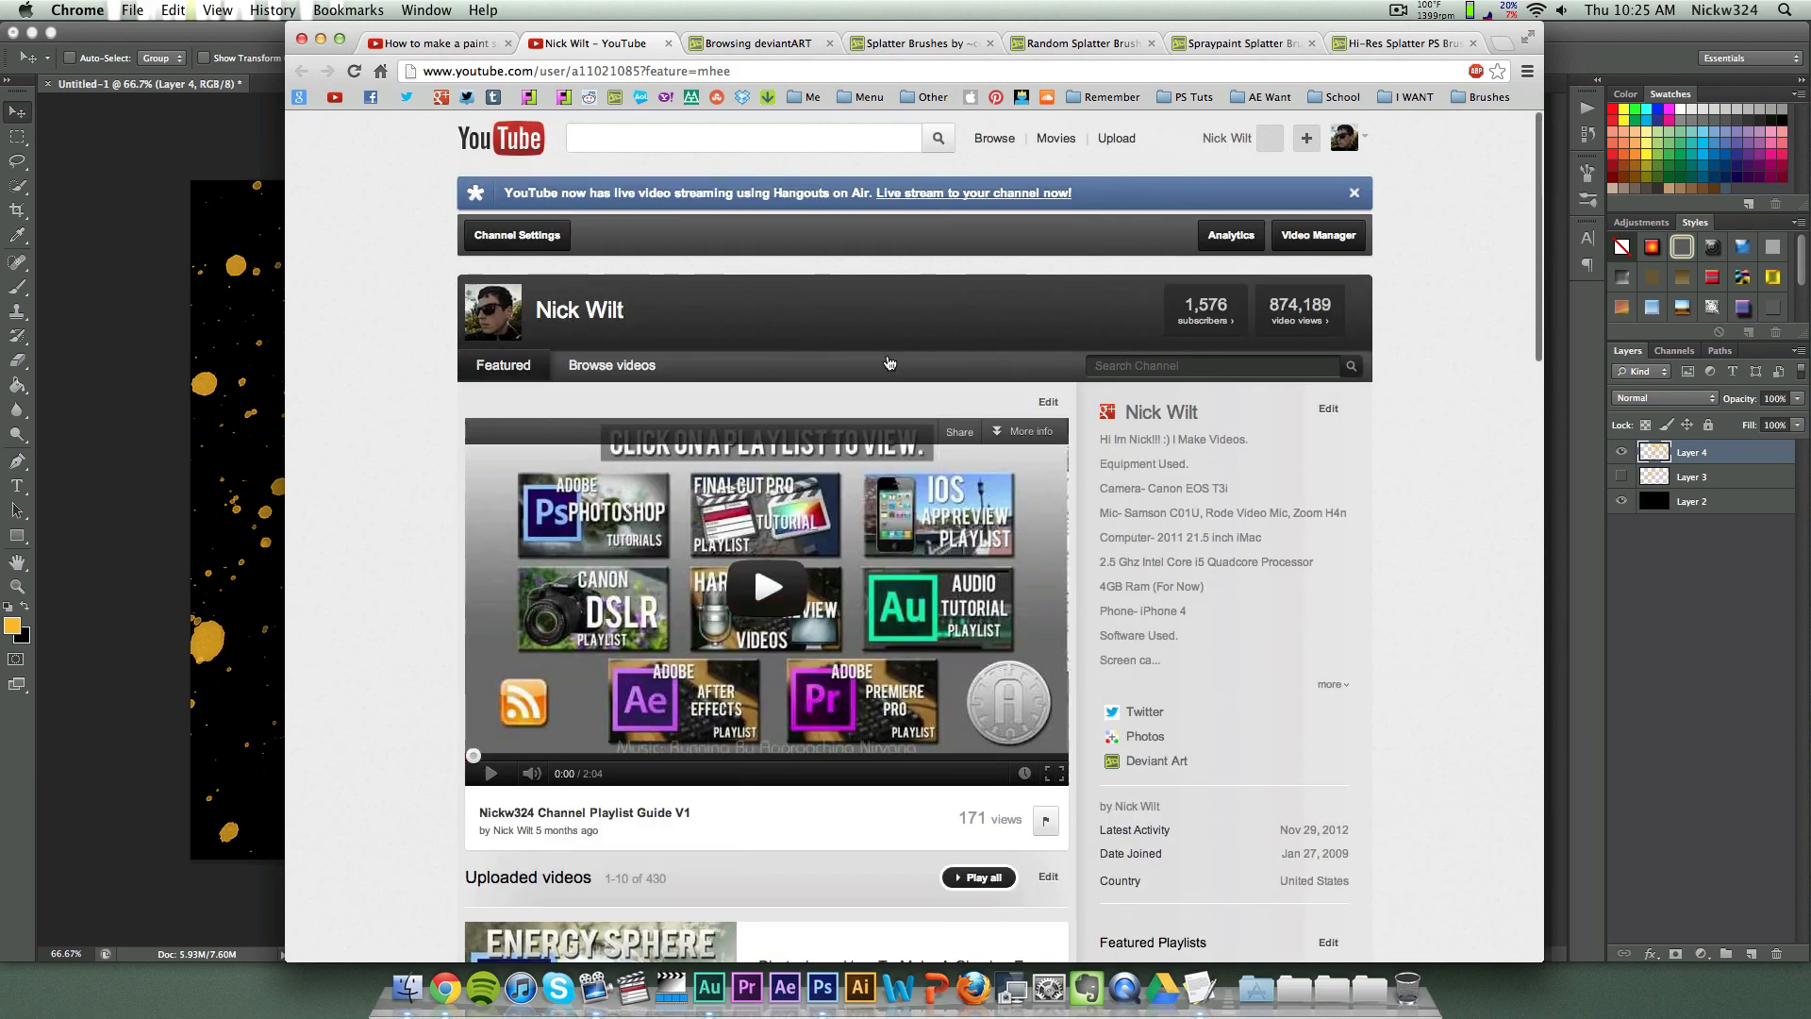
scroll(down, 3)
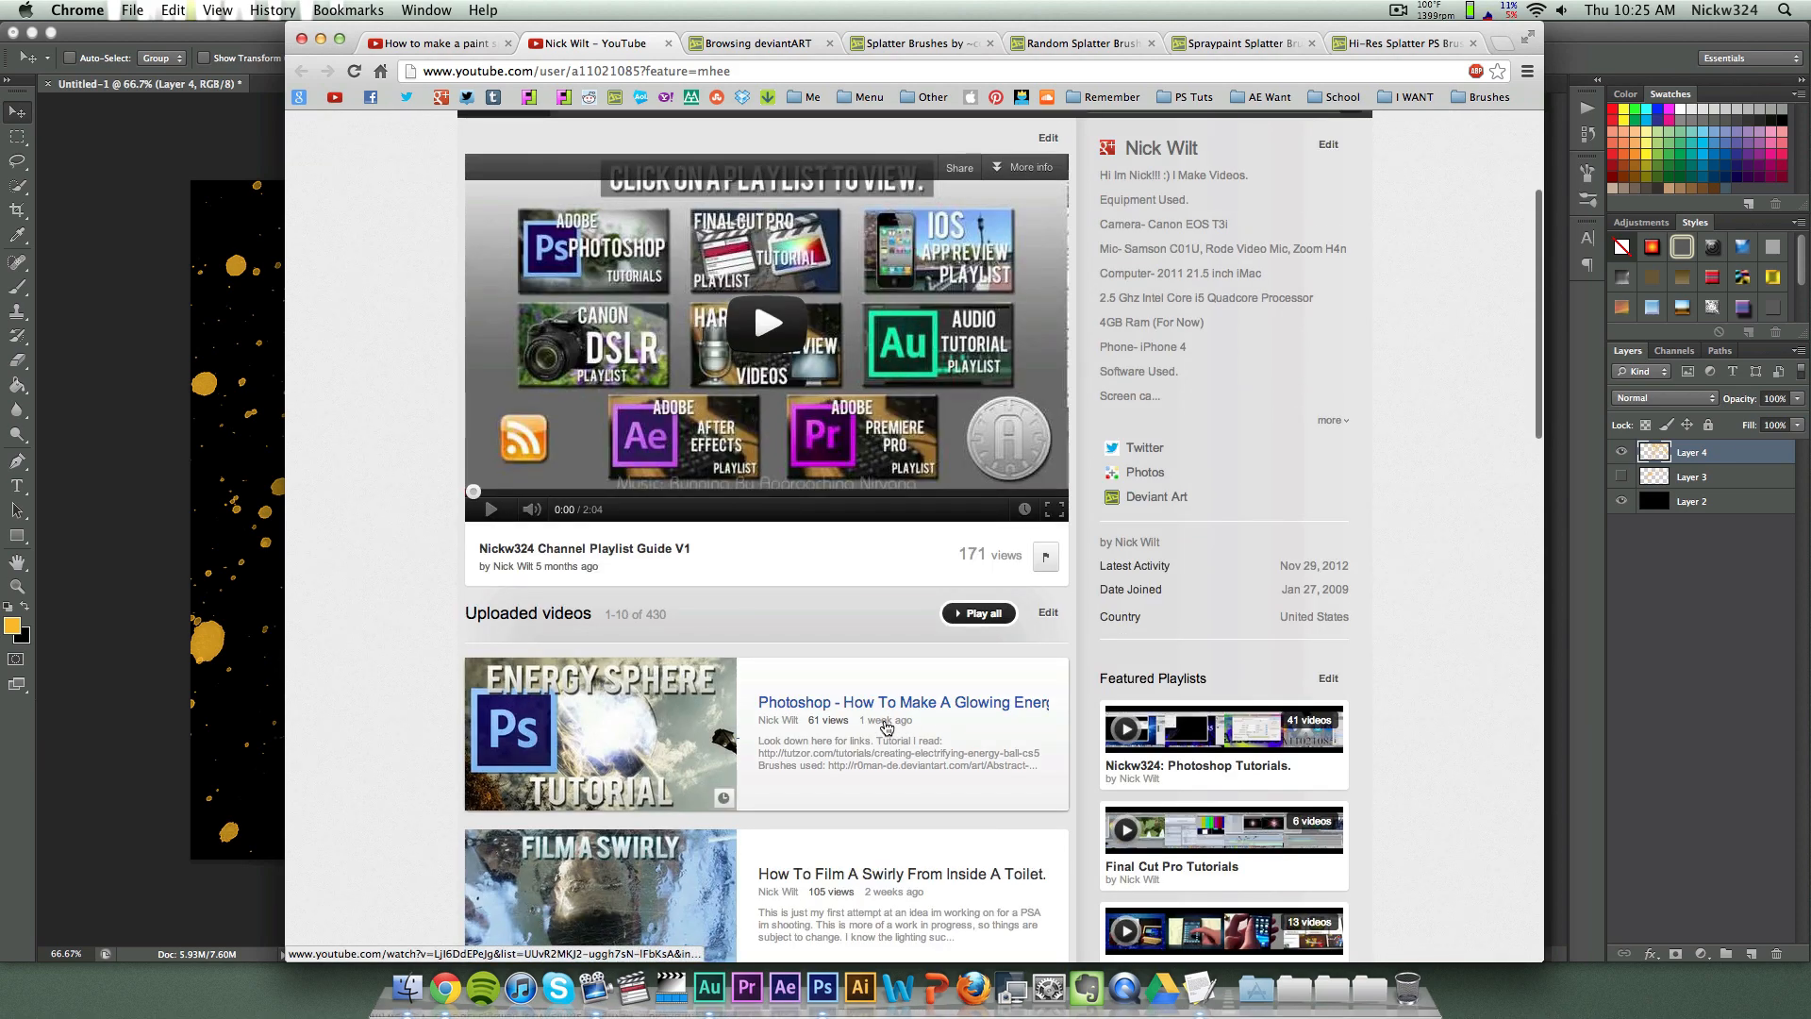
scroll(up, 3)
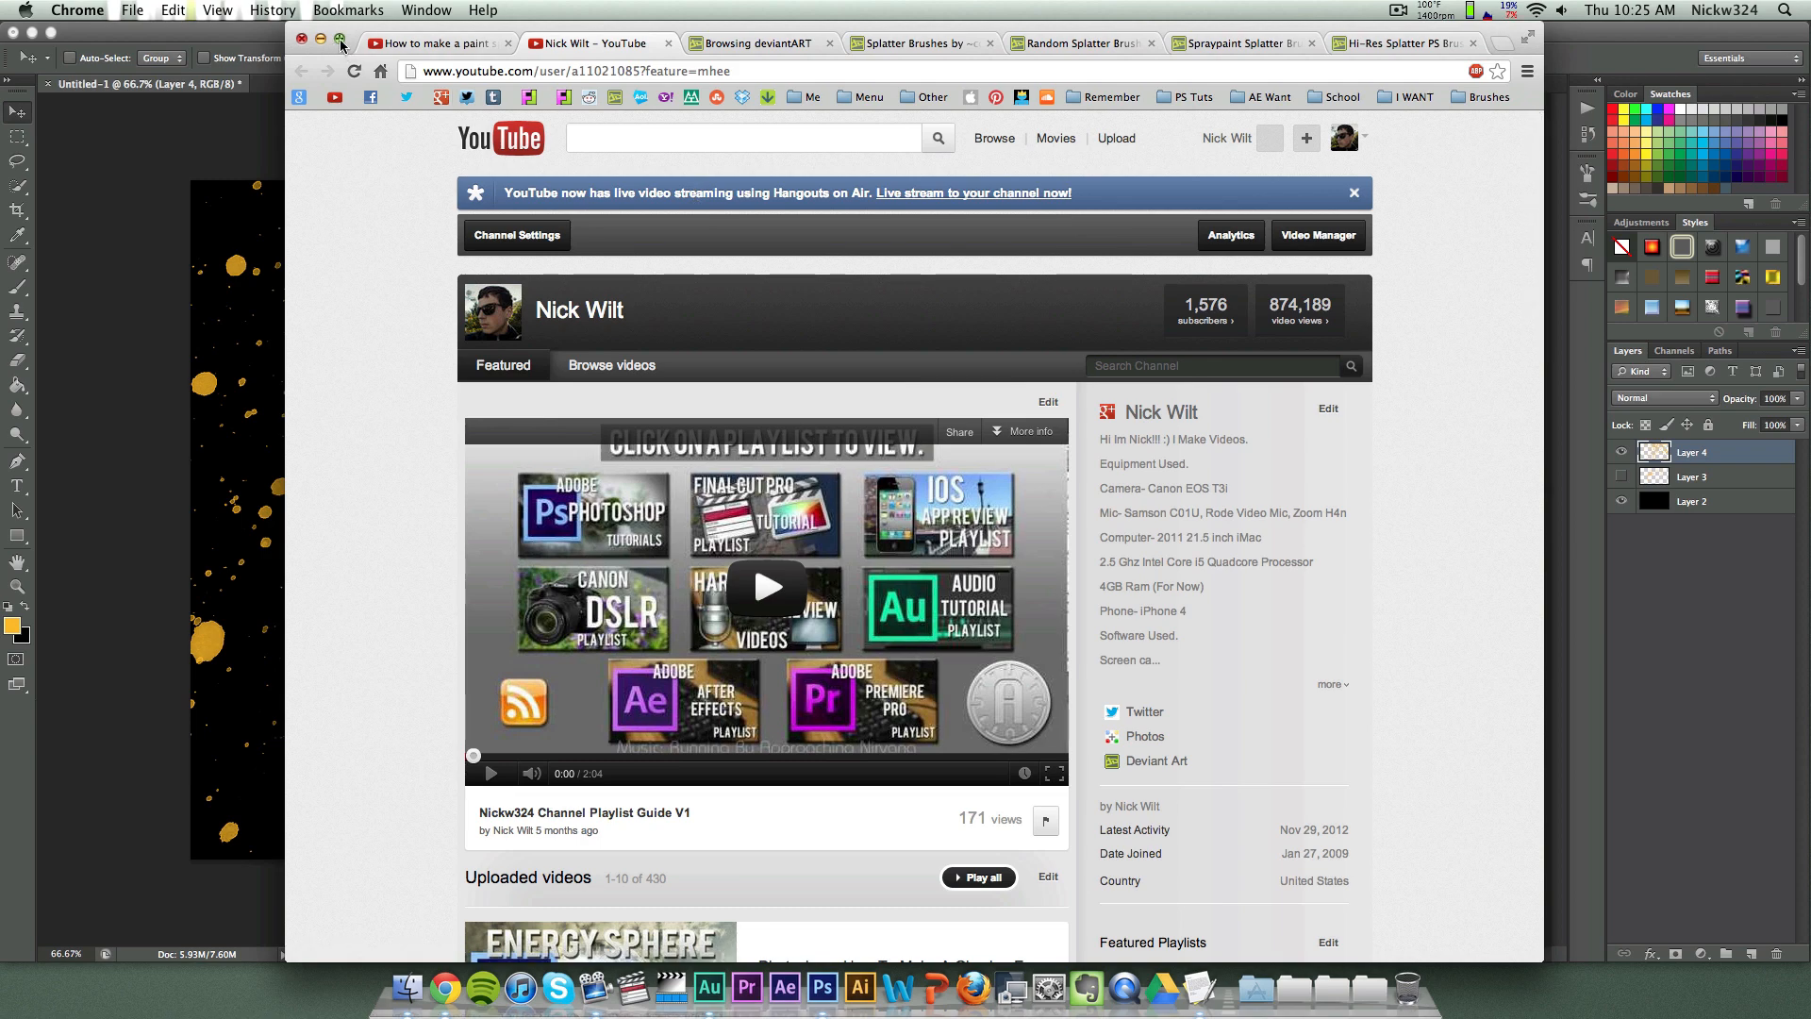
click(437, 42)
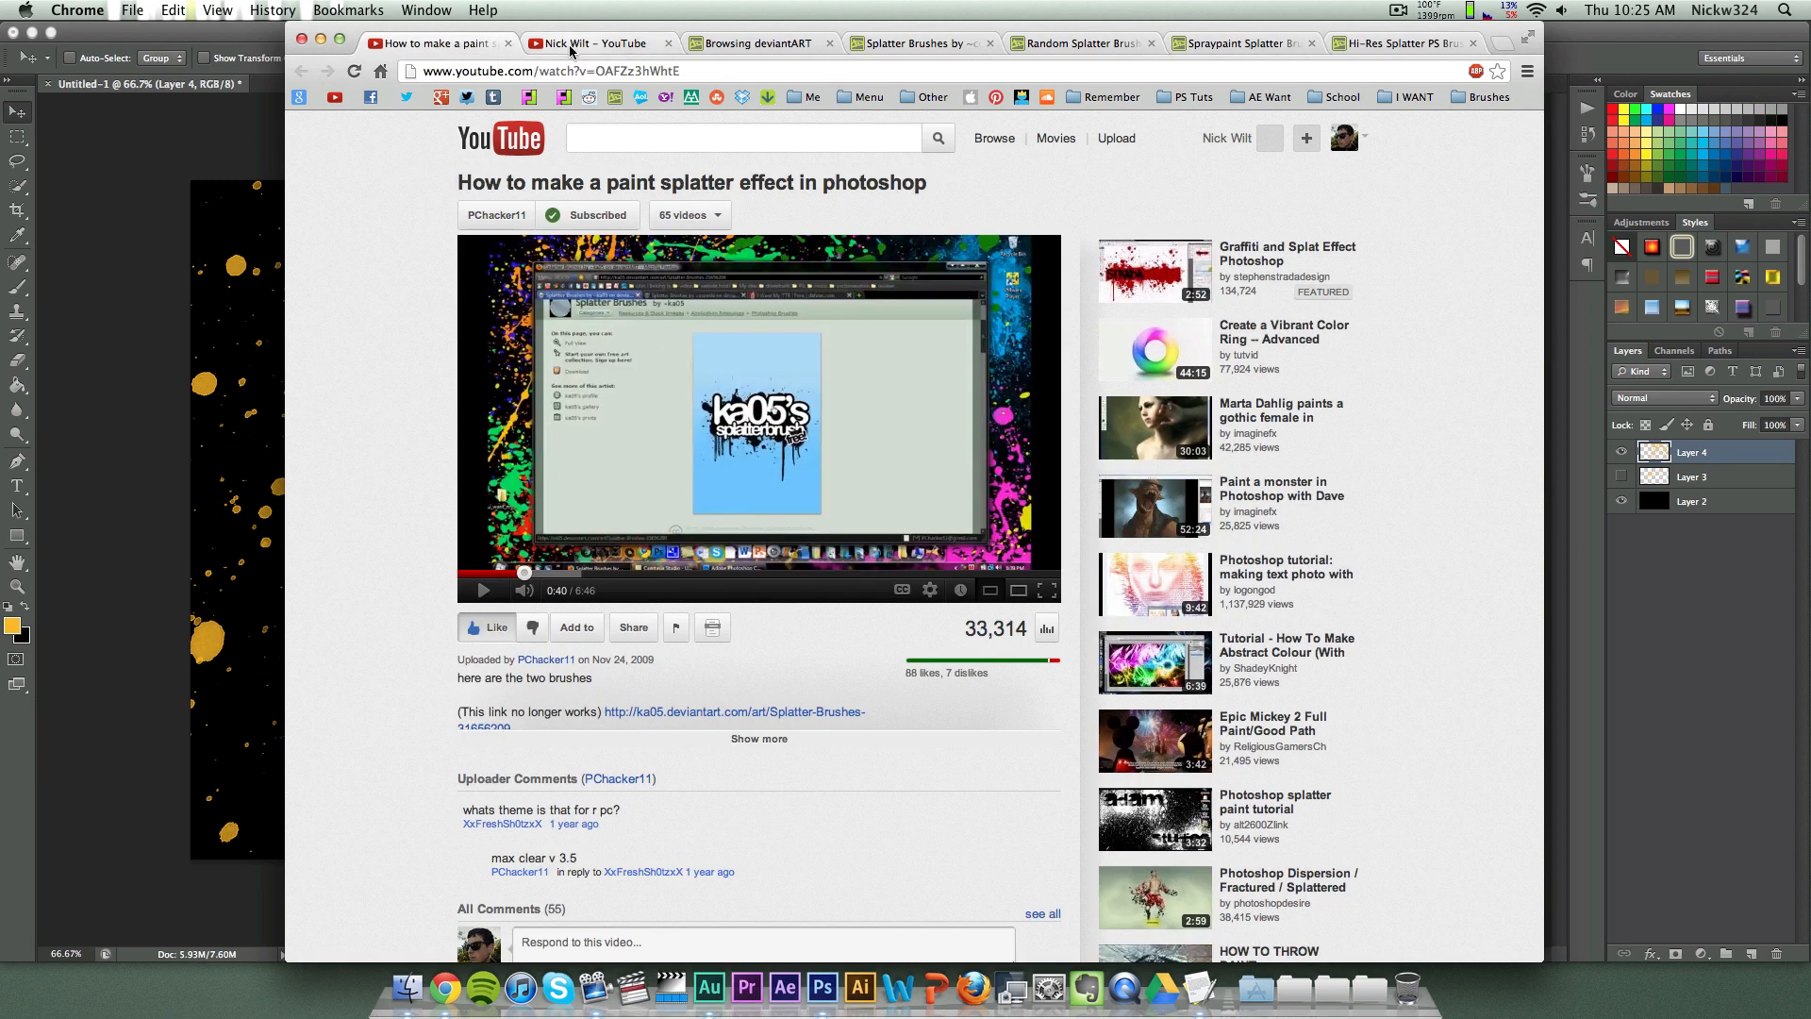
mouse_move(676, 281)
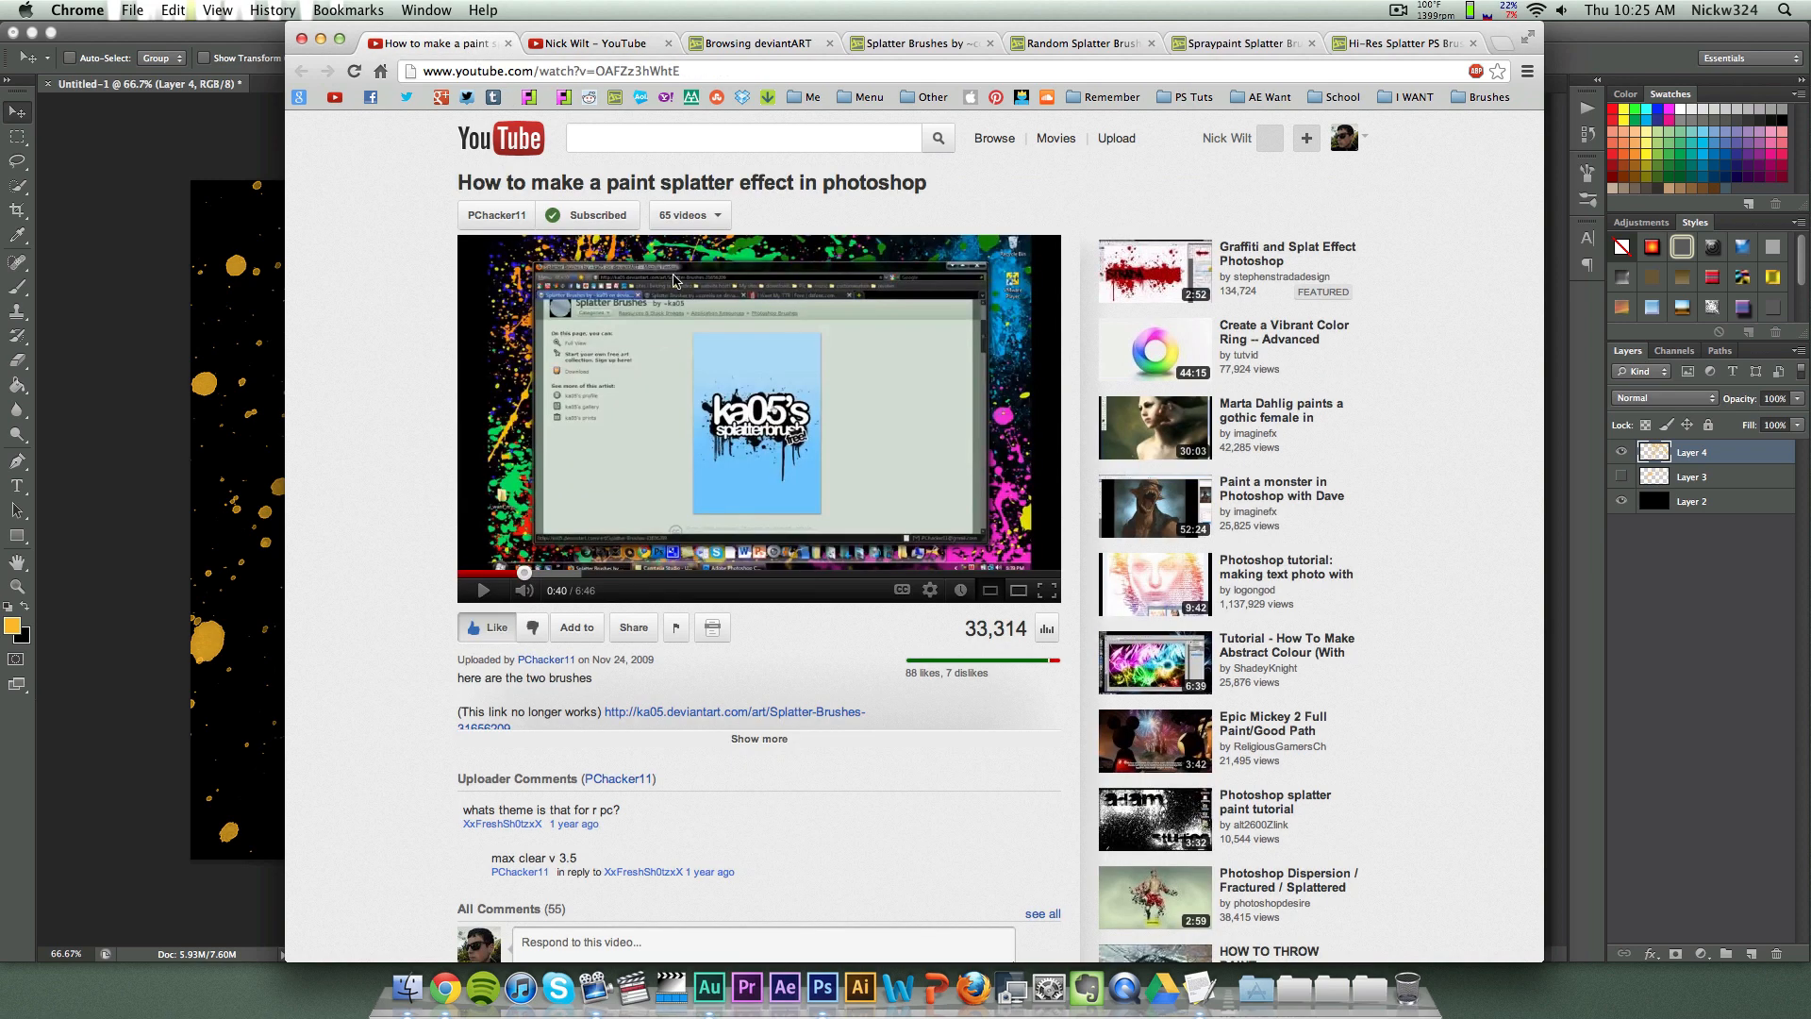
mouse_move(941, 220)
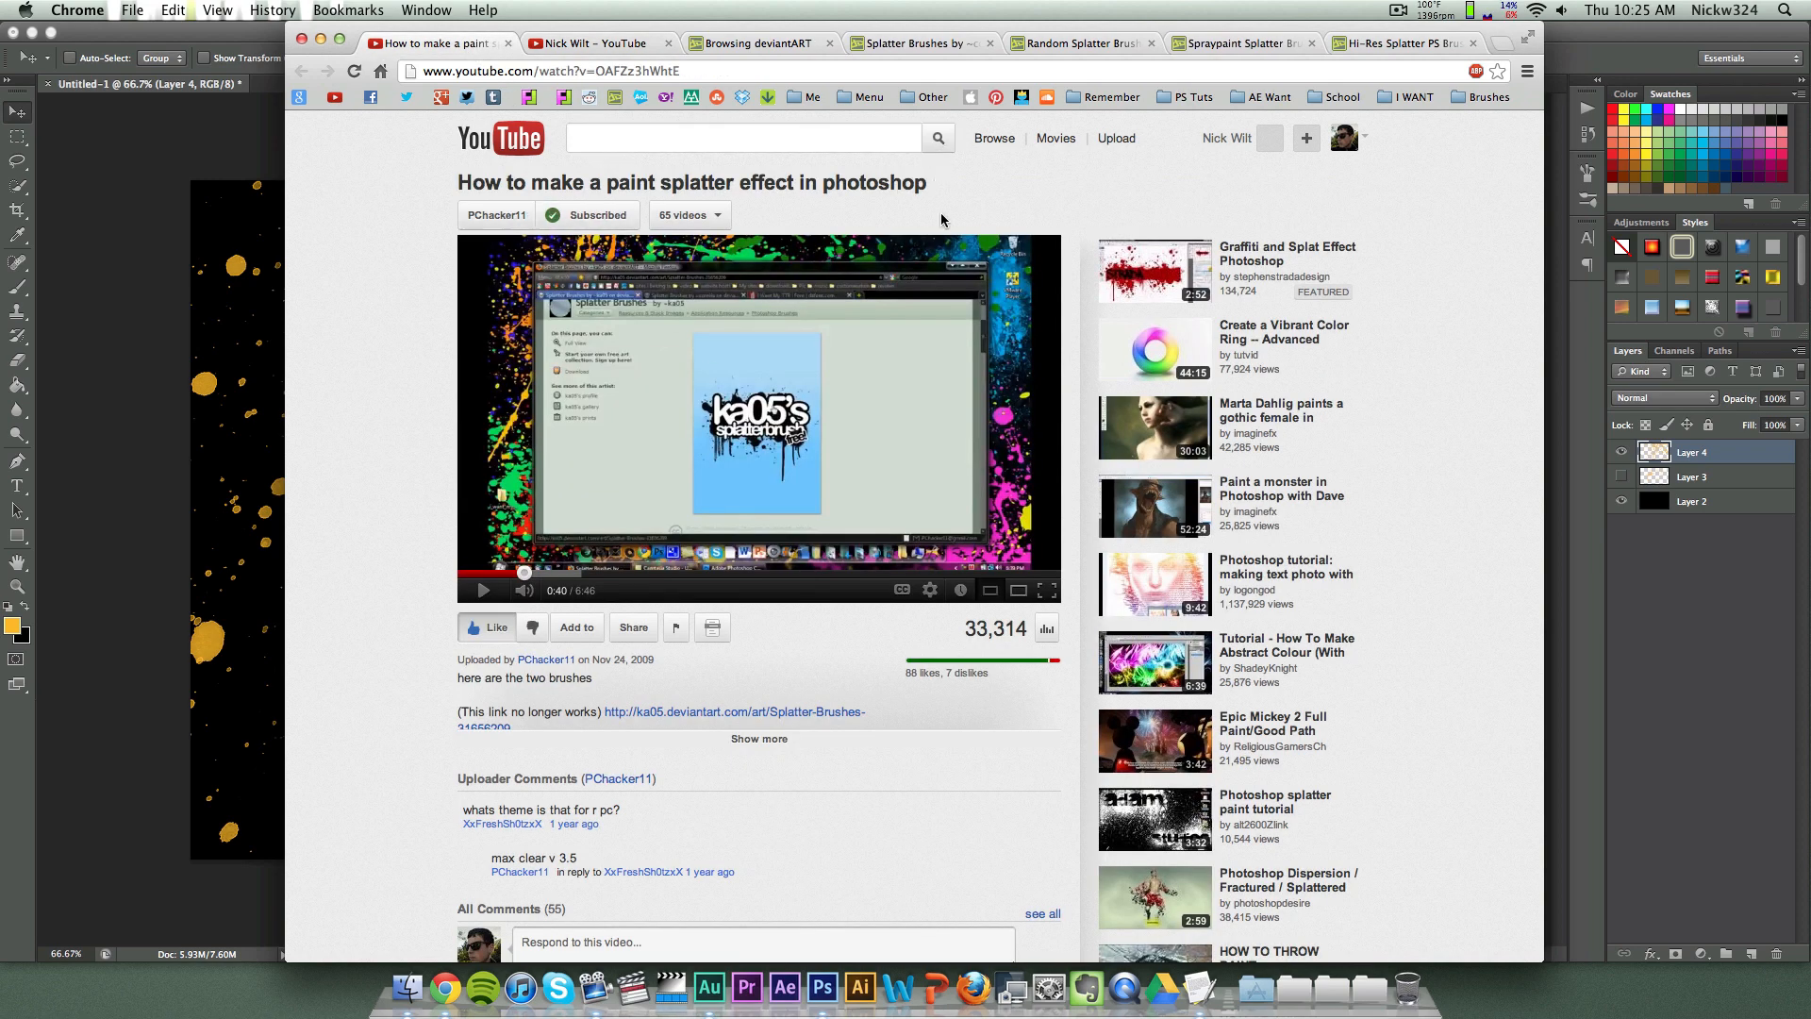